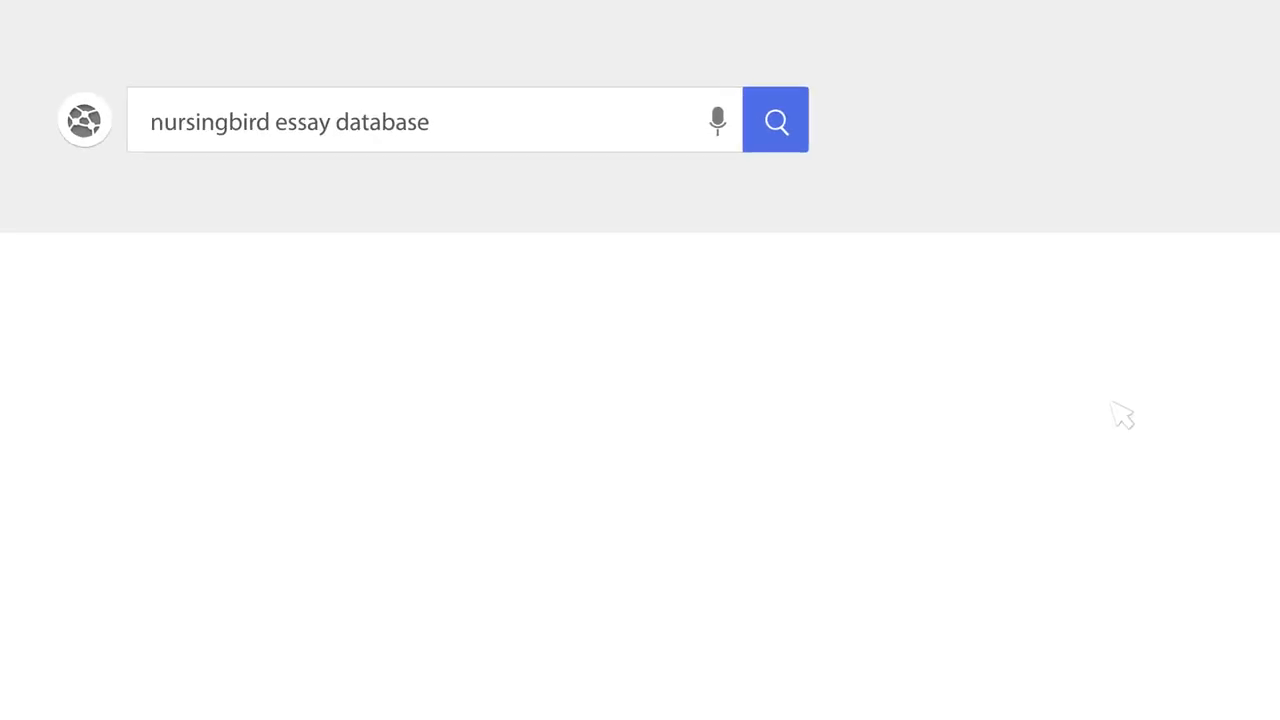
# - Submit the web search for 'nursingbird essay database'
pyautogui.click(775, 120)
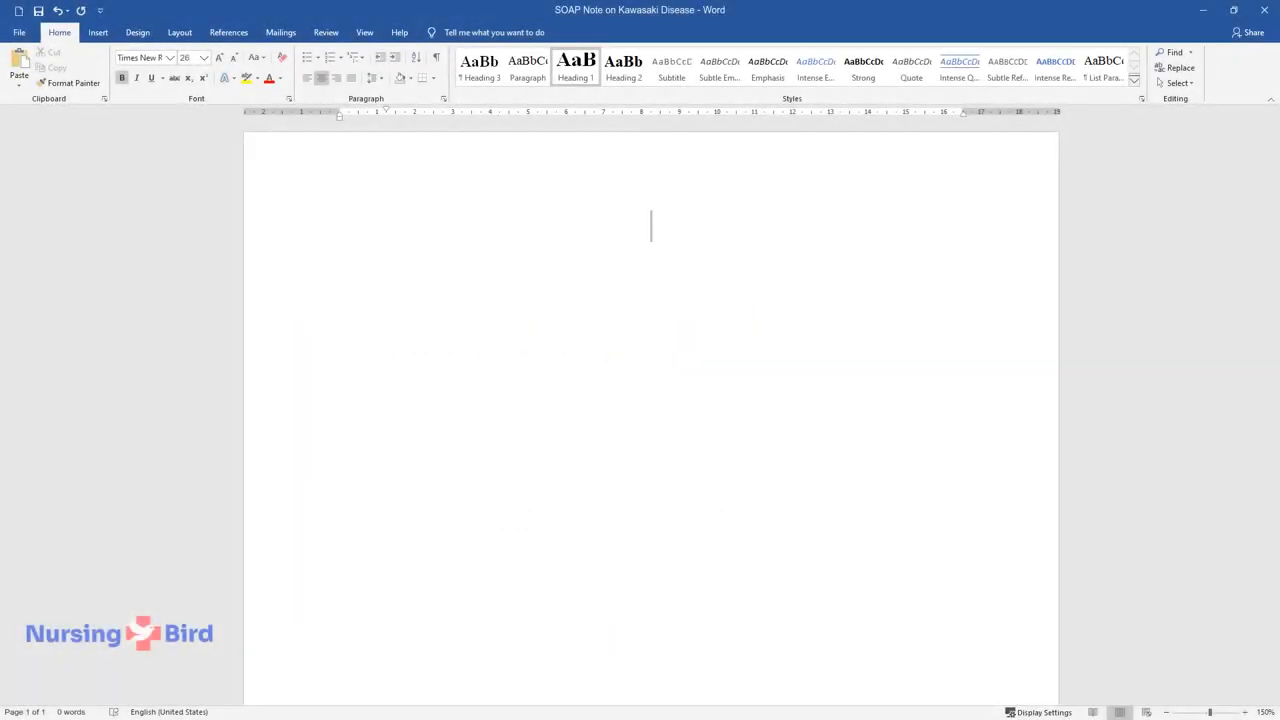
# - Add the title 'SOAP Note on Kawasaki Disease' and a Subjective heading
pyautogui.write('SOAP Note')
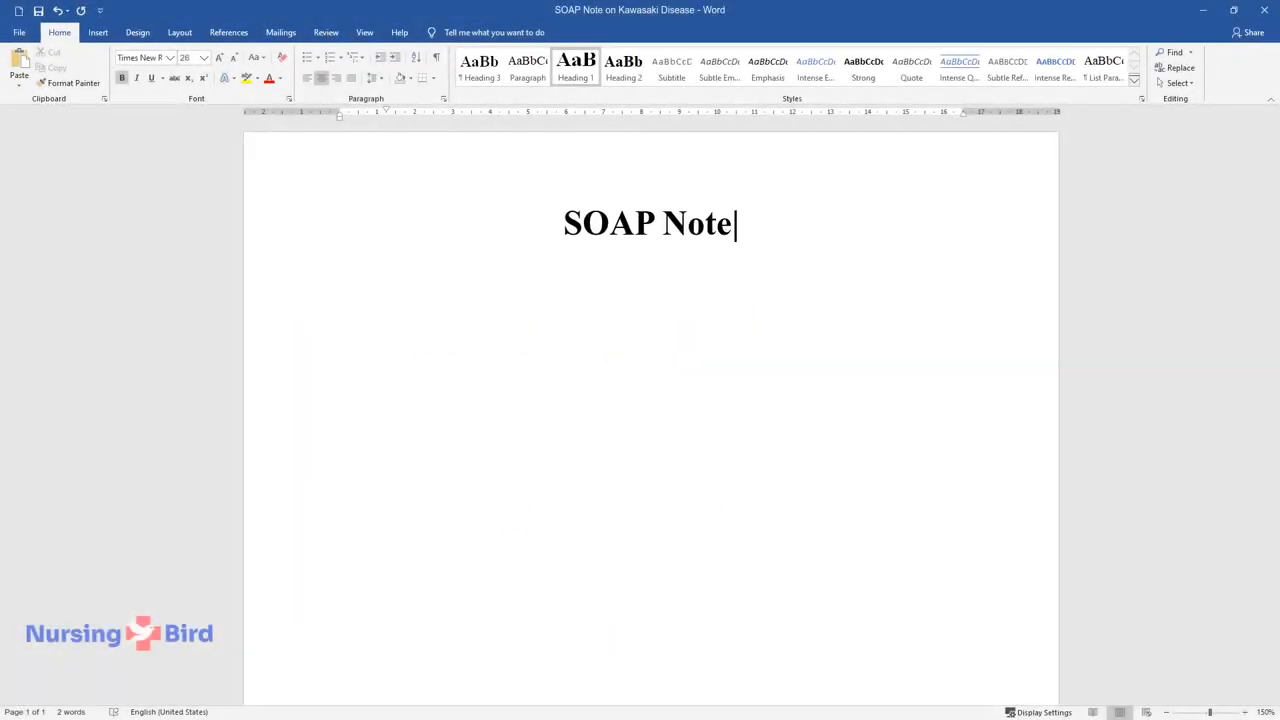
pyautogui.write('on Kawasaki Disease')
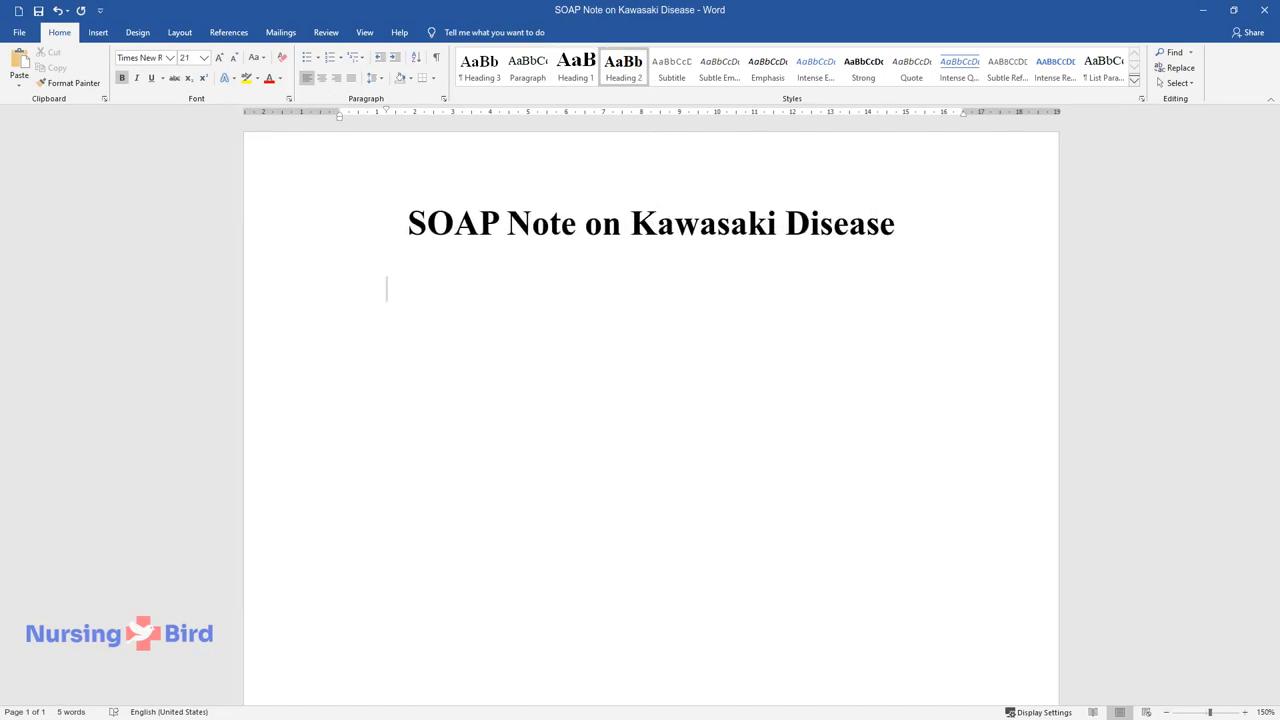
pyautogui.write('Subject')
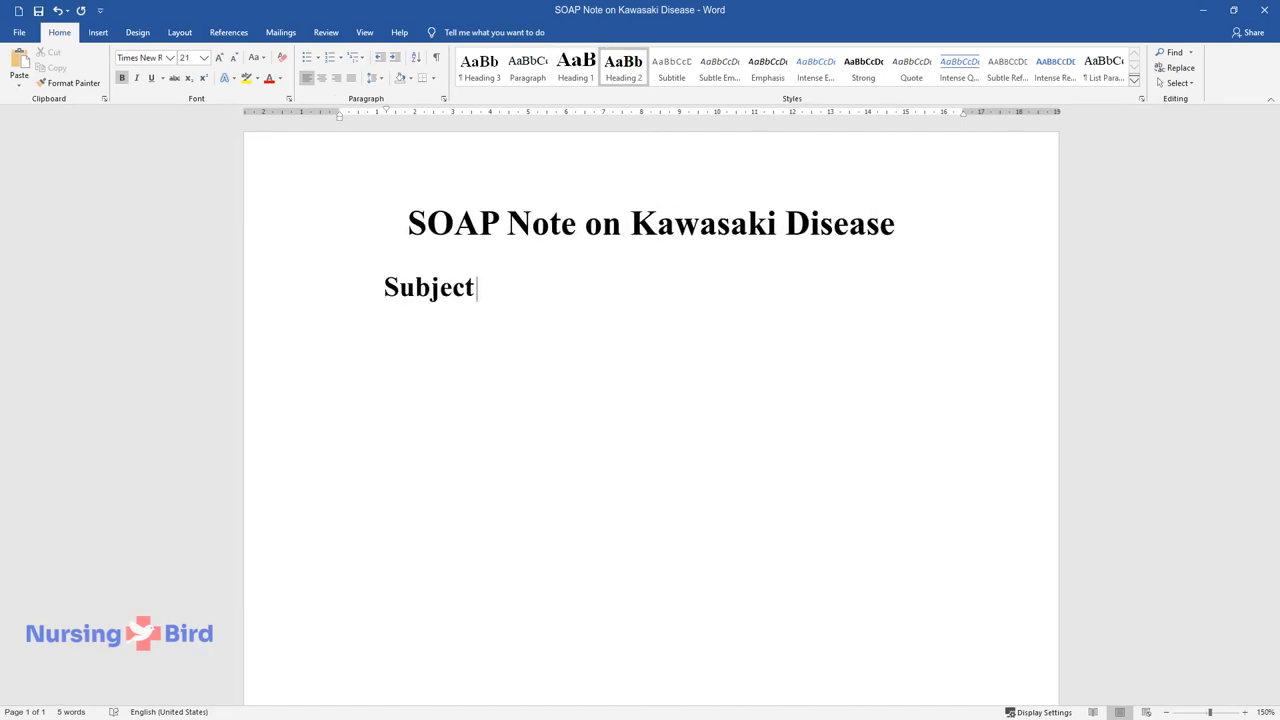
pyautogui.write('ive')
pyautogui.write('T')
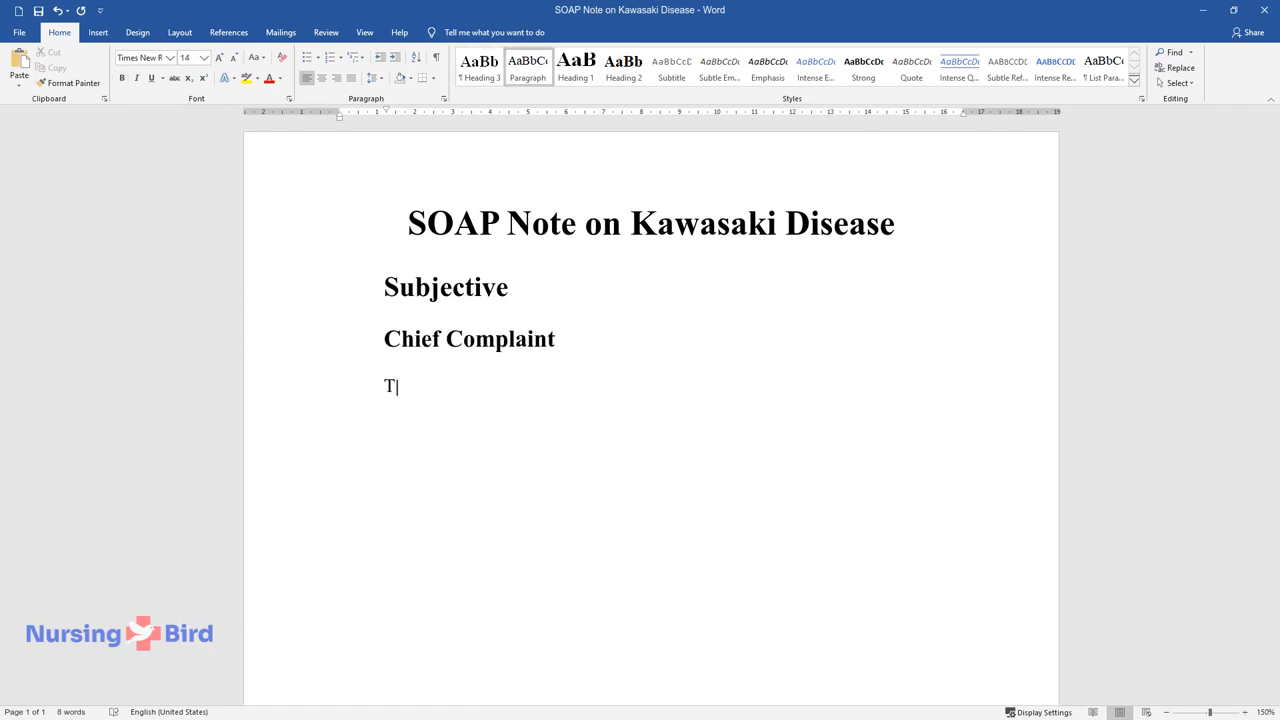
# - Write the chief complaint of fever and rash for four days, and add the History of Present Illness heading
pyautogui.write('he patient is delivered to the emergency room by her parents with the chief')
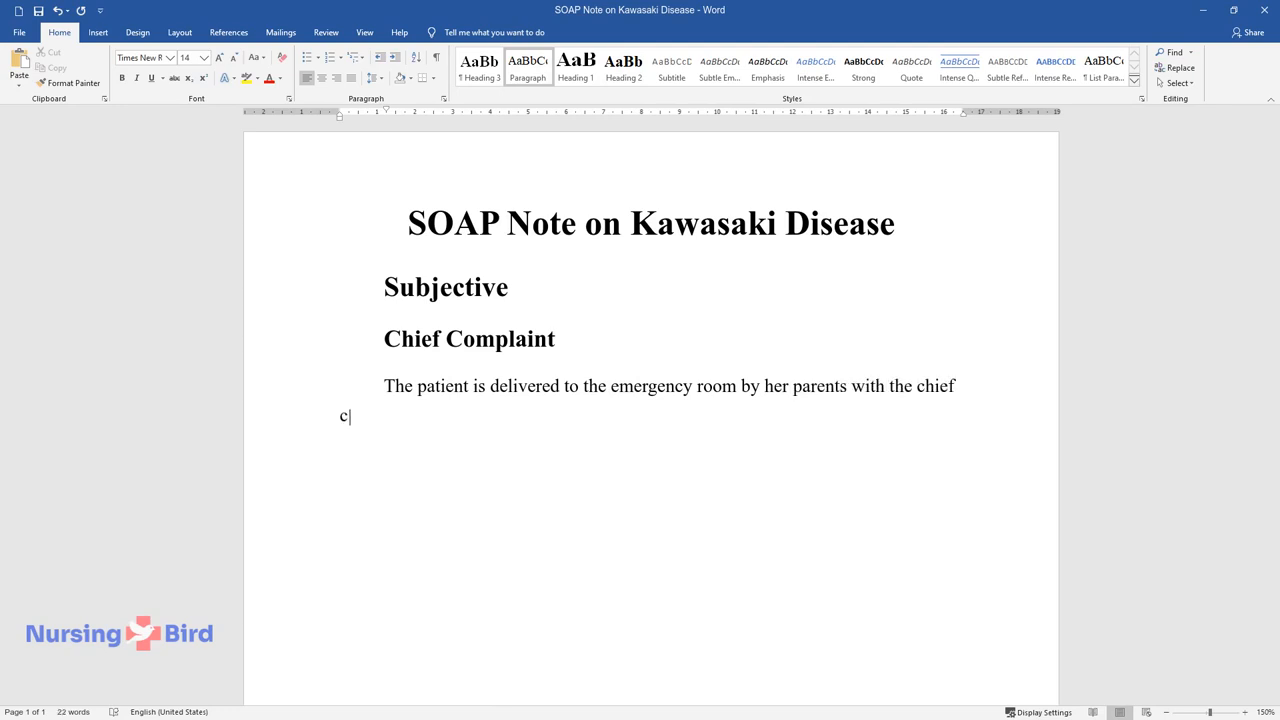
pyautogui.write('omplaint – "fever and rash on her feet')
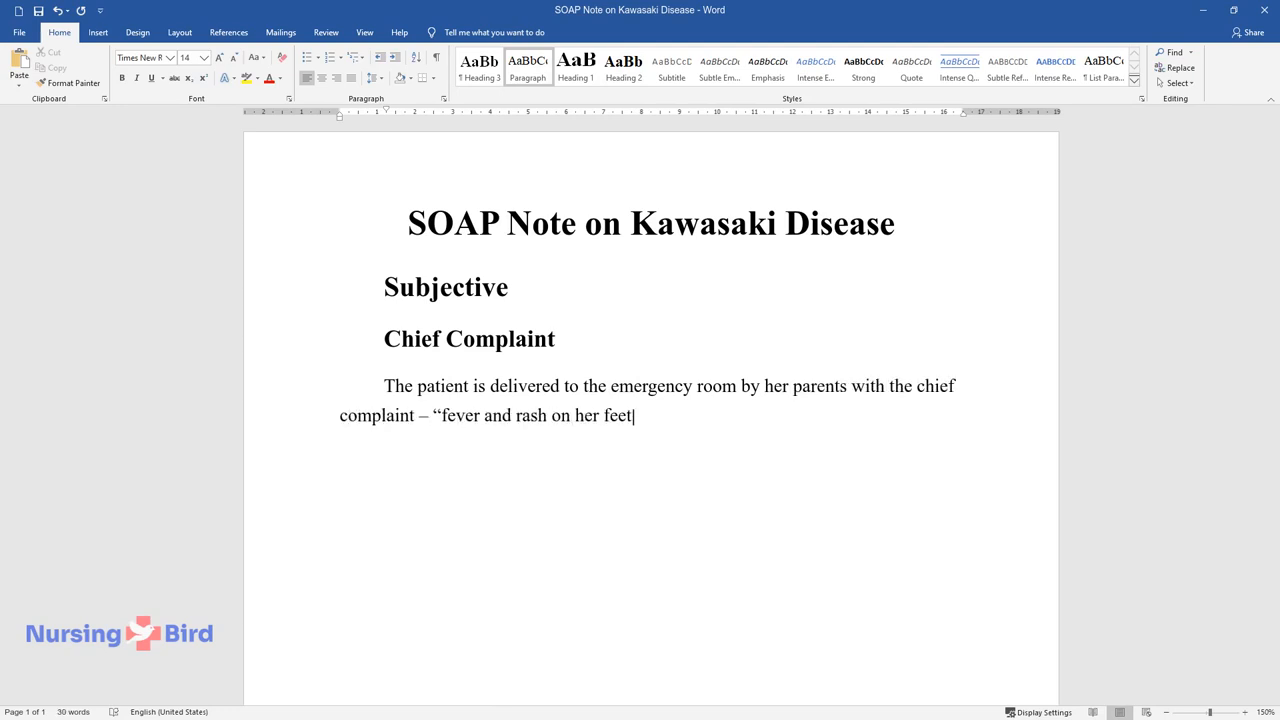
pyautogui.write('during the last four days."')
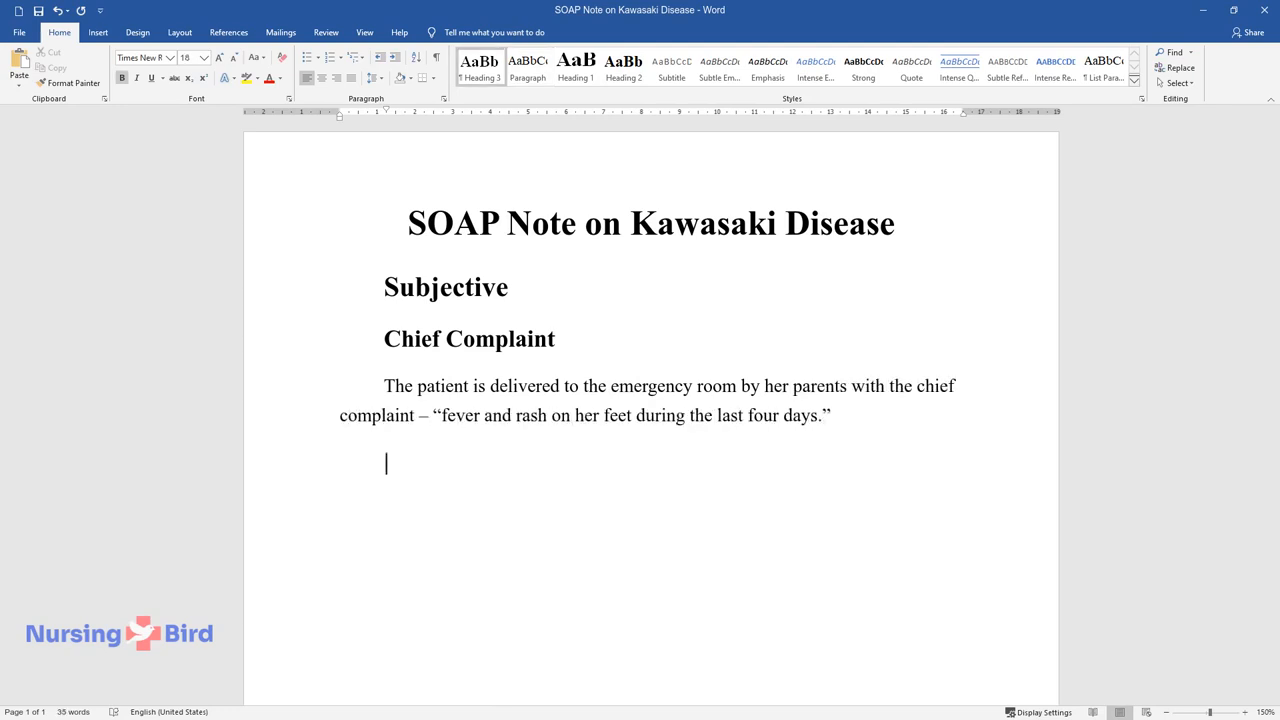
pyautogui.write('History of Present Illness')
pyautogui.write('The p')
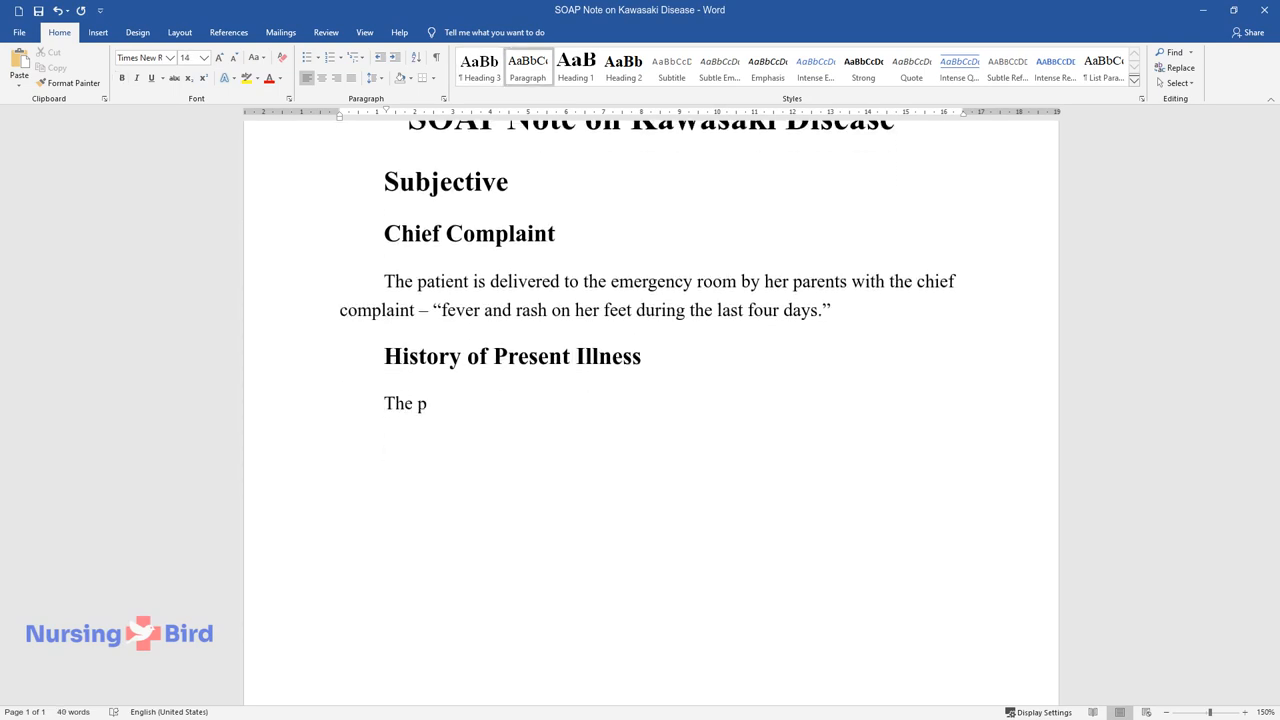
# - Describe the 6-year-old girl's rash, fever, lost interest in play and excessive sleeping
pyautogui.write('atient is a 6-year-old white female')
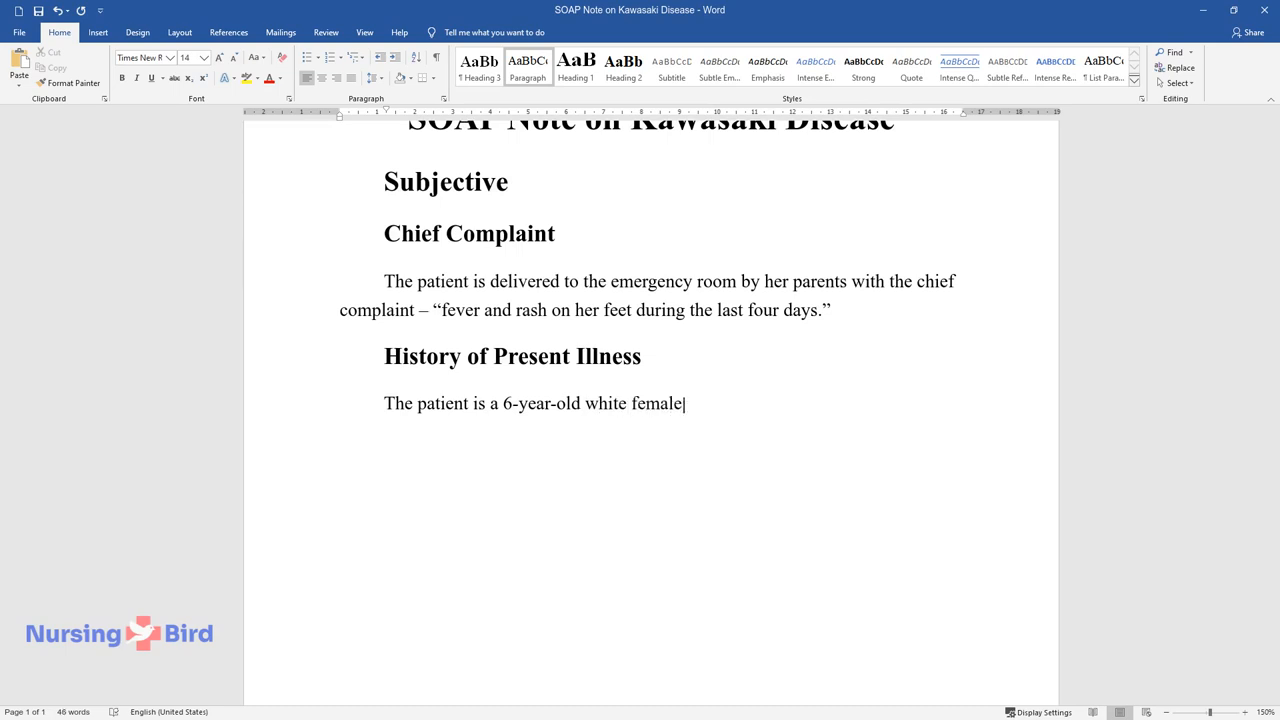
pyautogui.write('whose parents are concerned about')
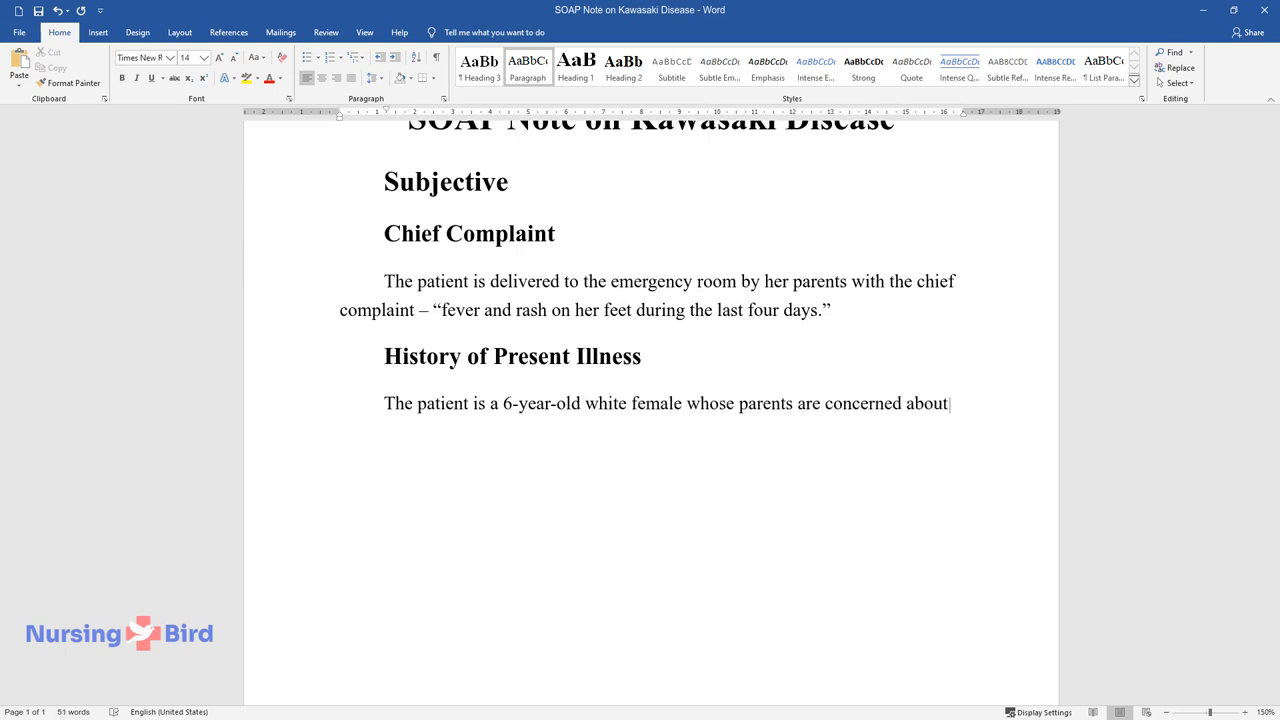
pyautogui.write('her behavioral changes, skin rash, and fever that has not gone in se')
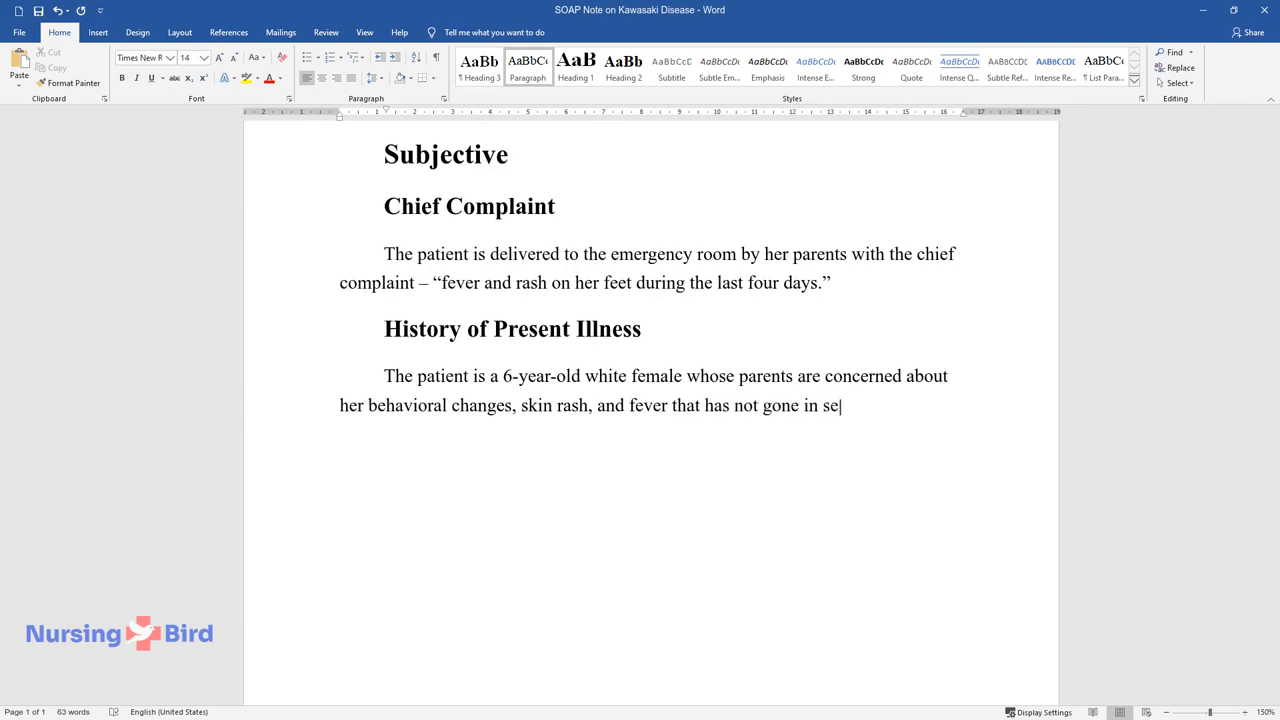
pyautogui.write('veral days. The child does not visi')
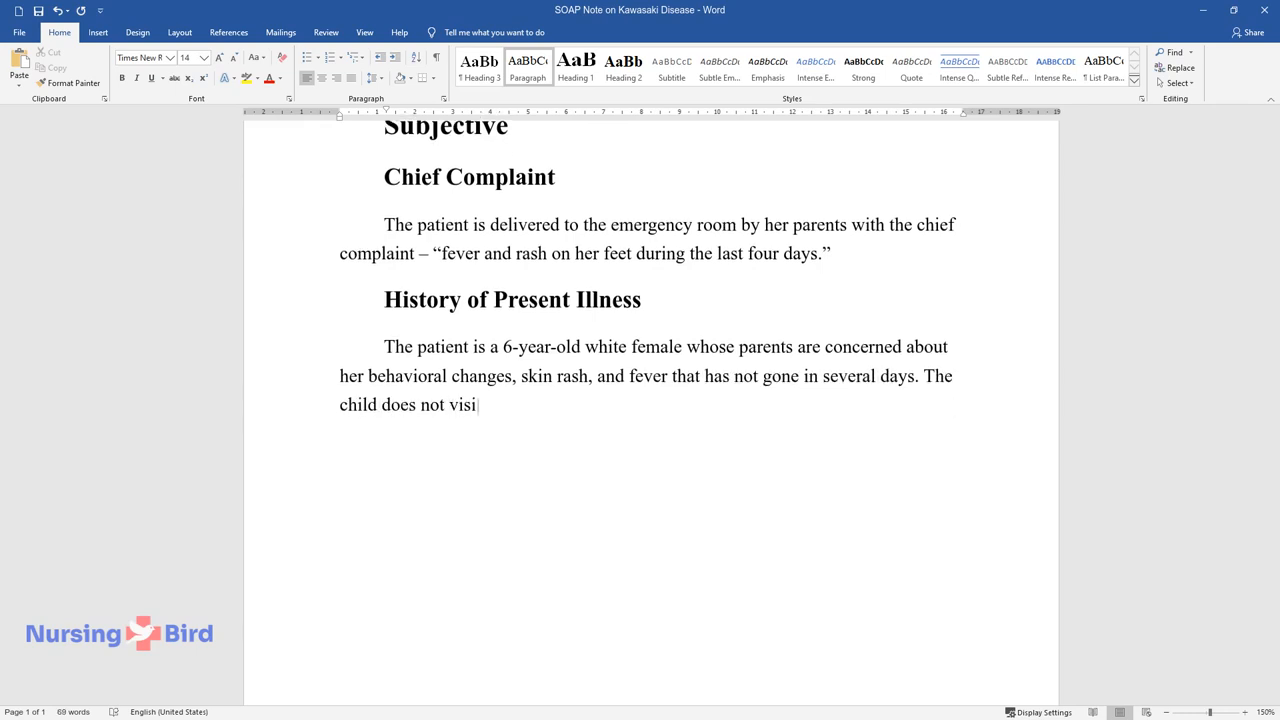
pyautogui.write('t school at the moment because she')
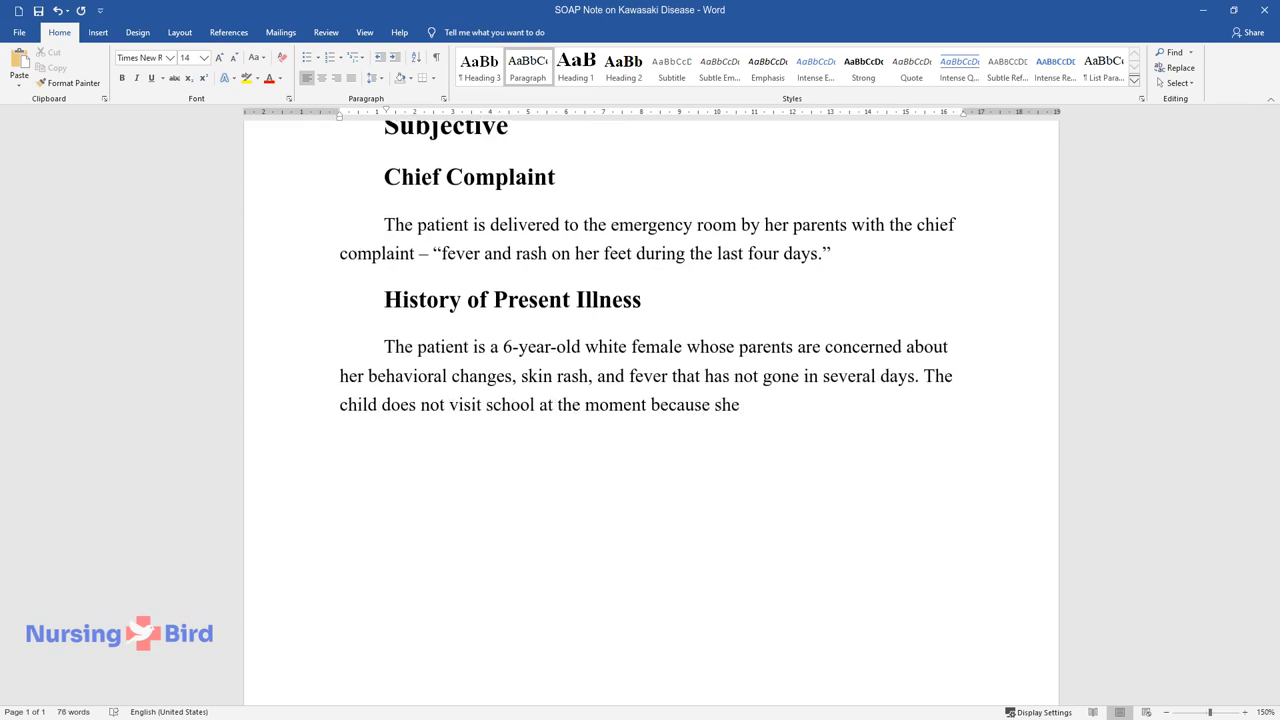
pyautogui.write('is on summer vacation, so she spends all her time with her mother. D')
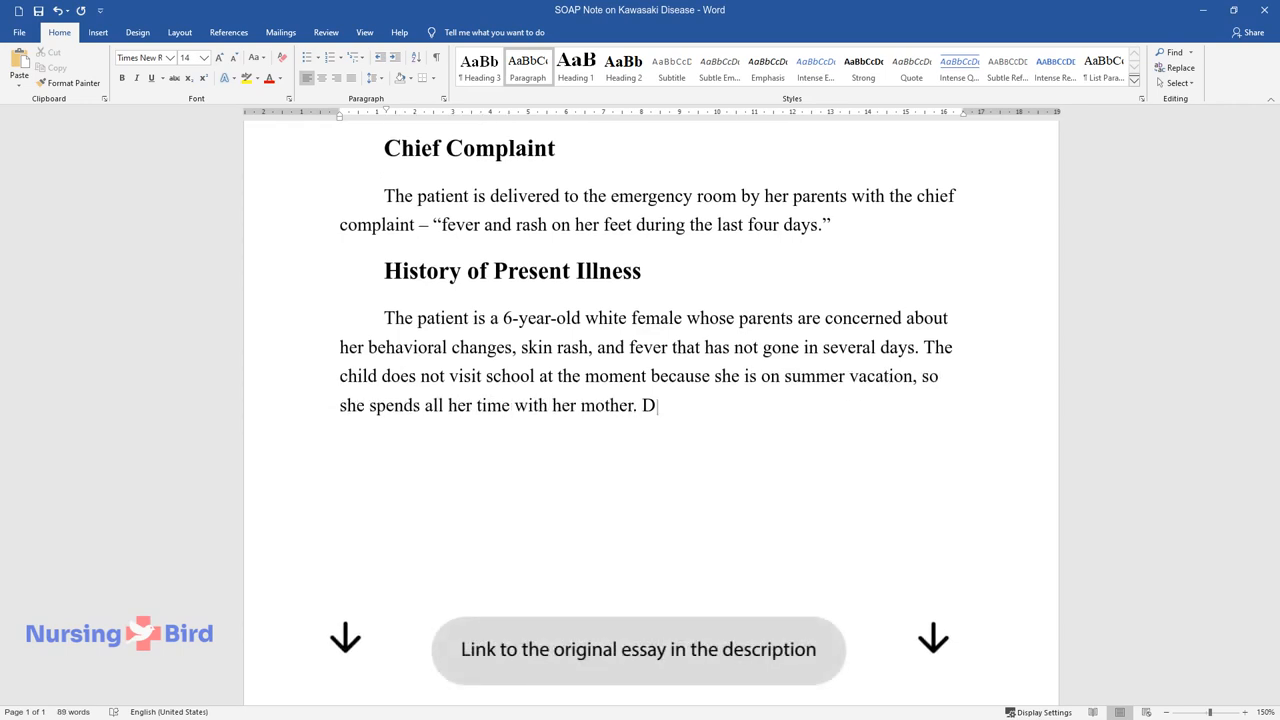
pyautogui.write('espite her active style of life, the girl has')
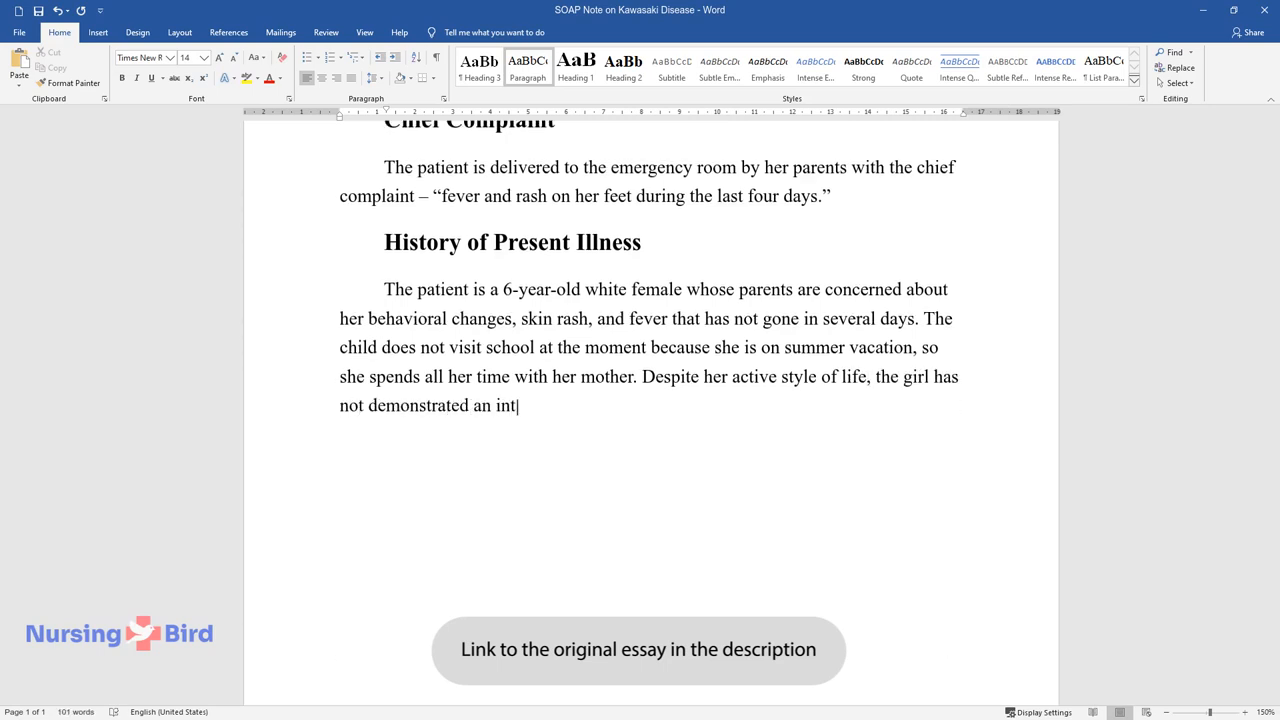
pyautogui.write('erest in playing with other kids. T')
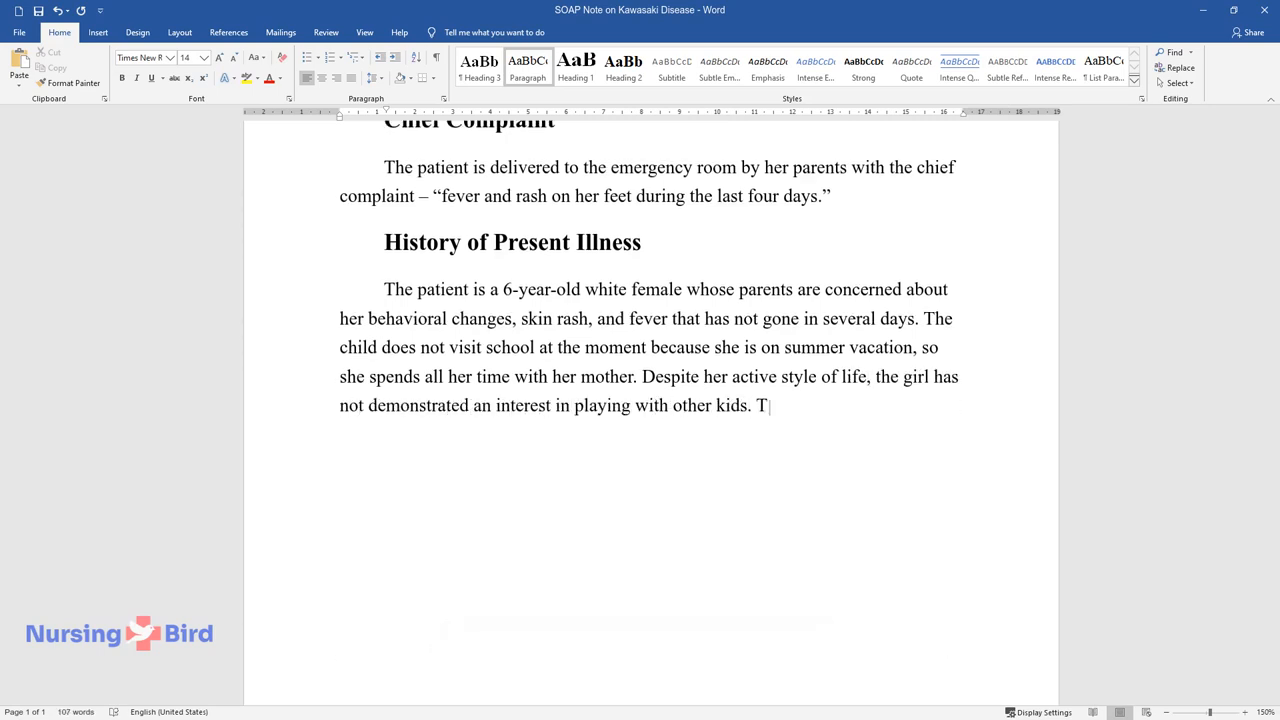
pyautogui.write('he mother admits that her daughter')
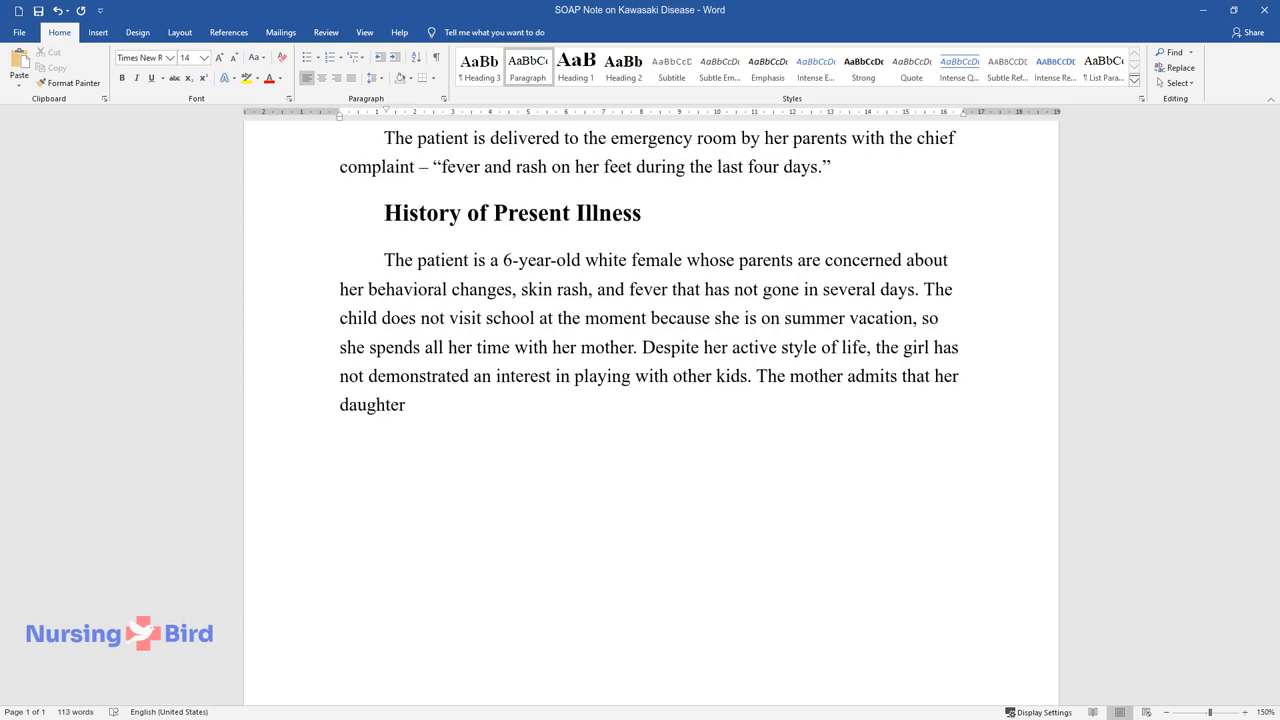
pyautogui.write('prefers to sleep most of the day a')
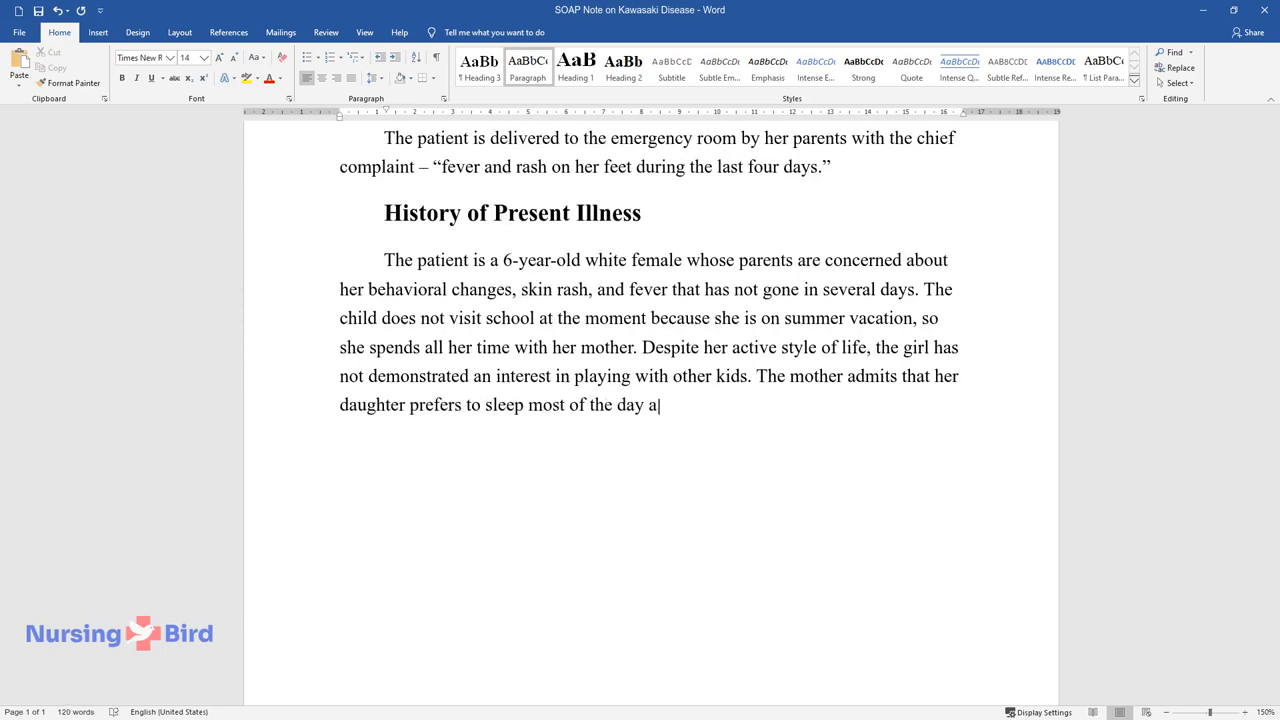
pyautogui.write('nd uses her fever as an excuse for this')
pyautogui.write('P')
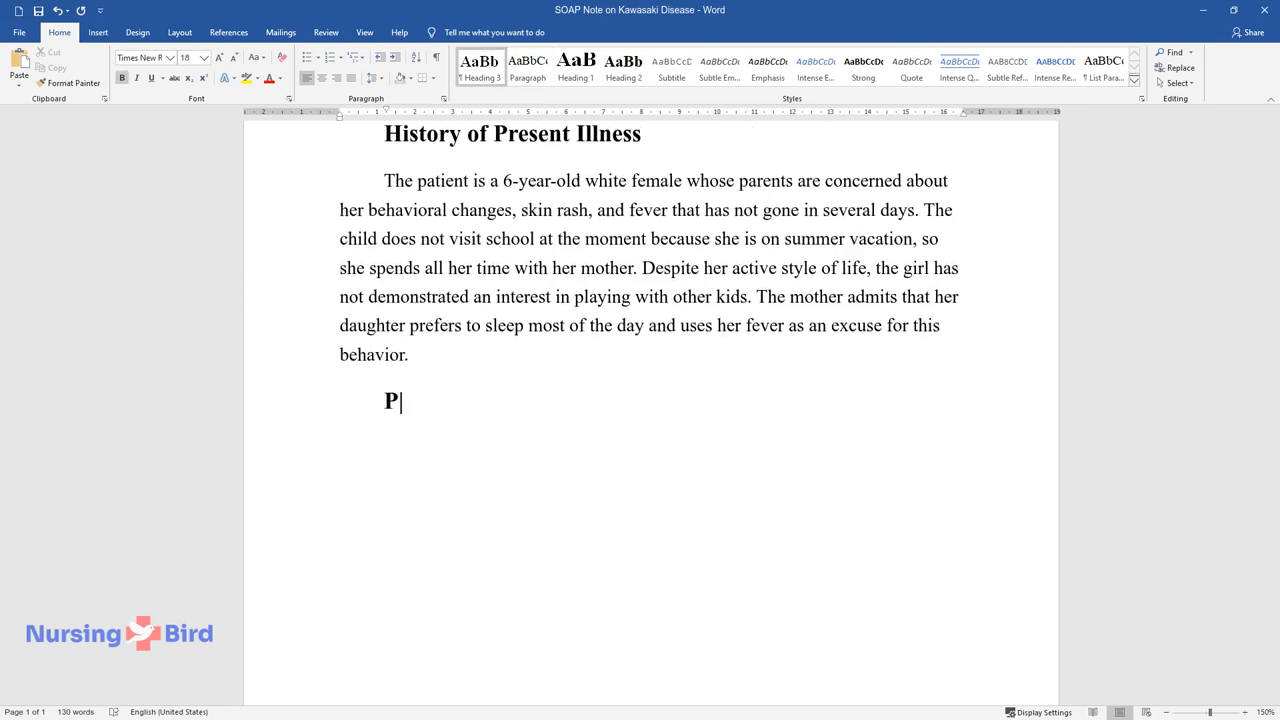
# - Add Past Medical History: flu cases treated at home with Ibuprofen and cool-mist humidifiers
pyautogui.write('ast Medical History')
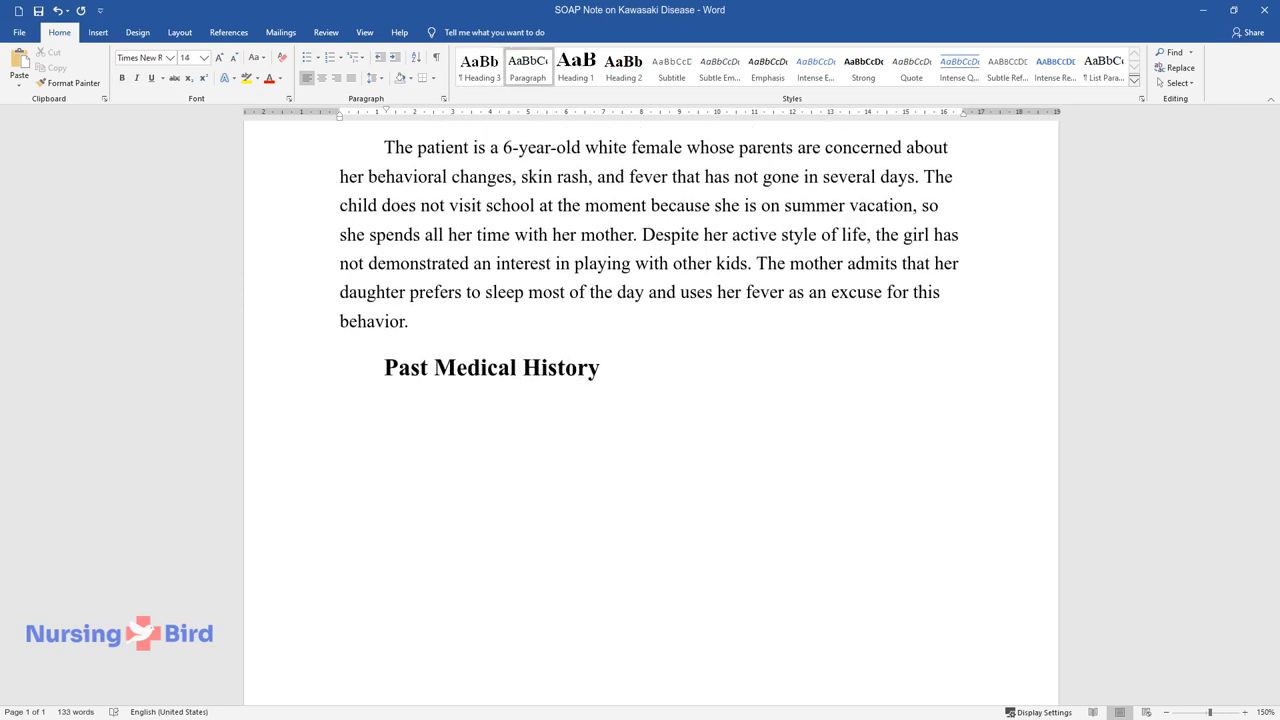
pyautogui.write('Several cases of f')
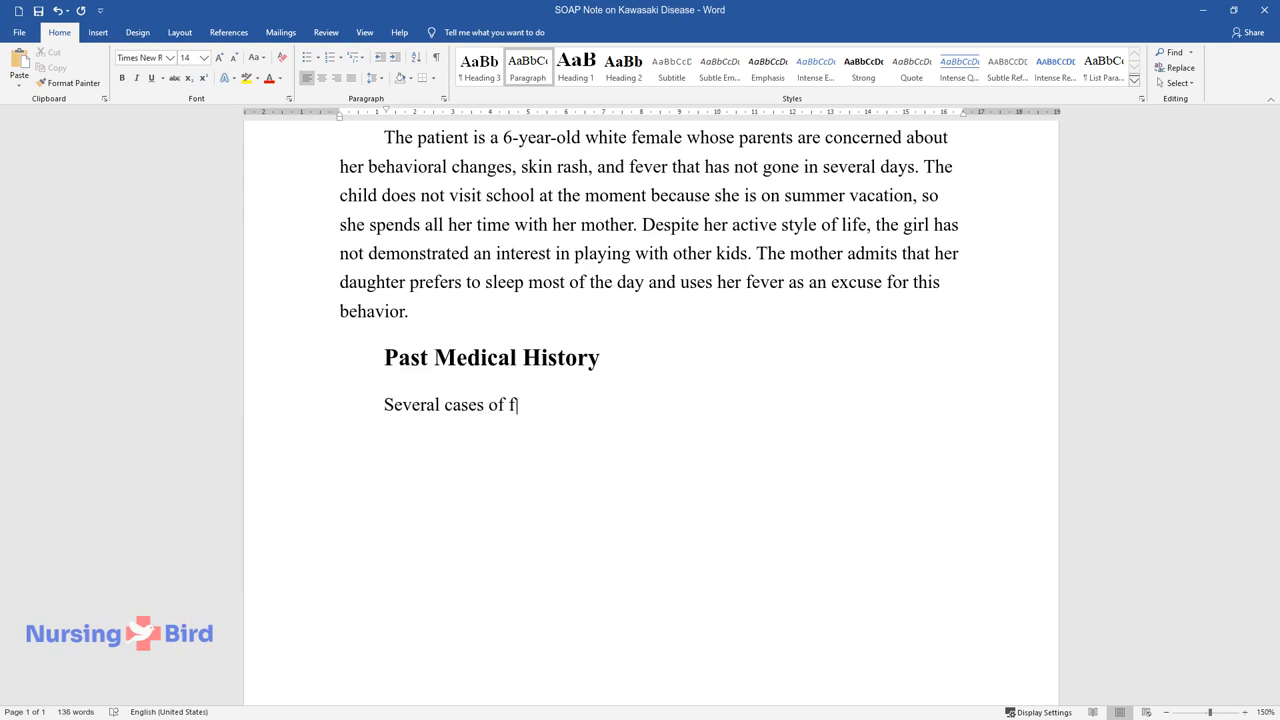
pyautogui.write('lu, with no hospitalization, wer')
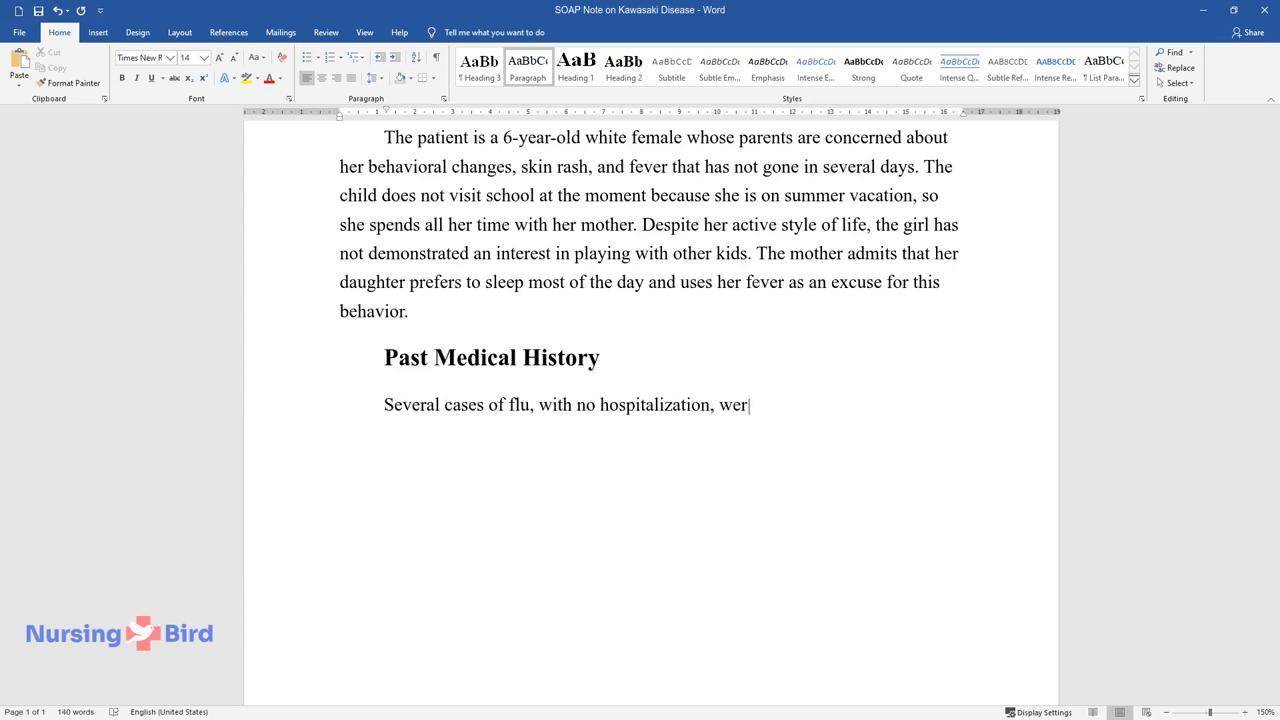
pyautogui.write('e treated at home with Ibuprofe')
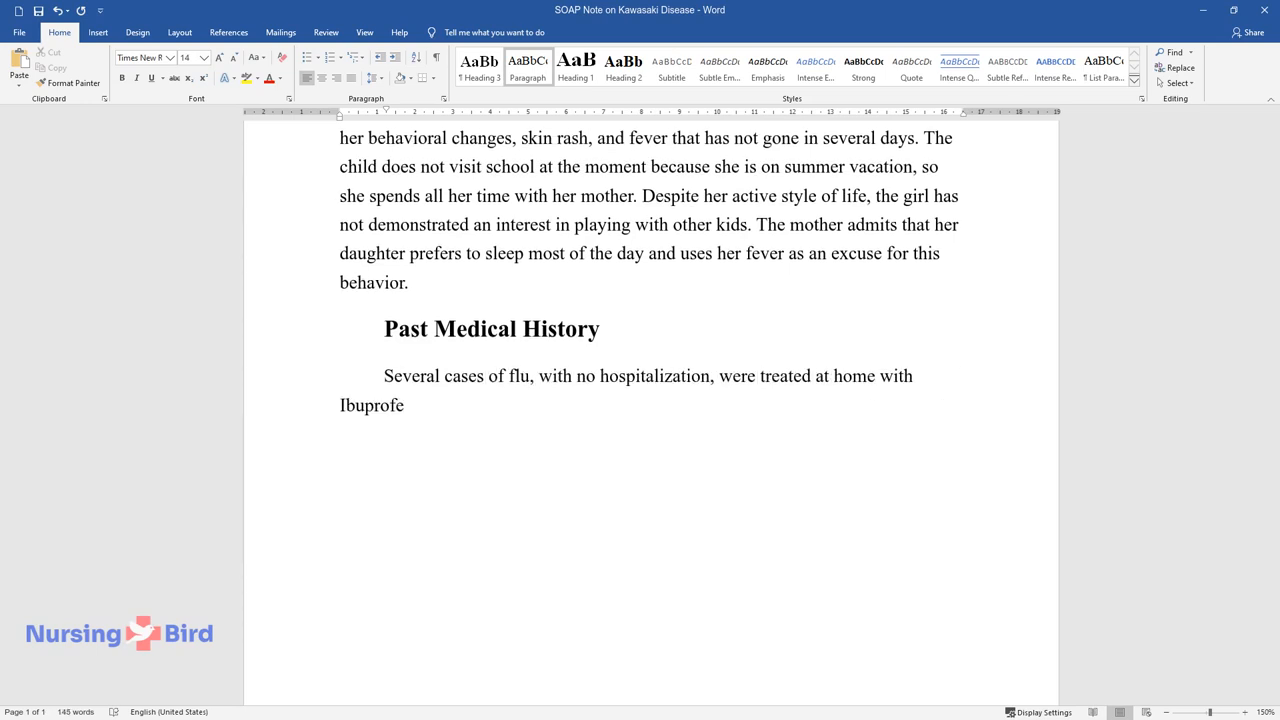
pyautogui.write('n (to manage fever) and cool-mi')
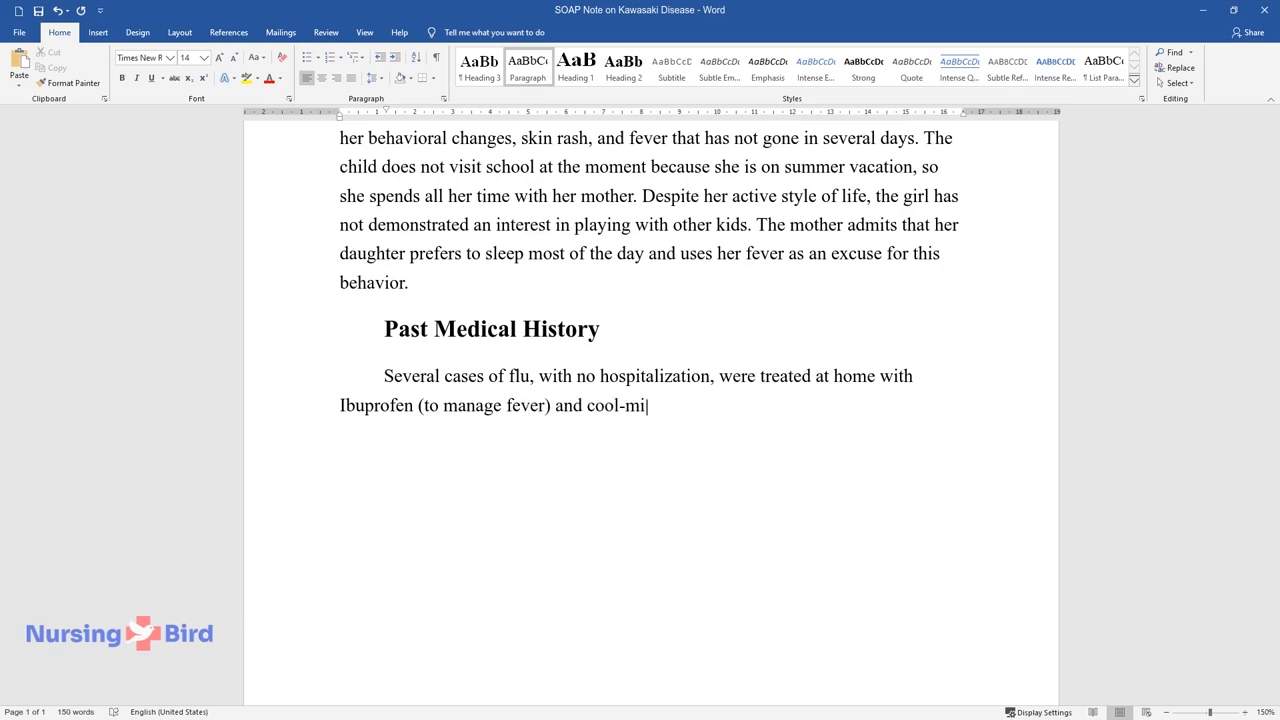
pyautogui.write('st humidifiers (to relieve cough severity).')
pyautogui.write('Past Surgical History')
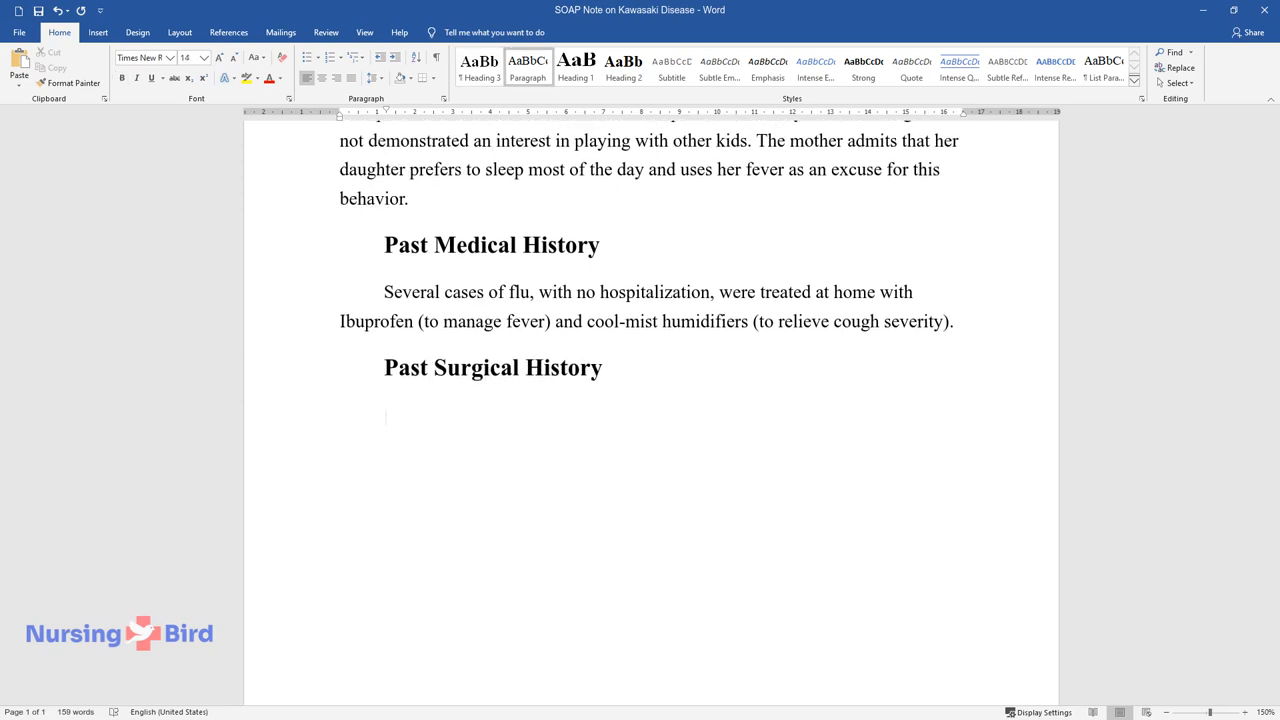
# - Record adenoidectomy at age 3, Ibuprofen 5 mL twice a day, and begin Allergies
pyautogui.write('An adenoidectomy')
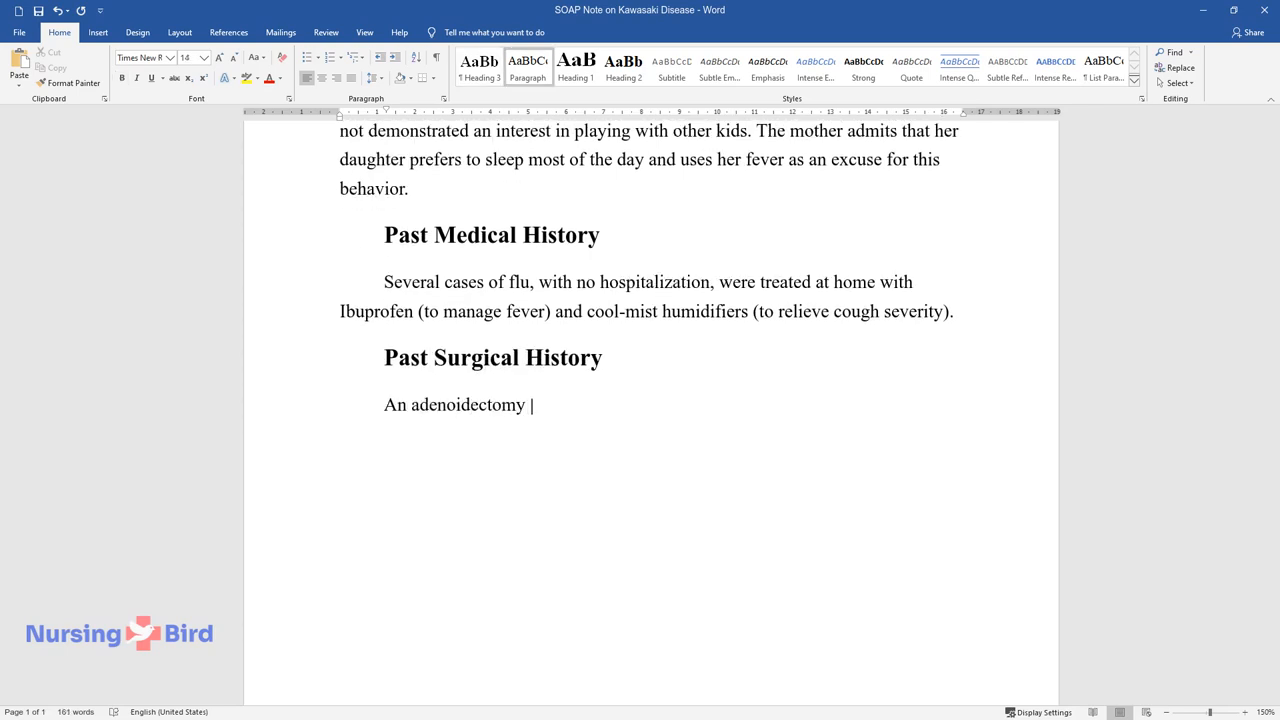
pyautogui.write('at the age of 3.')
pyautogui.write('Medications')
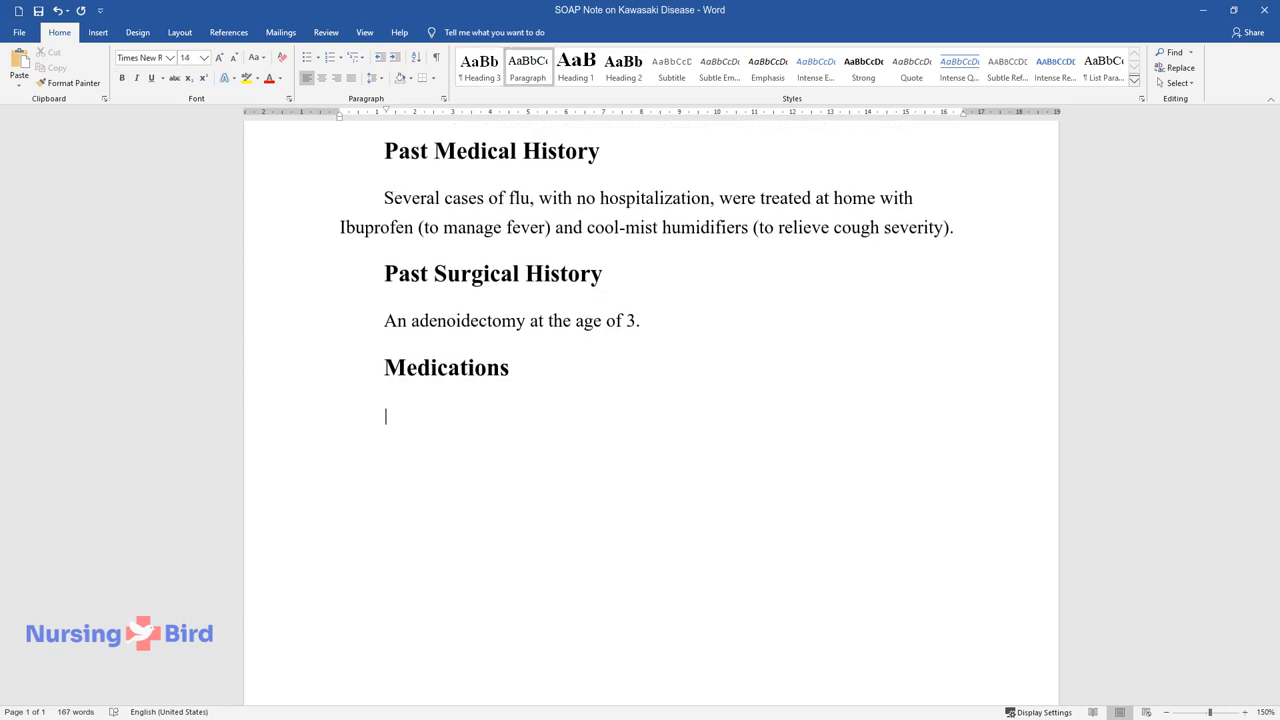
pyautogui.write('Ibuprofen 5')
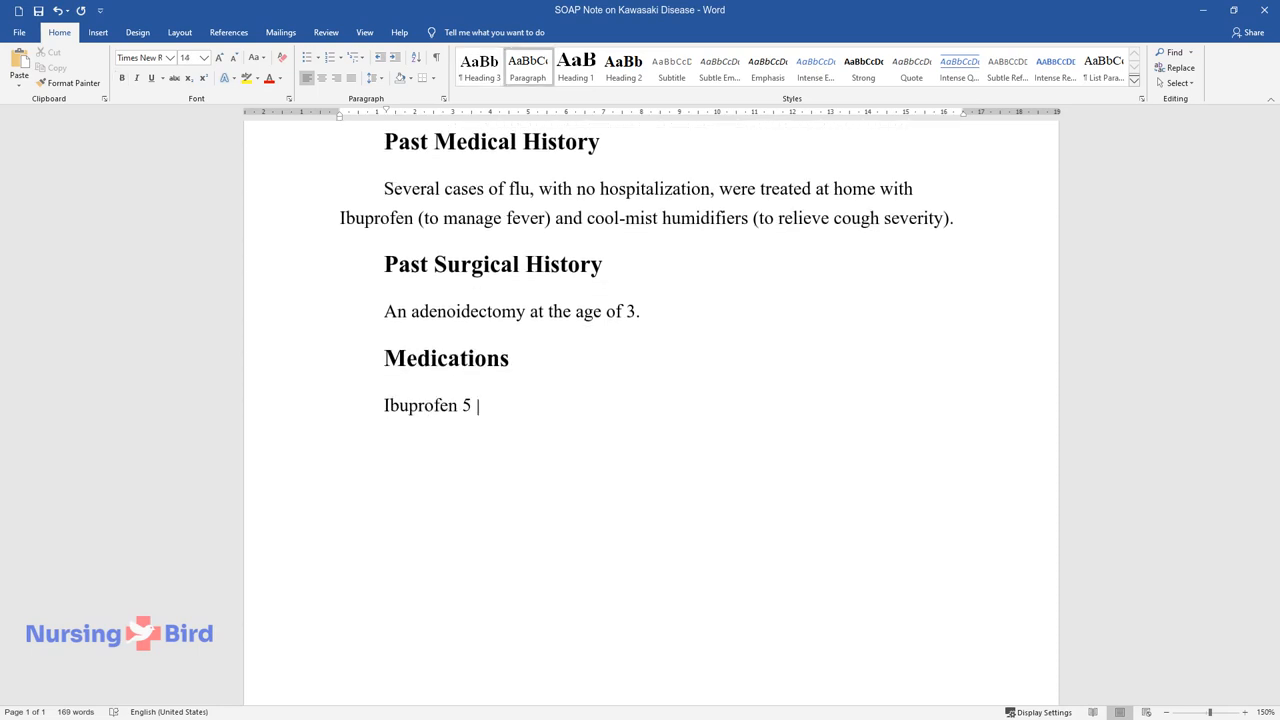
pyautogui.write('mL twice a day.')
pyautogui.write('Allergies')
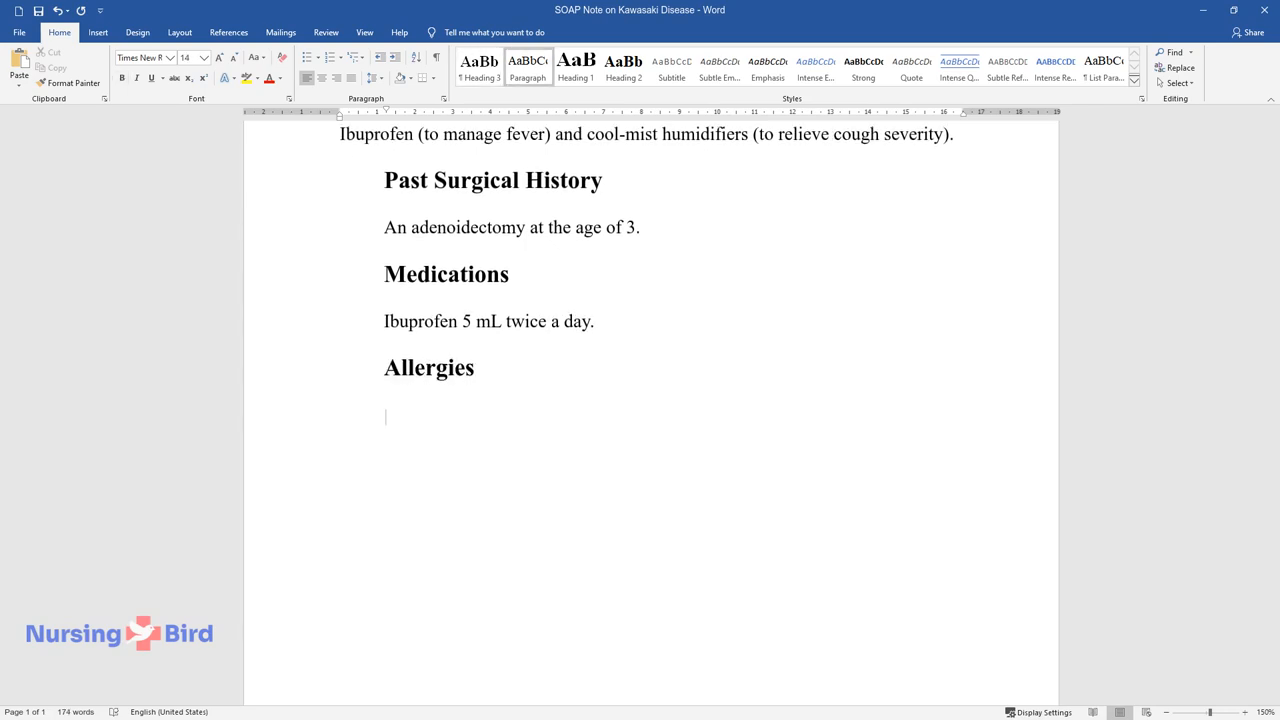
pyautogui.write('Penicillin')
pyautogui.write('Past Family History')
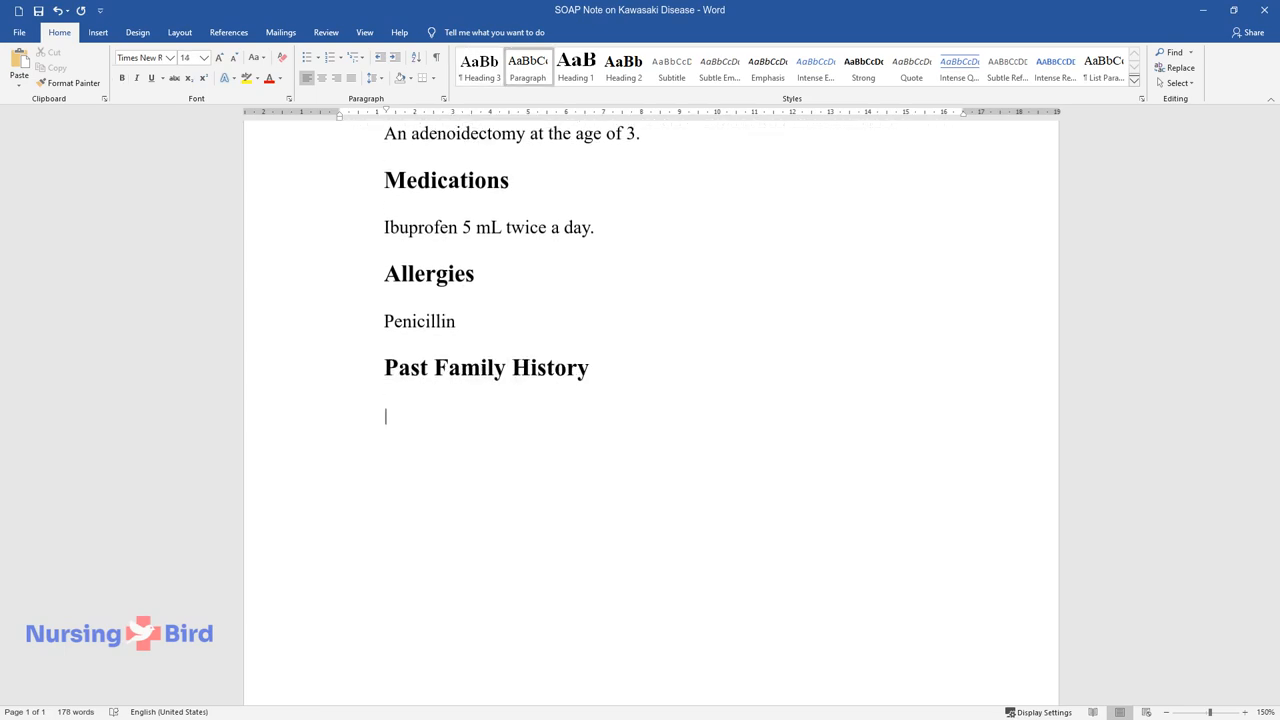
# - Write Past Family History: healthy parents, grandparents with hypertension, cardiac disease and diabetes
pyautogui.write('The parents are healthy, with no')
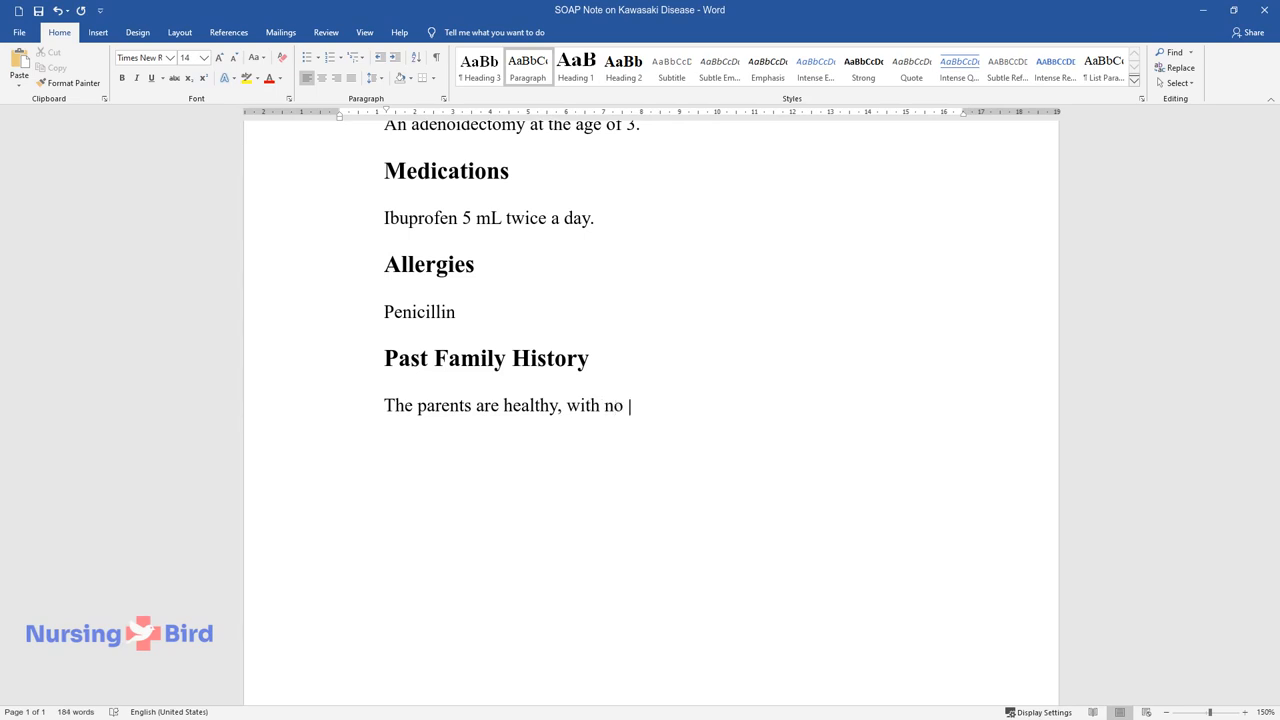
pyautogui.write('chronic diseases being recently di')
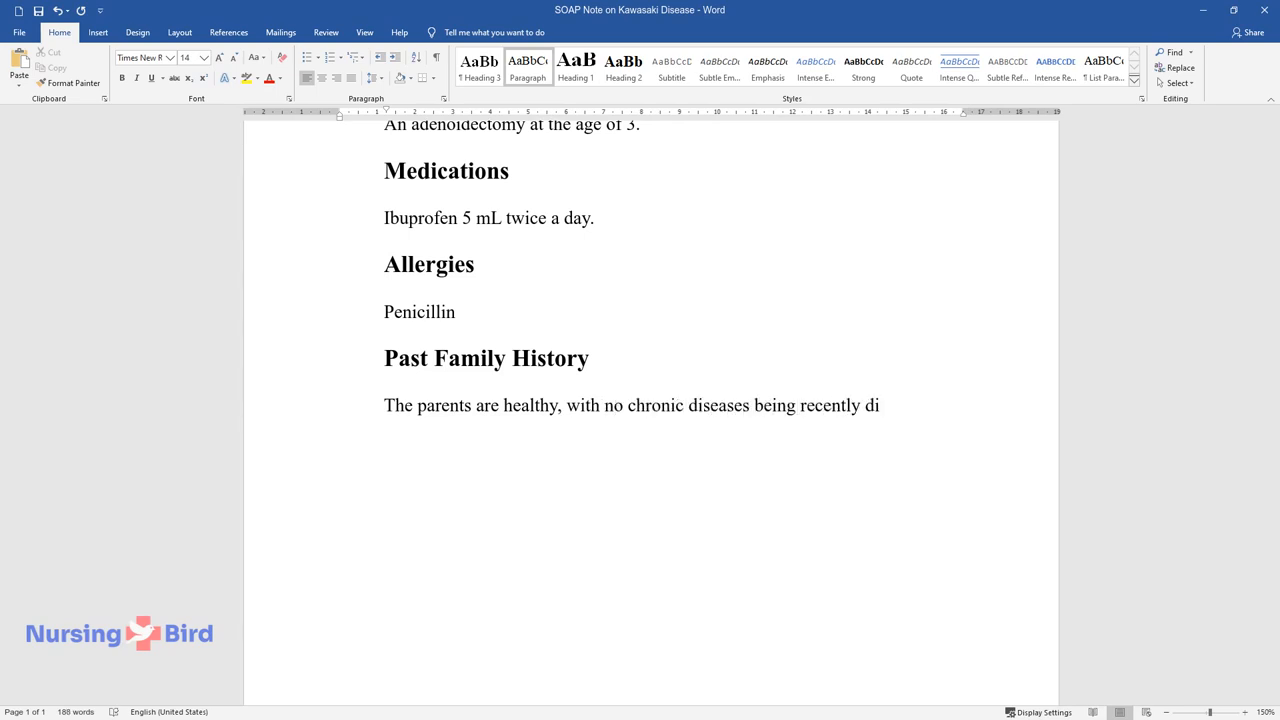
pyautogui.write('agnosed; no other children are in')
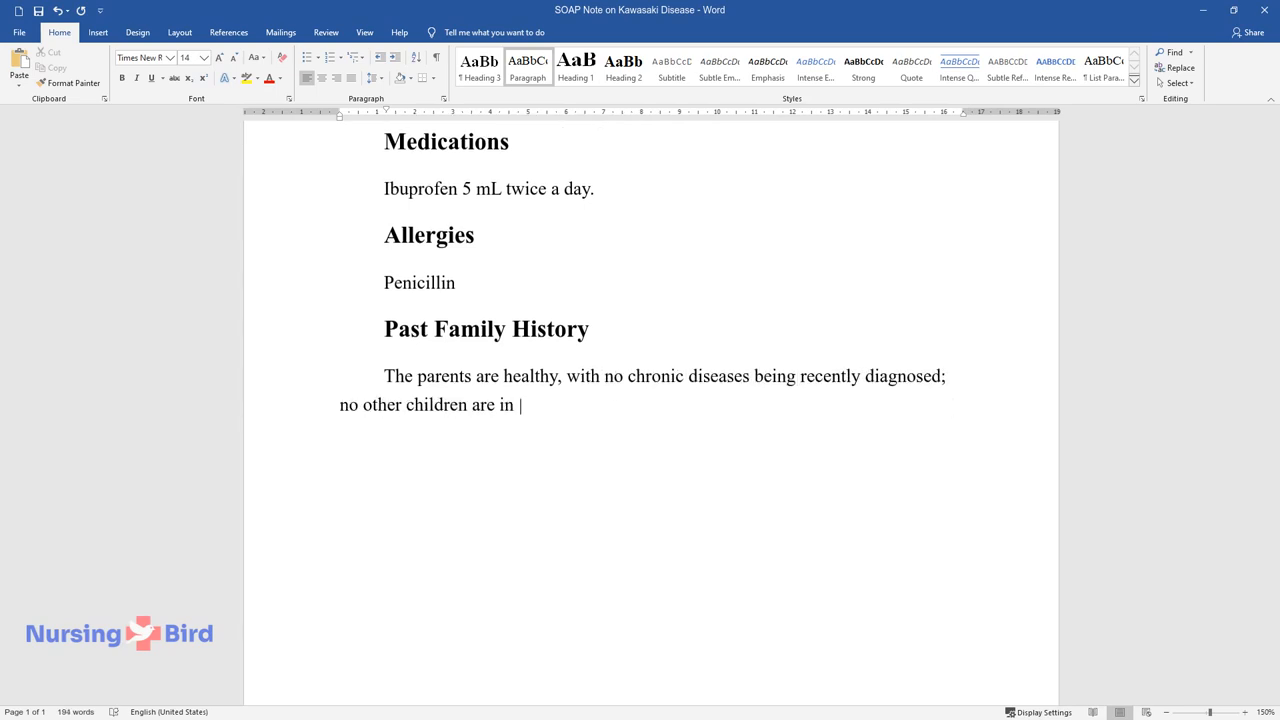
pyautogui.write("this family. The mother's parents")
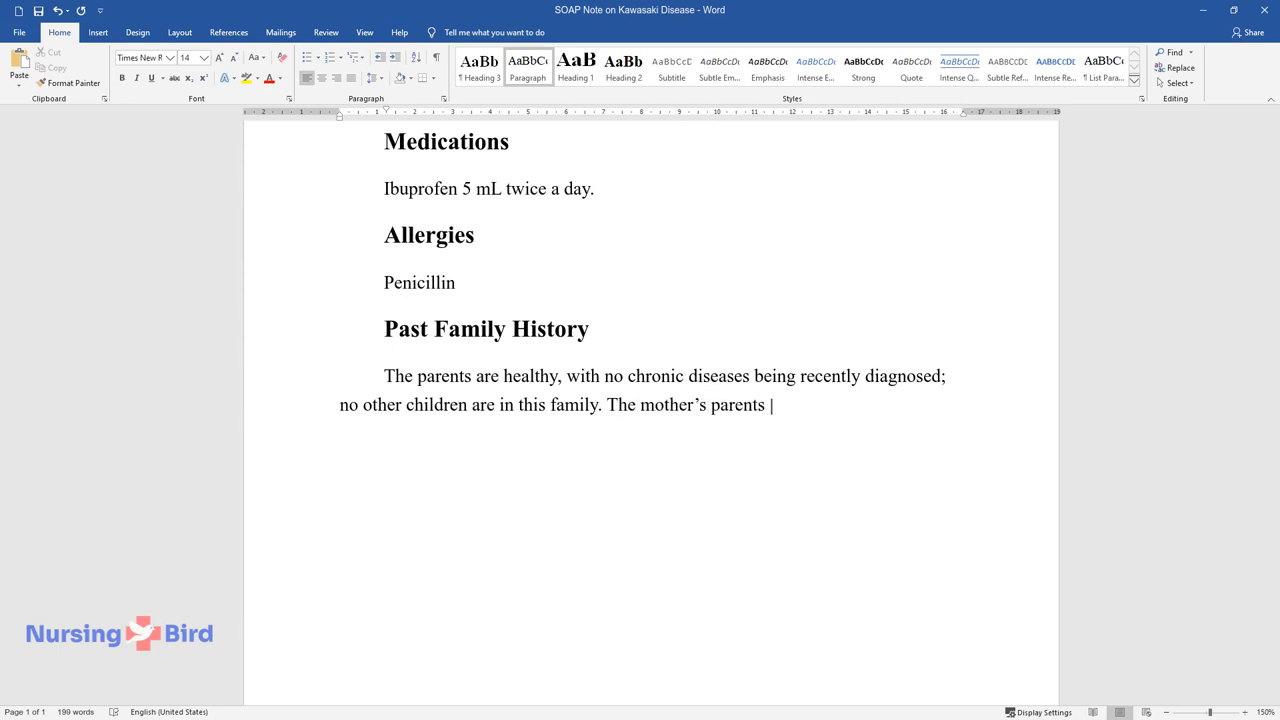
pyautogui.write('have hypertension and cardiac dise')
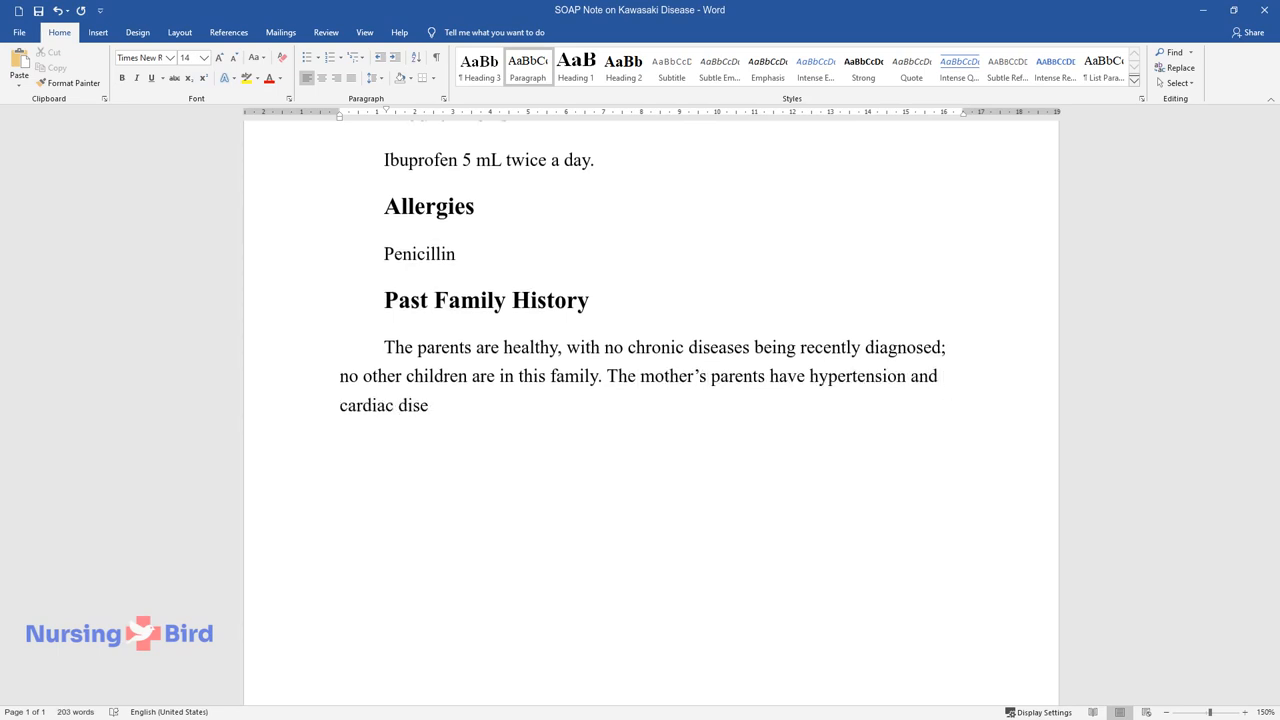
pyautogui.write("ase, and the father's parents were")
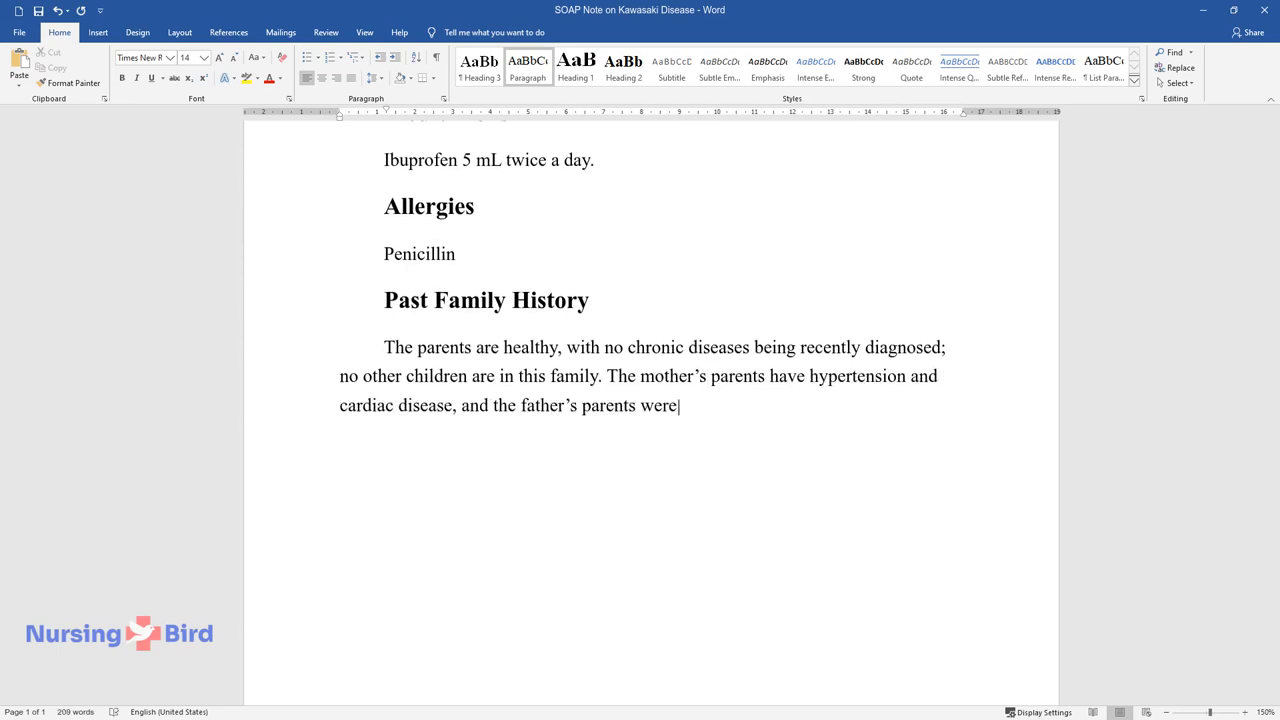
pyautogui.write('diagnosed with diabetes five years')
pyautogui.write('Health')
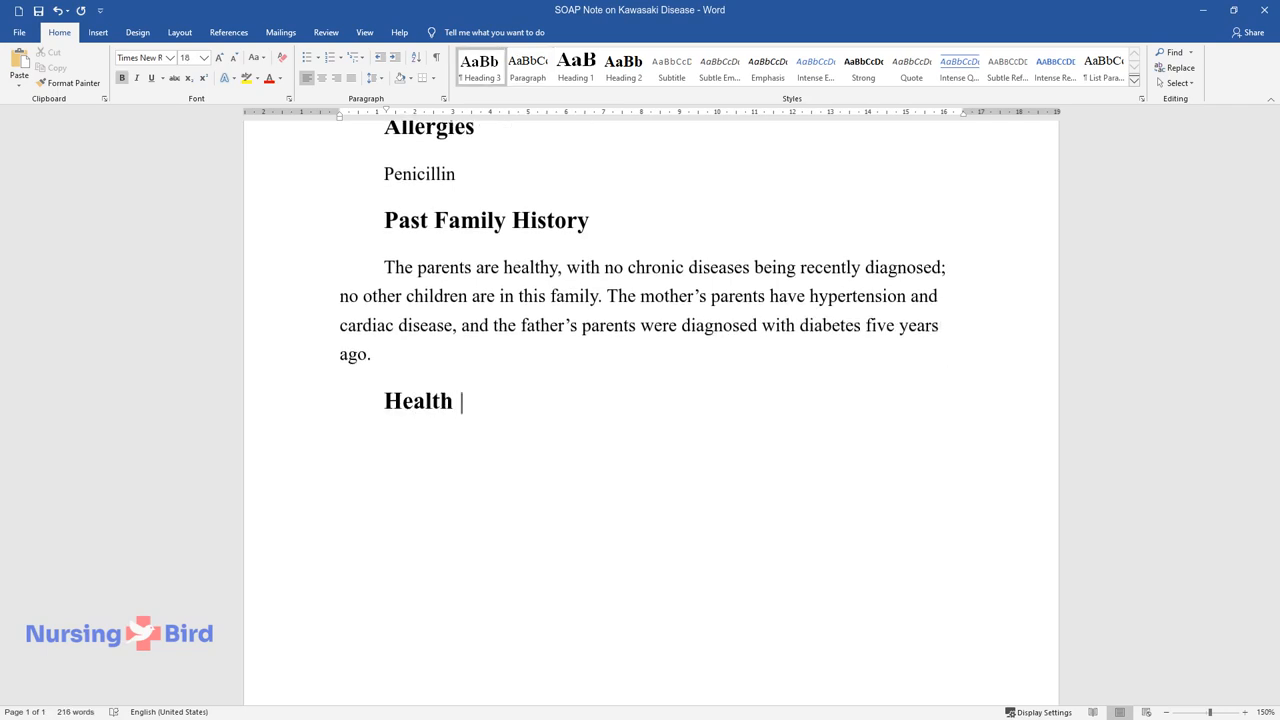
# - Add Health Maintenance: physical exams twice yearly, dental visits three times per year
pyautogui.write('Maintenance')
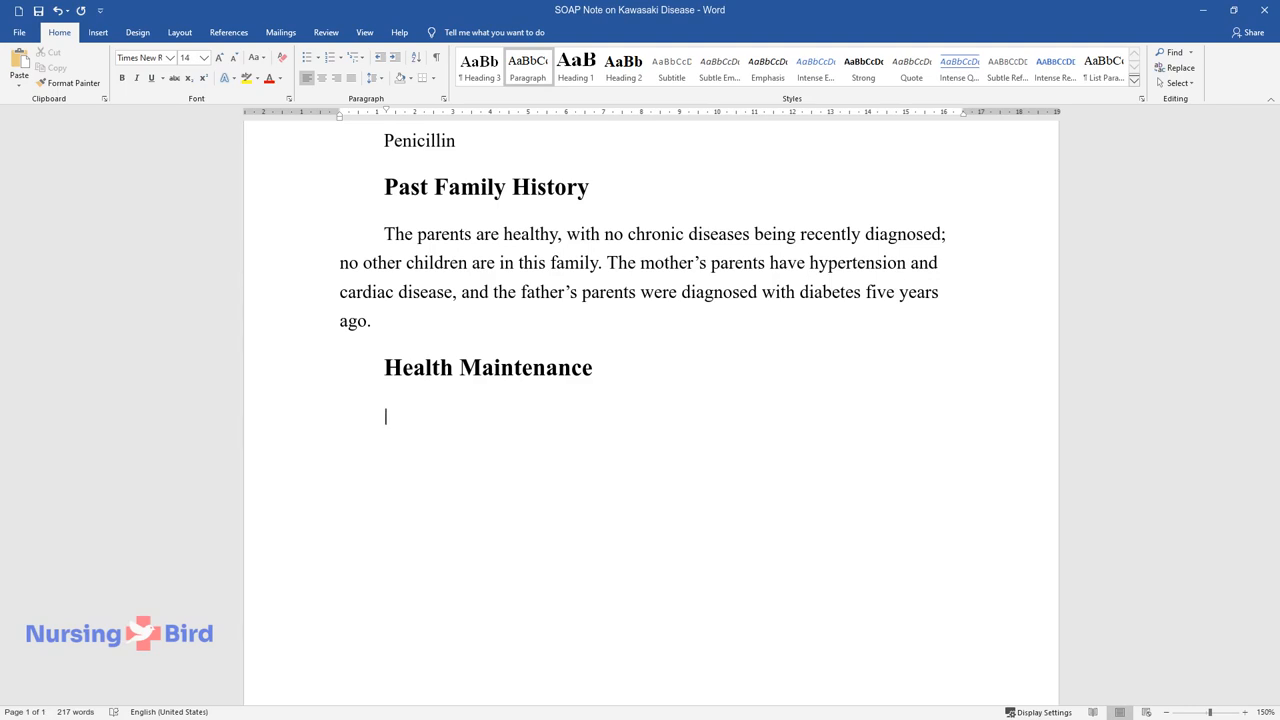
pyautogui.write('Routine physical examinations a')
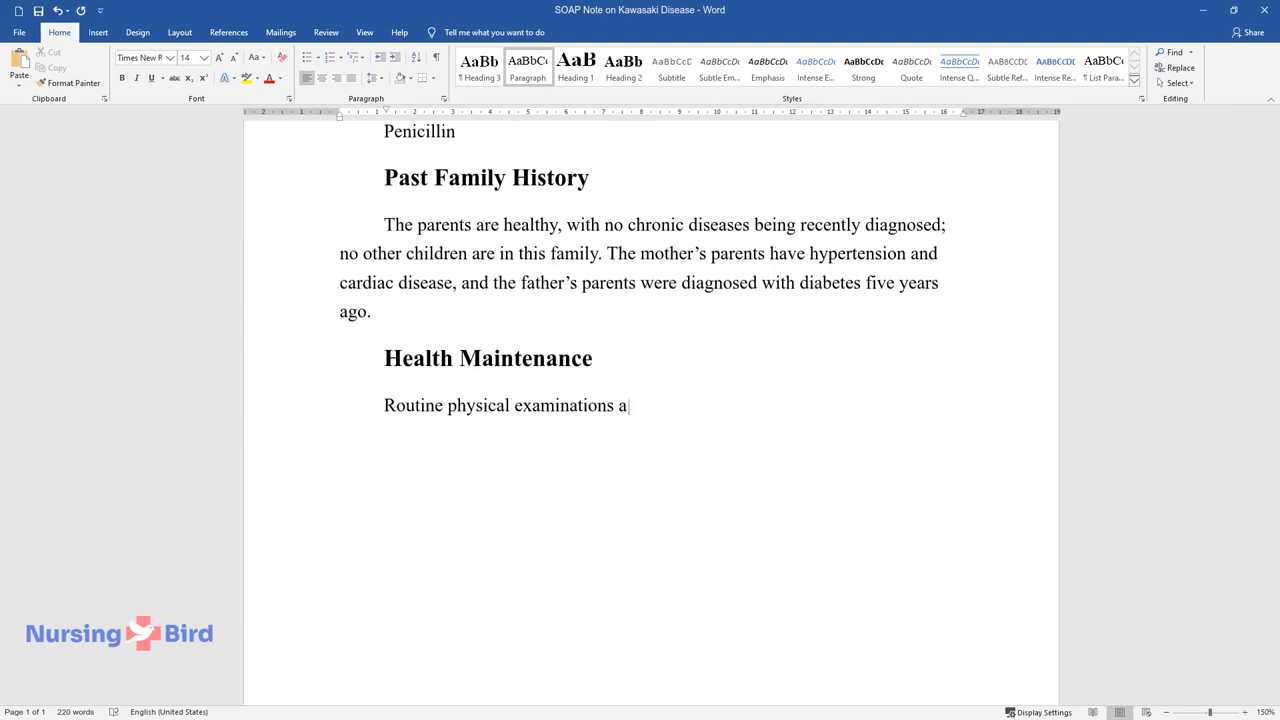
pyautogui.write('re performed in a local clinic t')
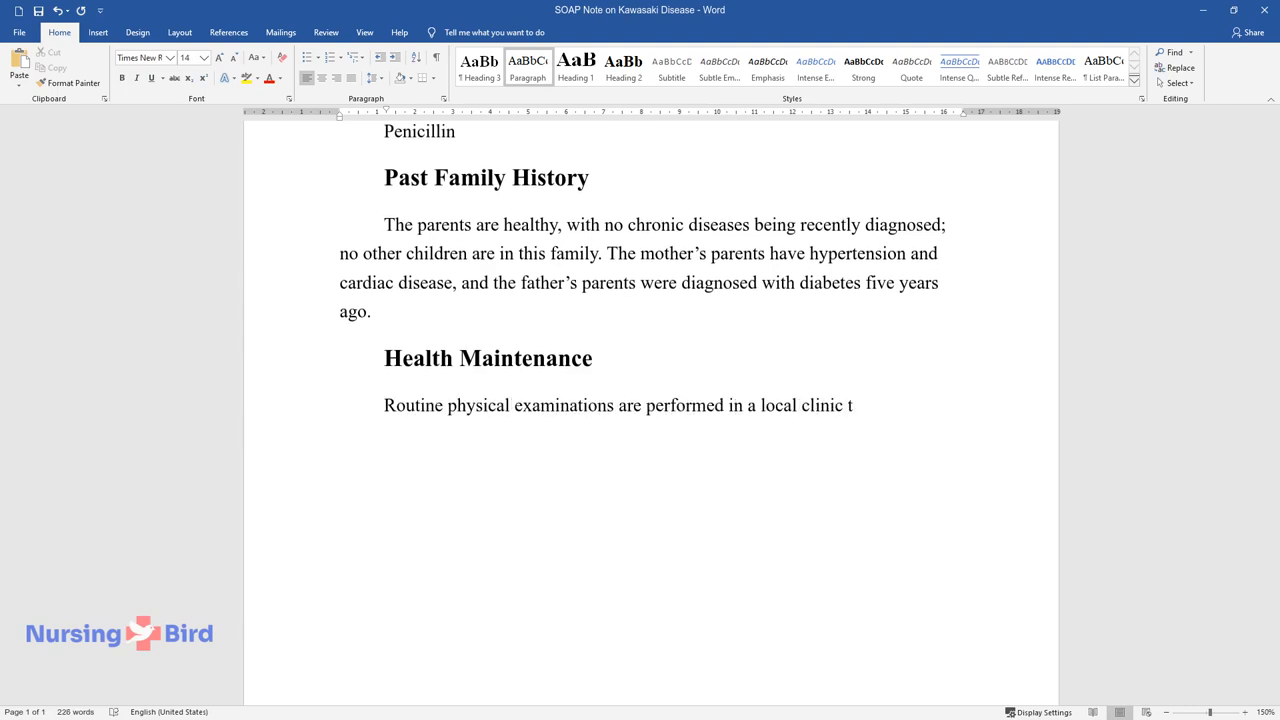
pyautogui.write('two times a year. Regular dental')
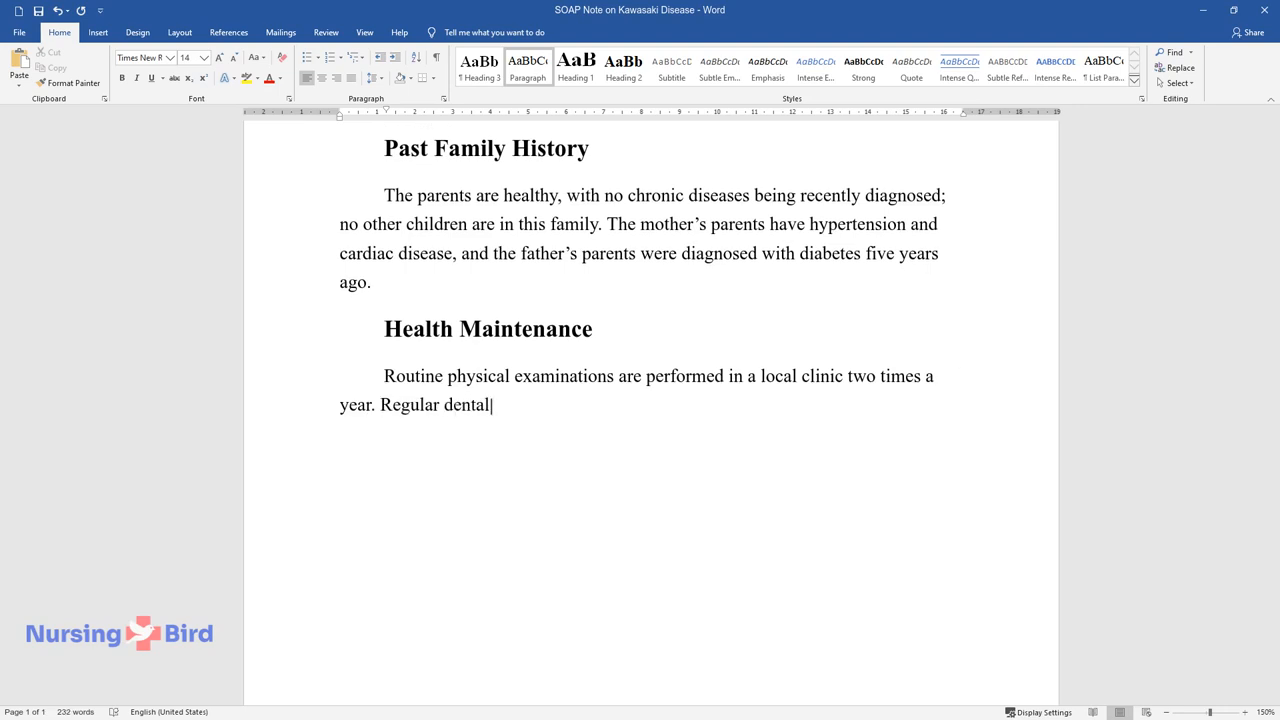
pyautogui.write('visits occur three times per ye')
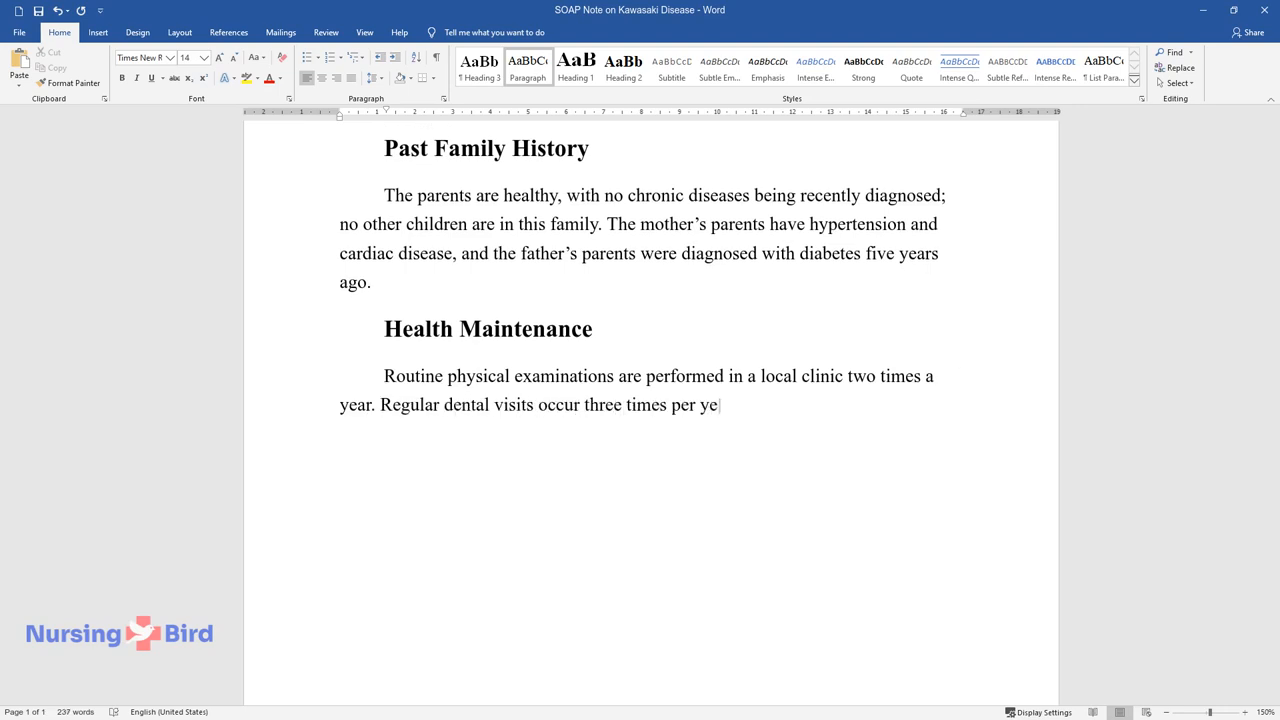
pyautogui.write('ar, with no serious problems or')
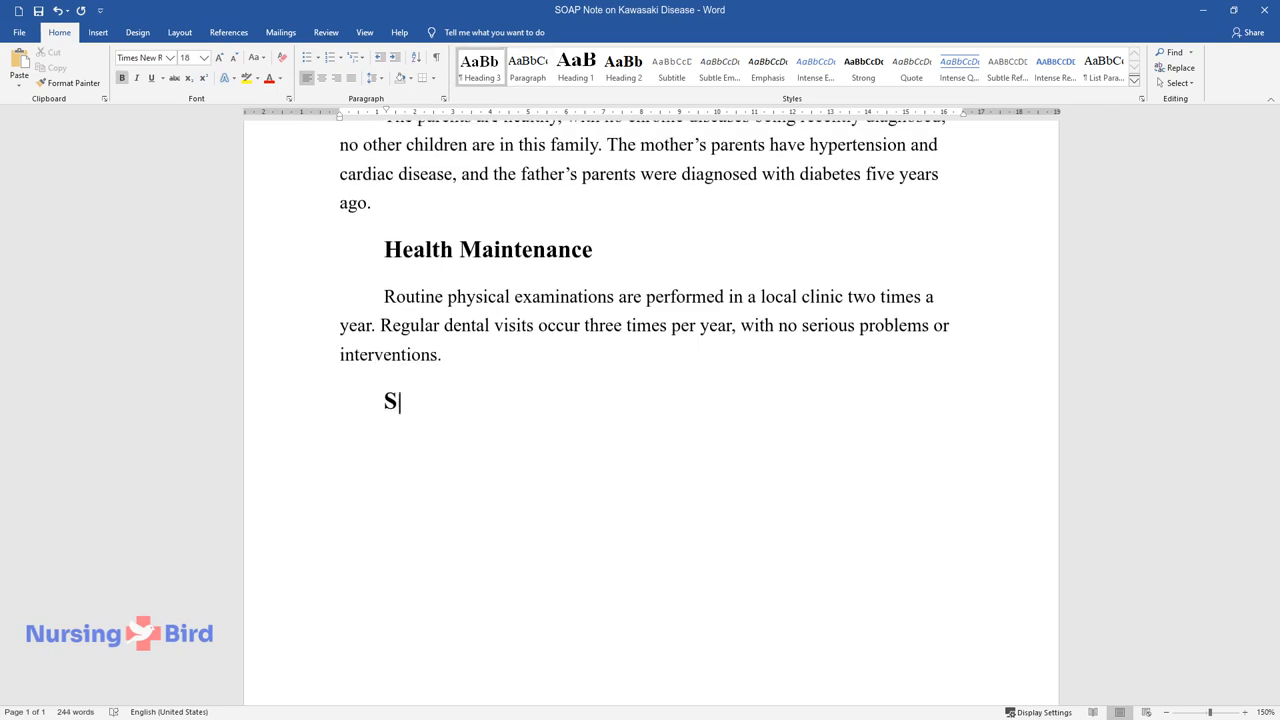
# - Start Social History with school, drawing classes and the parents' work schedules
pyautogui.write('ocial History')
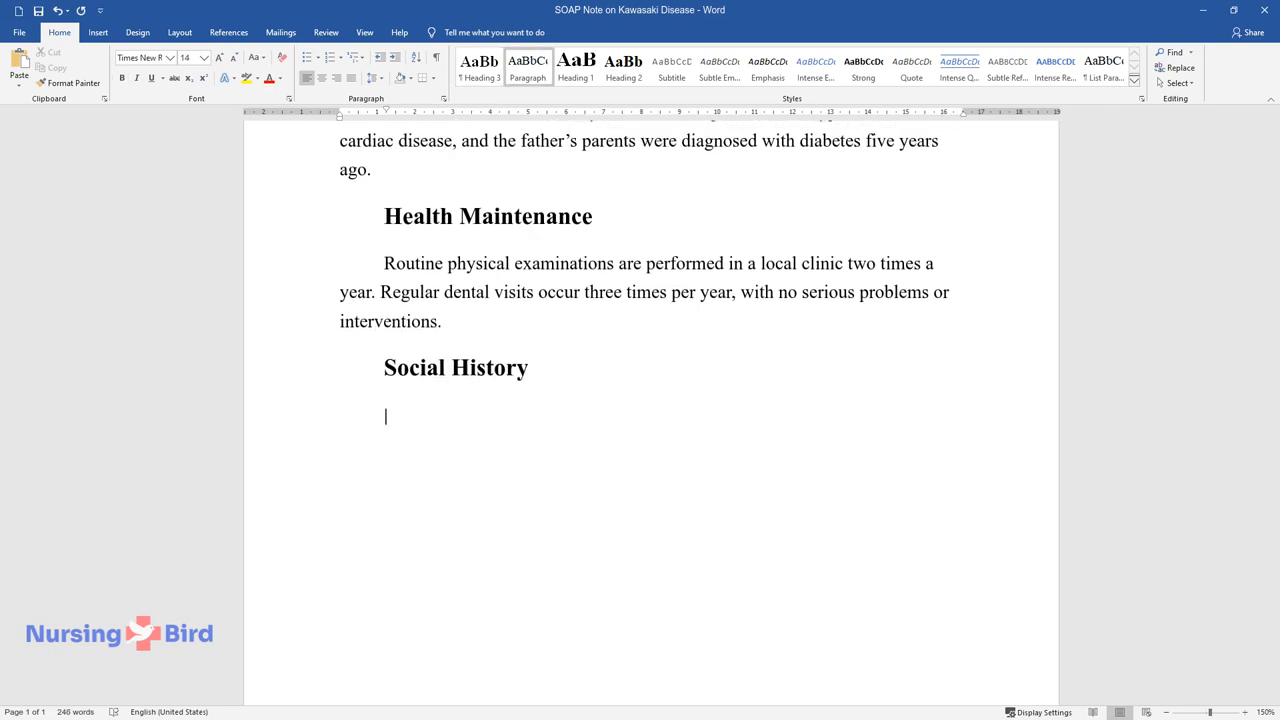
pyautogui.write('The patient goes to')
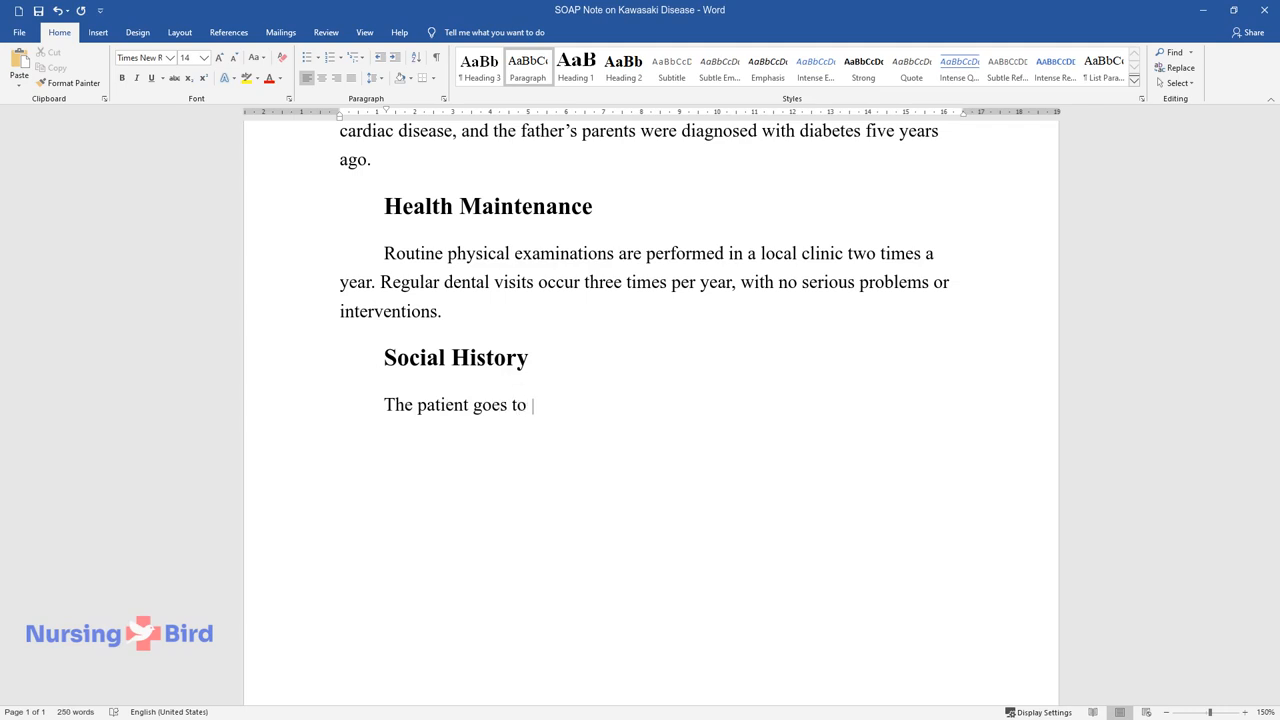
pyautogui.write('a local school and visits drawing classes twice a week.')
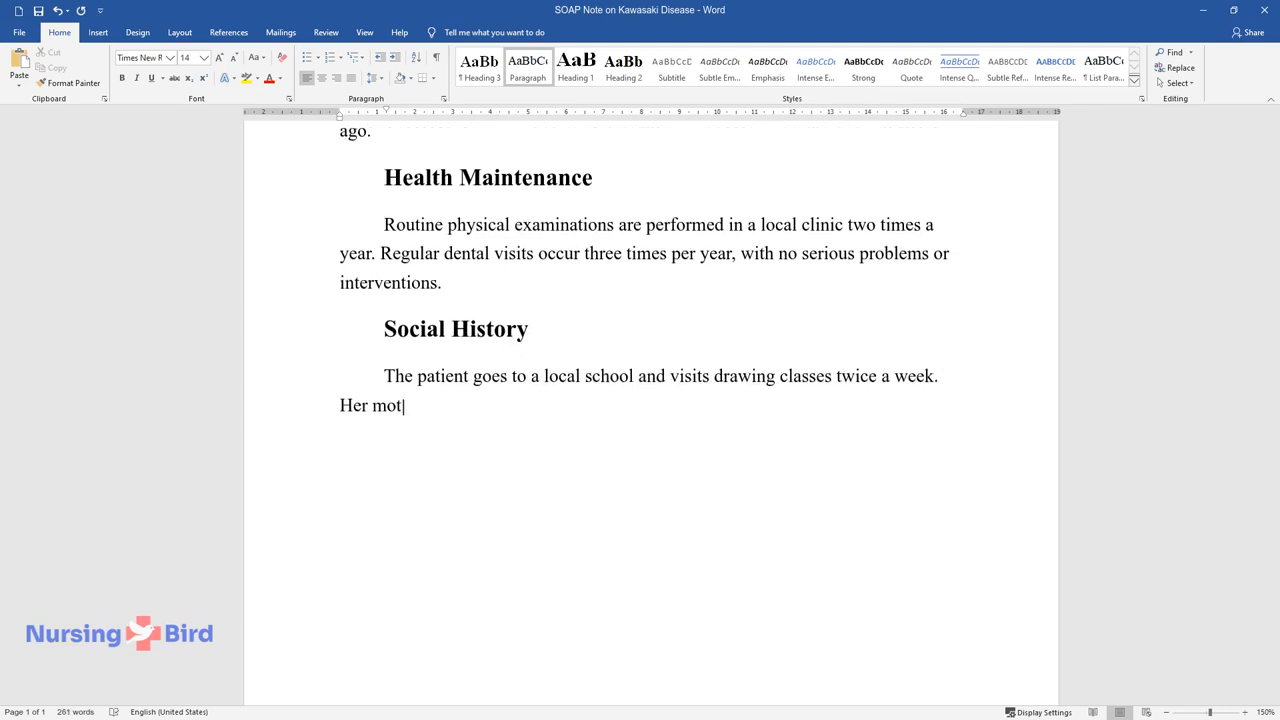
pyautogui.write('her is a freelancer who spends')
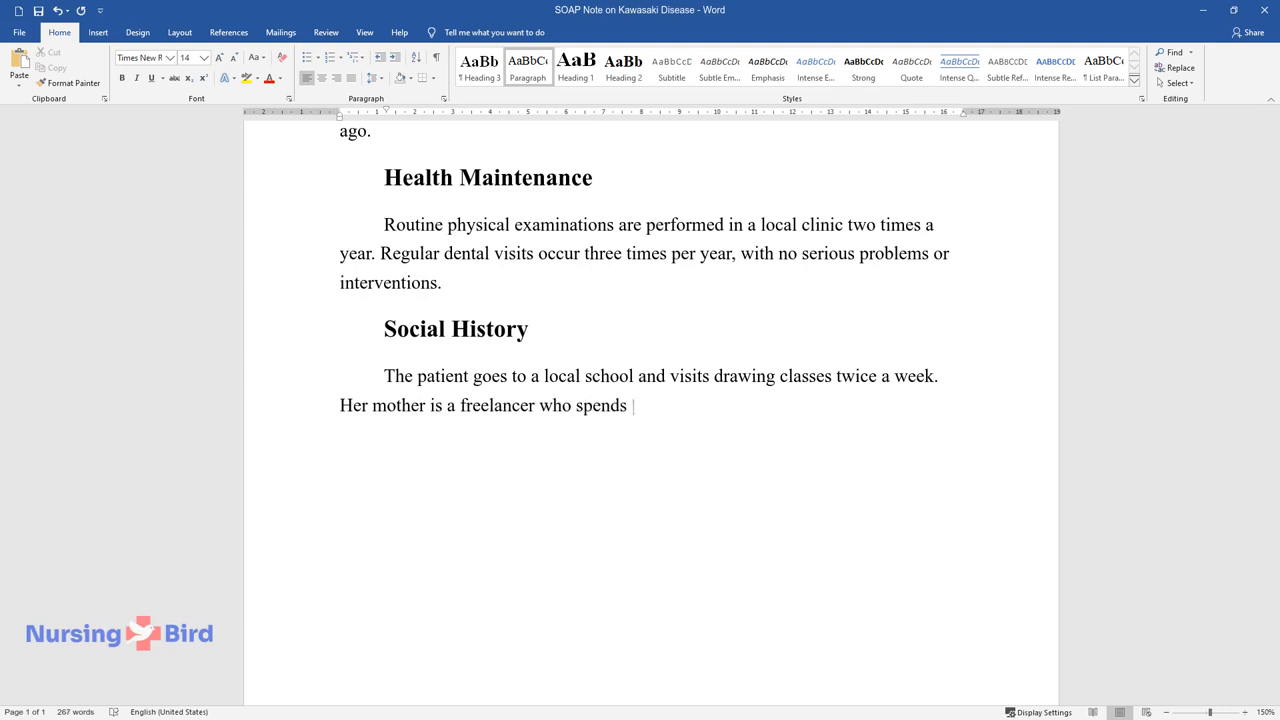
pyautogui.write('much time at home. Her father is')
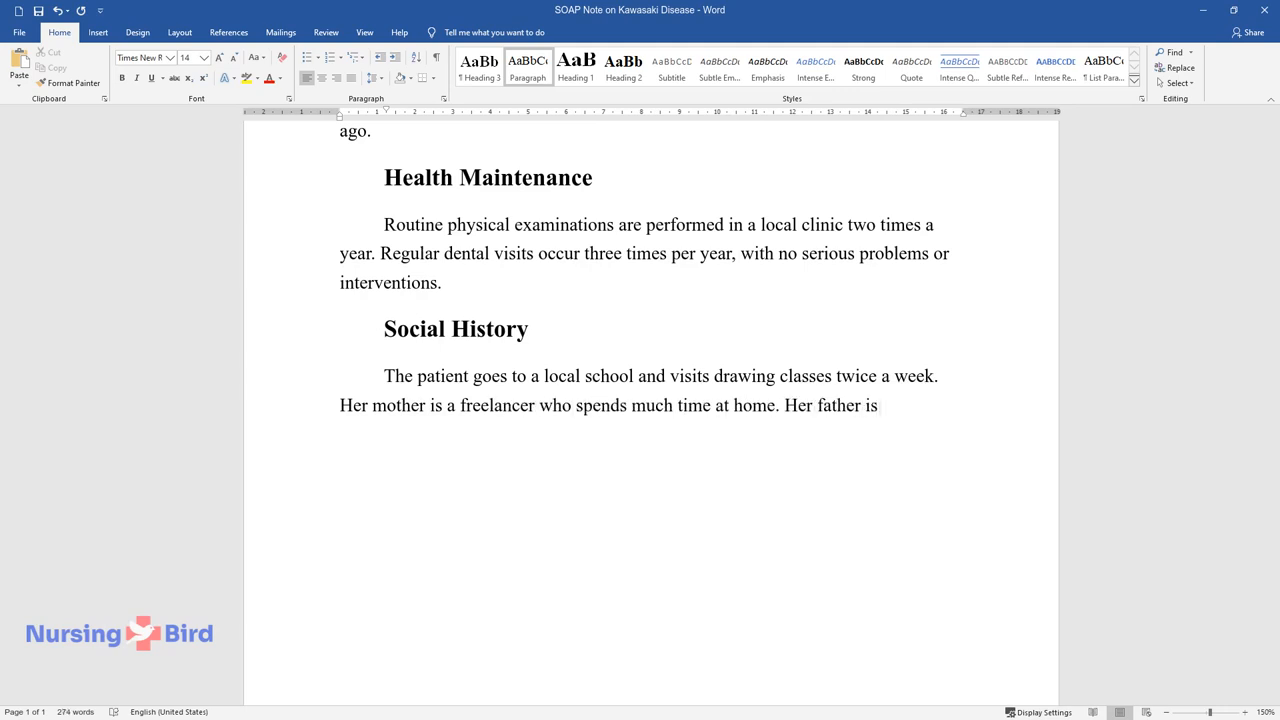
pyautogui.write('an office manager, and he work')
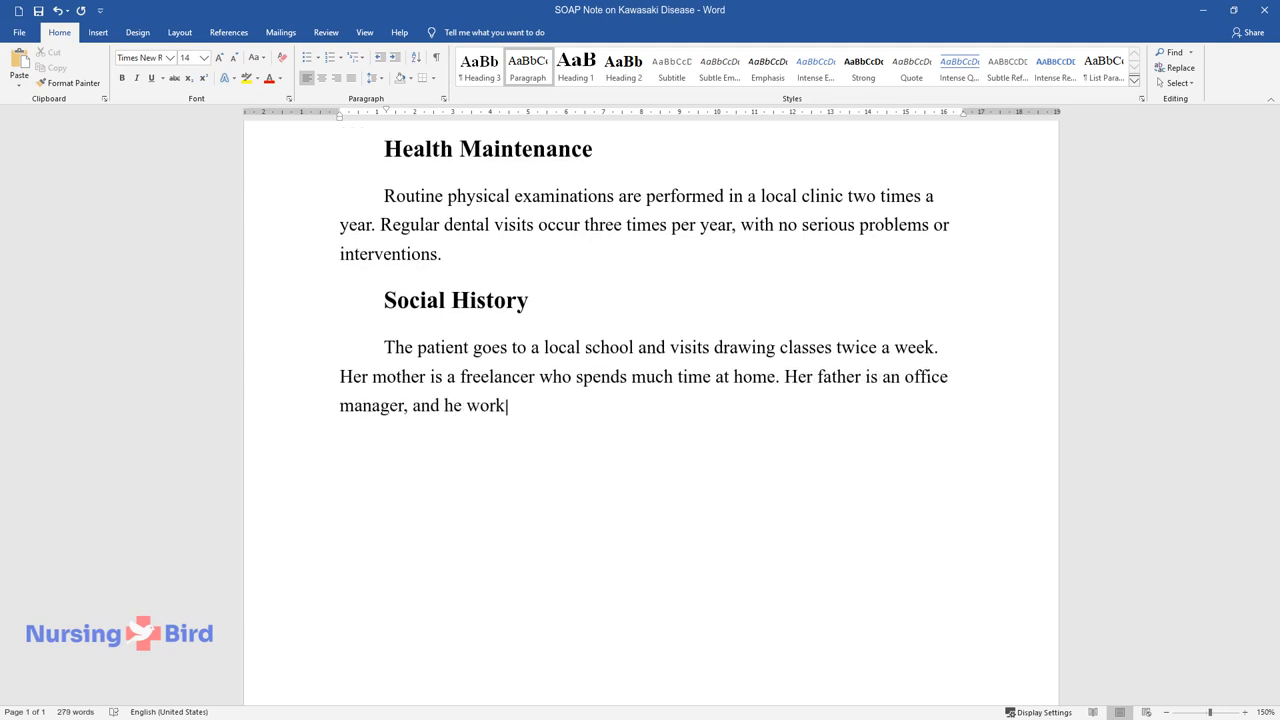
pyautogui.write('s five days a week from 9 am to')
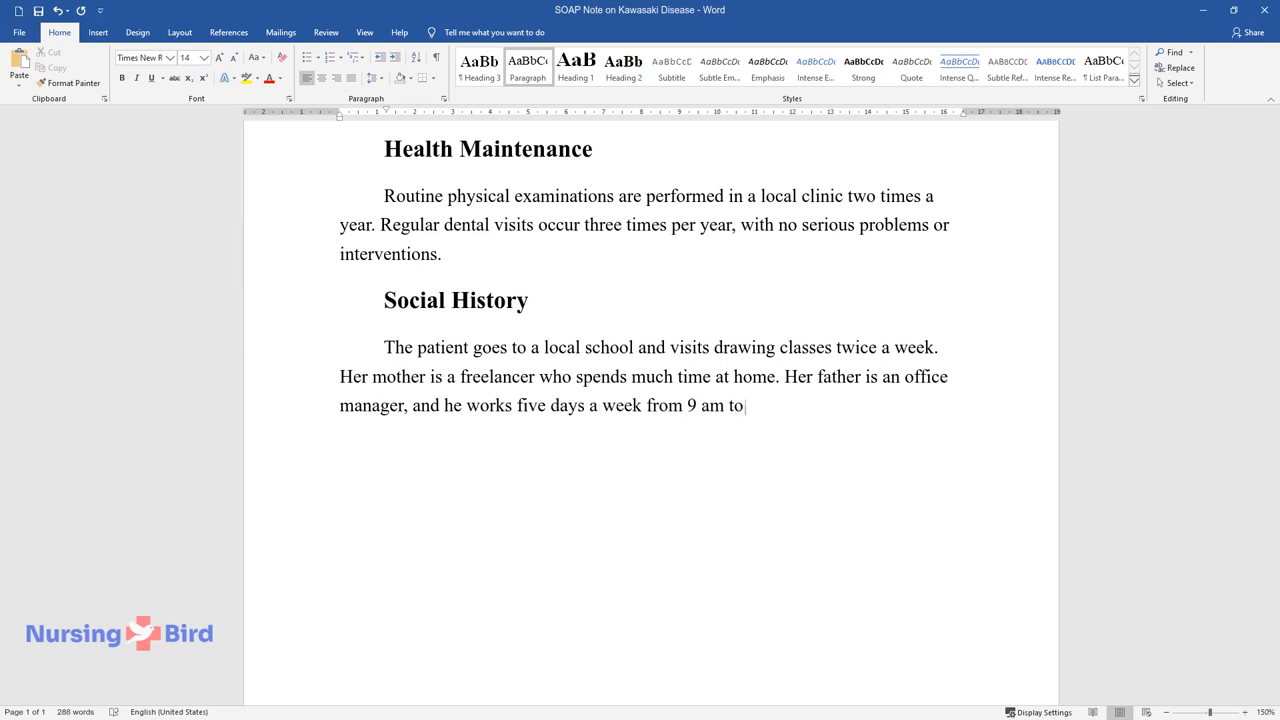
# - Add the family's weekend trips, friendly neighbors, and no addictive habits or abuses
pyautogui.write('6 pm. The family spends much t')
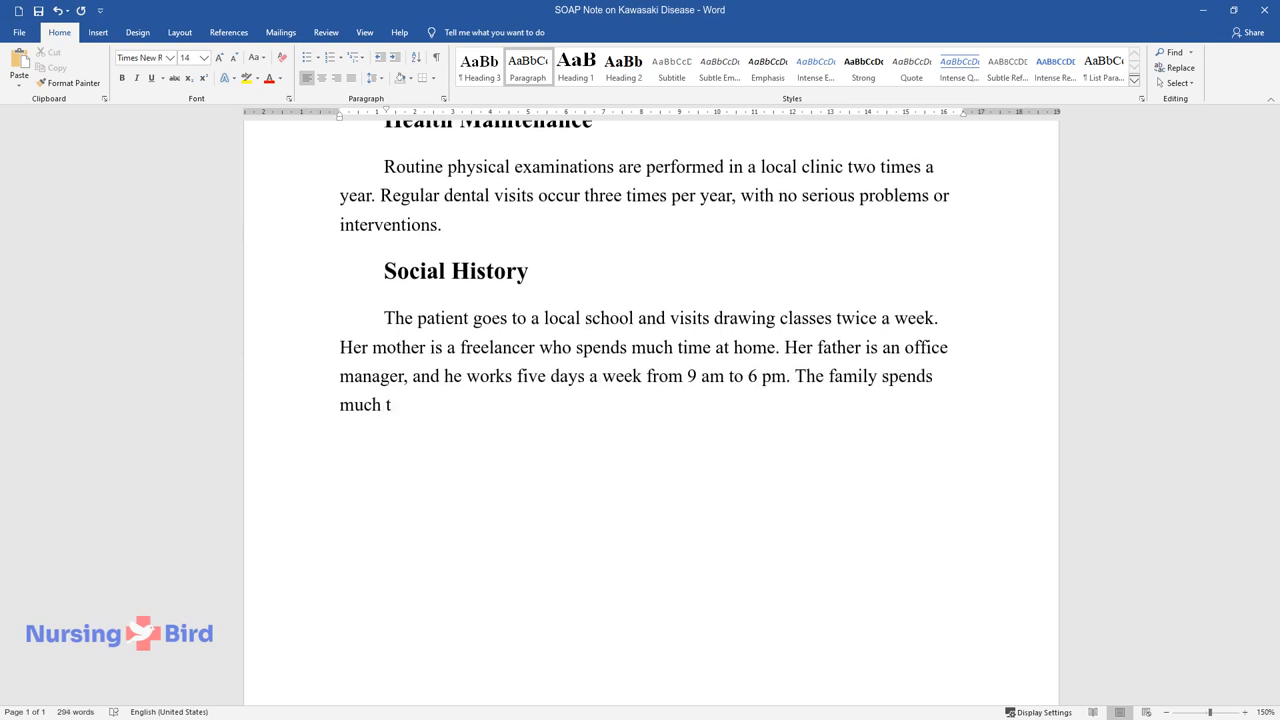
pyautogui.write('ime together on weekends, travel')
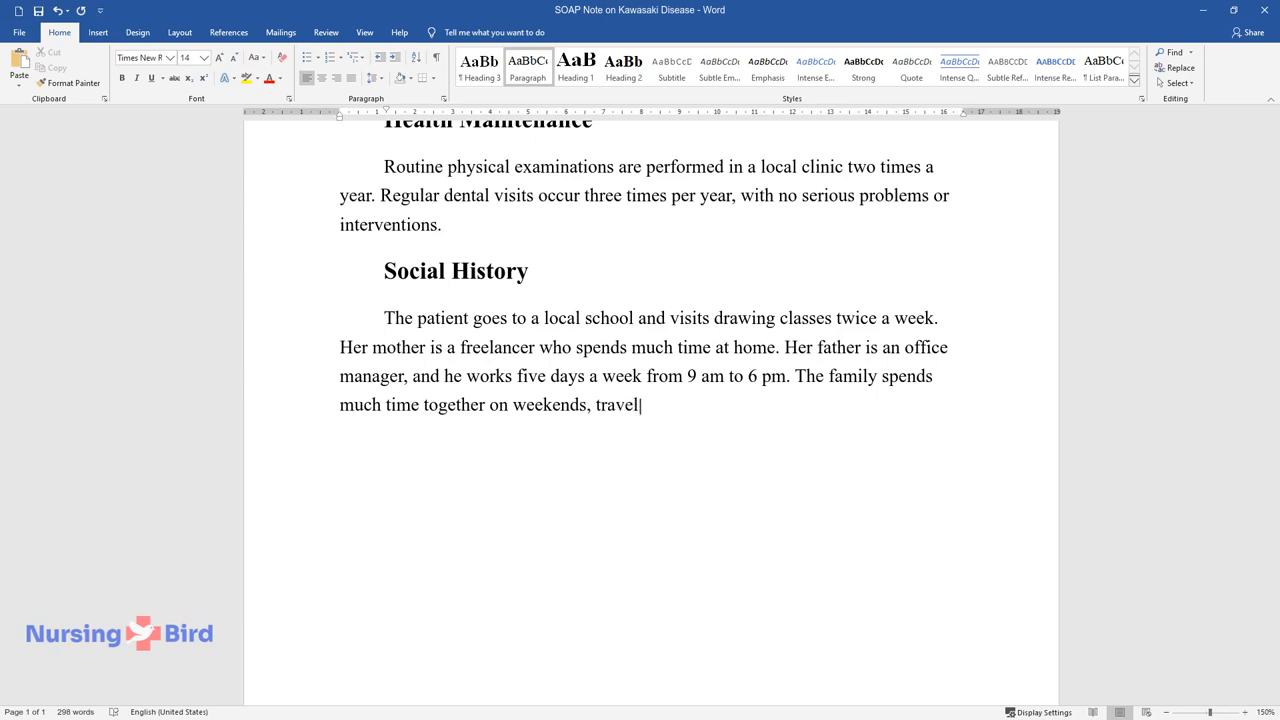
pyautogui.write('s to the countryside, and has f')
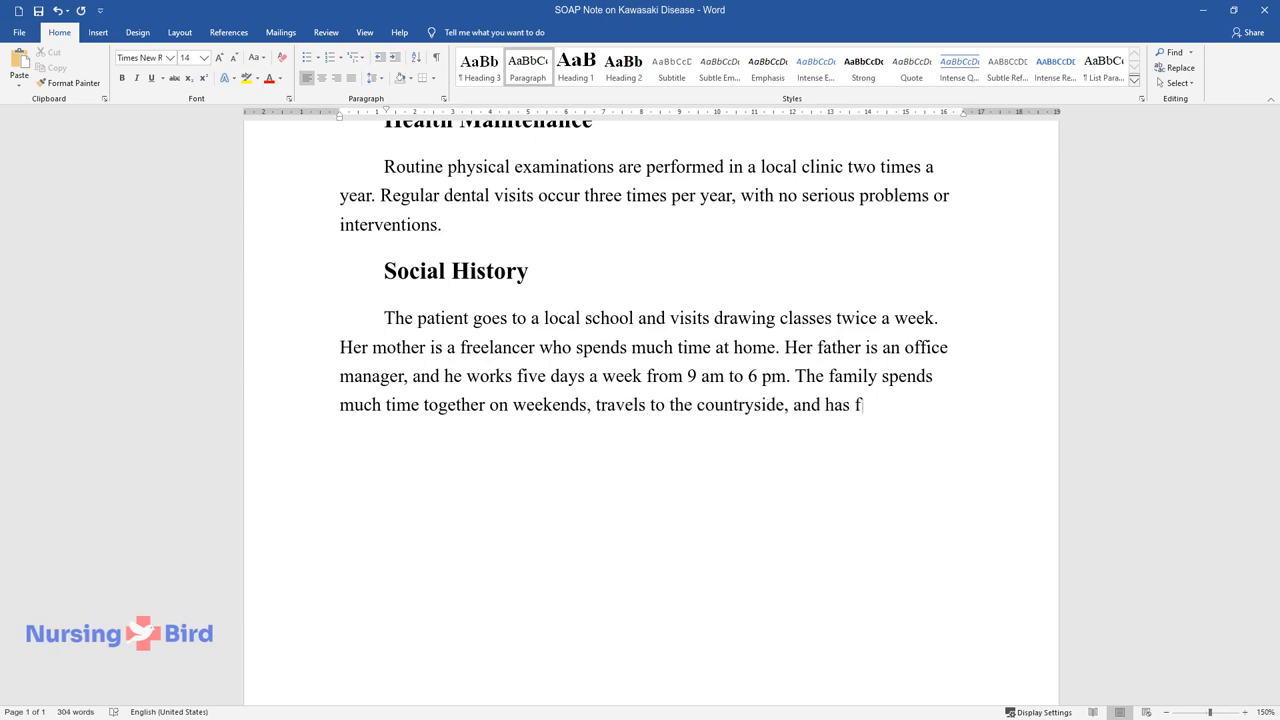
pyautogui.write('riendly relationships with neig')
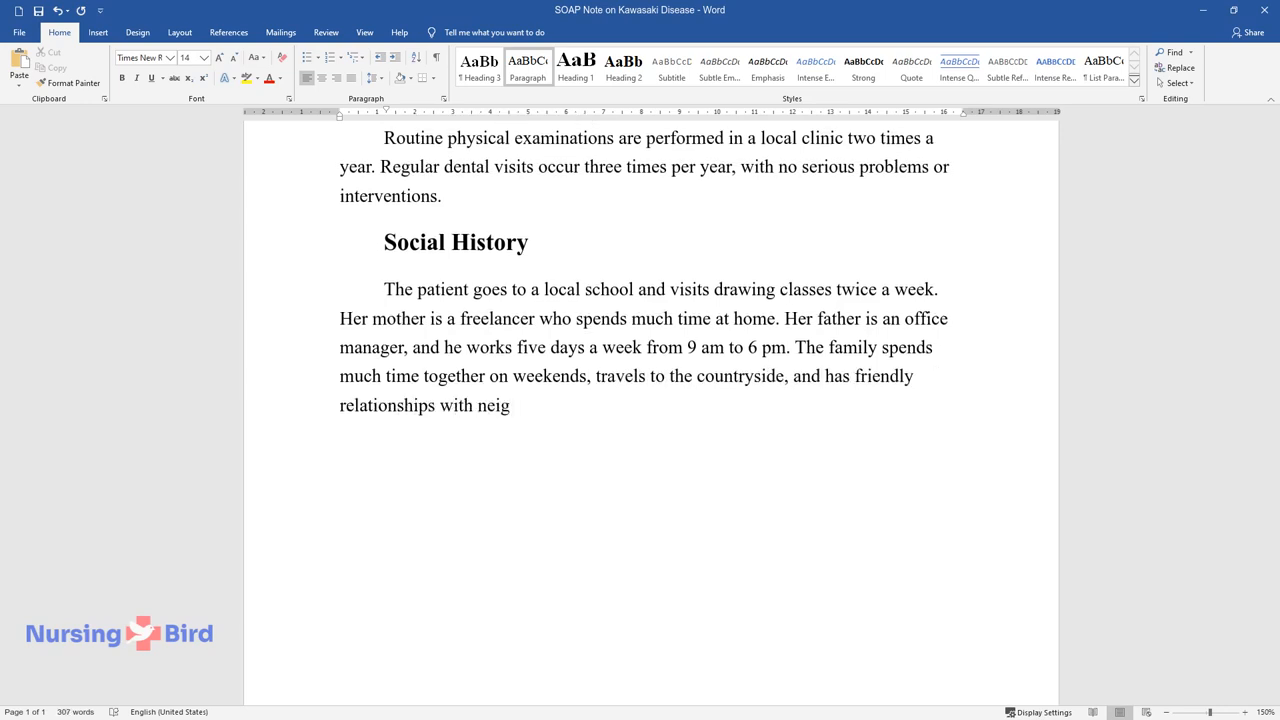
pyautogui.write('hbors. No addictive habits, abu')
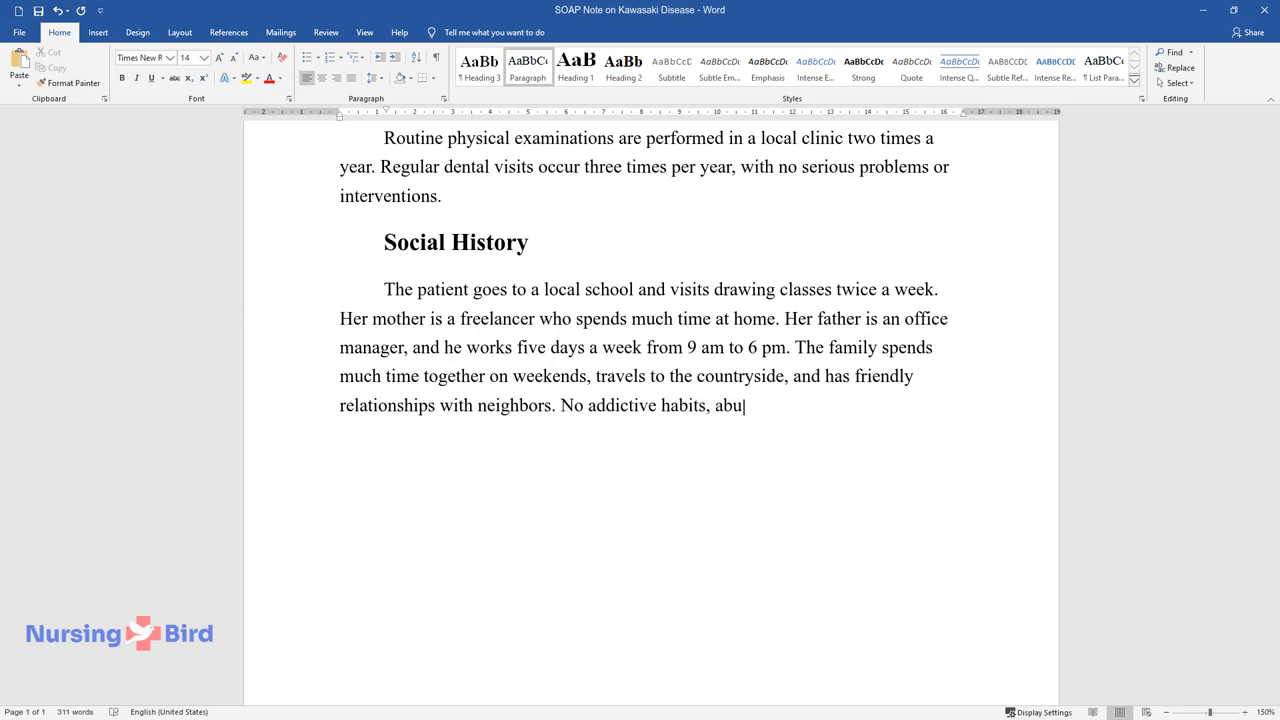
pyautogui.write('ses, and other negative behaviors are reported.')
pyautogui.write('Vital Signs')
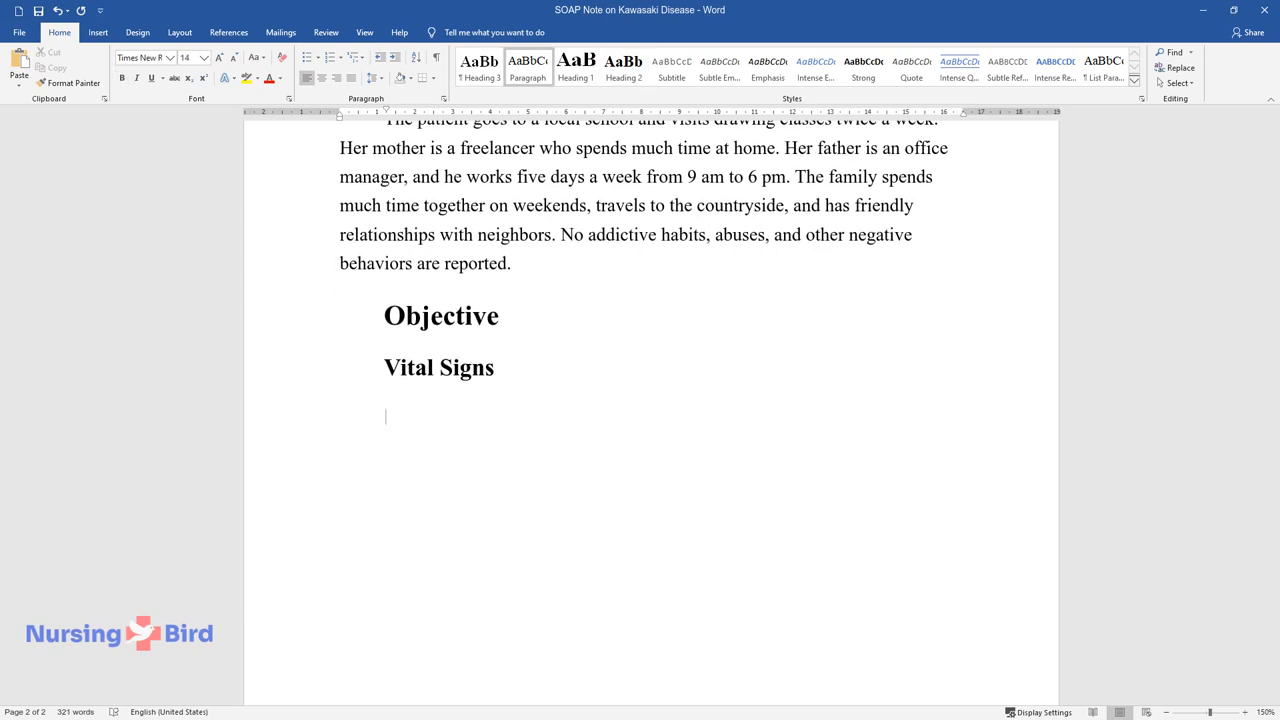
# - Enter weight 44.5 lb., height 46.2 in., temperature 39.5°C, BP 95/110 mmHg, HR 90bpm, RR 18
pyautogui.write('Weigh')
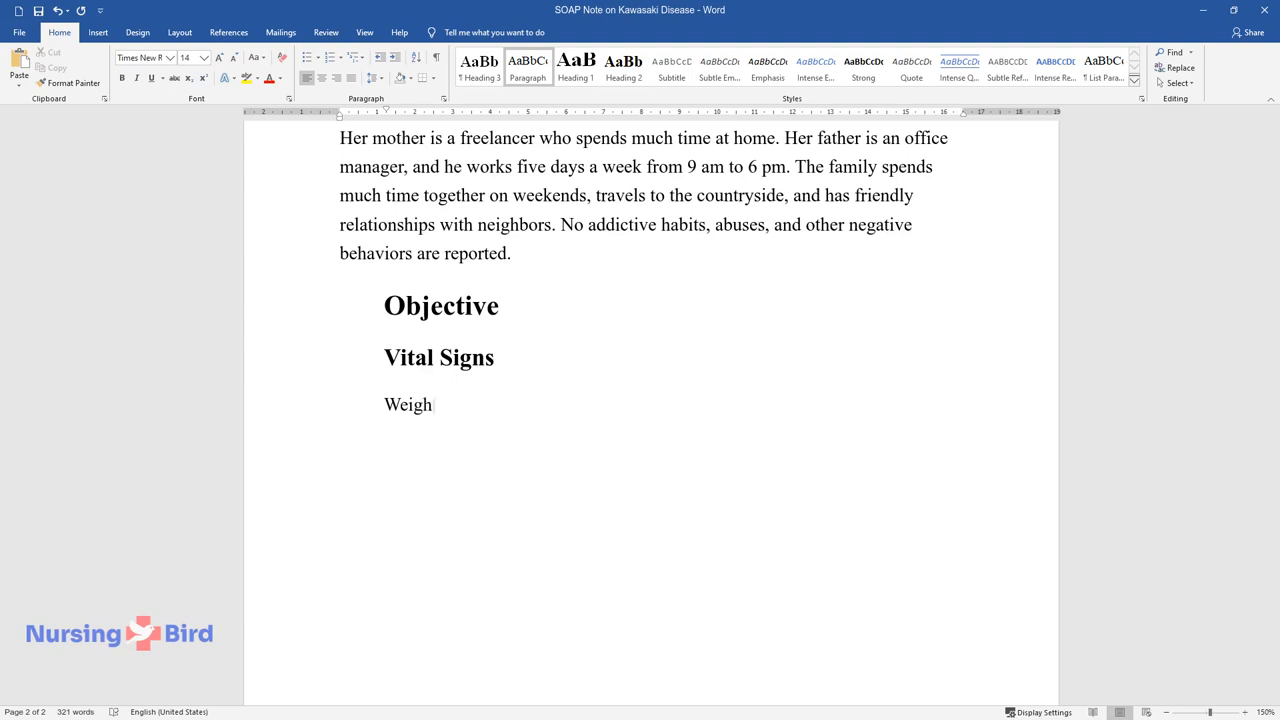
pyautogui.write('t: 44.5 lb.')
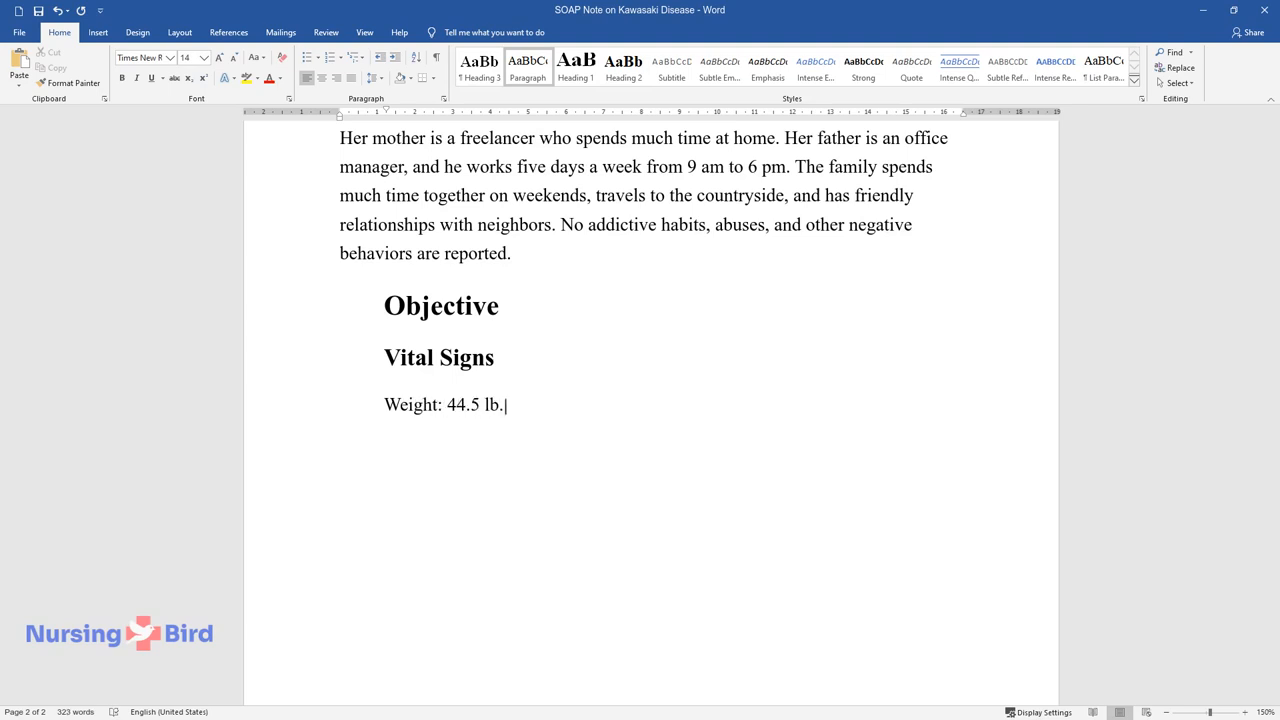
pyautogui.write('; Height: 4')
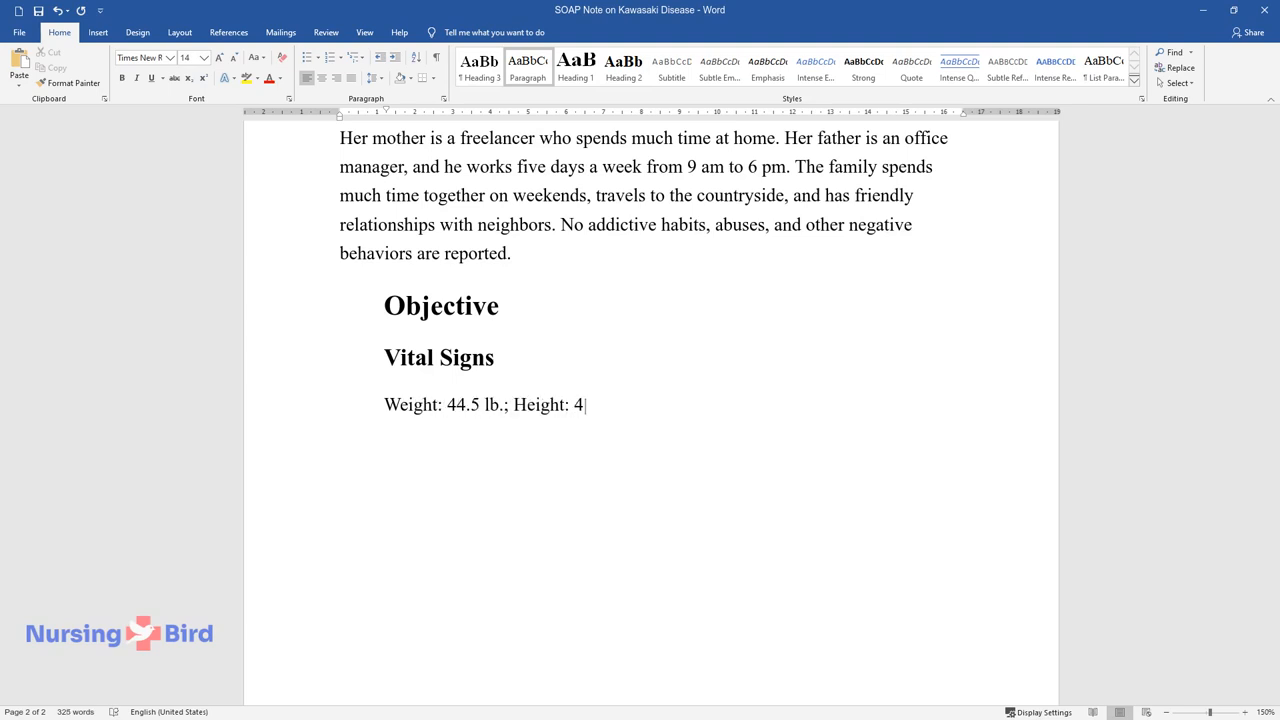
pyautogui.write('6.2 in.; Te')
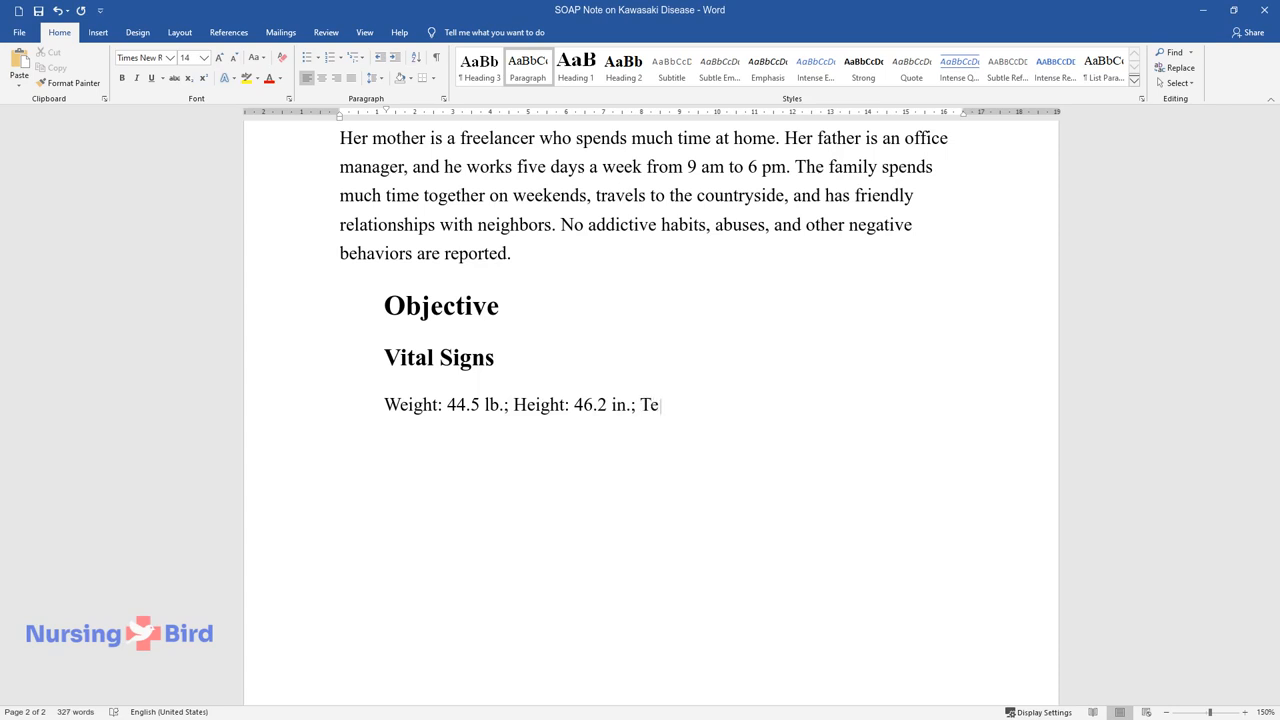
pyautogui.write('mperature:')
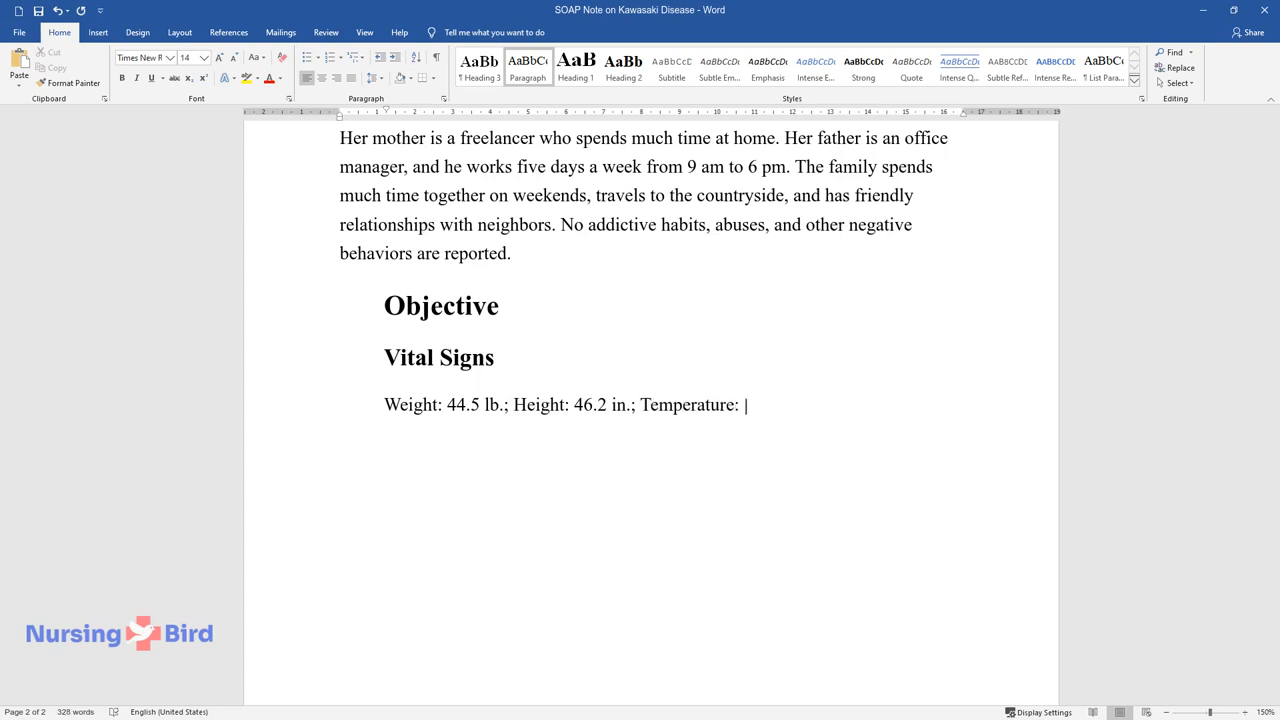
pyautogui.write('39.5°C; BP:')
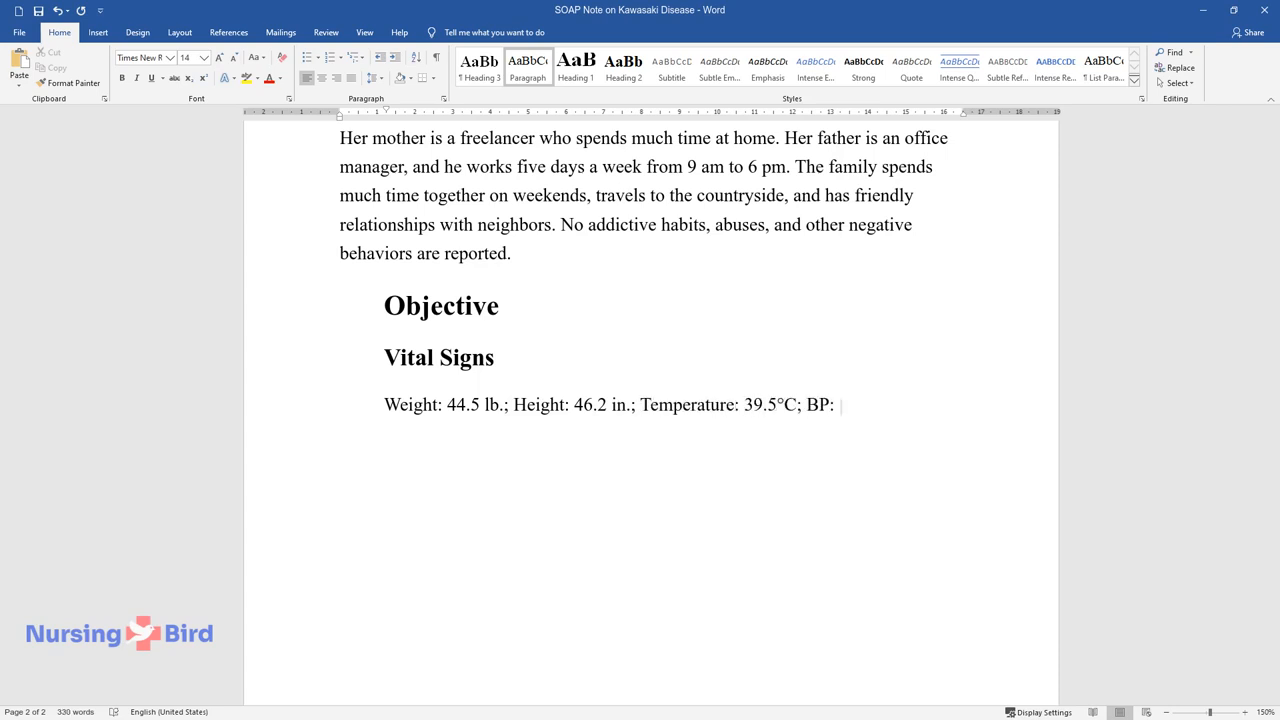
pyautogui.write('95/110 mmHg;')
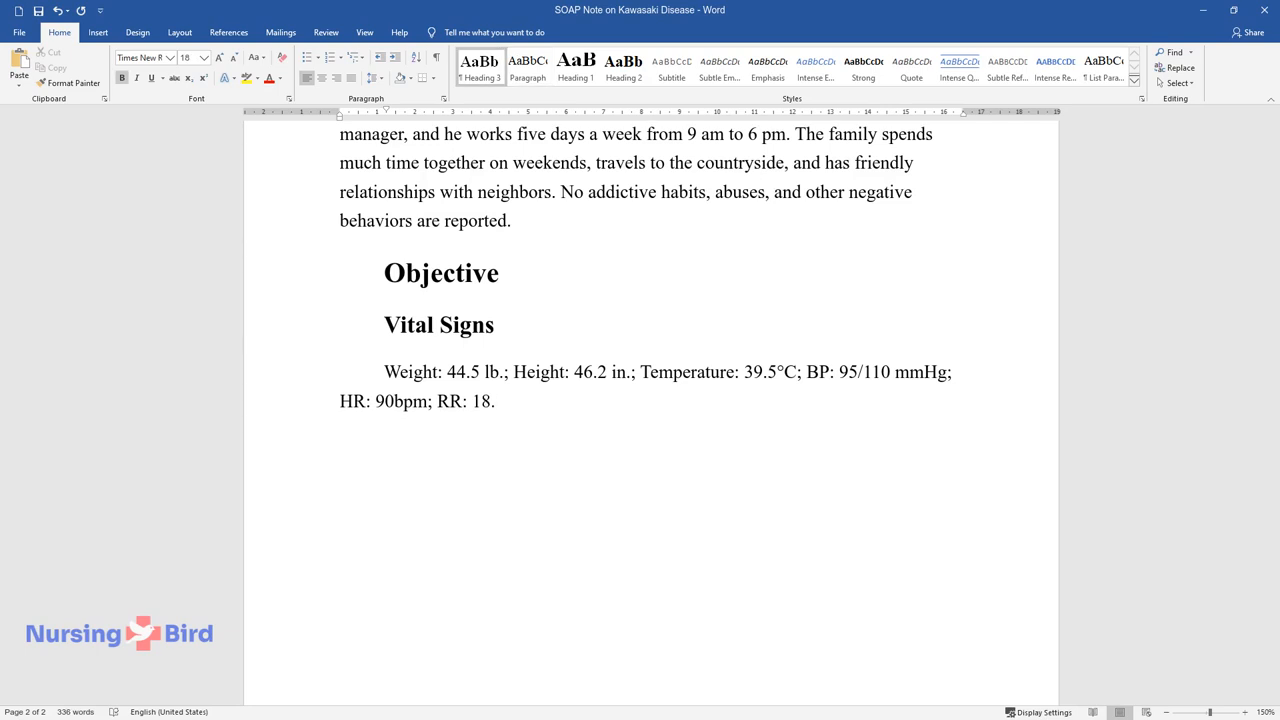
# - Record exam findings: erythema on right foot and hand, red eyes without discharge
pyautogui.write('Physical Exam')
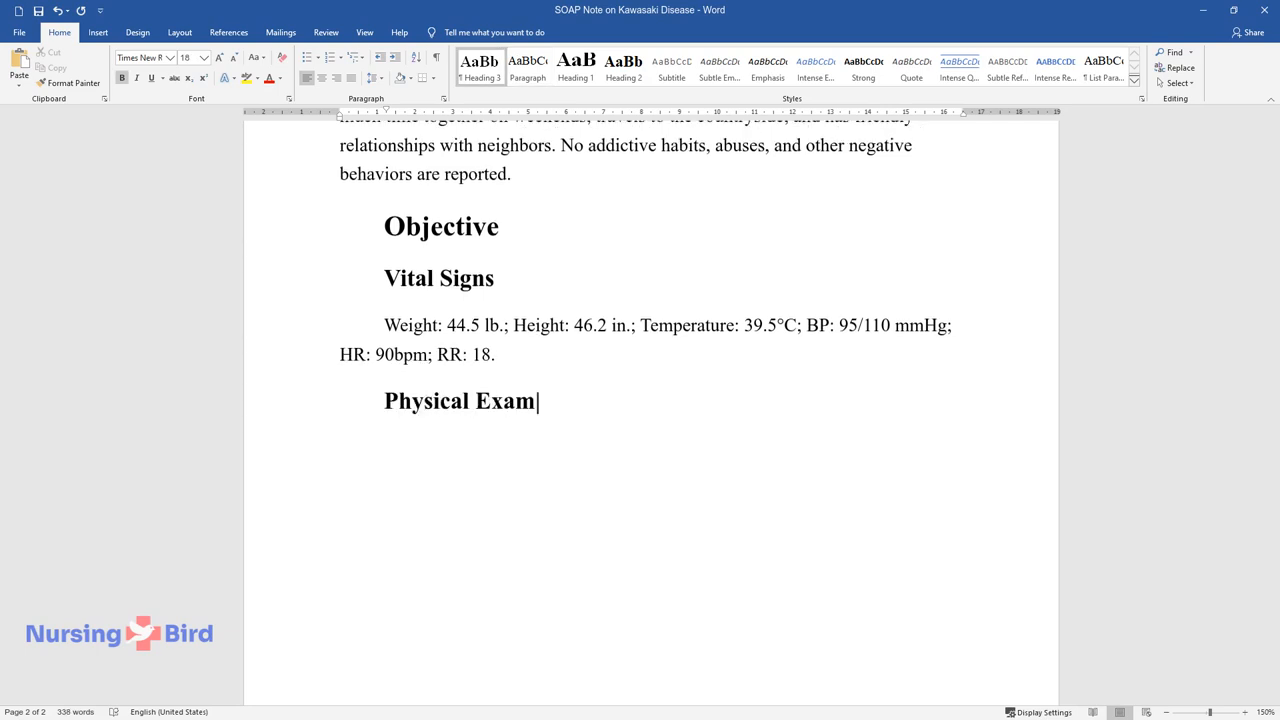
pyautogui.write('Findings')
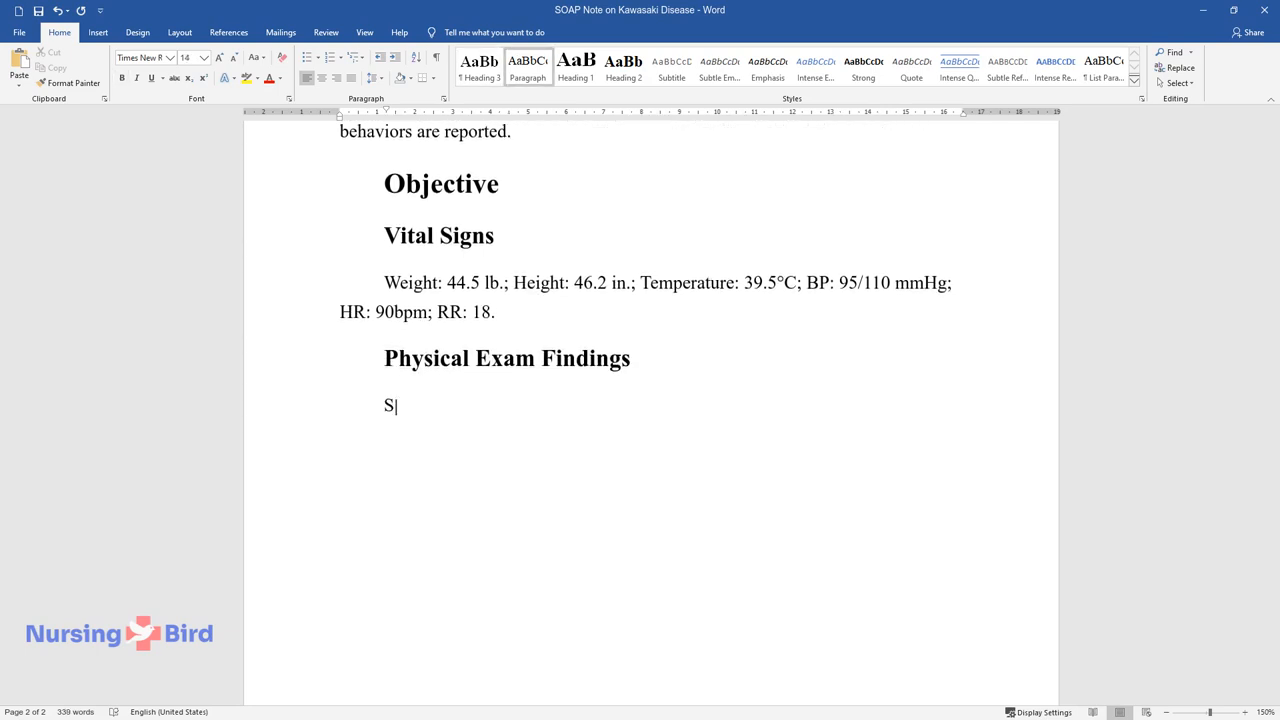
pyautogui.write('kin: erythema on her right f')
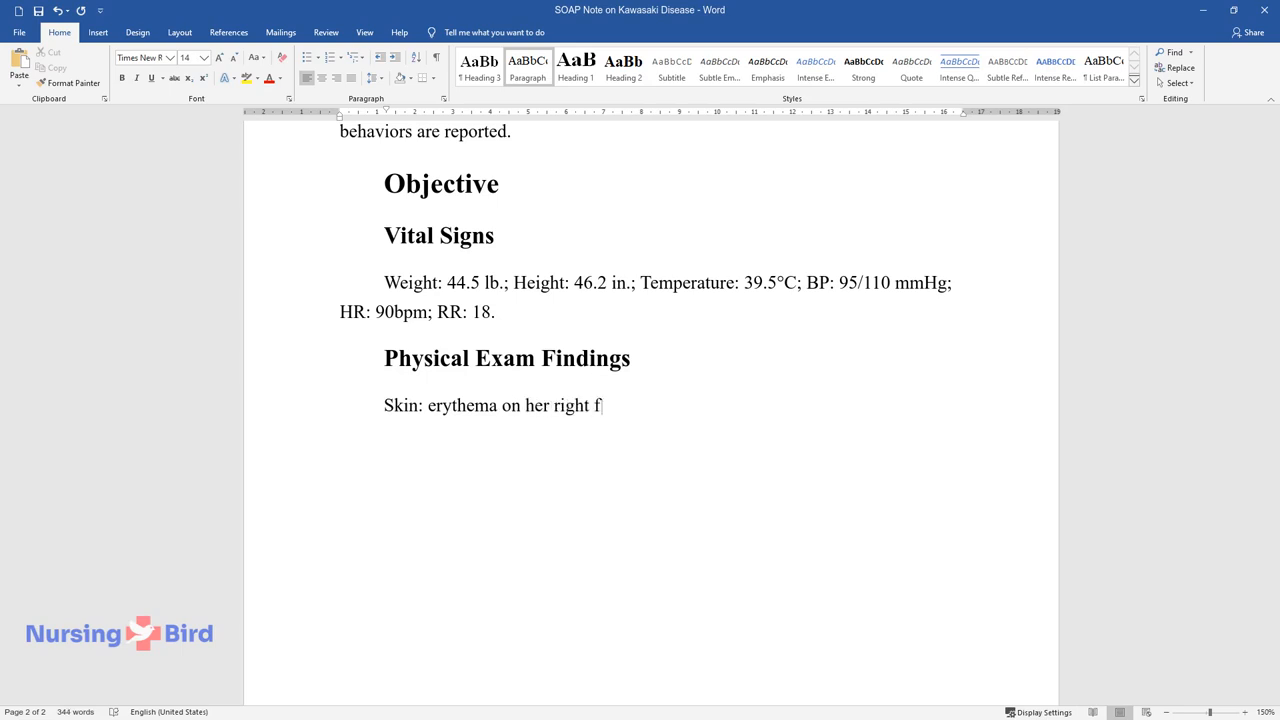
pyautogui.write('oot and on her right hand.')
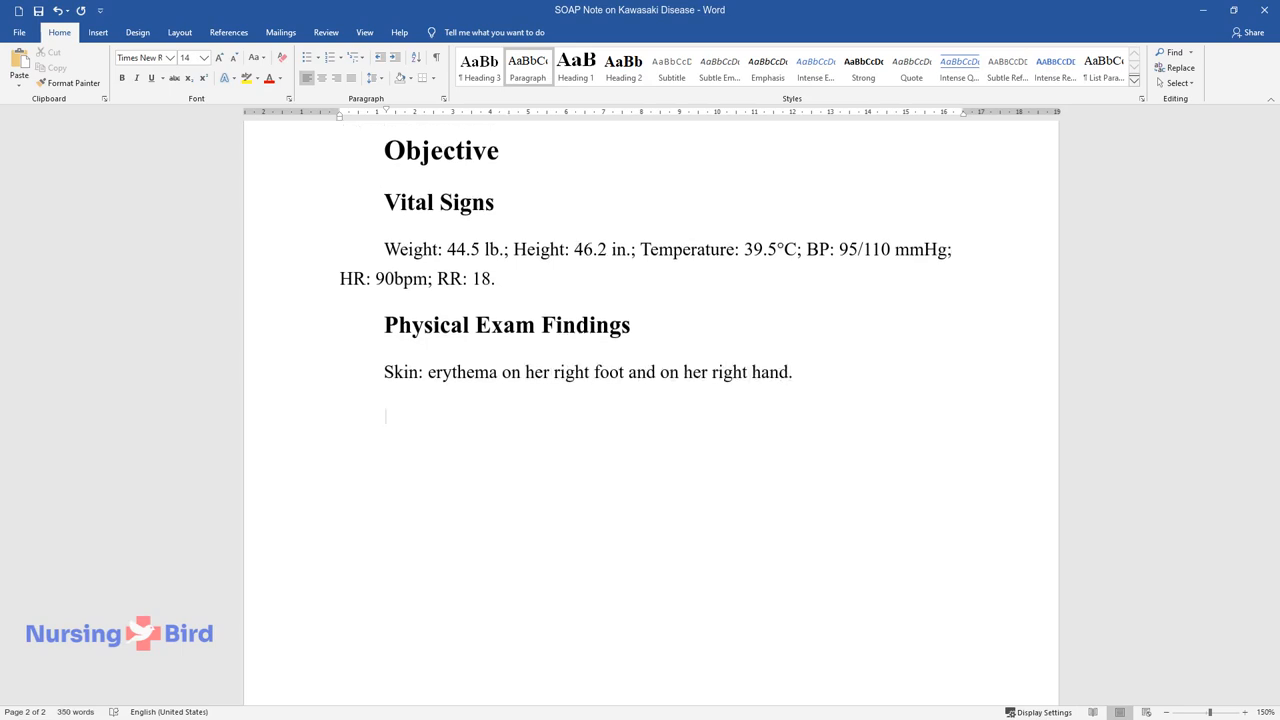
pyautogui.write('Eyes: red, w')
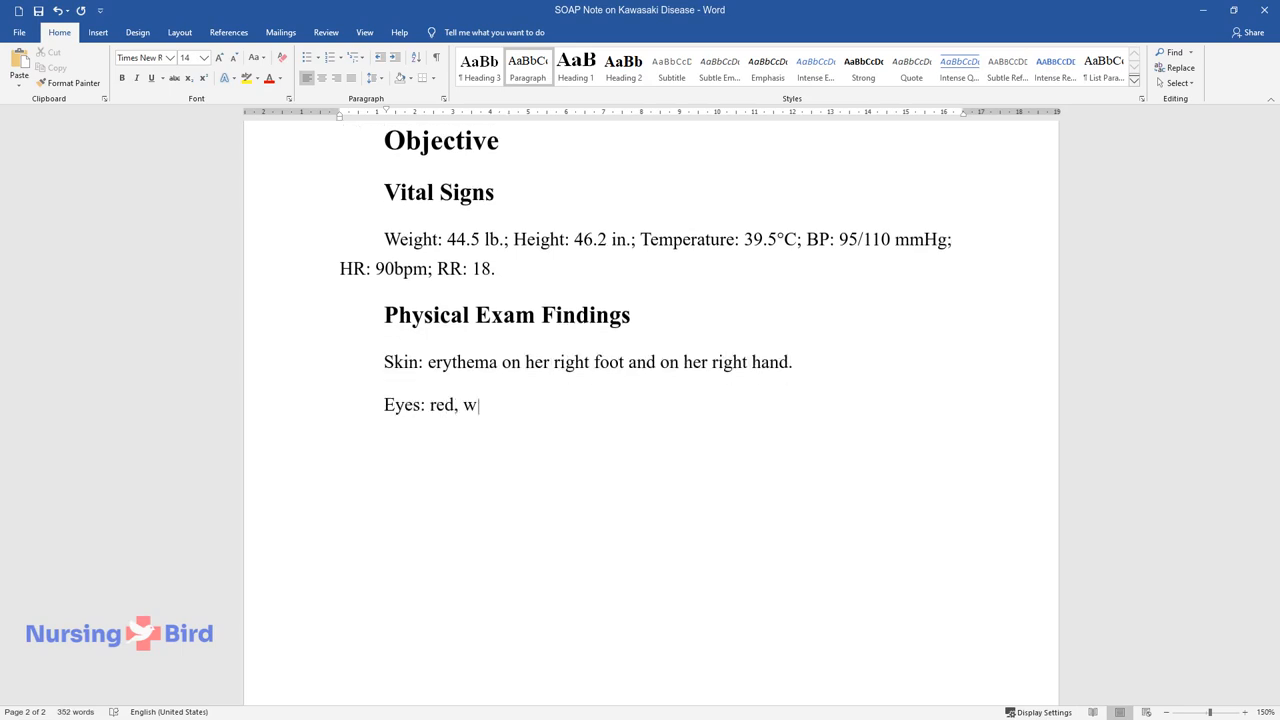
pyautogui.write('ithout discharge.')
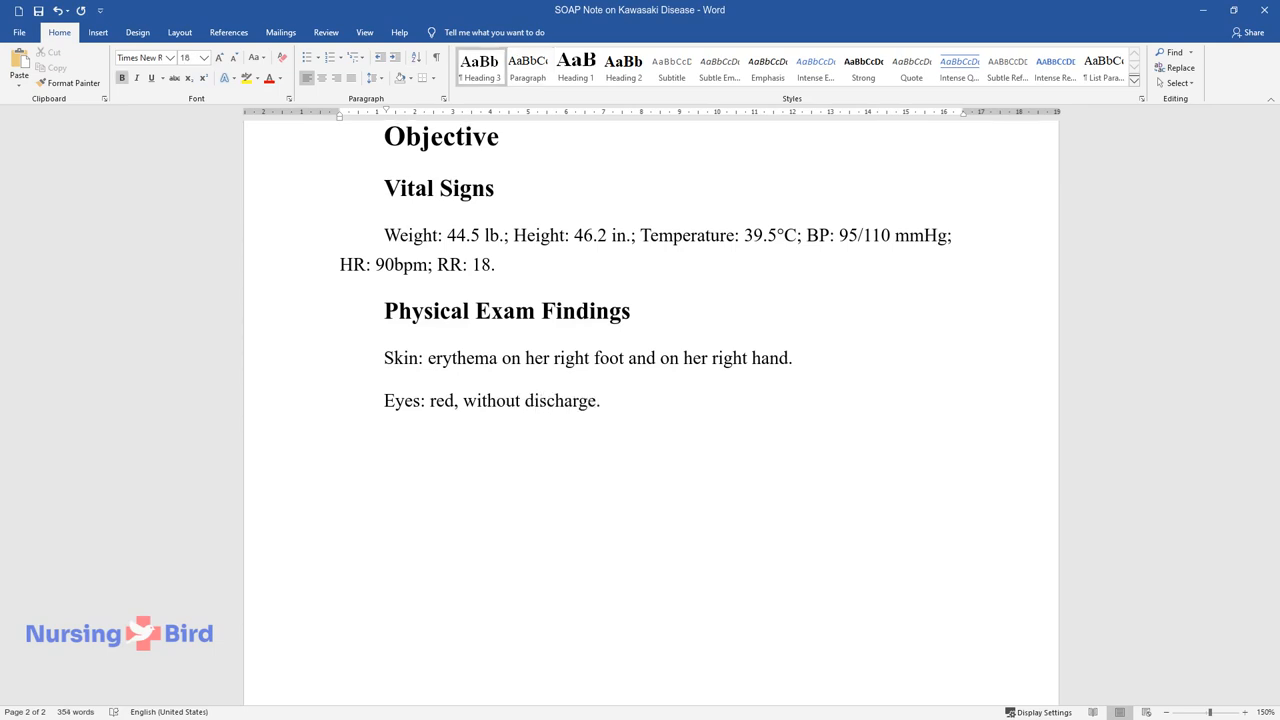
pyautogui.write('Laboratory Test')
pyautogui.write('WBC')
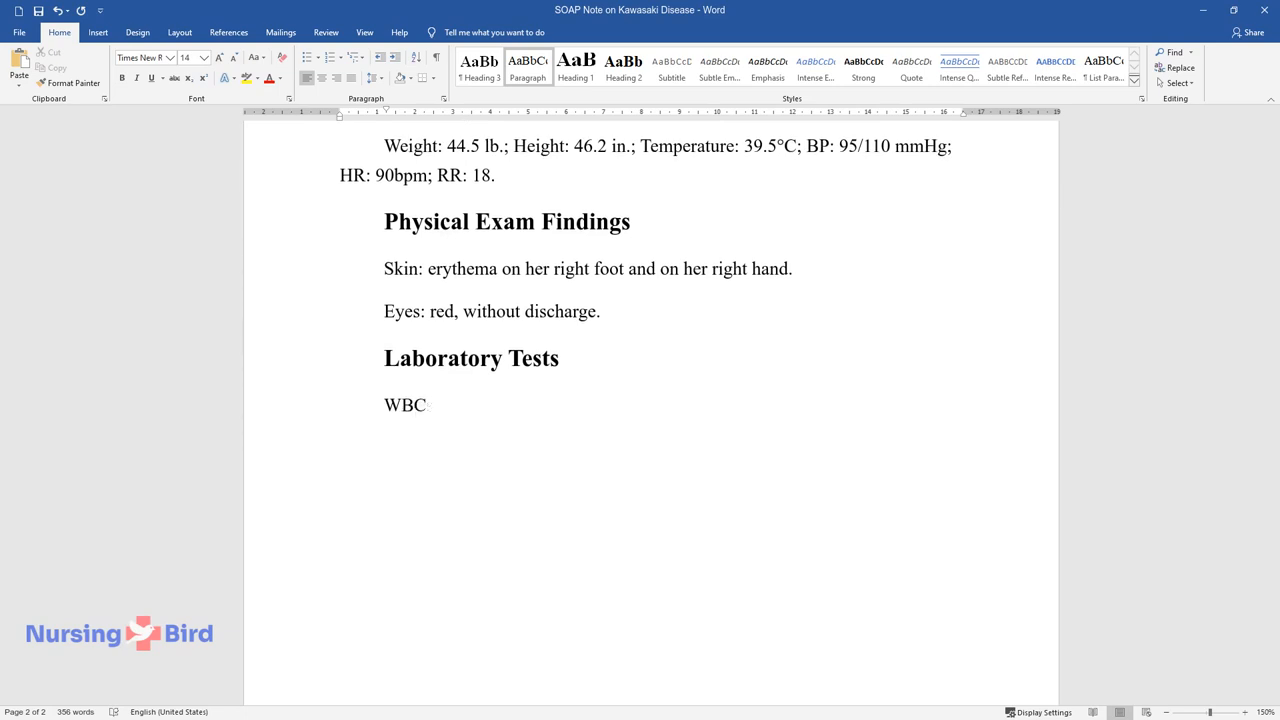
# - List lab results for WBCs (18 wbc/hpf), platelets and protein (10 g/...)
pyautogui.write('s: 18 wbc/hp')
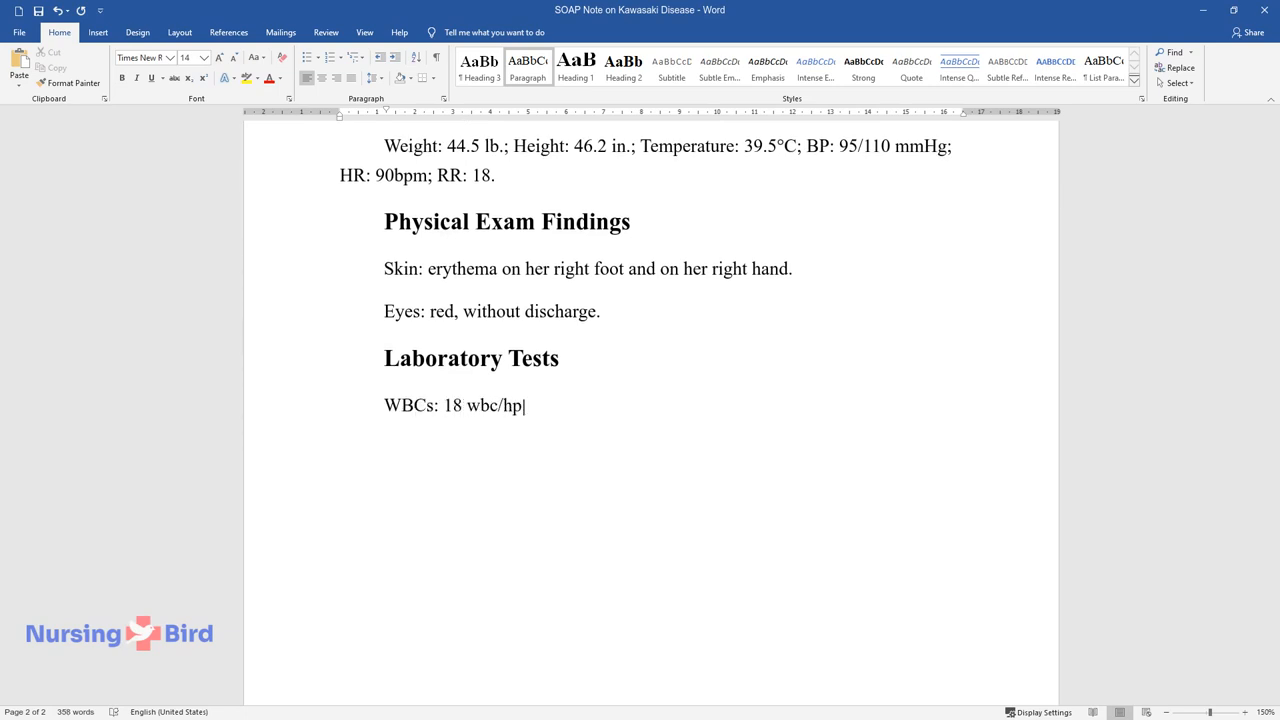
pyautogui.write('f; platelets: 500,000; pr')
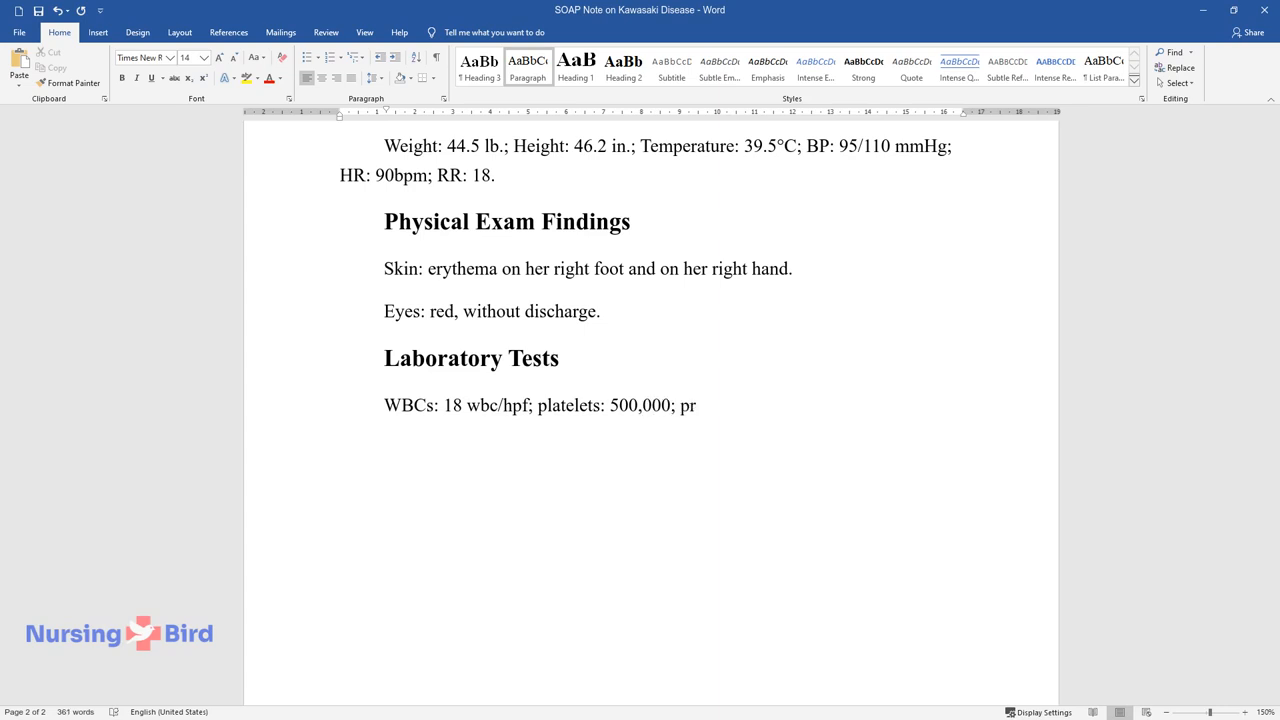
pyautogui.write('otein: 10 g/dL.')
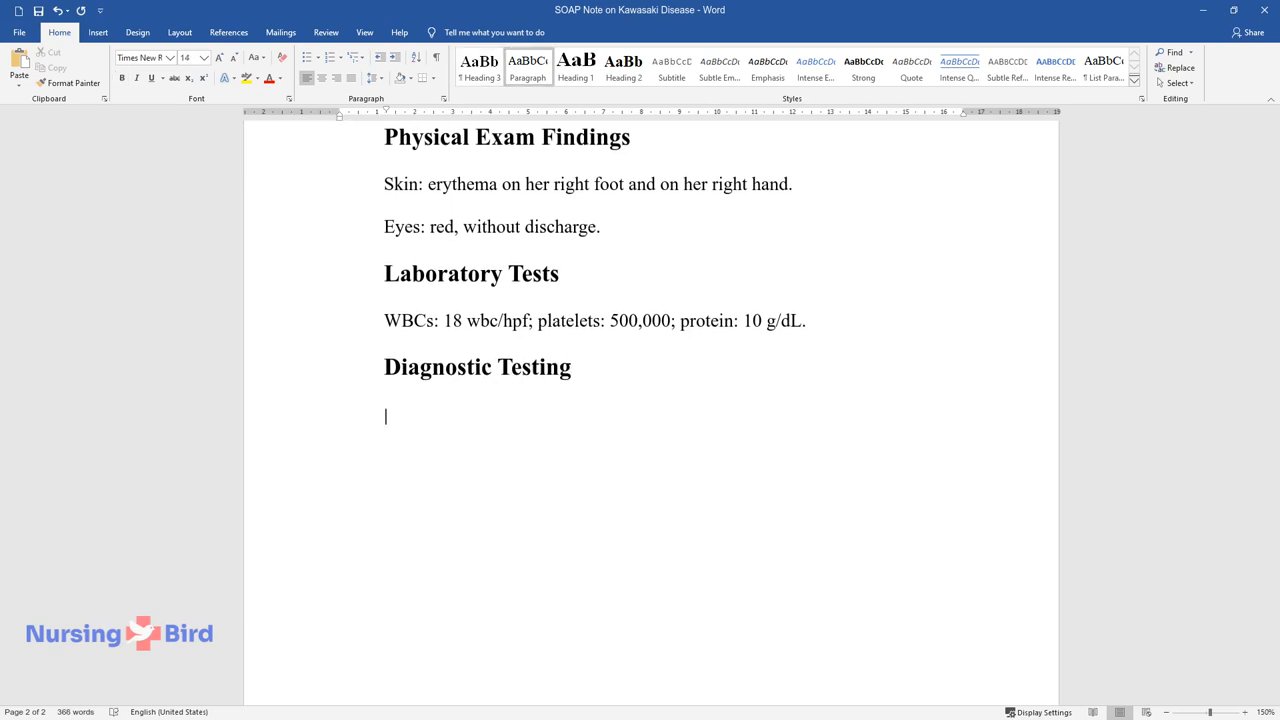
# - Add Diagnostic Testing: echocardiography checks the heart for cardiac complications
pyautogui.write('Echocardiography is used t')
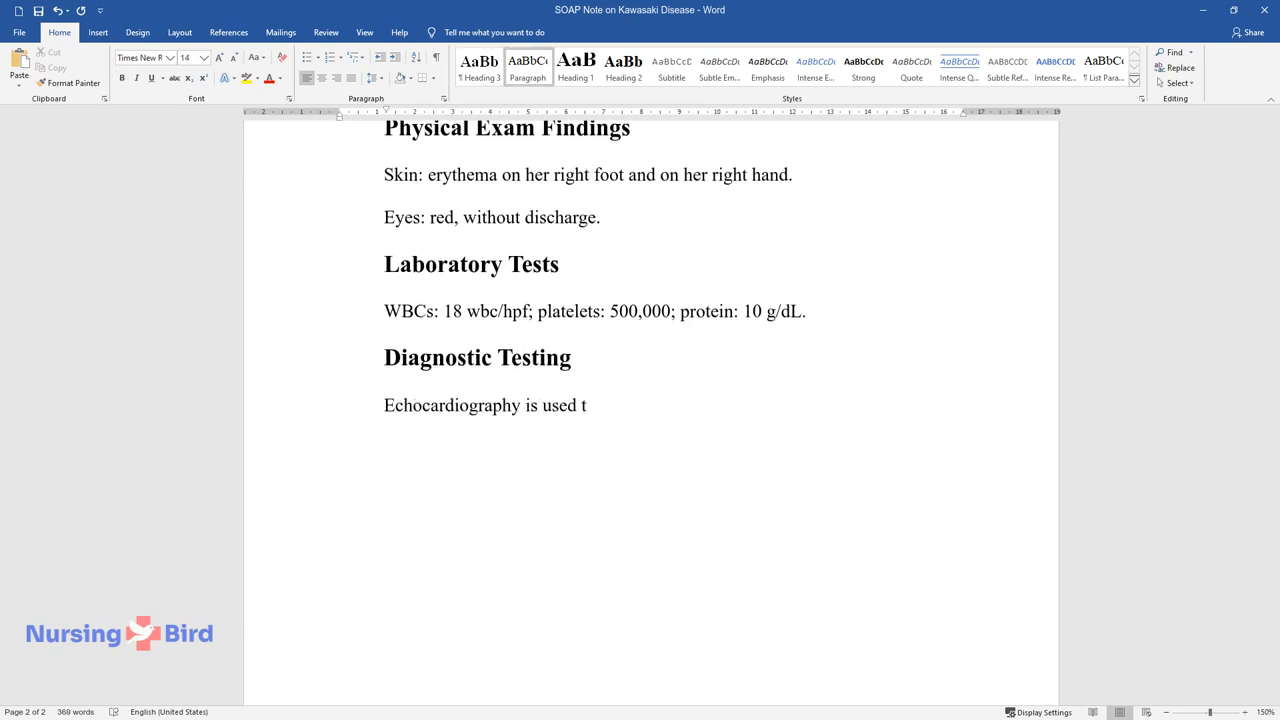
pyautogui.write("o check the heart's condition and d")
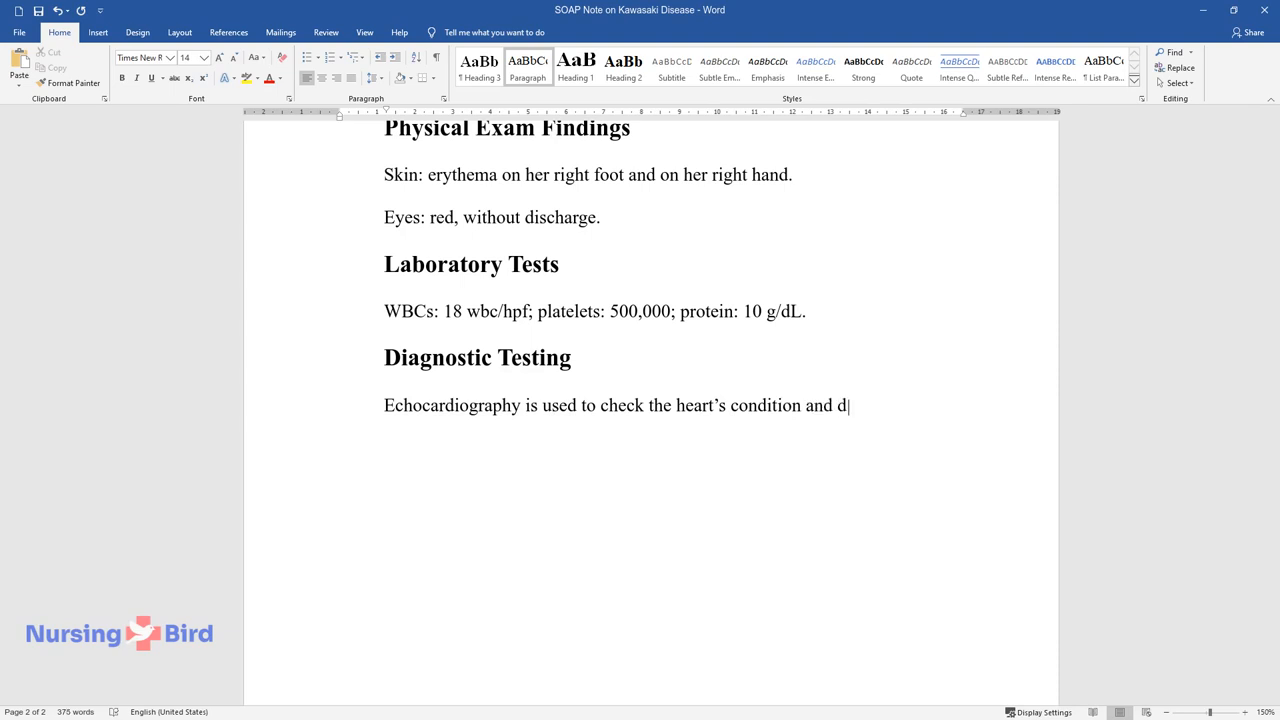
pyautogui.write('etect cardiac complications if any.')
pyautogui.write('Diagnosi')
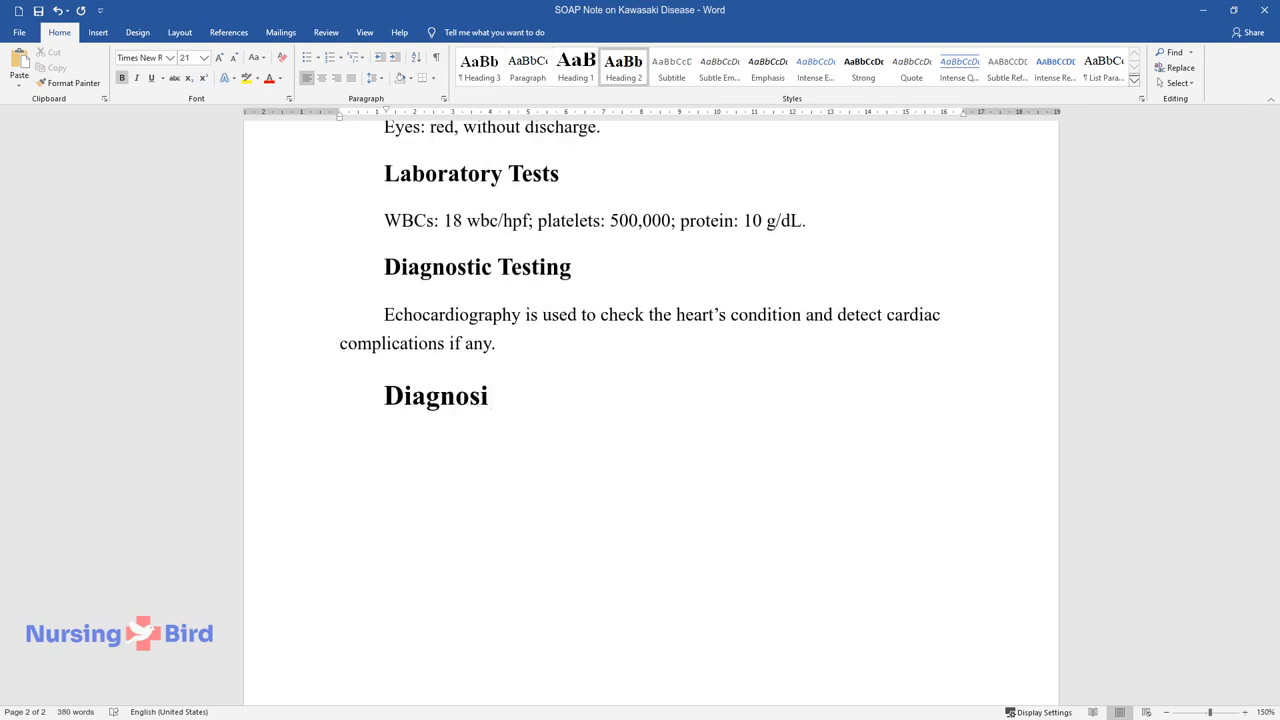
# - Add Diagnosis/Assessment and Primary Diagnosis M30.30 Kawasaki syndrome with its symptoms
pyautogui.write('s/Assessment')
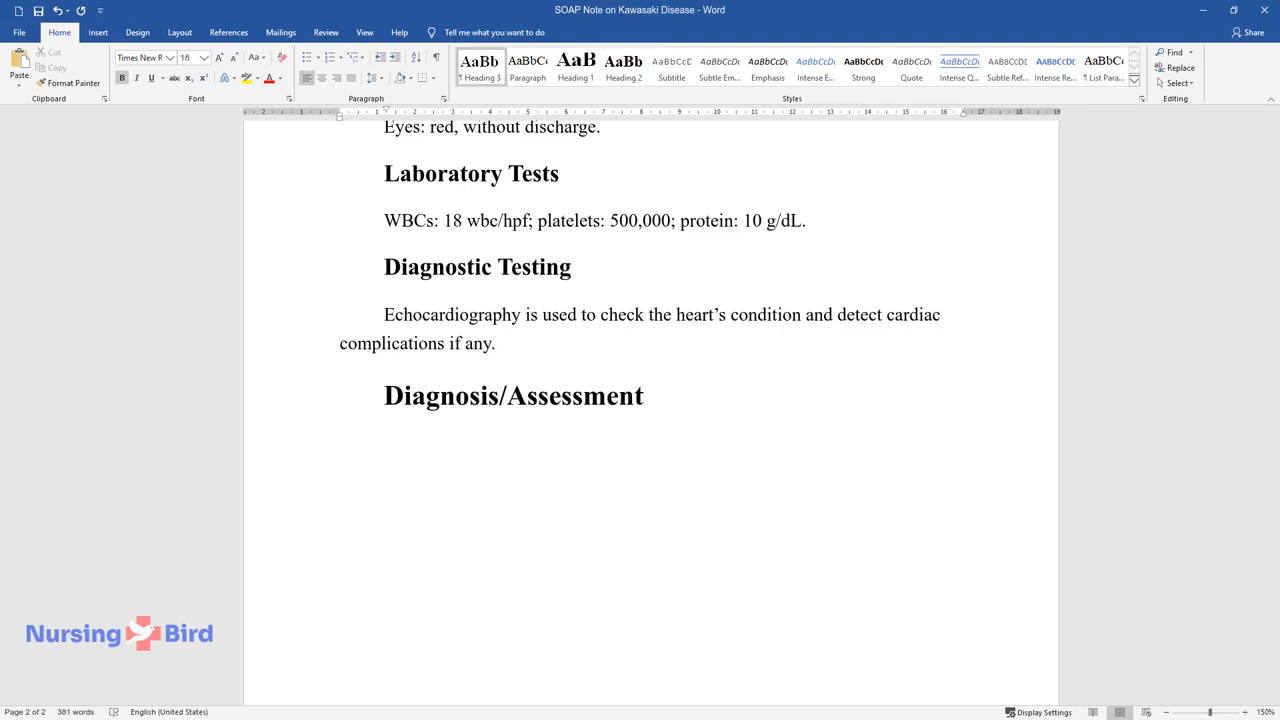
pyautogui.write('Primary Diagnosis')
pyautogui.write('M30.30')
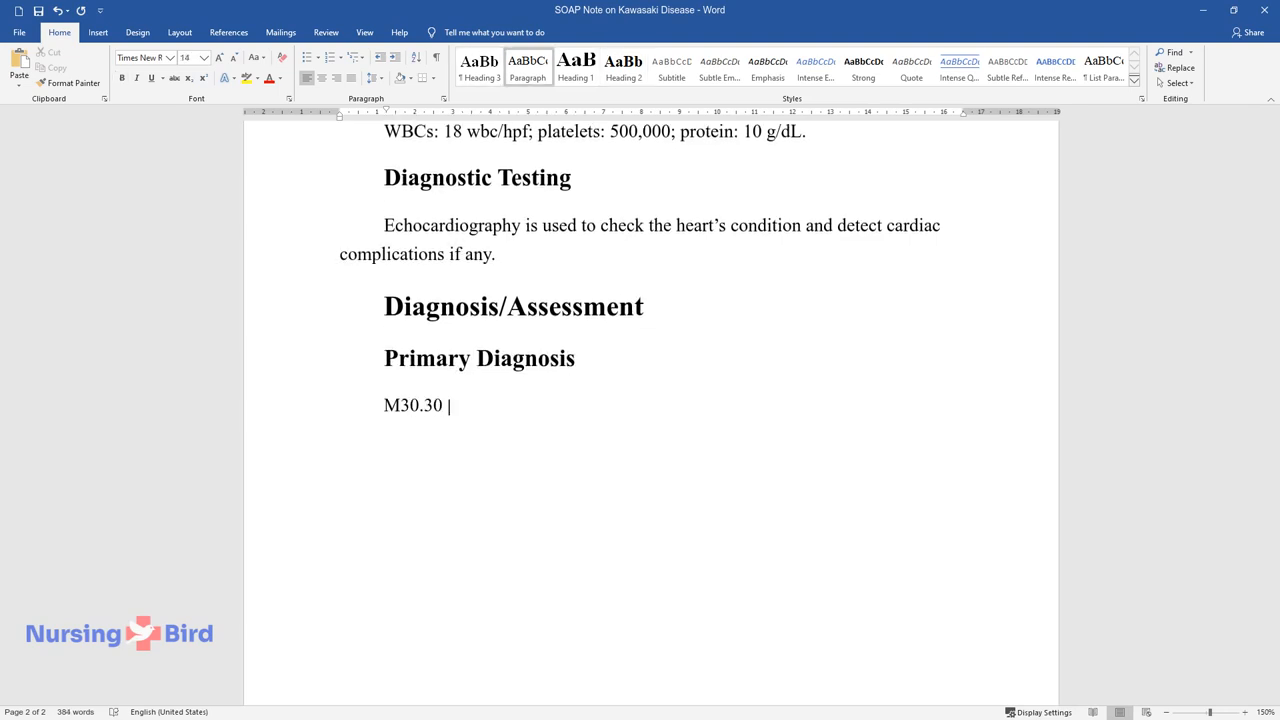
pyautogui.write('– mucocutaneous lymph node synd')
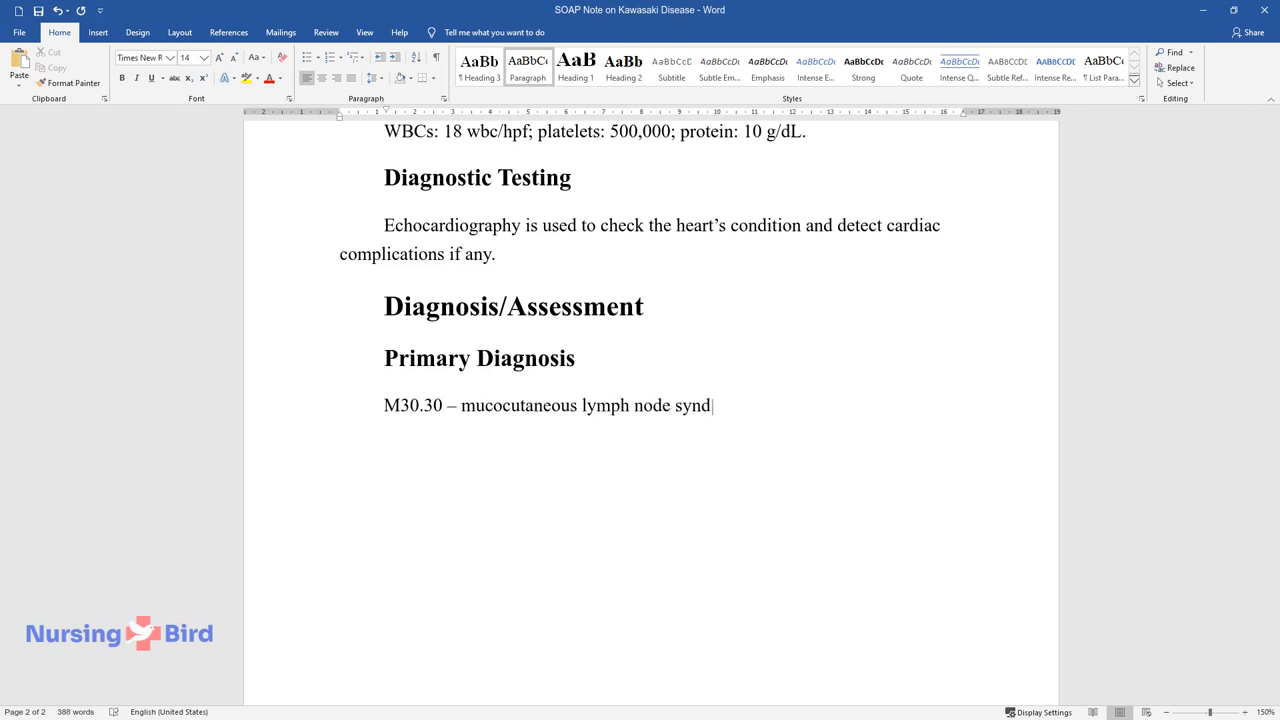
pyautogui.write('rome or Kawasaki syndrome. It i')
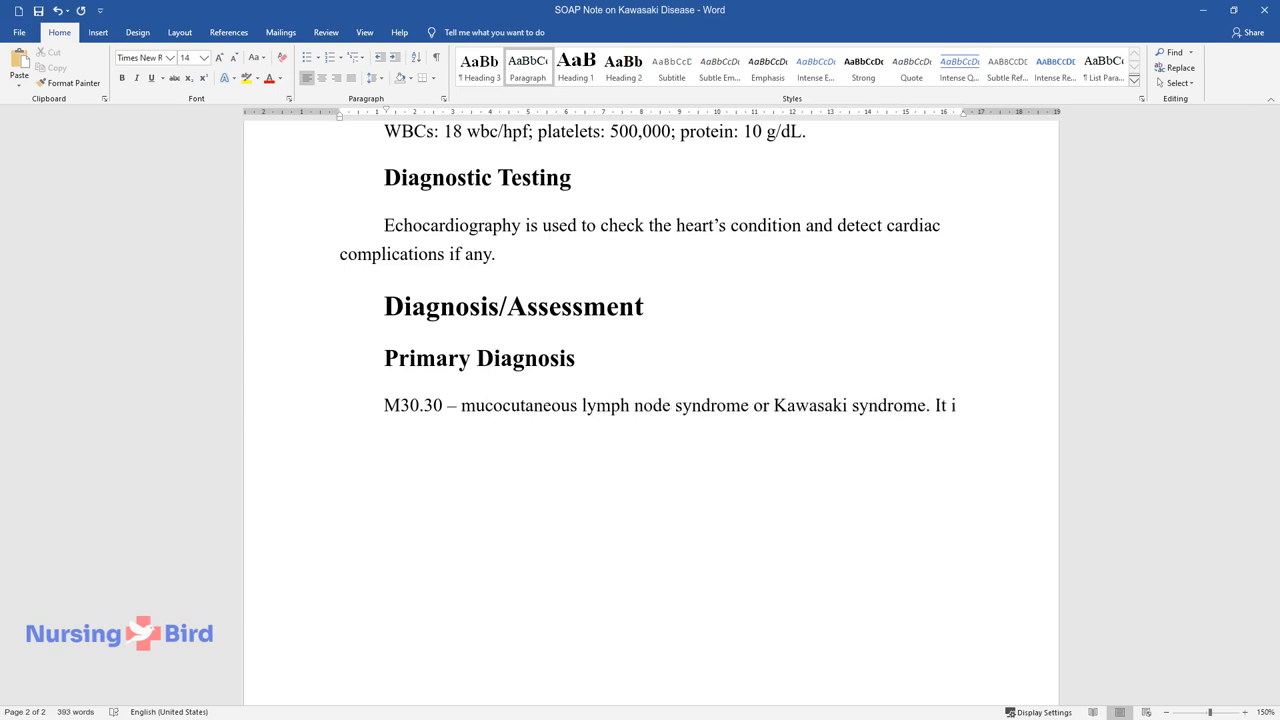
pyautogui.write('is proved by such symptoms as fe')
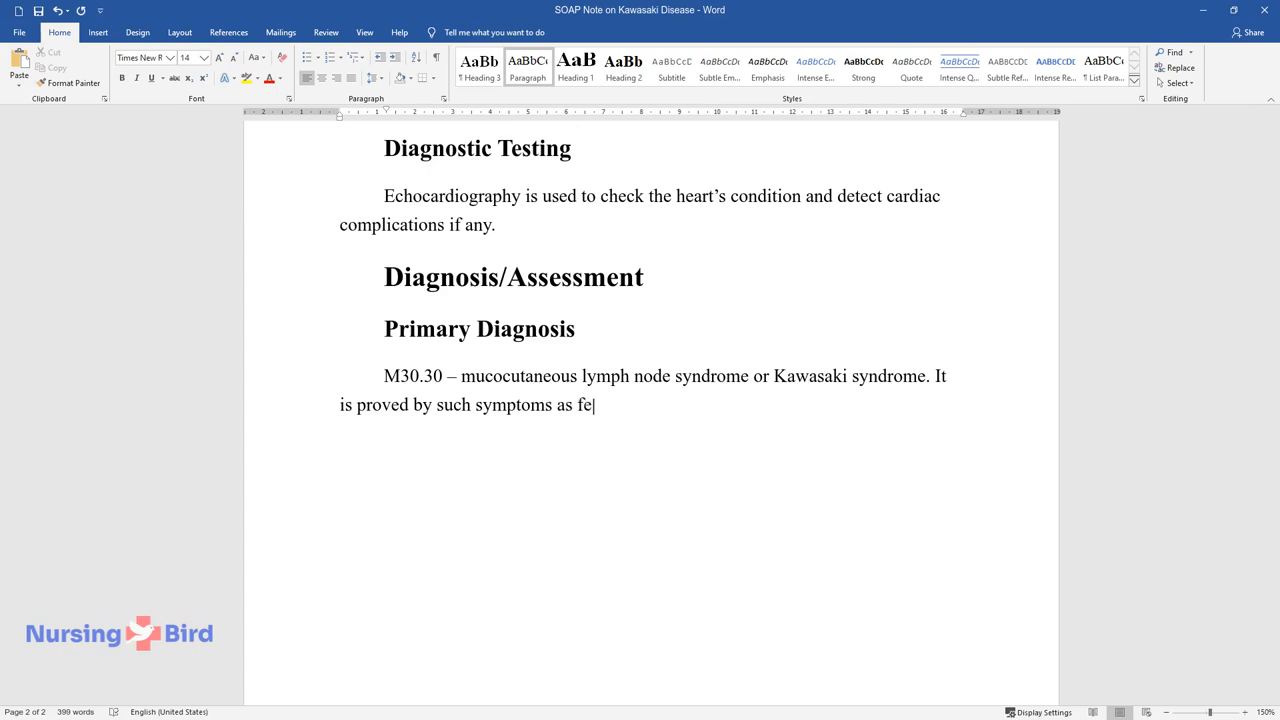
pyautogui.write('ver, rashes on feet and hands, and eyes’ redness,')
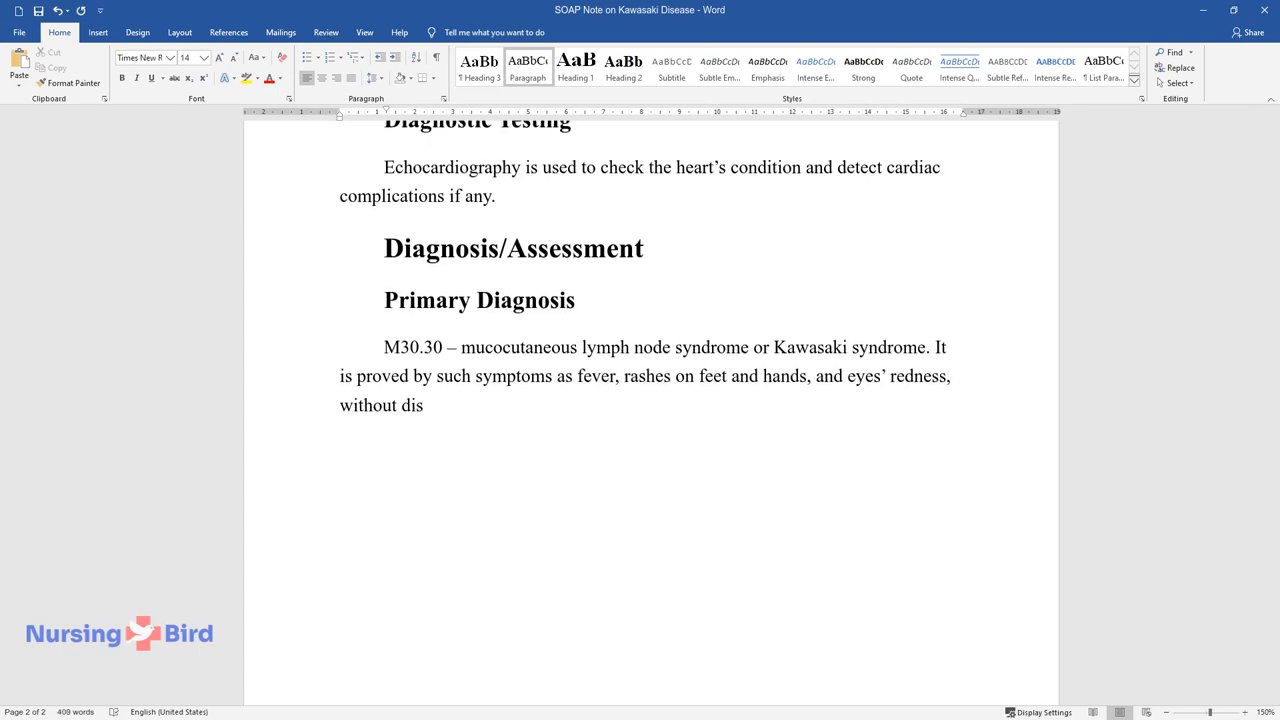
pyautogui.write('charge. The initial stage of K')
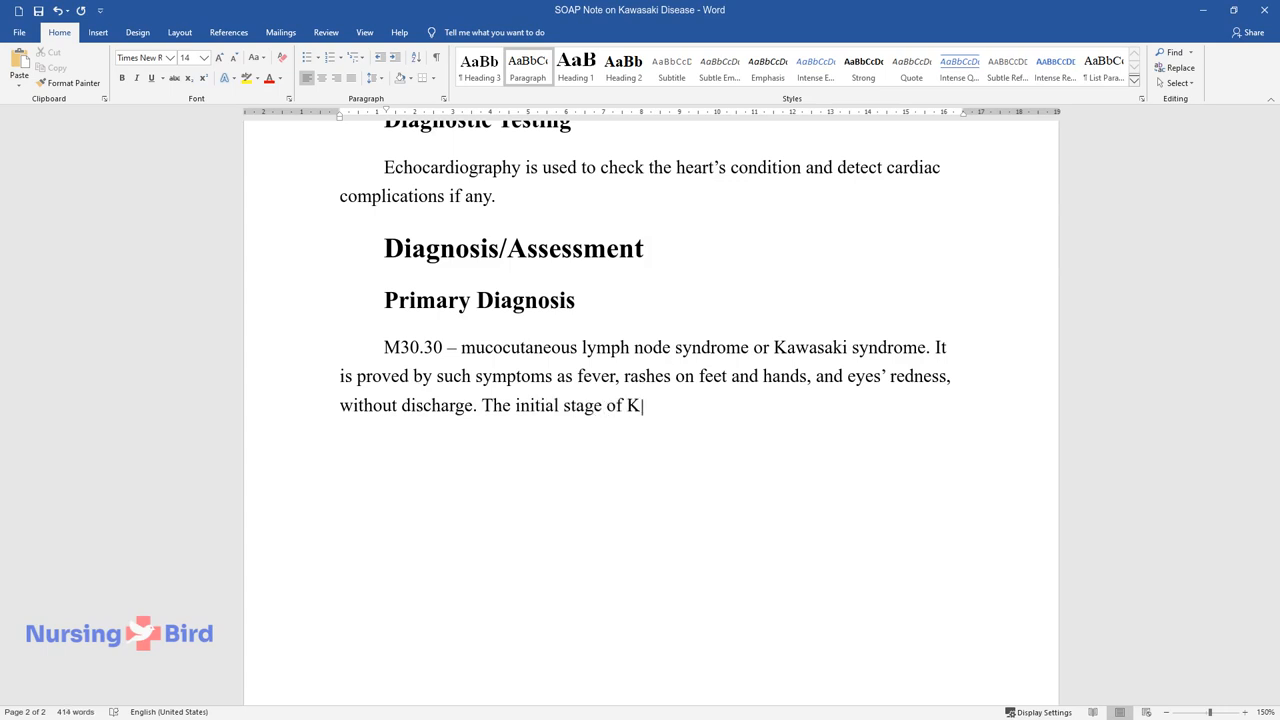
pyautogui.write('awasaki disease is characterized')
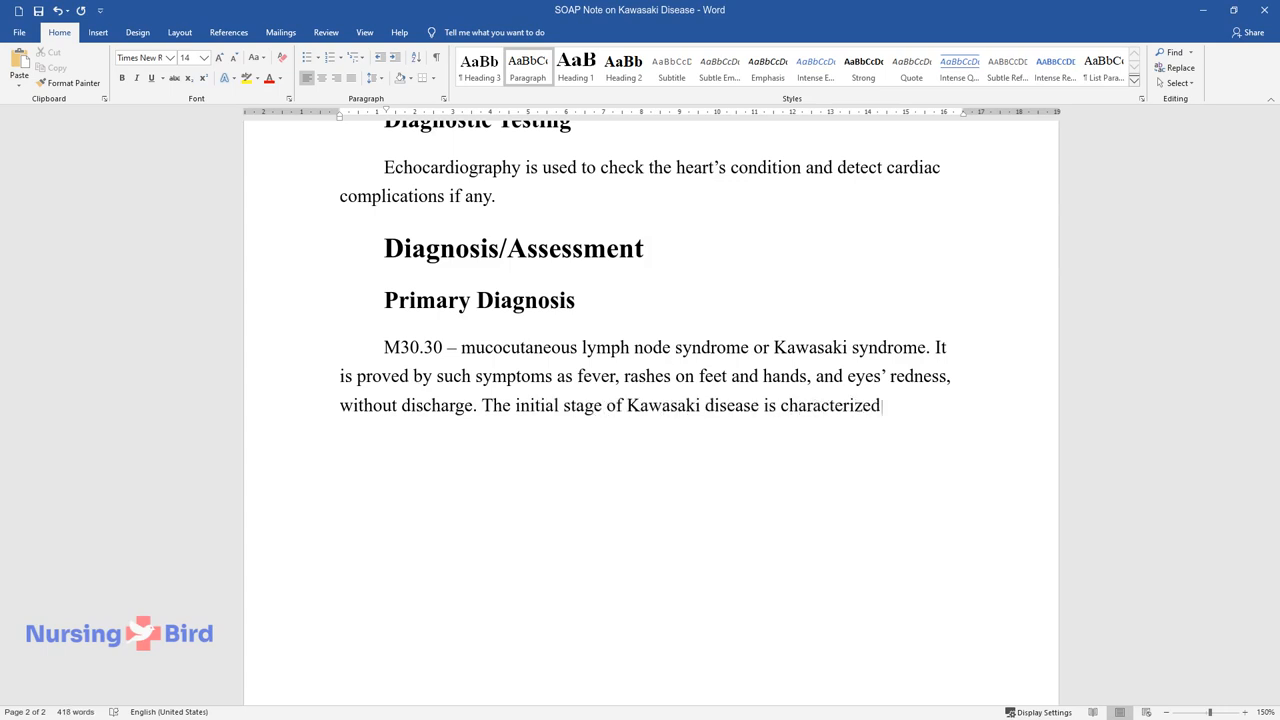
# - Describe the initial and later stages and the need to prevent cardiac complications
pyautogui.write('by high fever, reduced activit')
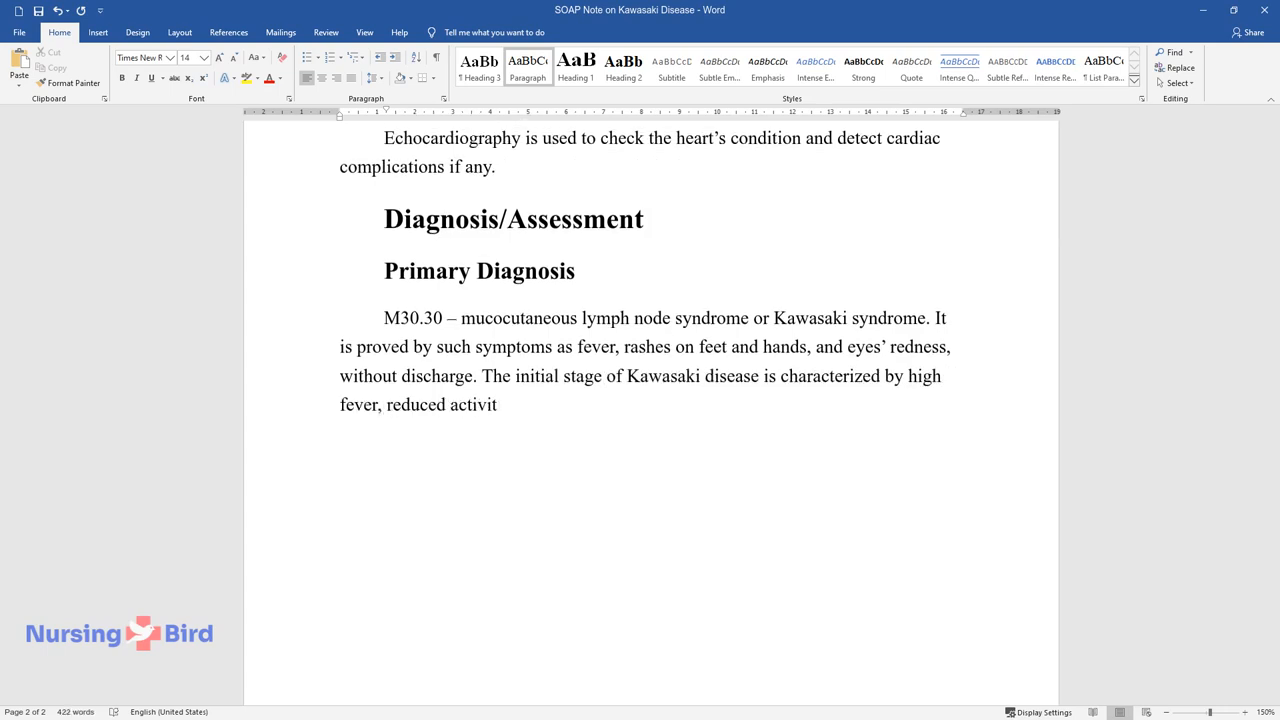
pyautogui.write('y, and fatigue. Being poorly r')
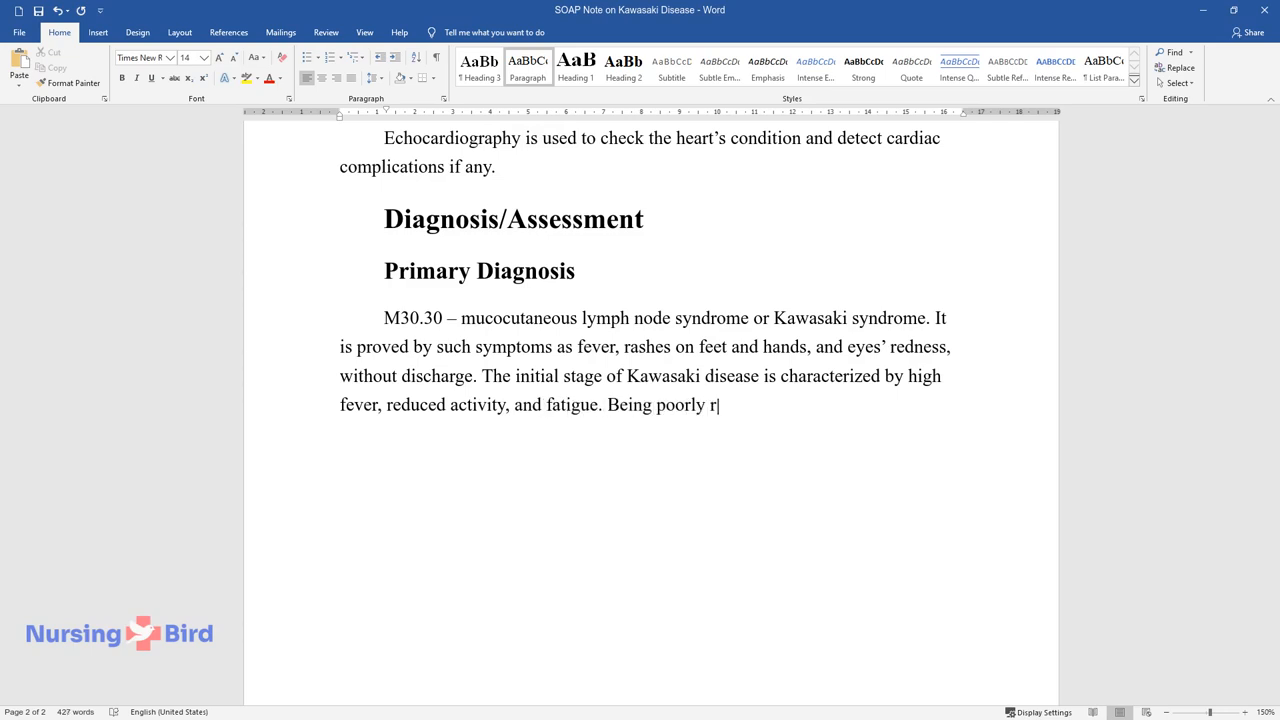
pyautogui.write('ecognized and untreated, the next stages provoke additional he')
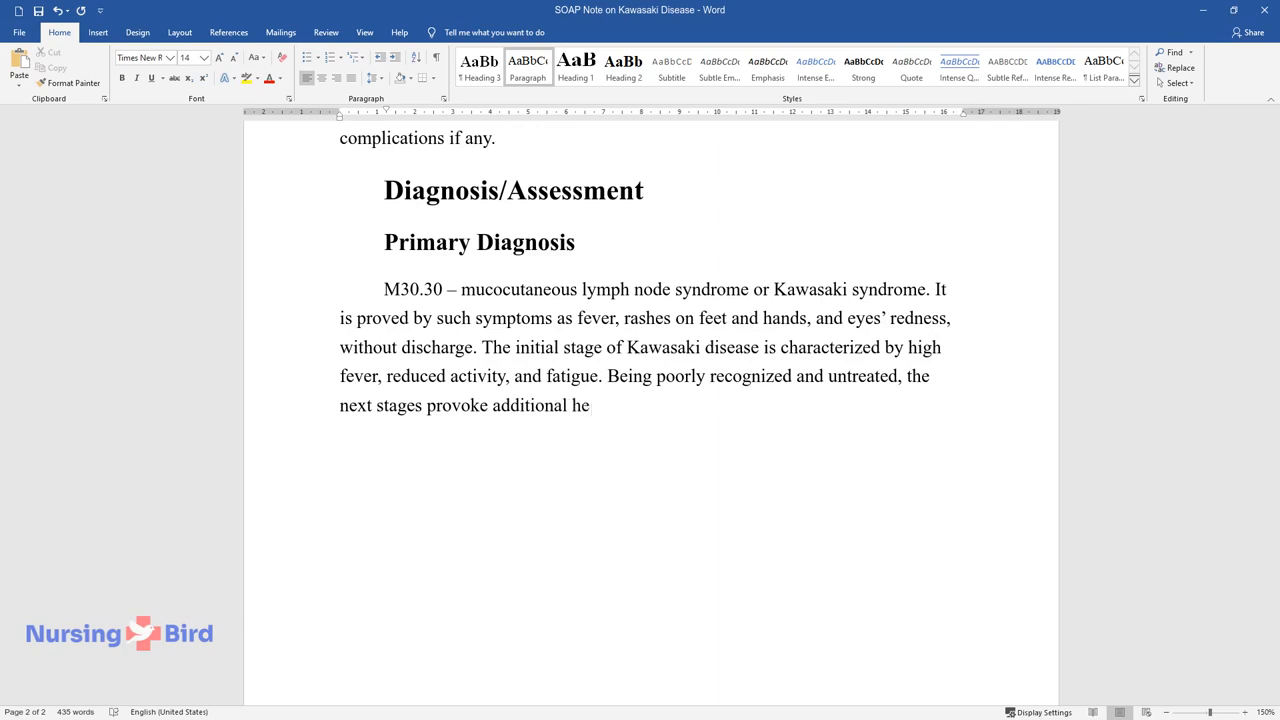
pyautogui.write('alth changes like diarrhea, vom')
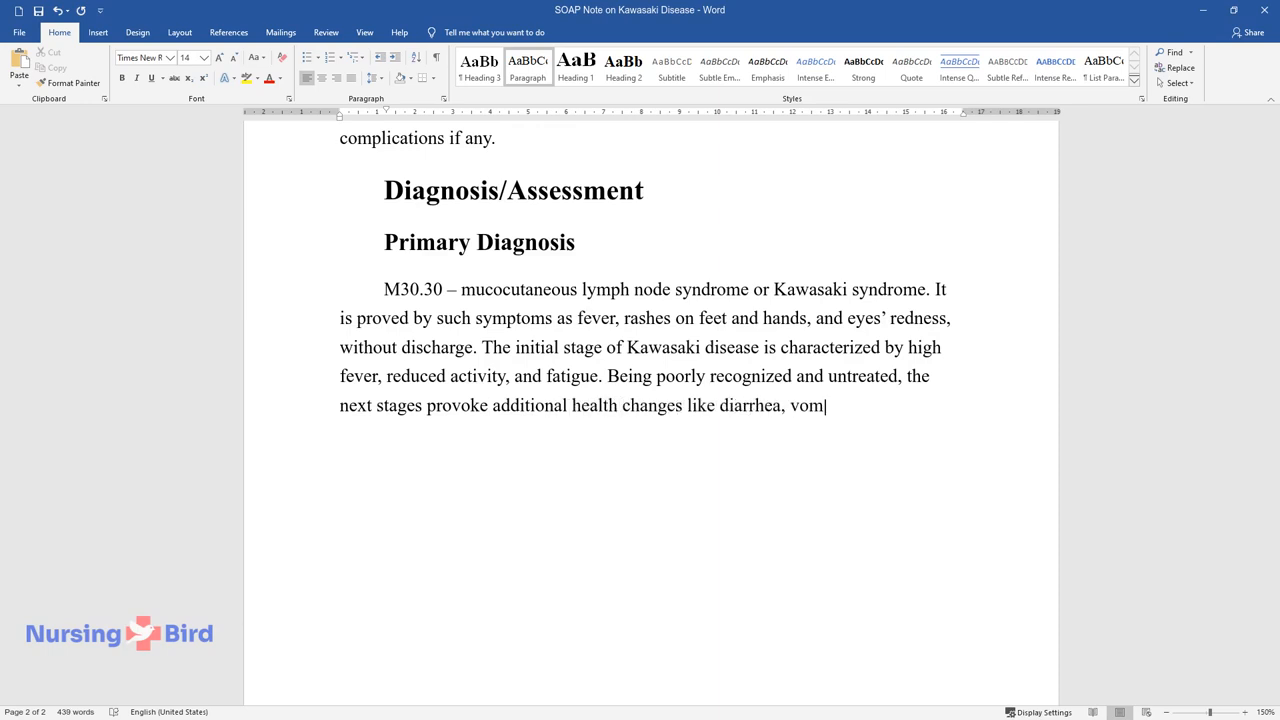
pyautogui.write('iting, and abdominal pain; thi')
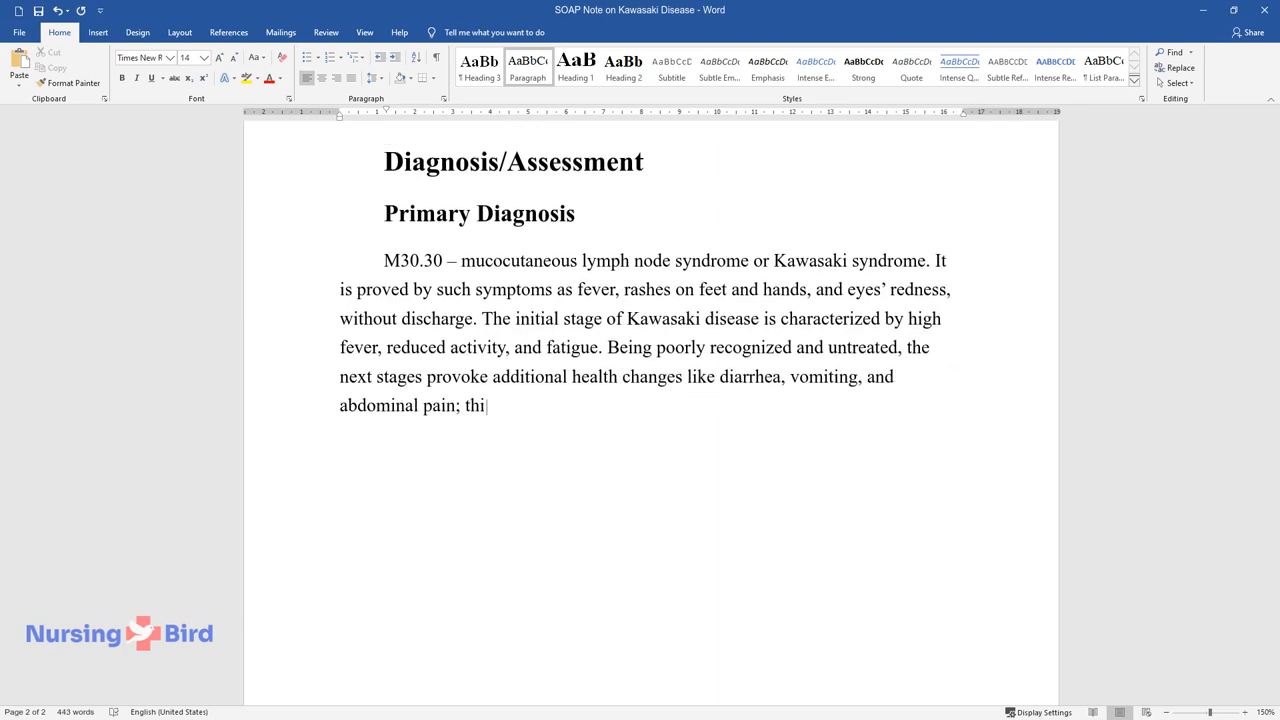
pyautogui.write('s progress should be controlled')
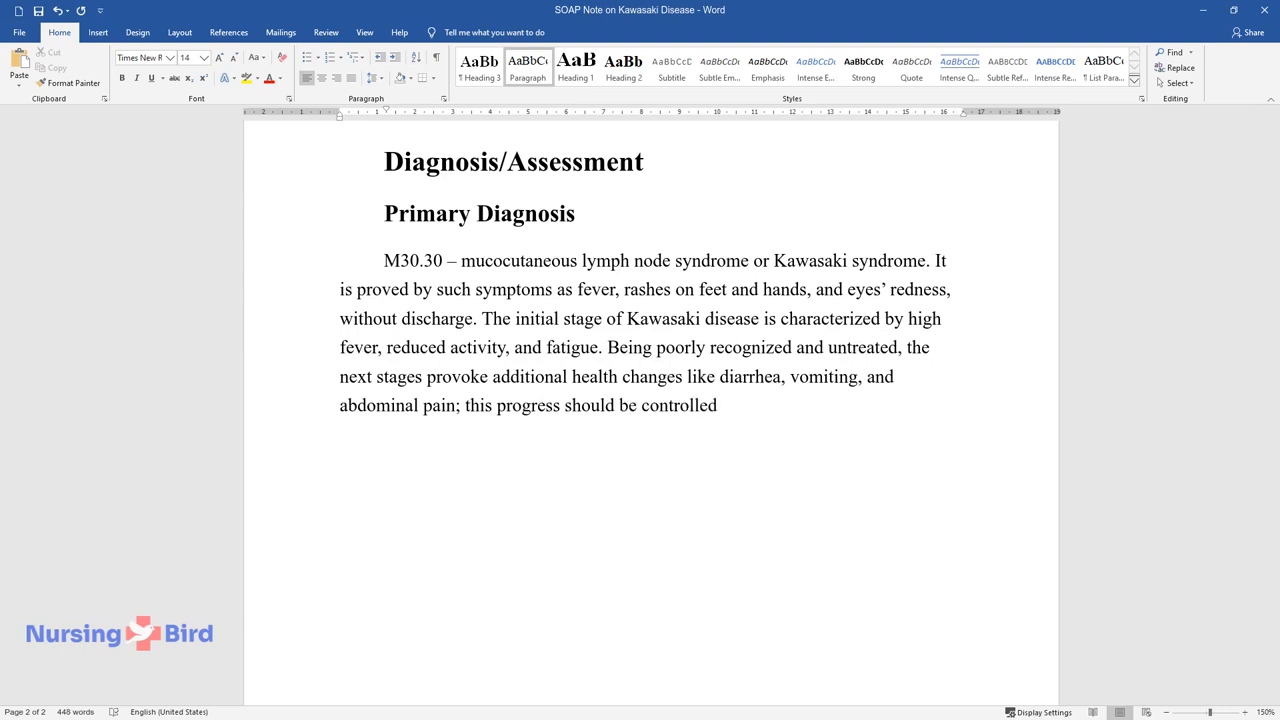
pyautogui.write('and stopped to predict the dev')
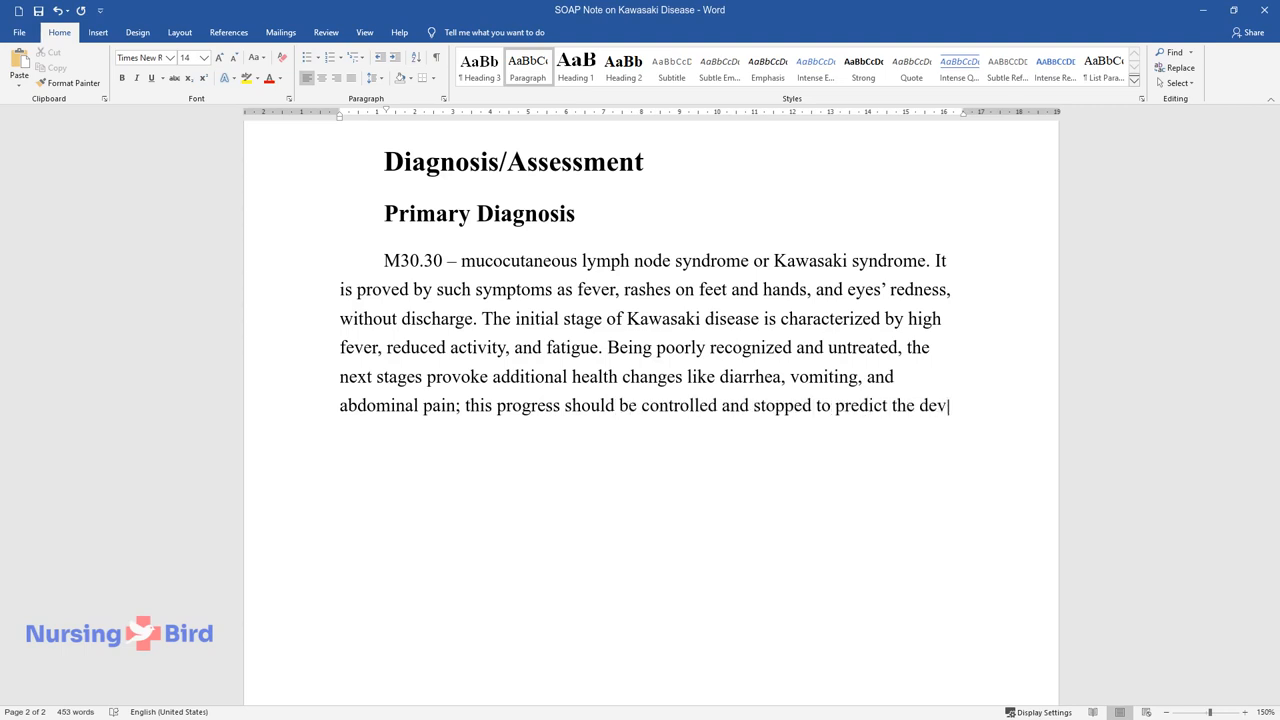
pyautogui.write('elopment of new cardiac complications.')
pyautogui.write('Diffe')
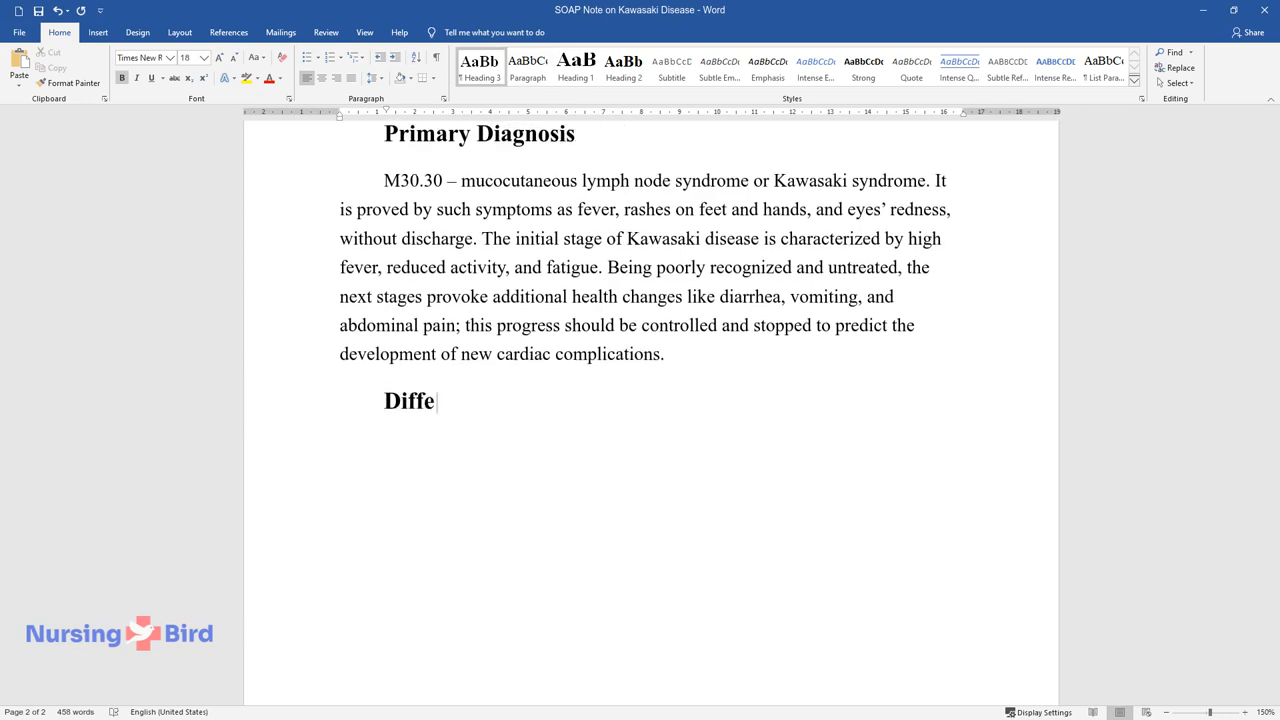
# - Add the Differential Diagnosis heading and begin the B34.1 enterovirus paragraph on fever and rash
pyautogui.write('rential Diagnosis')
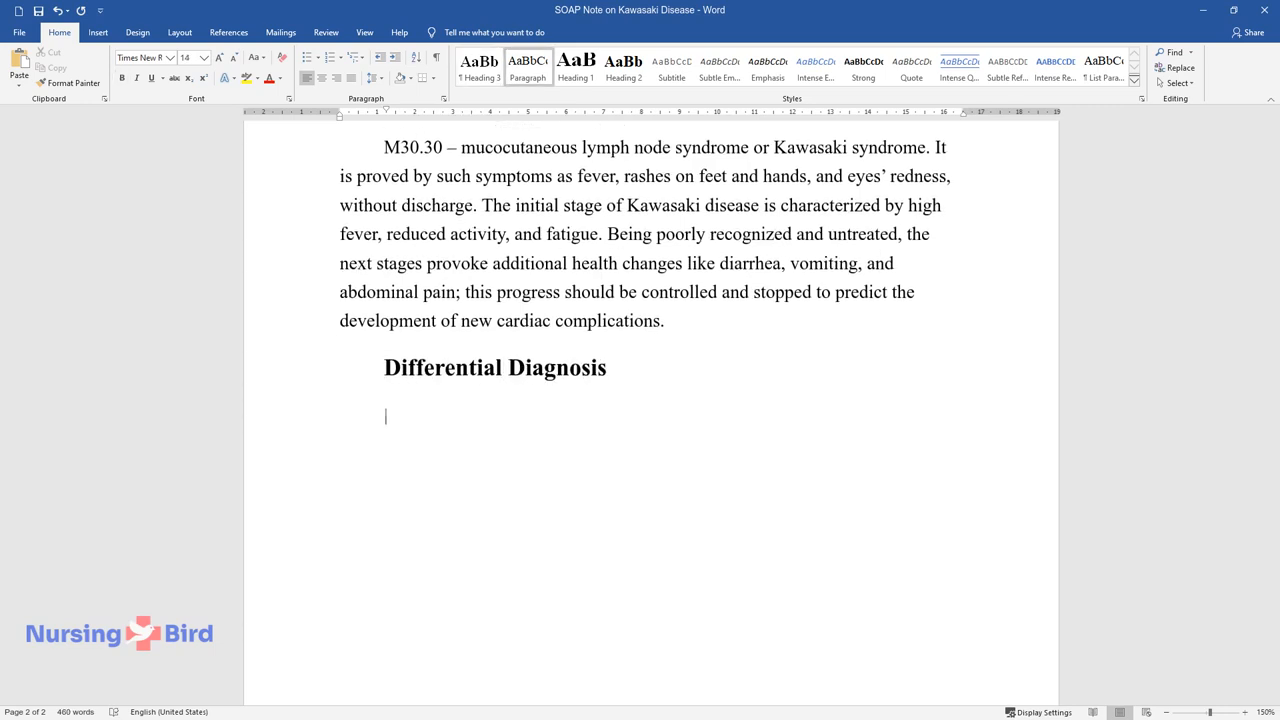
pyautogui.write('B34.1 – enterovirus infection, unspecified. This')
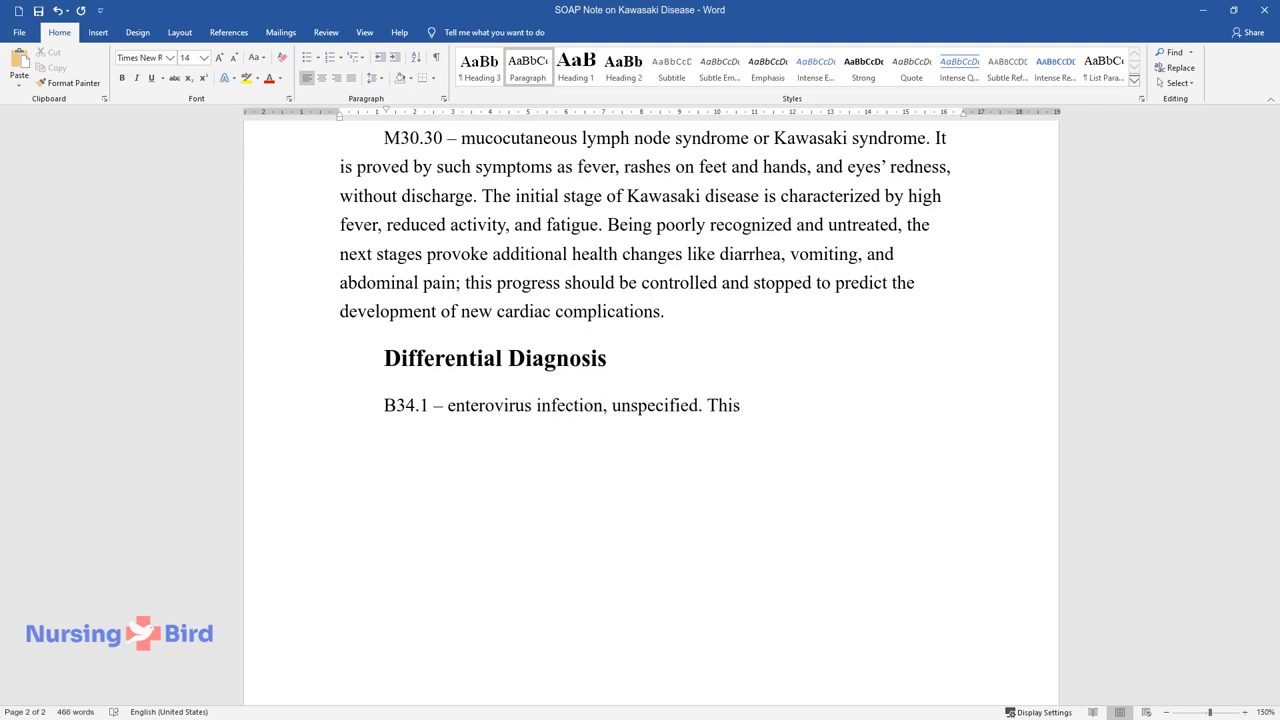
pyautogui.write('disease developed with almost s')
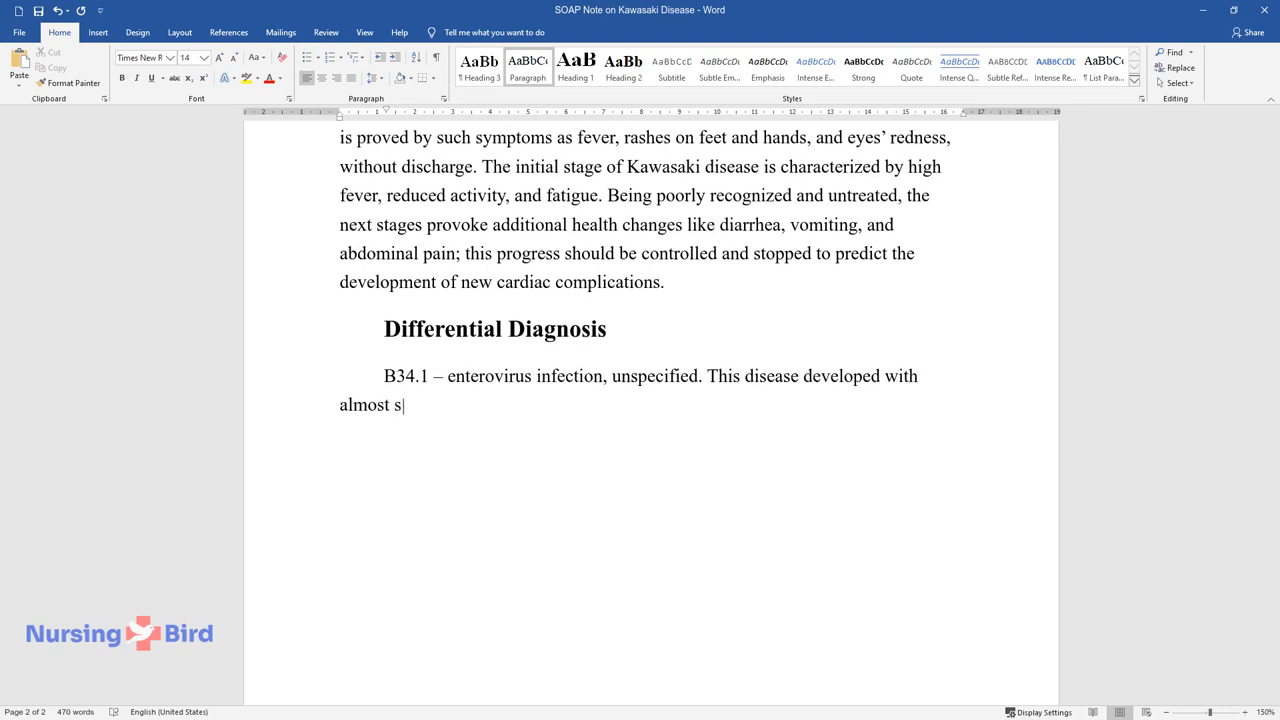
pyautogui.write('imilar symptoms like fever and')
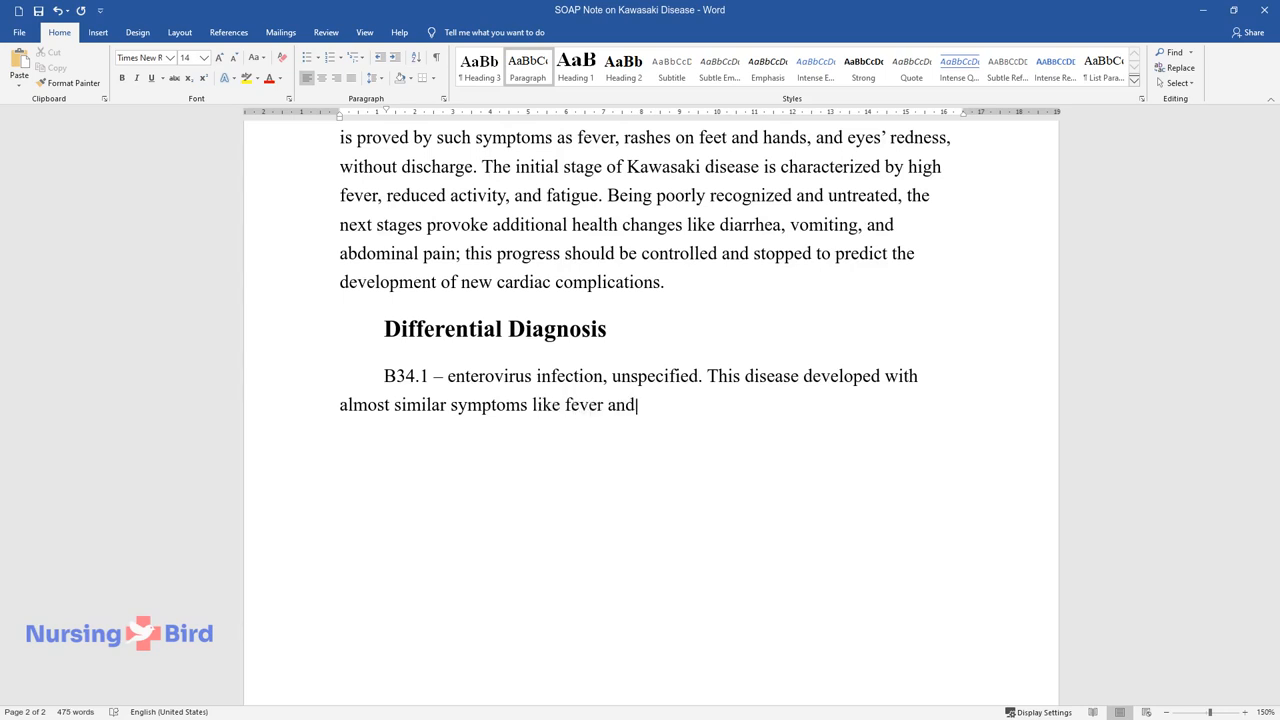
pyautogui.write('rash. Still, the patient shoul')
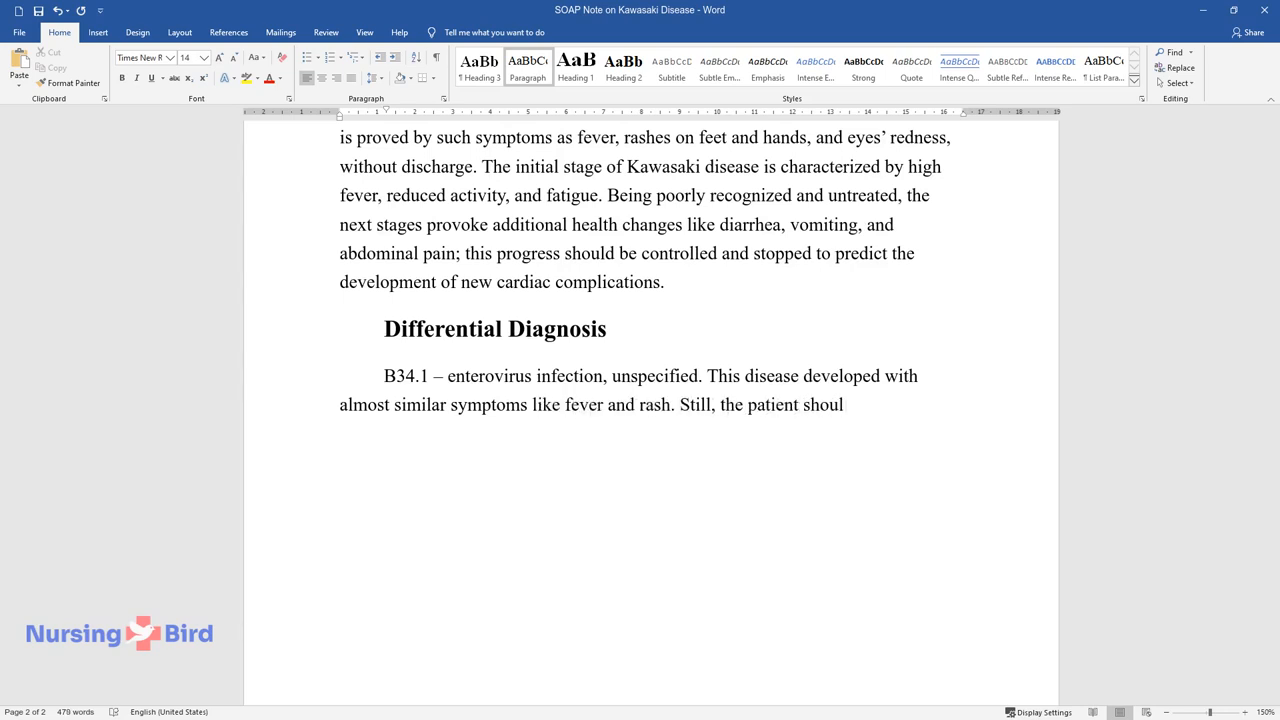
pyautogui.write('d meet other criteria like the')
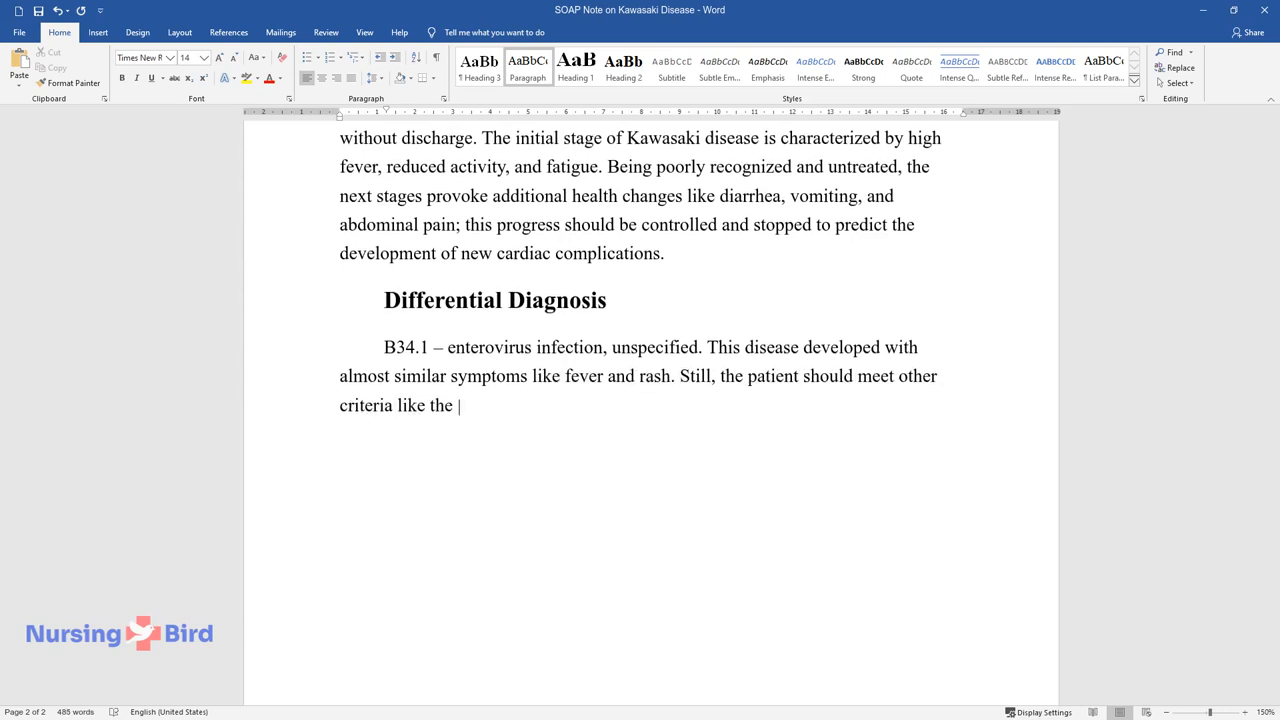
# - Describe respiratory symptoms, prevalence in children, viral causes and young age as a risk factor
pyautogui.write('presence of respiratory symptom')
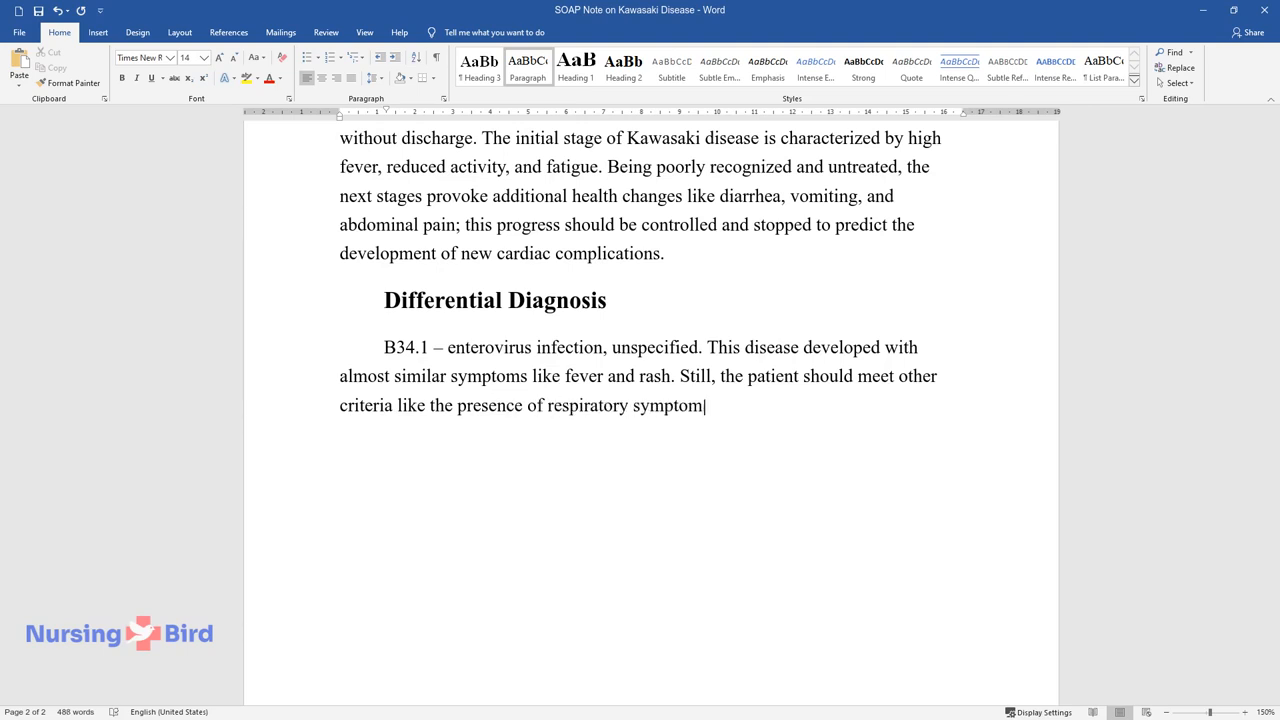
pyautogui.write('s, sore throat, and cough. This')
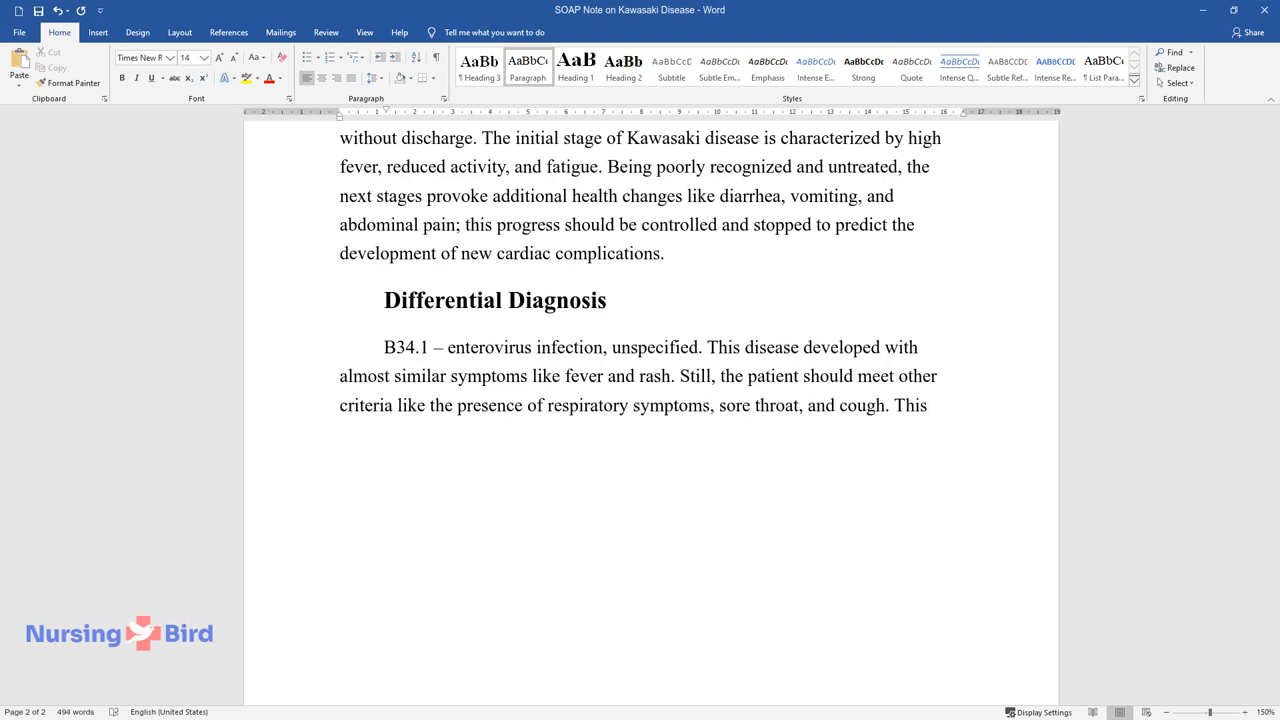
pyautogui.write('diagnosis is common in children, and parents should remember')
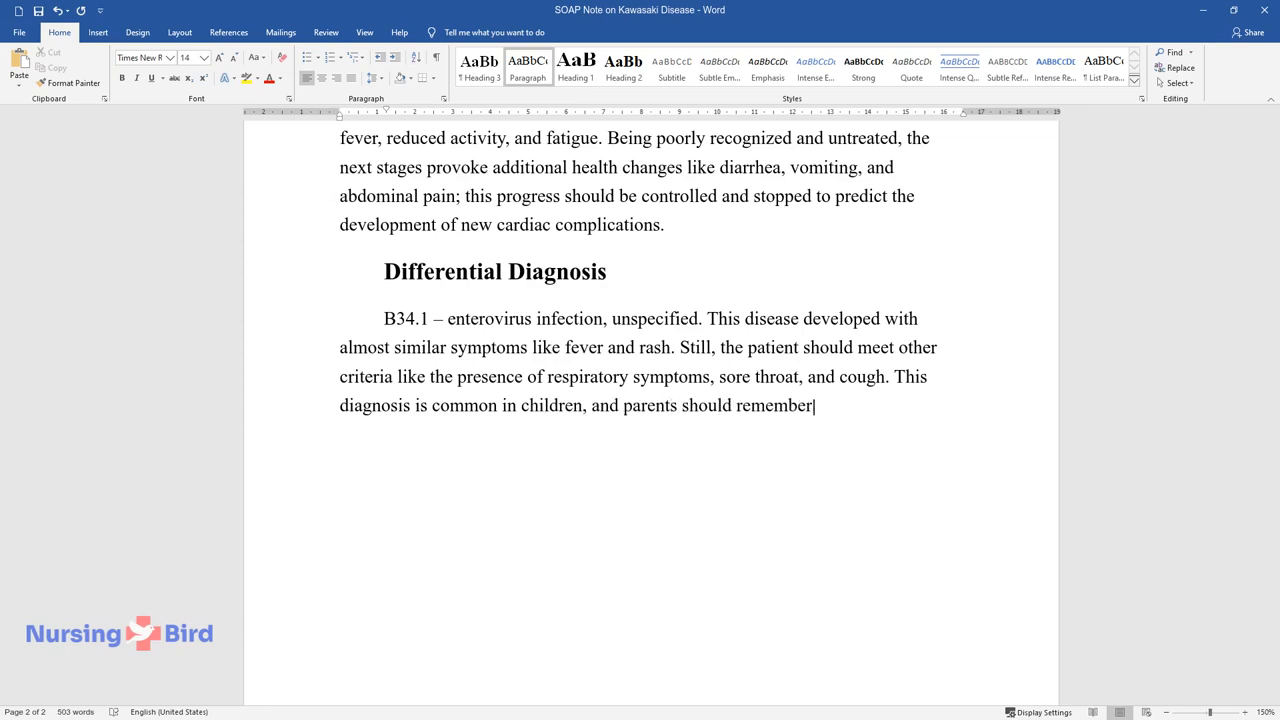
pyautogui.write('the moment when the first sign')
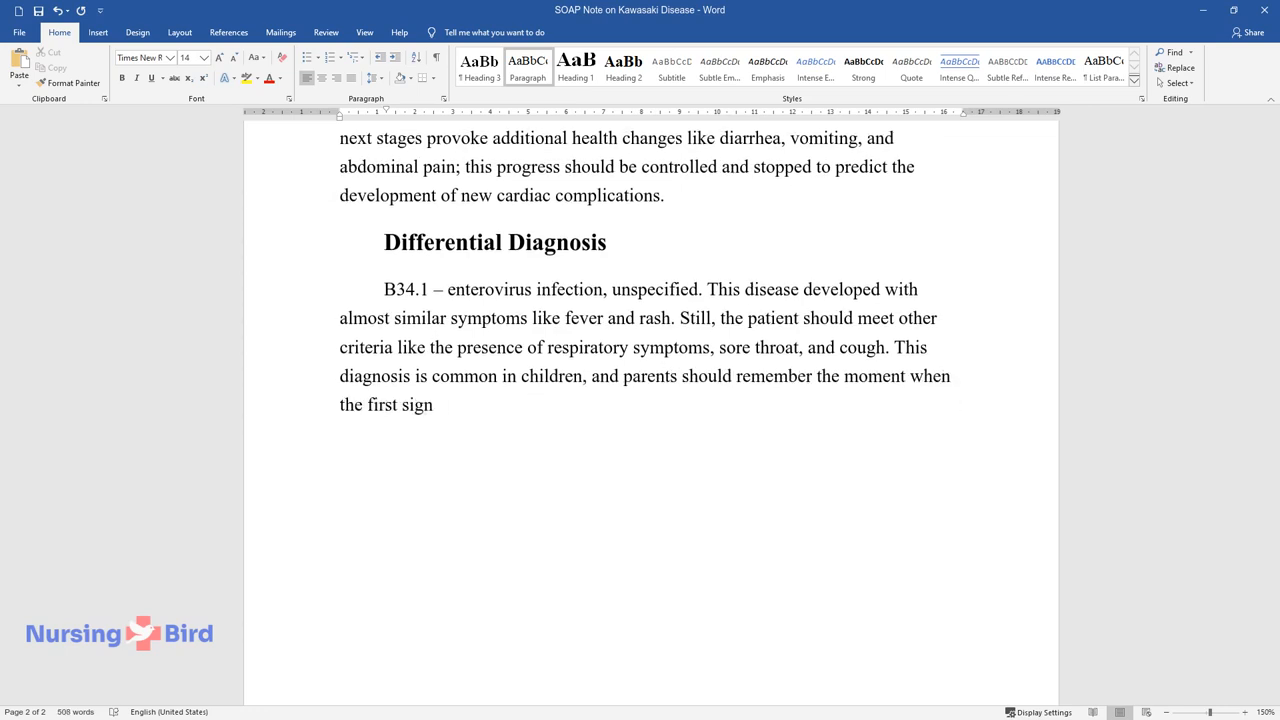
pyautogui.write('s are recognized. Many differen')
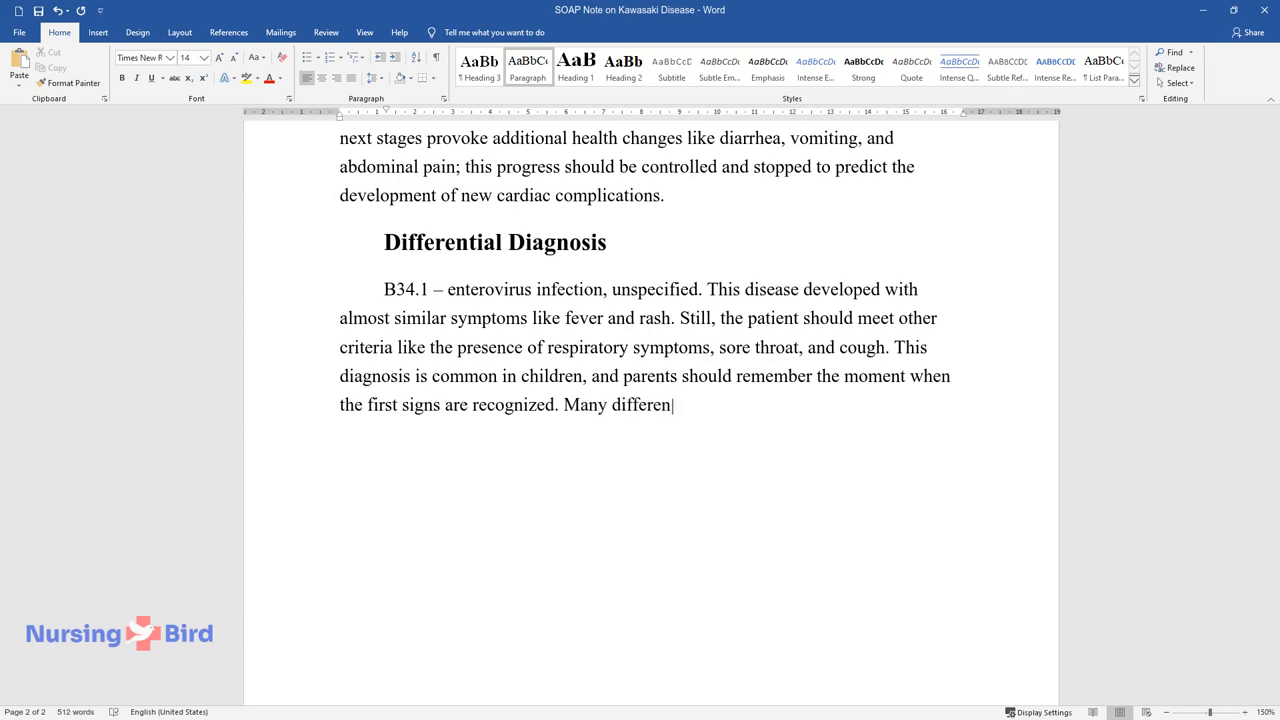
pyautogui.write('t viruses provoke this conditio')
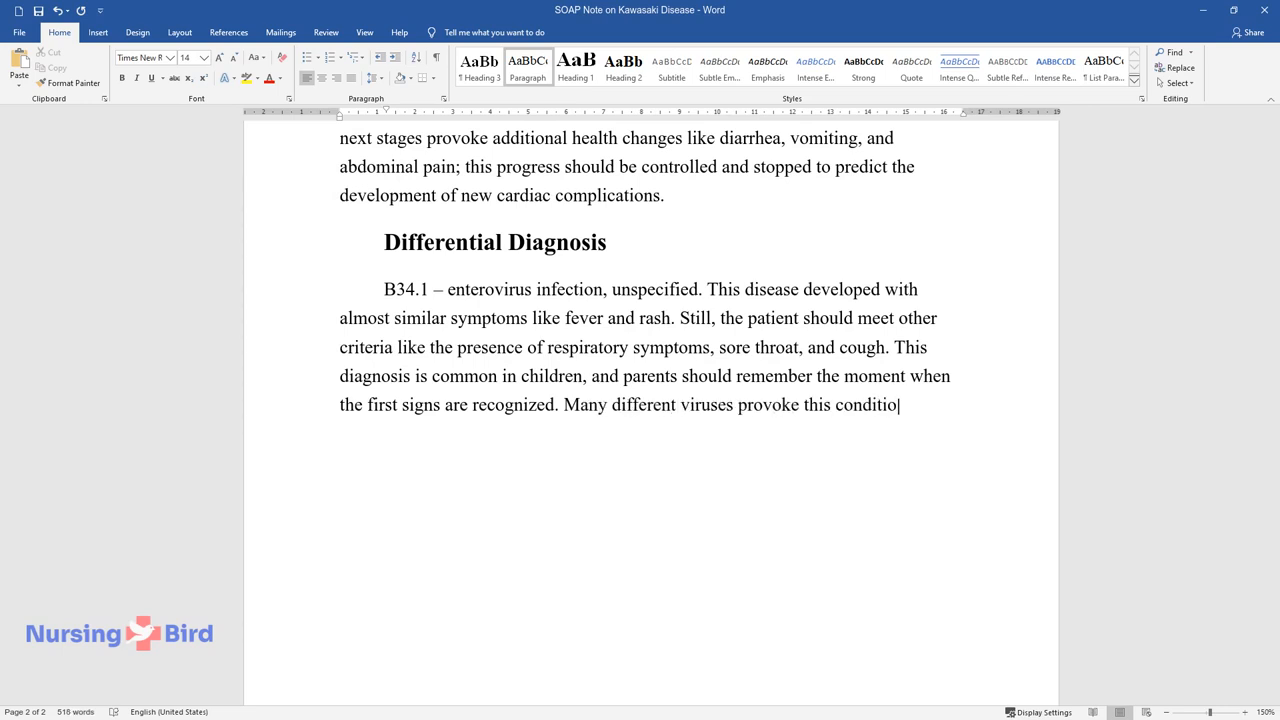
pyautogui.write('n, and young age is a risk fac')
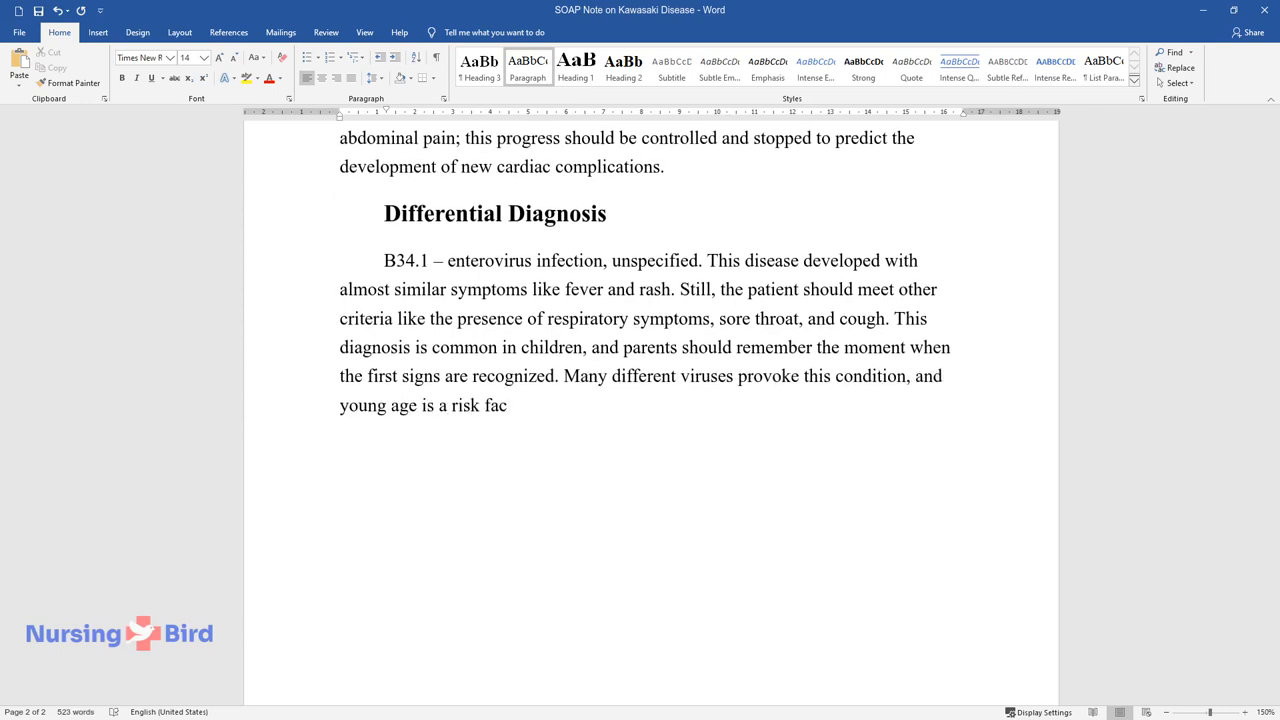
# - Write the A38.9 uncomplicated scarlet fever paragraph on strep testing and antibiotic treatment
pyautogui.write('tor.')
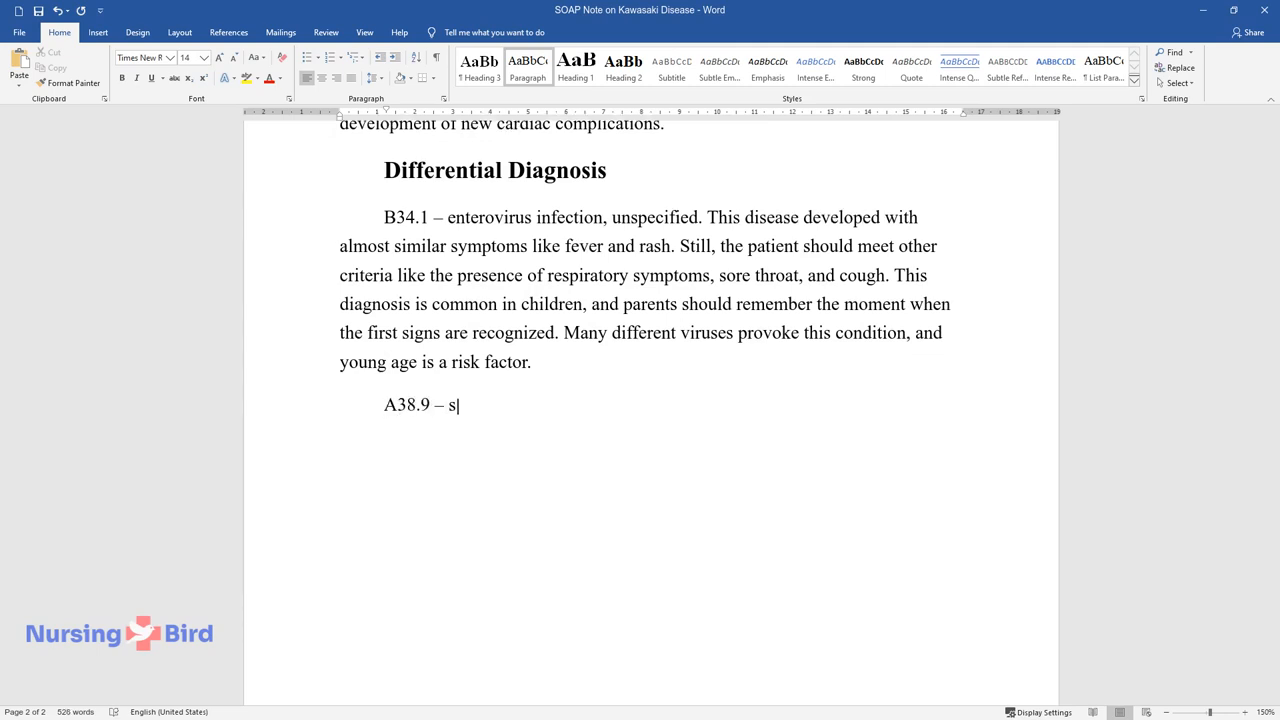
pyautogui.write('carlet fever, uncomplicated.')
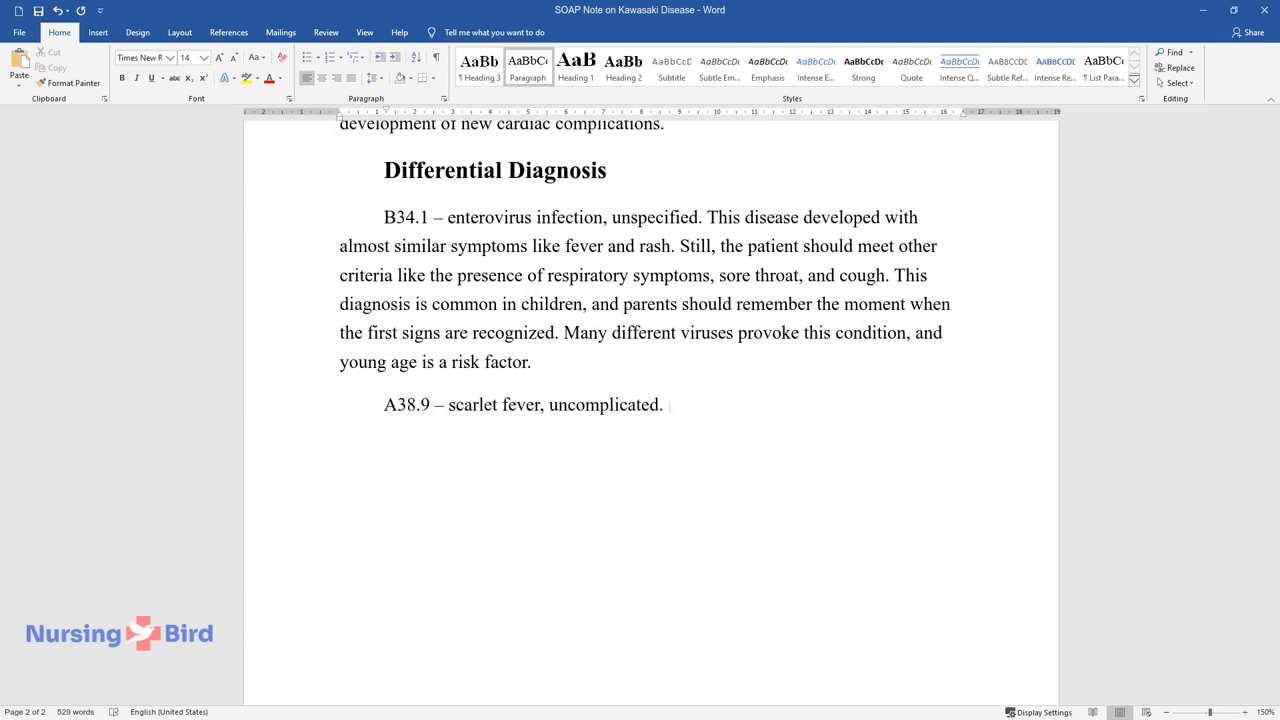
pyautogui.write('Children with a rash and fever higher')
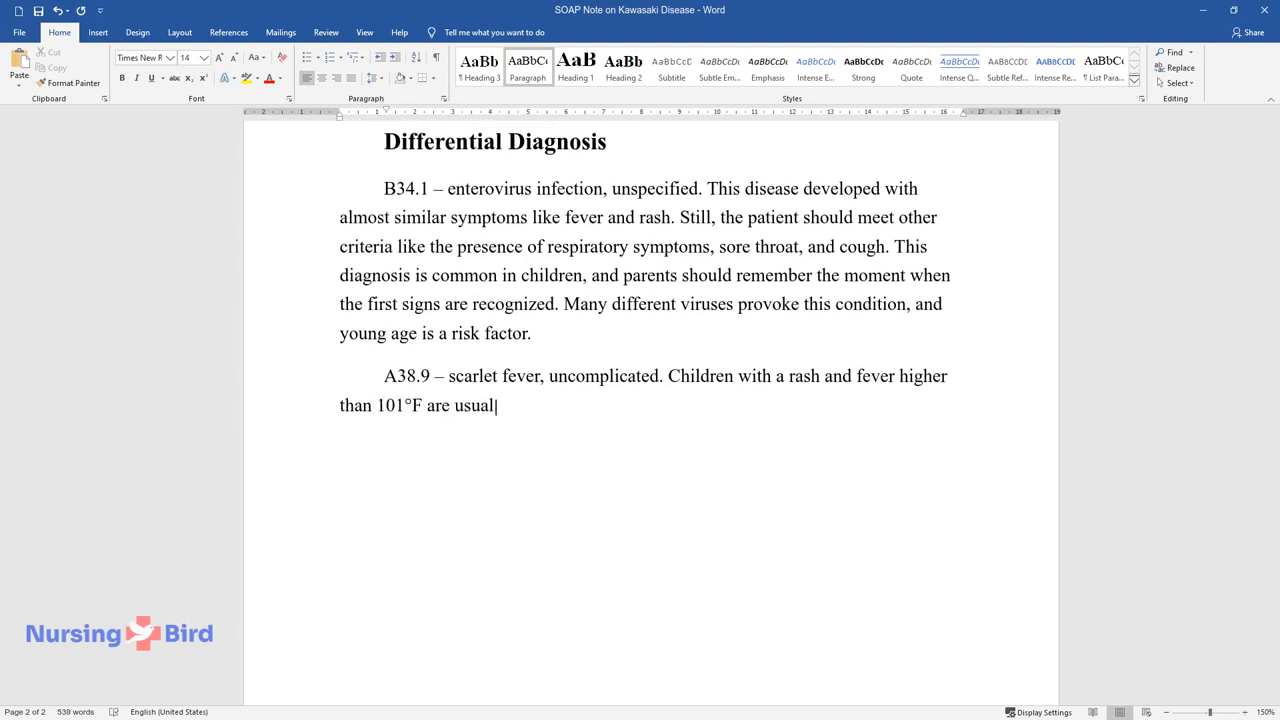
pyautogui.write('ly tested for this disease, and the presence of streptococcus')
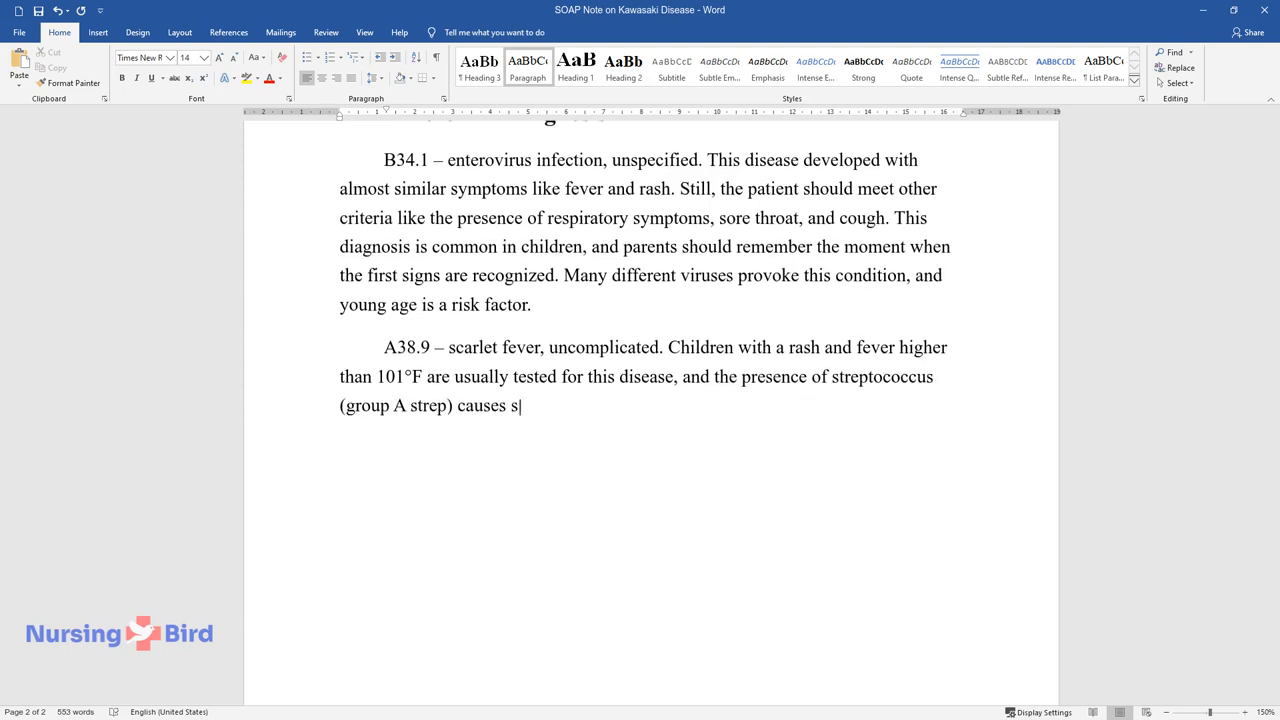
pyautogui.write('trep throat and the progress o')
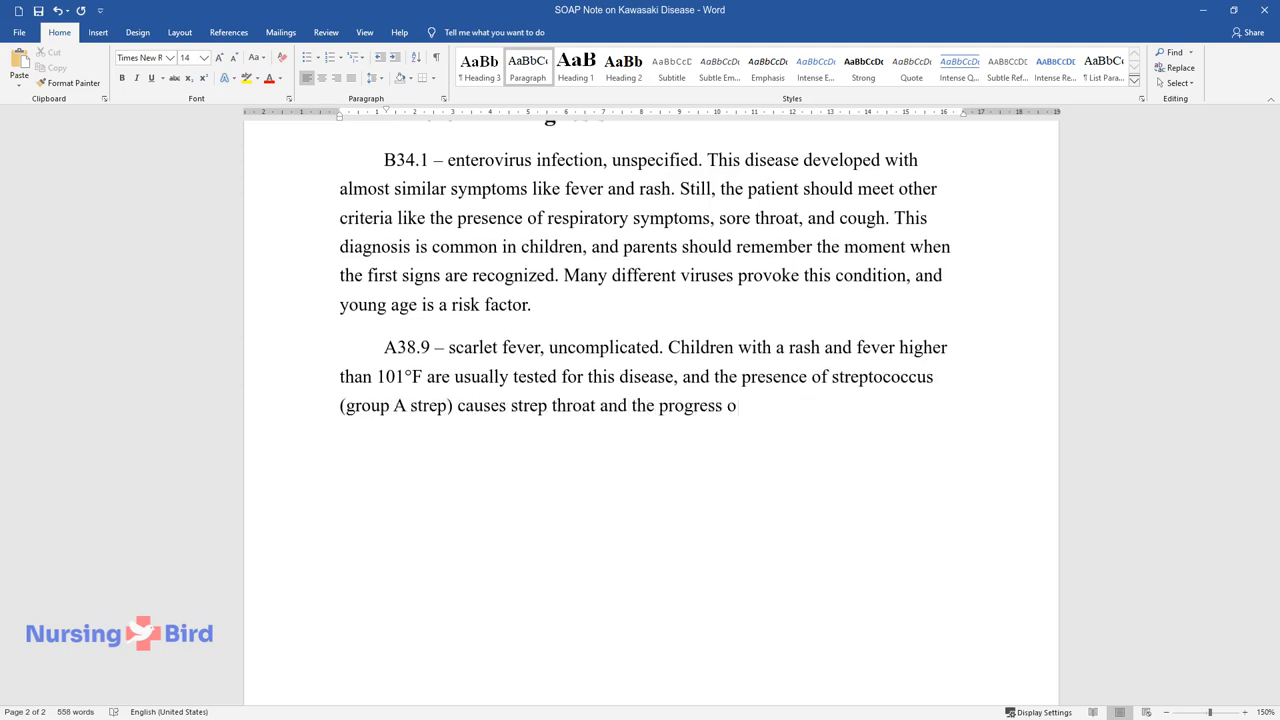
pyautogui.write('f blood infections. Still, this')
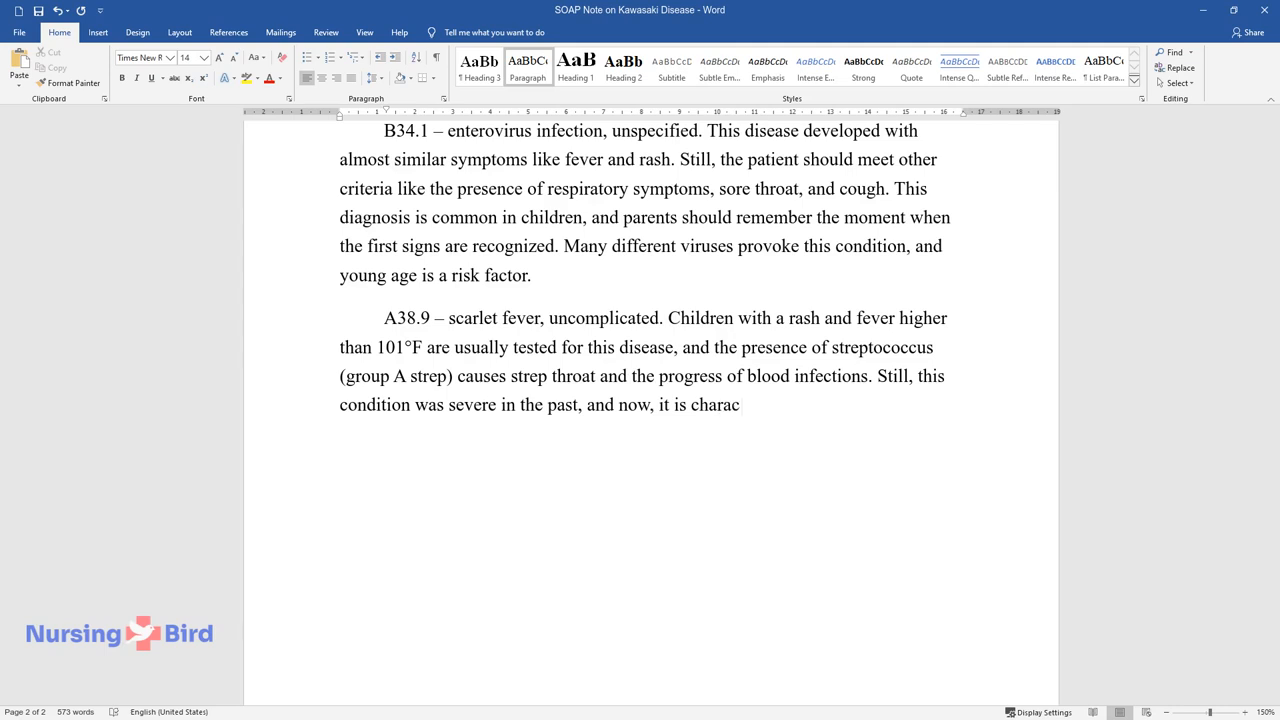
pyautogui.write('terized by a rare phenotype.')
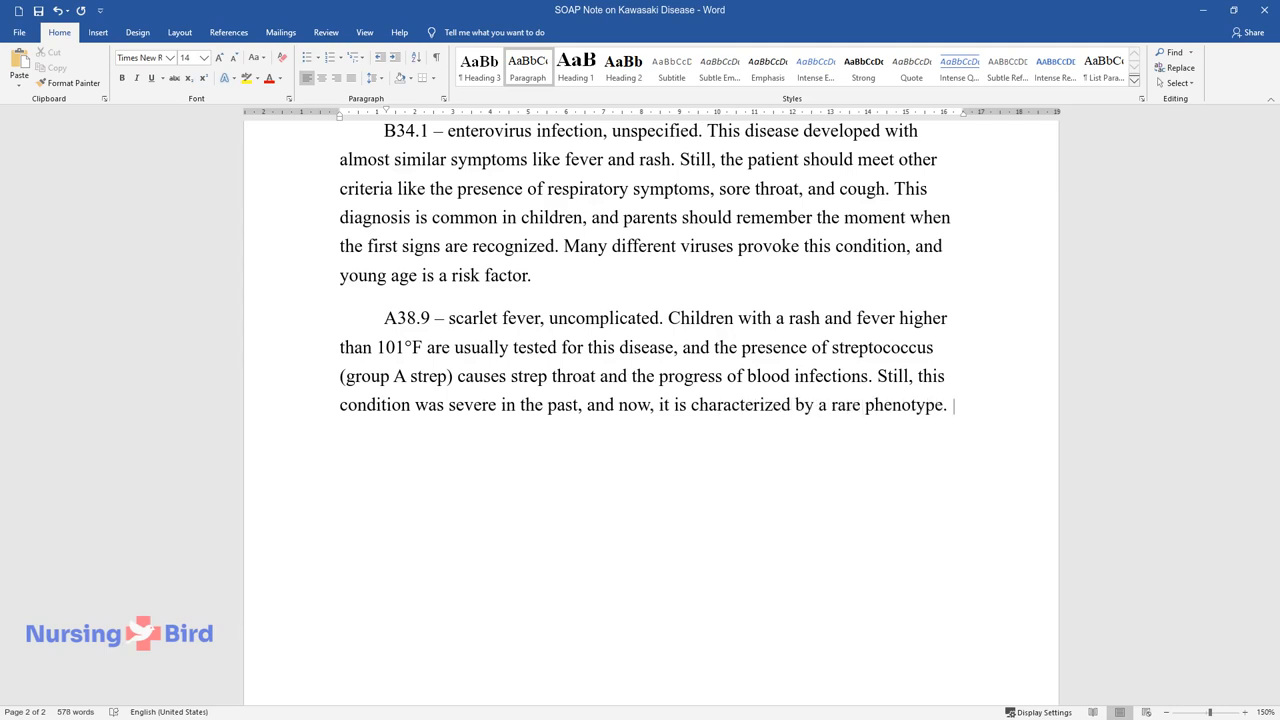
pyautogui.write('Therefore, strep infections a')
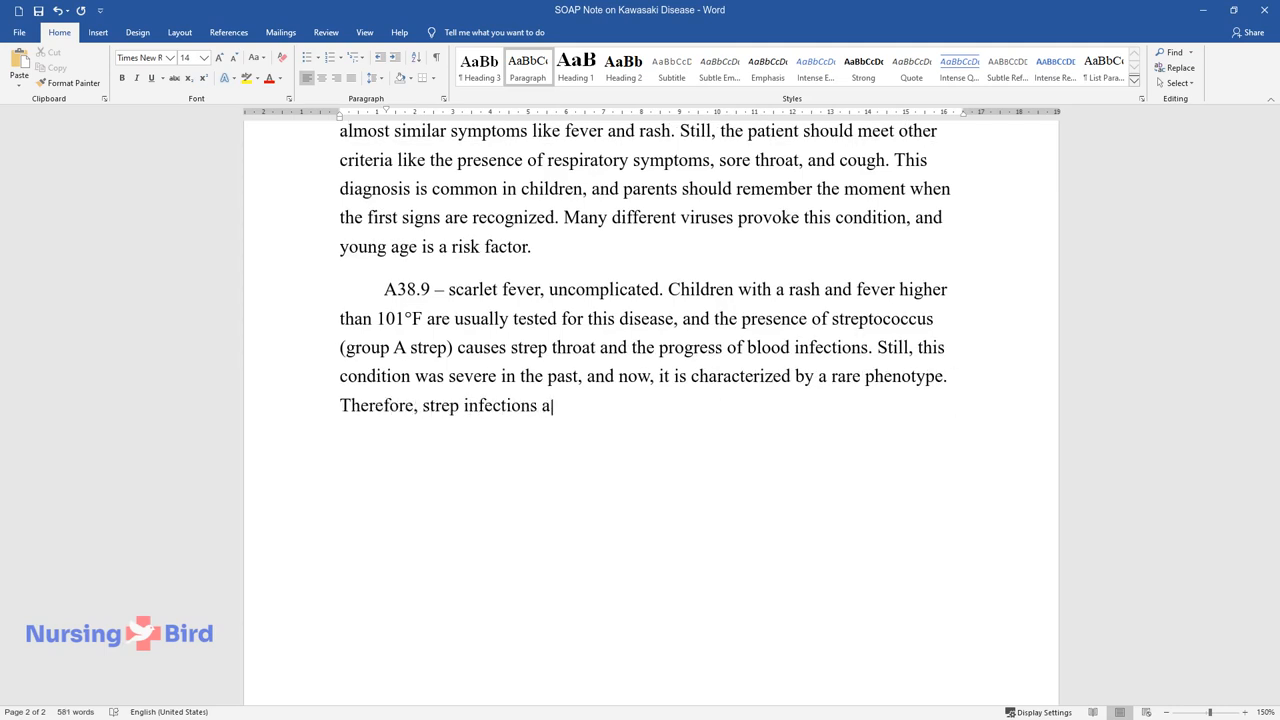
pyautogui.write('re treated with antibiotics that do not help in')
pyautogui.write('N39.')
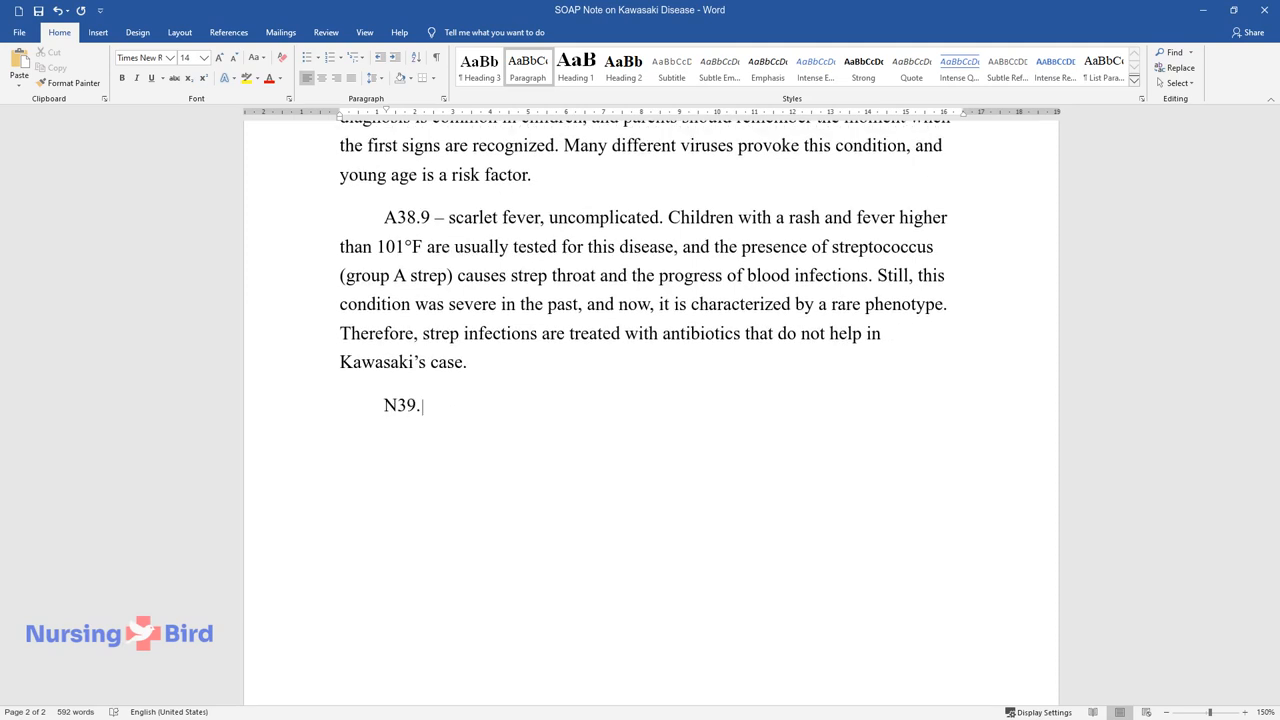
# - Add the N39.0 urinary tract infection entry on misdiagnosing Kawasaki's without typical signs
pyautogui.write('0 – urinary tract infection')
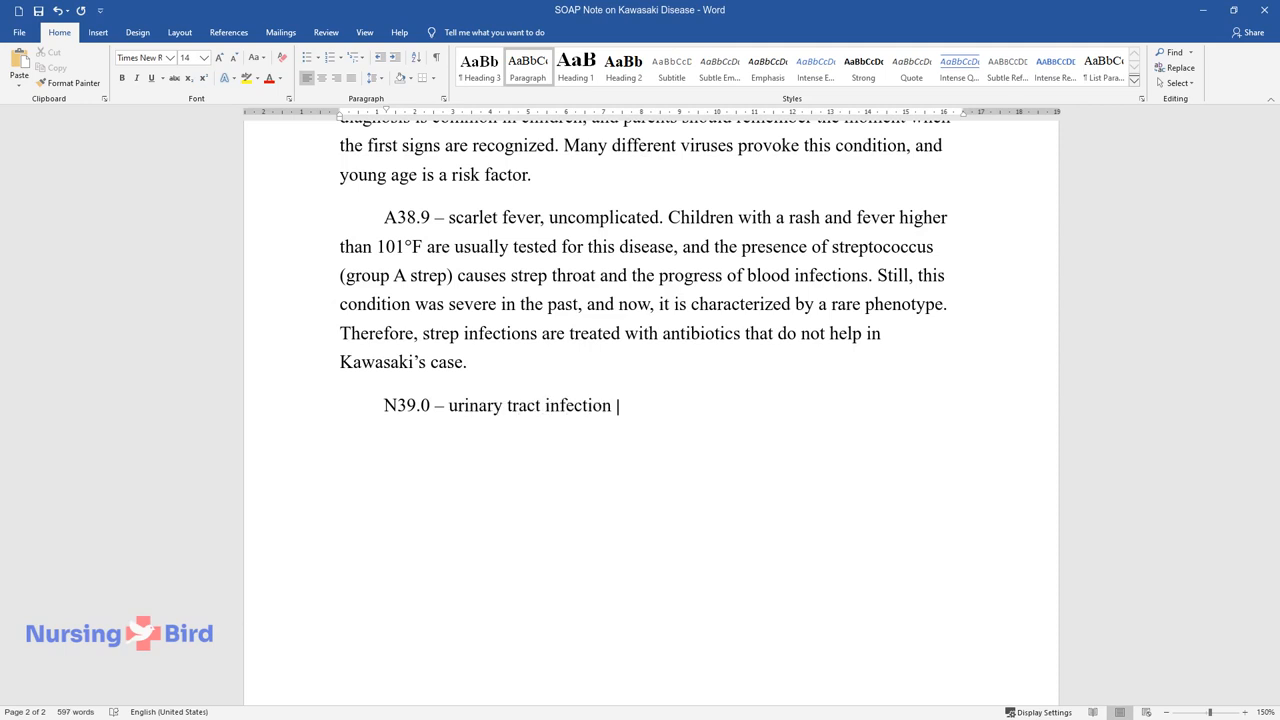
pyautogui.write('(UTI). Misdiagnosis of Kawasaki disease as')
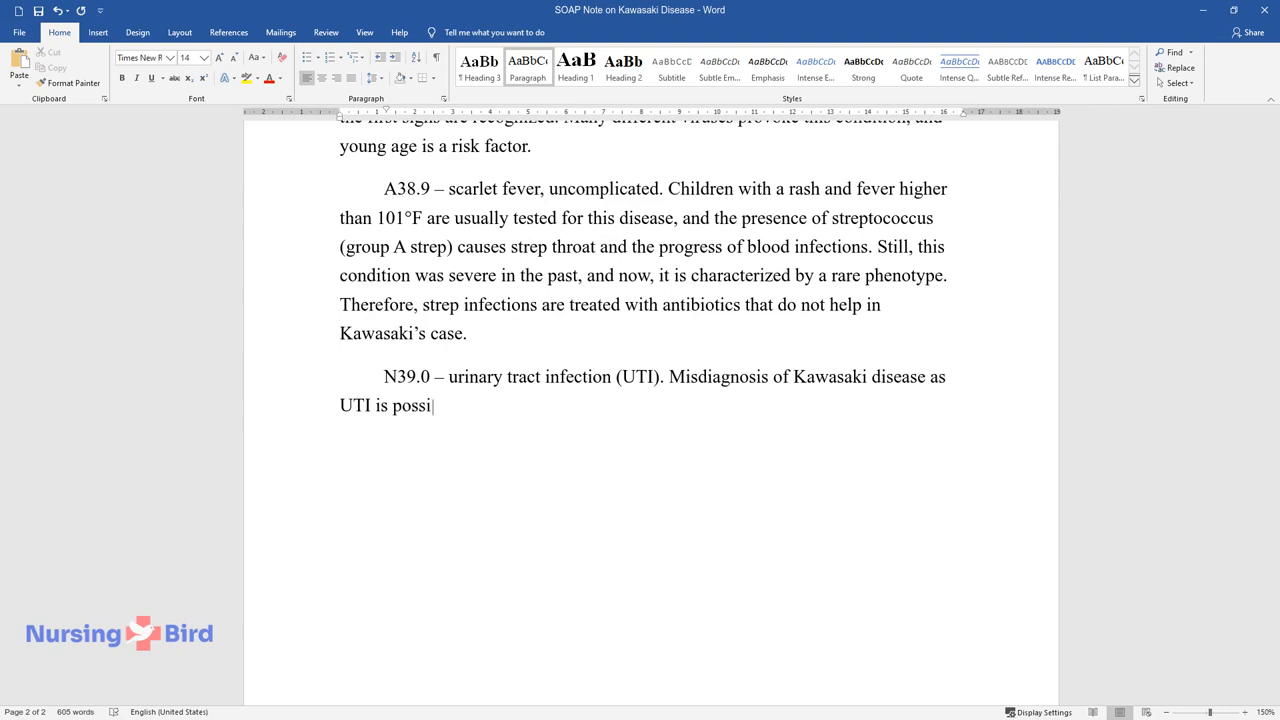
pyautogui.write('ble in children if no typical features of the former a')
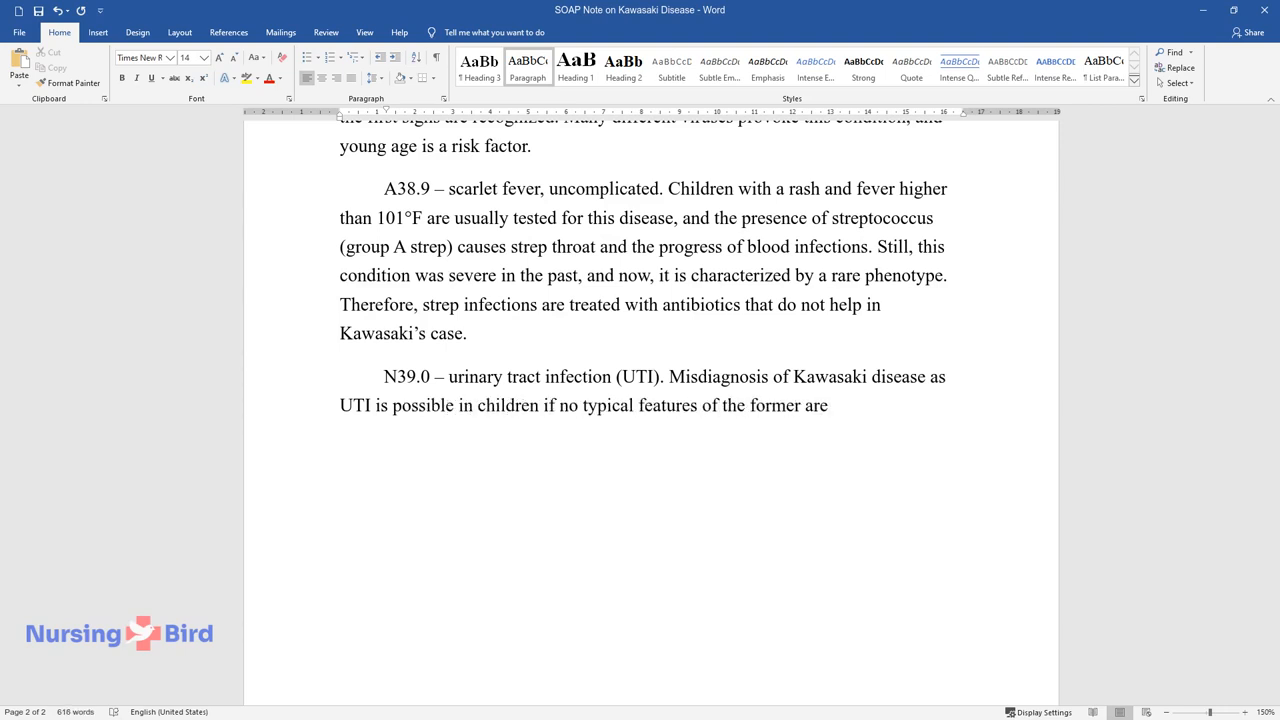
pyautogui.write('revealed. The patient shoul')
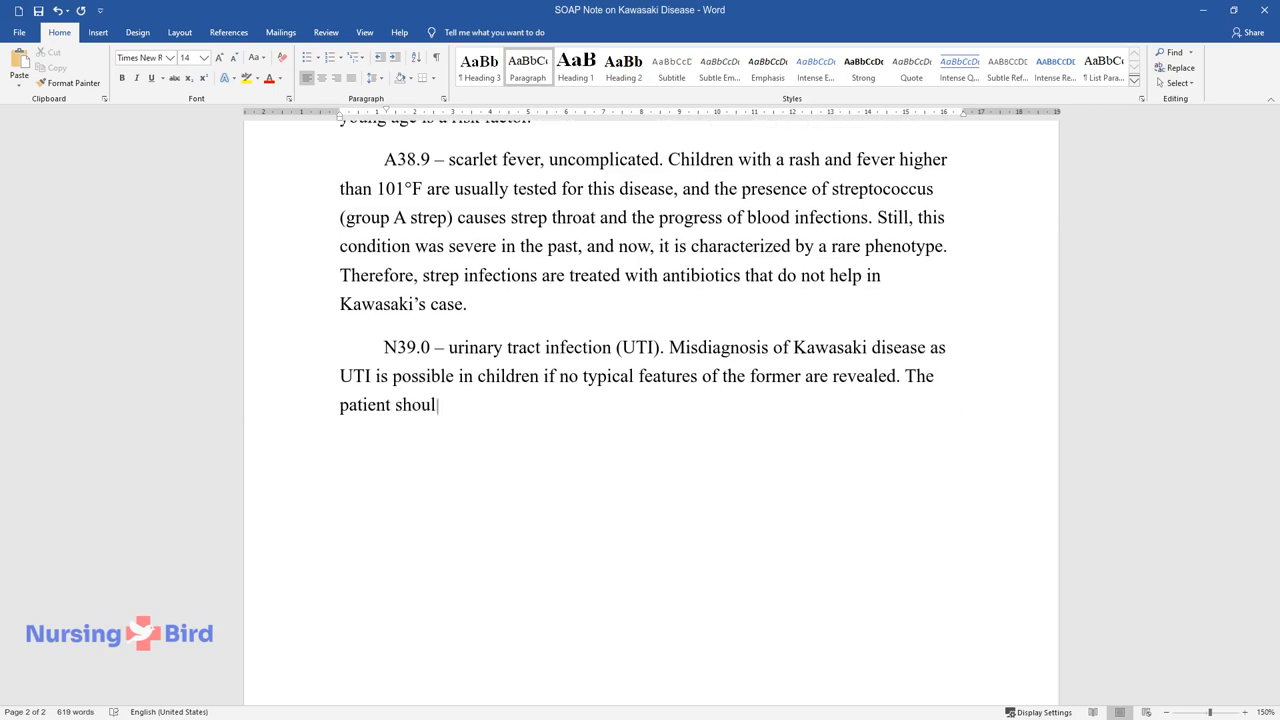
pyautogui.write('d have pyuria and increased')
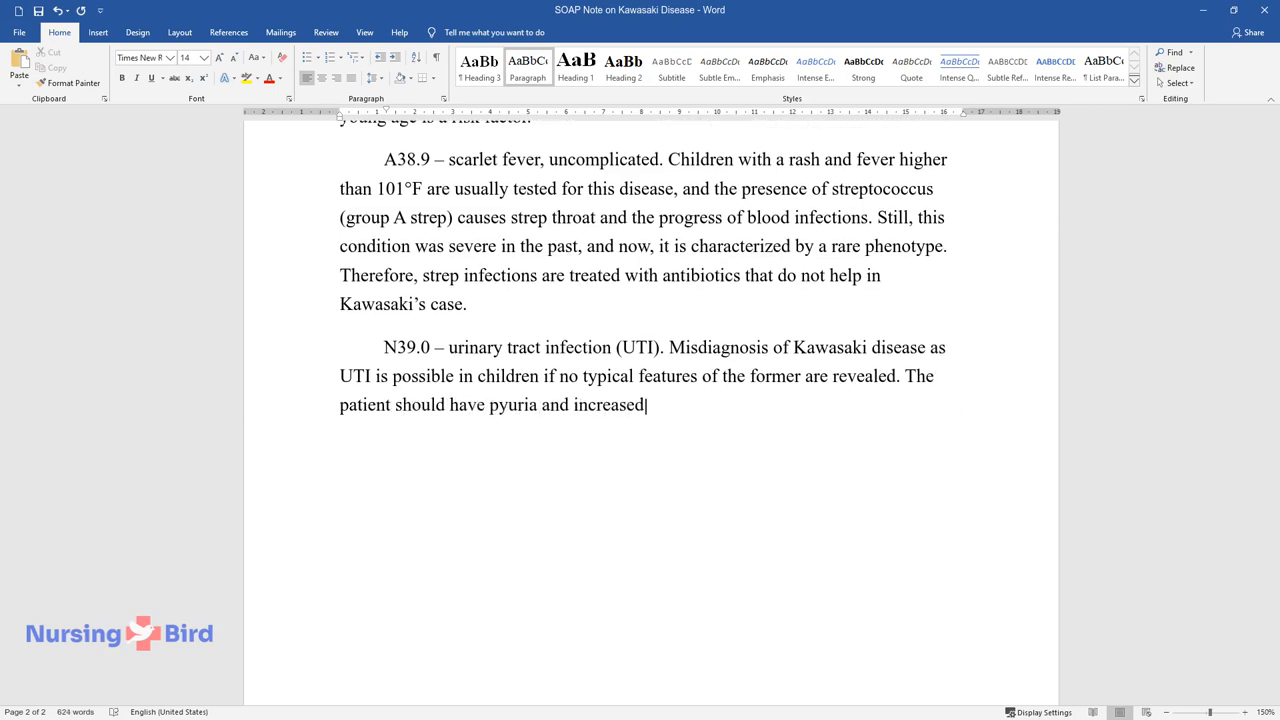
# - Cover C-reactive protein, urination changes, bloody and painful urination that could prove UTI
pyautogui.write('C-reactive protein levels, which is')
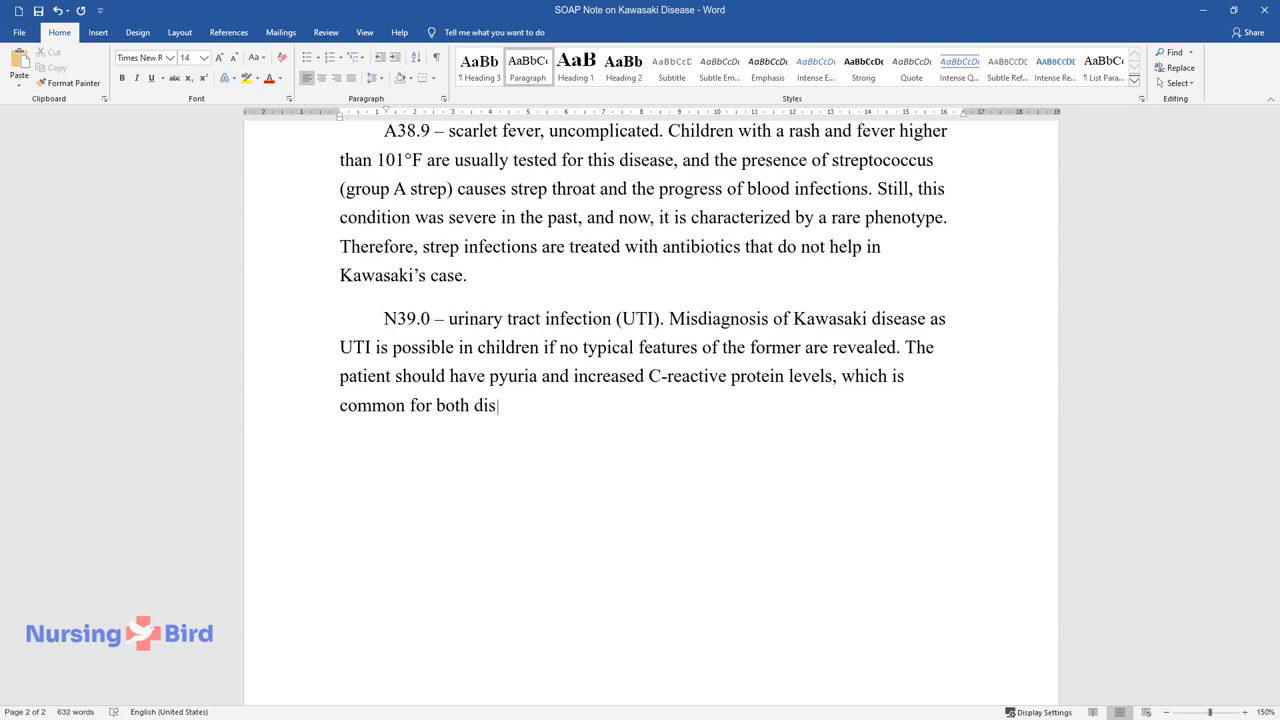
pyautogui.write('eases. Urination frequency c')
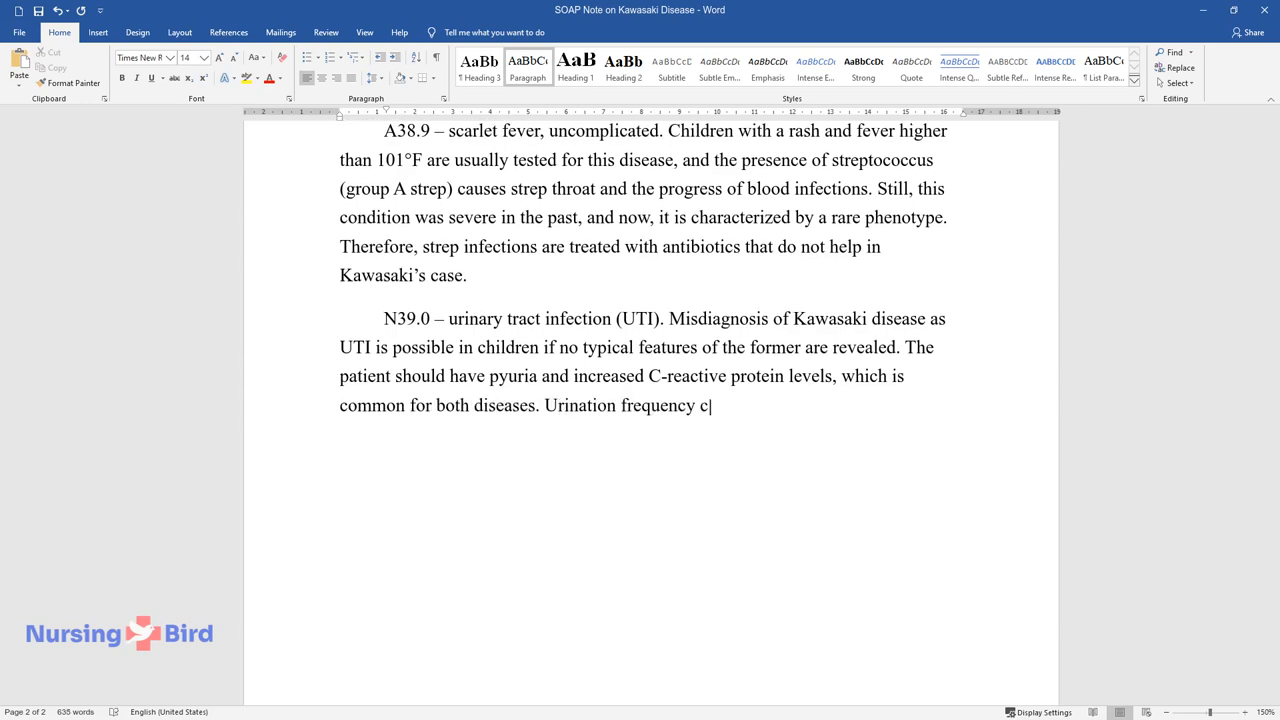
pyautogui.write('hanges, bloody urine, and p')
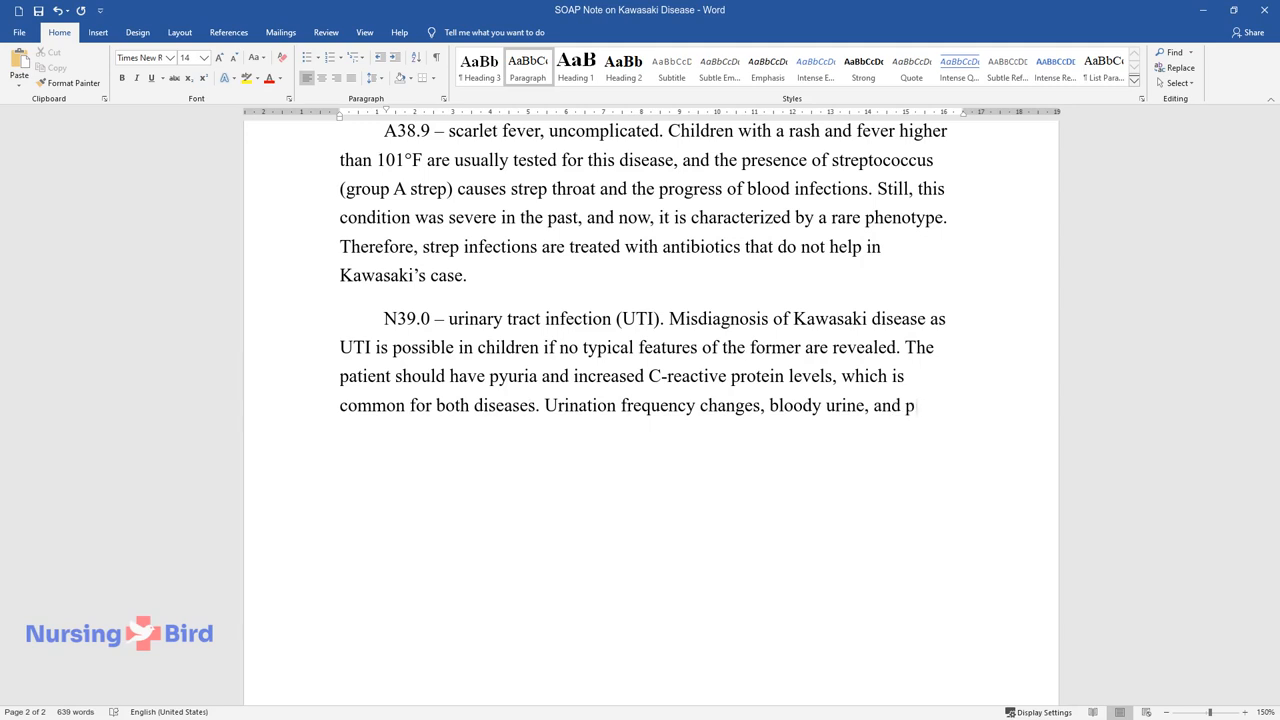
pyautogui.write('painful urination processes c')
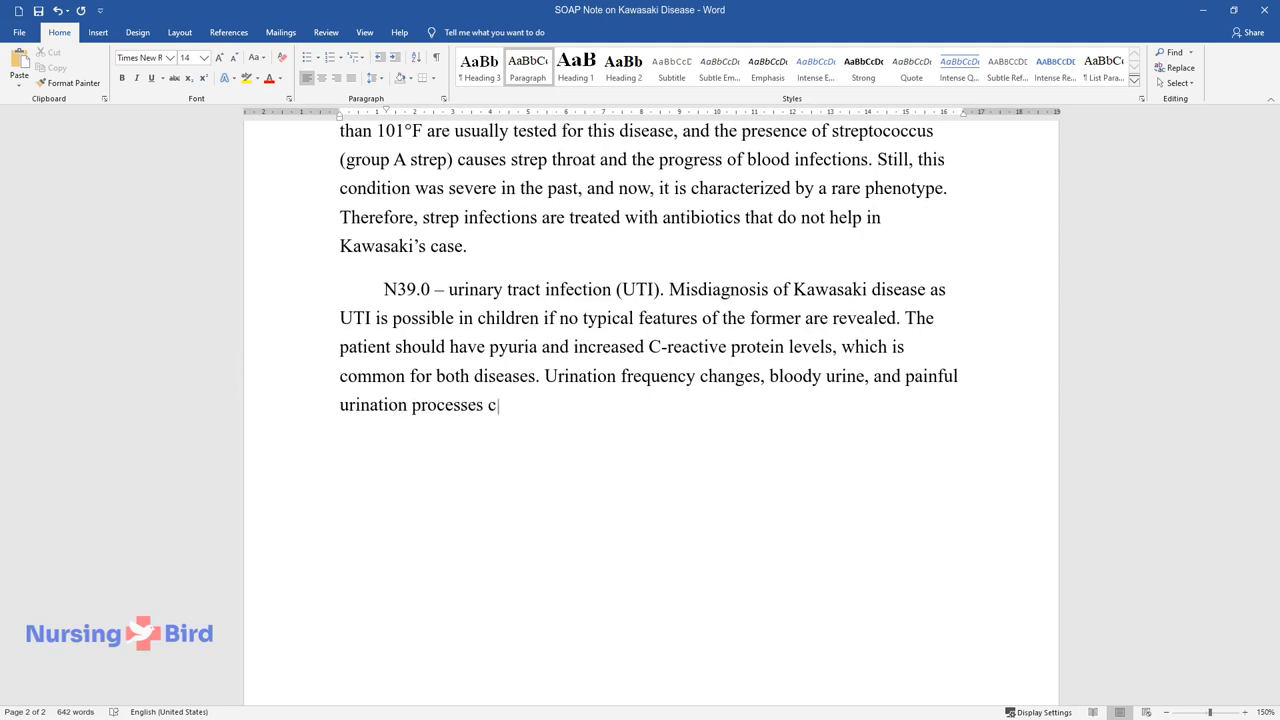
pyautogui.write('ould prove UTI.')
pyautogui.write('Management Plan')
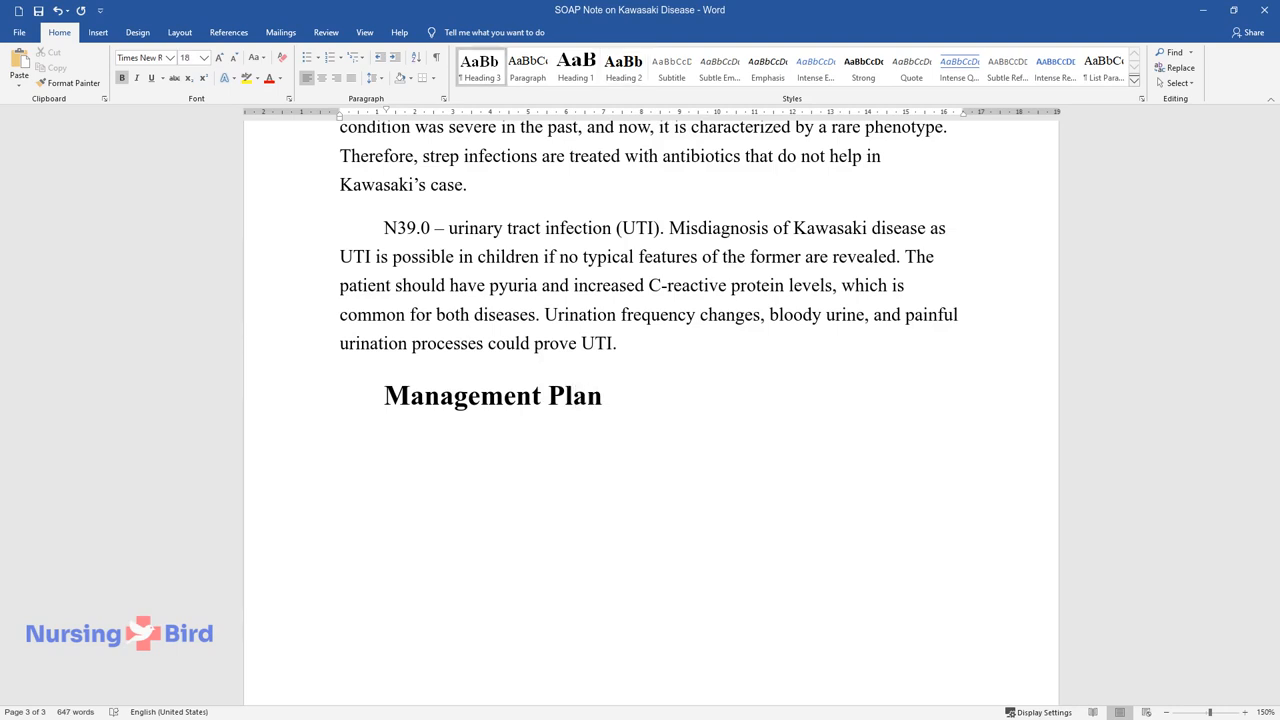
# - Add the Medications subheading with immunoglobulins, aspirin 30 mg/kg/day and acetylic acid guidance
pyautogui.write('Medication')
pyautogui.write('Intravenou')
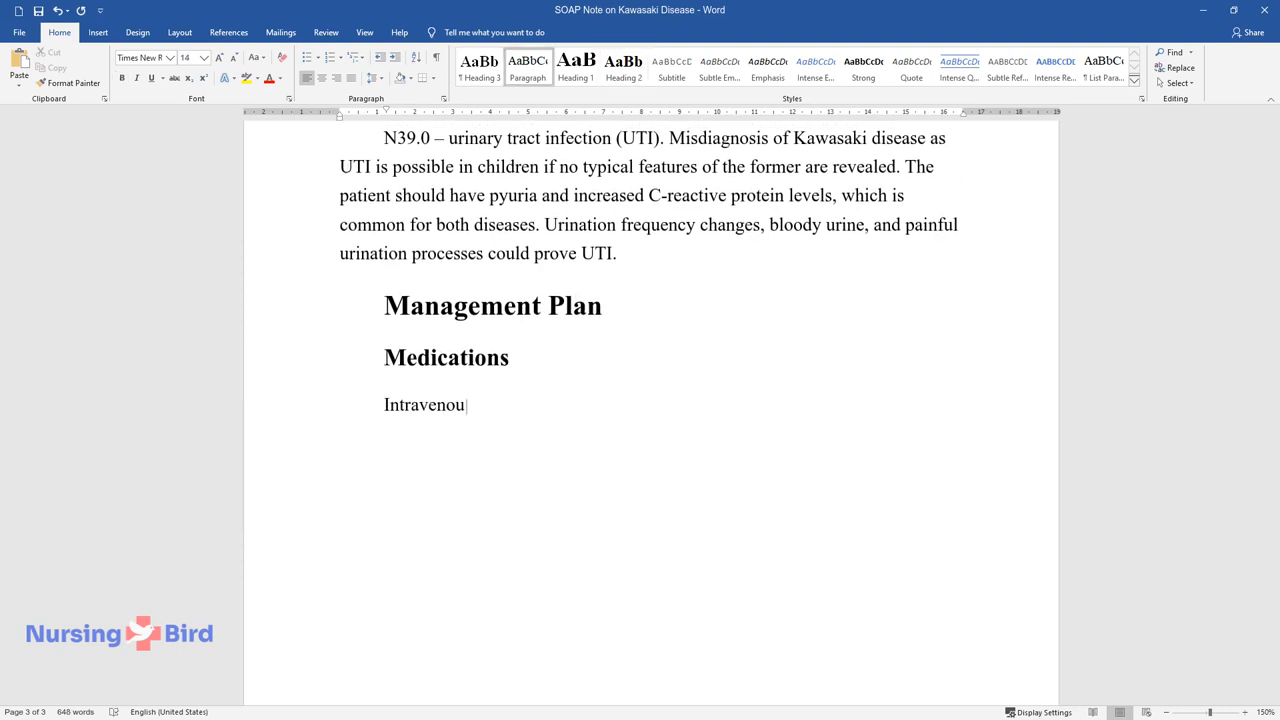
pyautogui.write('s immunoglobulins is an urgent pharmacological intervention that')
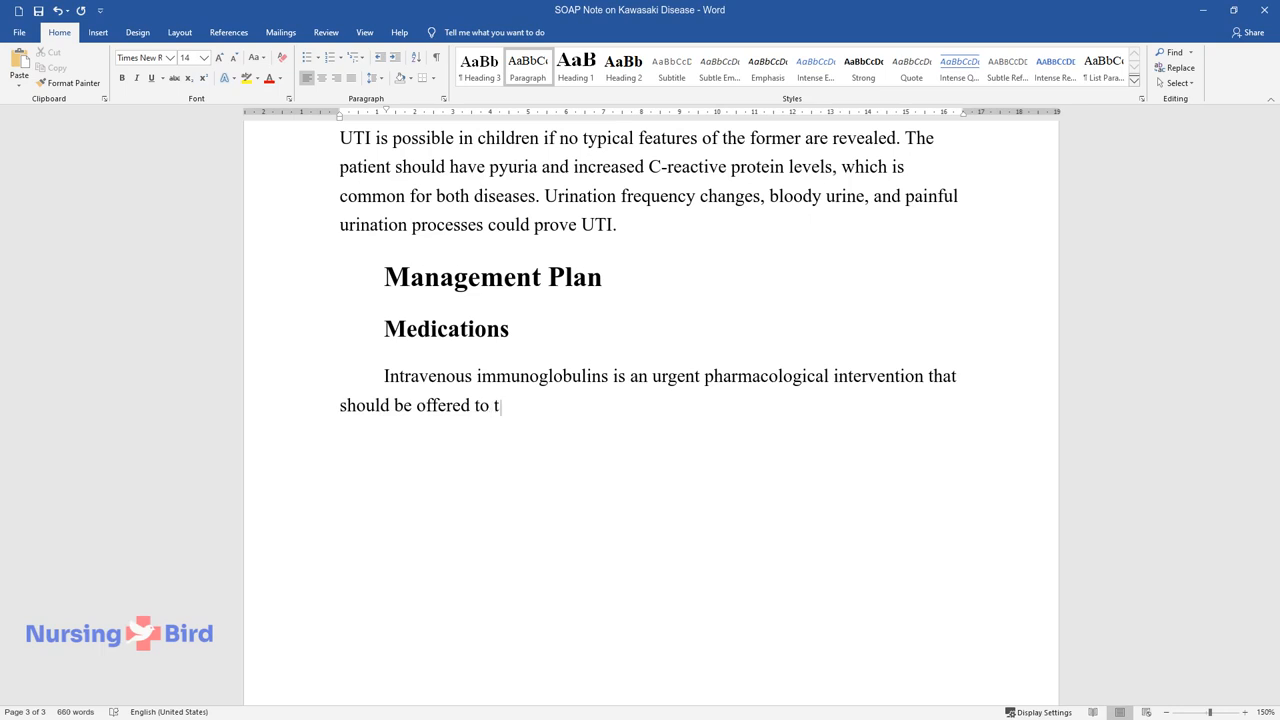
pyautogui.write('he child. The necessary dosage is 2 g/kg/day during the fi')
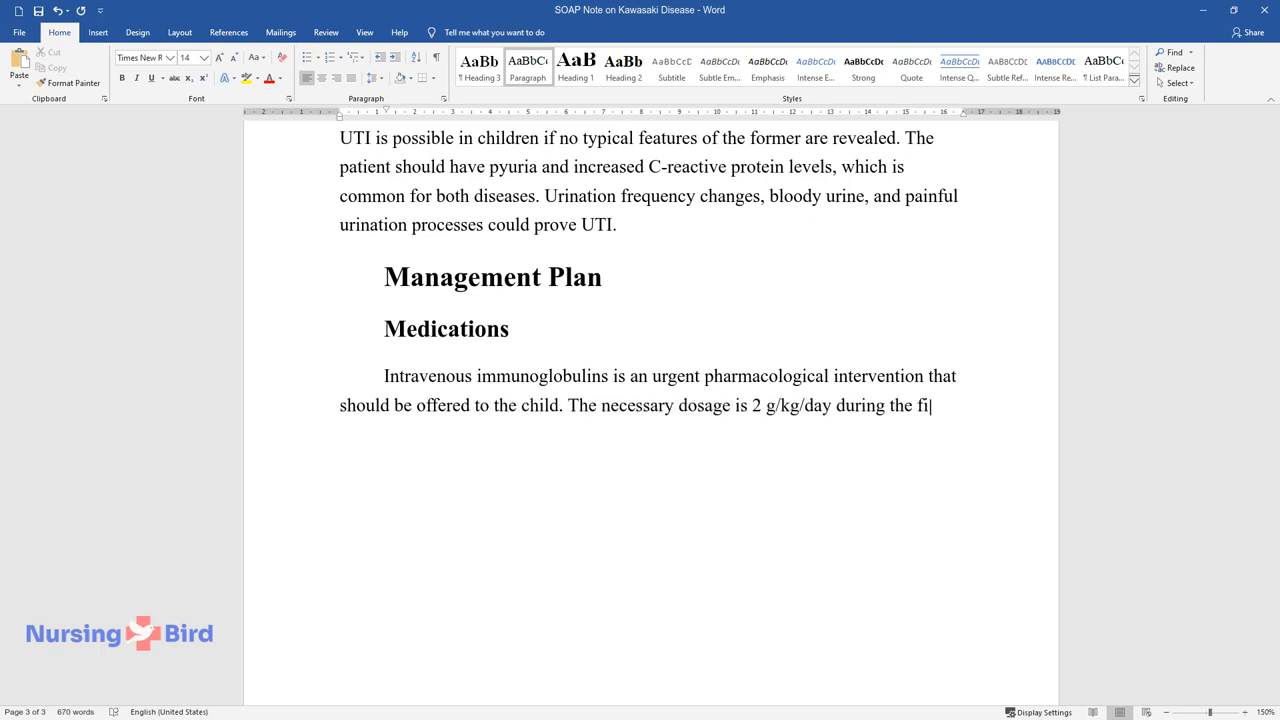
pyautogui.write('rst ten days of fever. Aspiri')
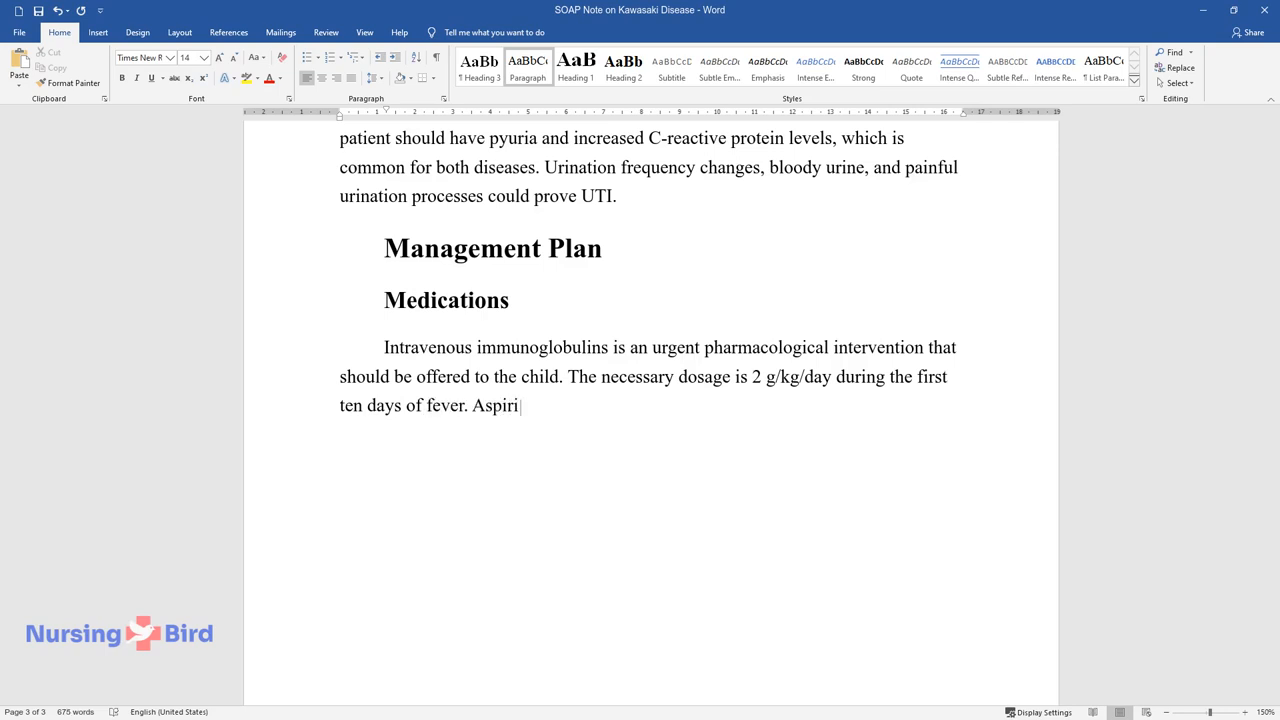
pyautogui.write('n (30 mg/kg/day) is recommended to prevent the growth of')
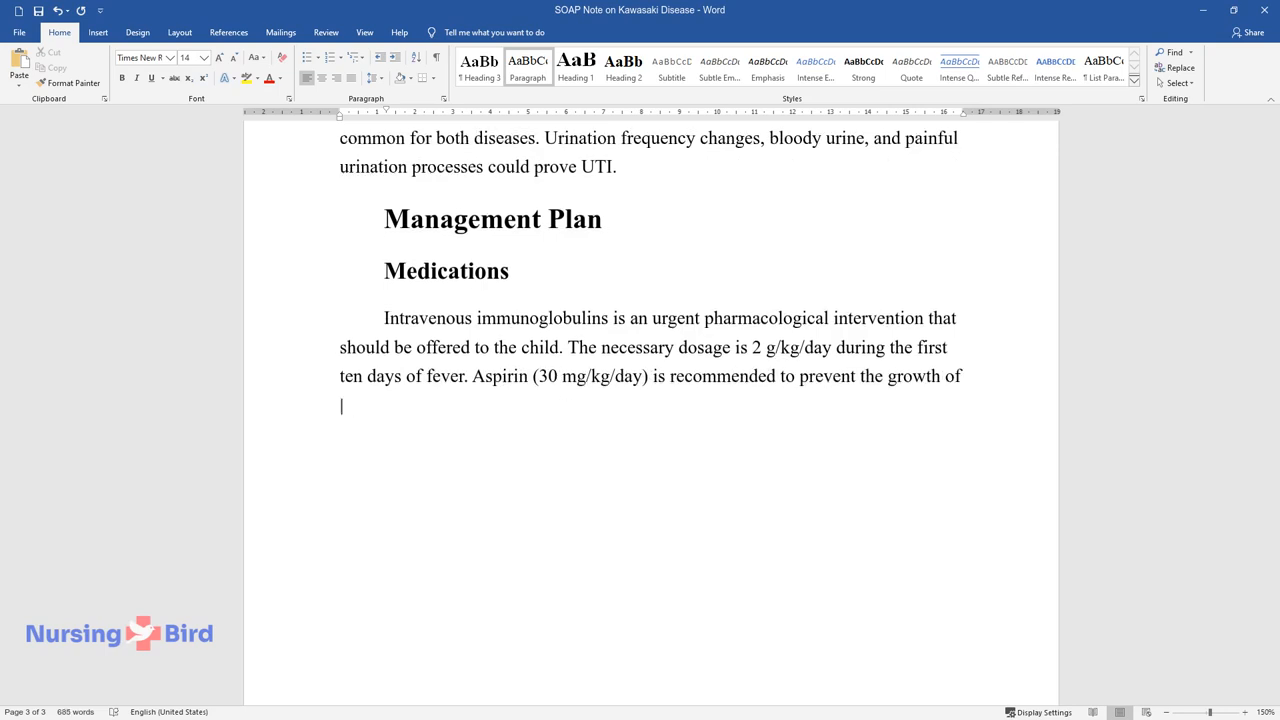
pyautogui.write('inflammation and reduce fever. If no response is observed,')
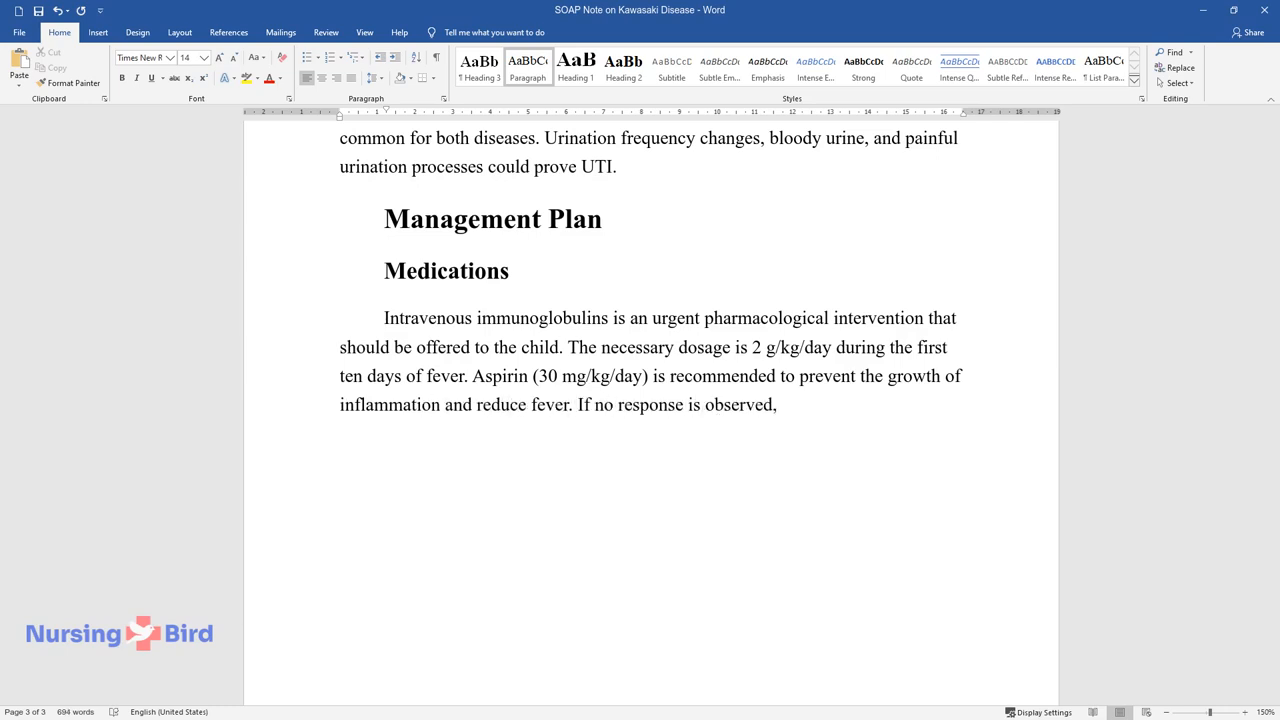
pyautogui.write('acetylic acid could be offered.')
pyautogui.write('Non-Pharm')
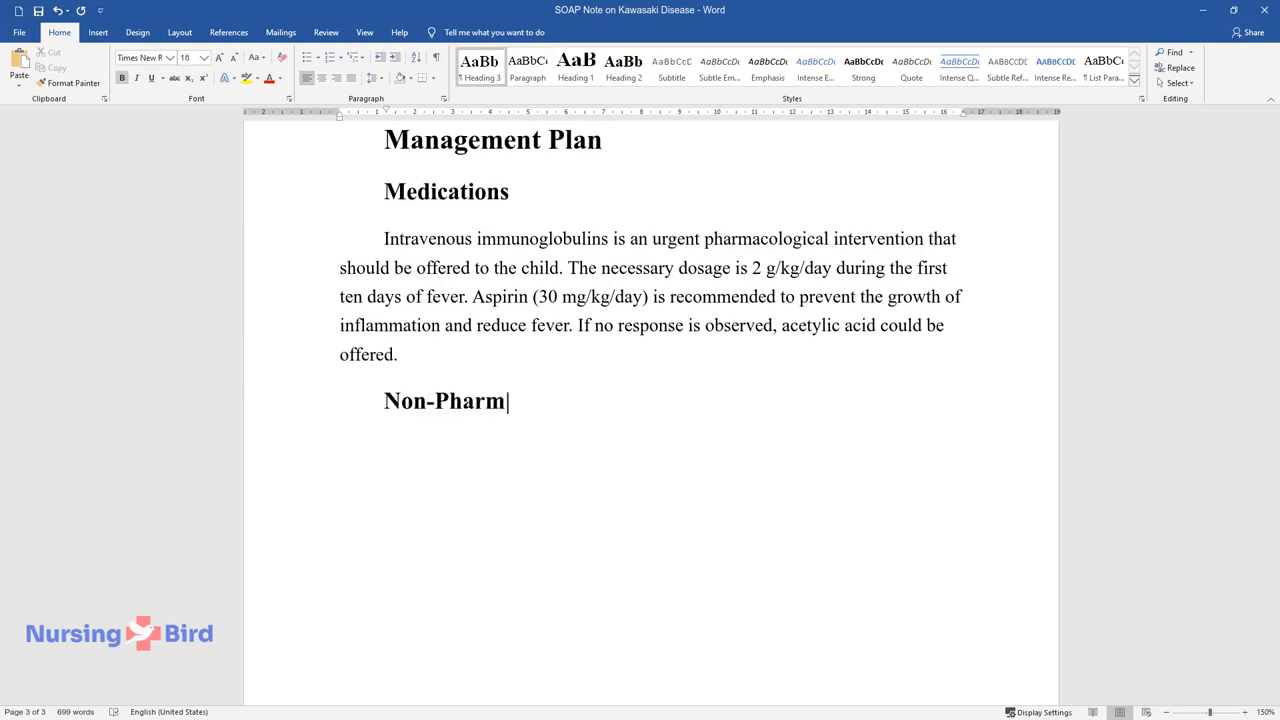
# - Write the Non-Pharmacological Approach on a week's rest, heart monitoring and percutaneous interventions
pyautogui.write('acological Approach')
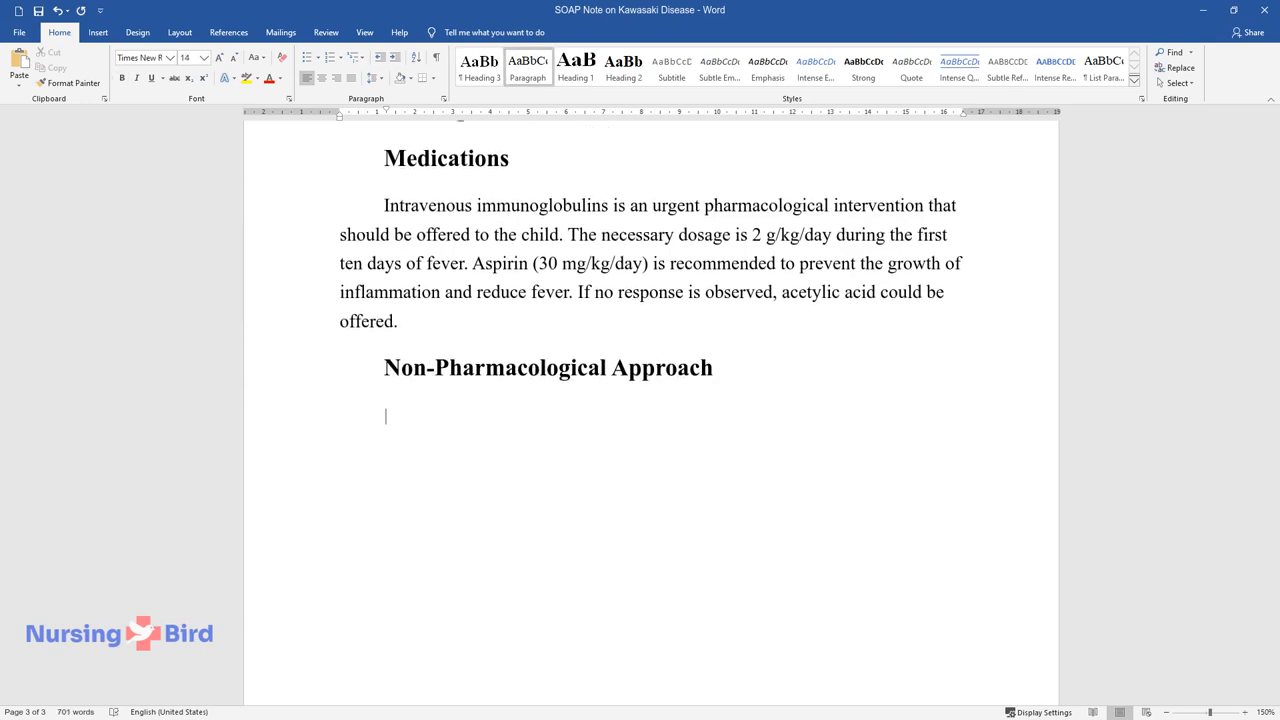
pyautogui.write('The patient should')
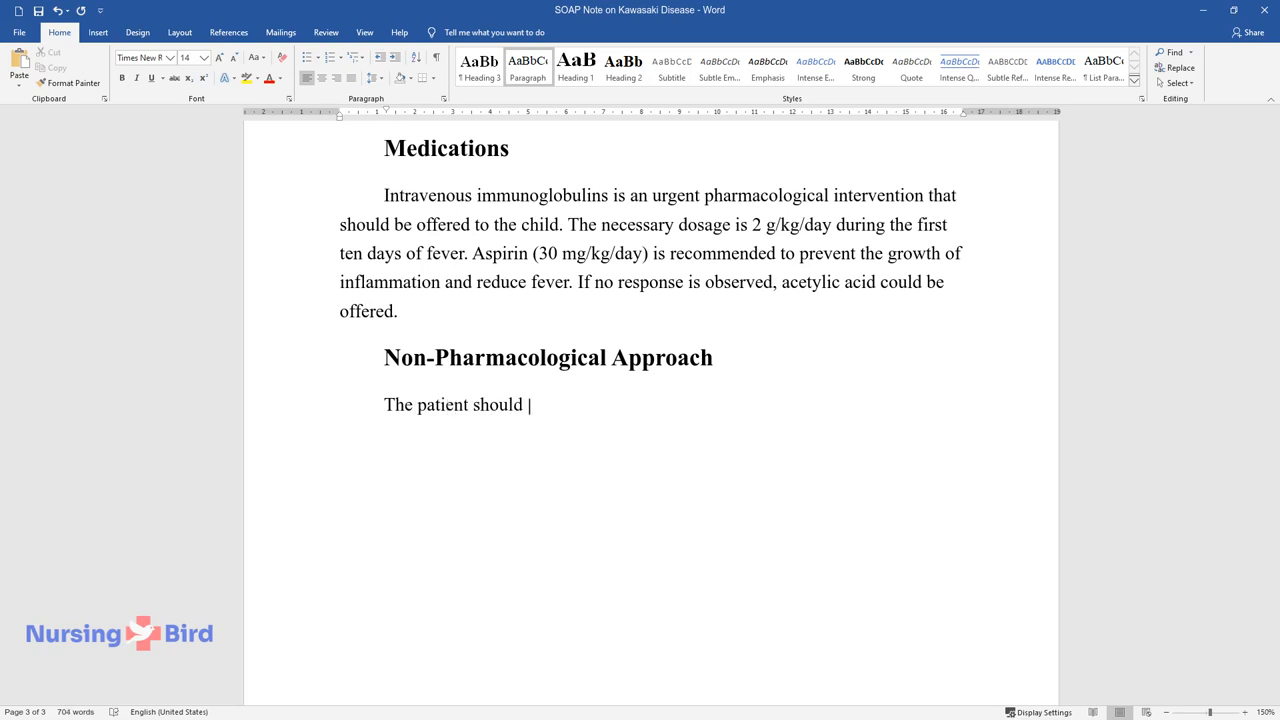
pyautogui.write('take a rest during the next week of the treatment process.')
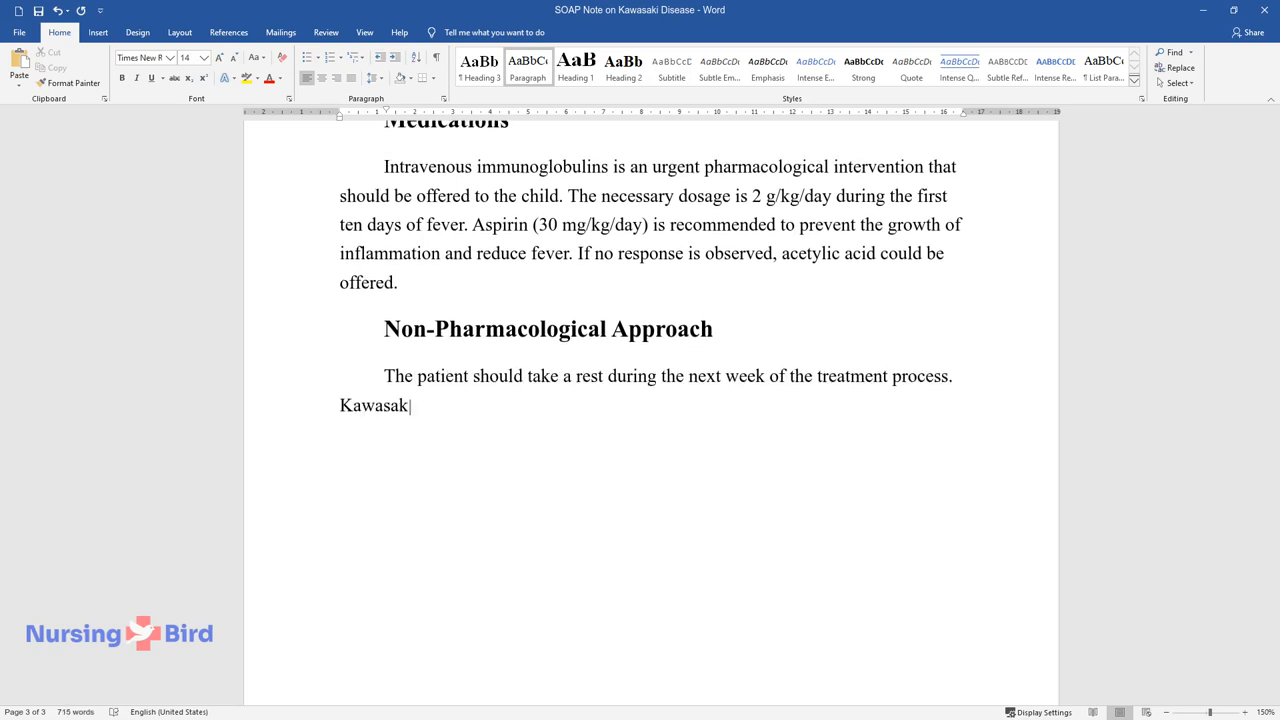
pyautogui.write('disease may provoke heart prob')
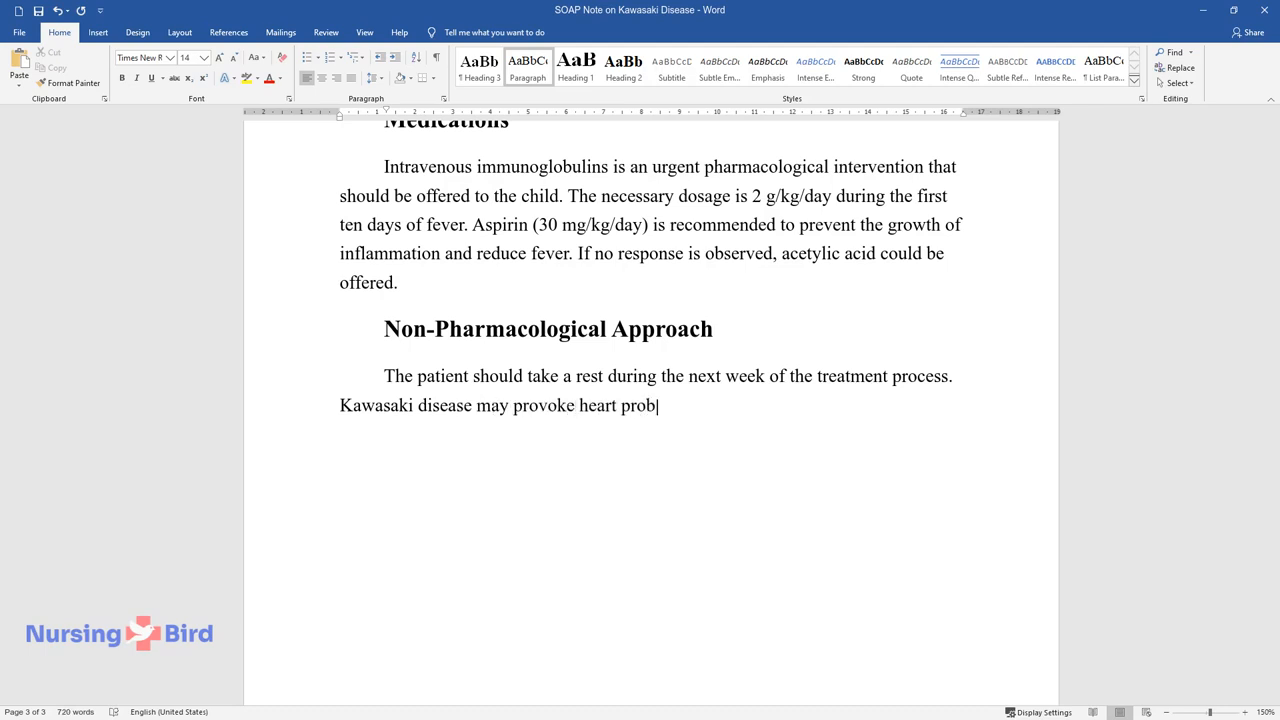
pyautogui.write('lems; thus, monitoring is expected as a')
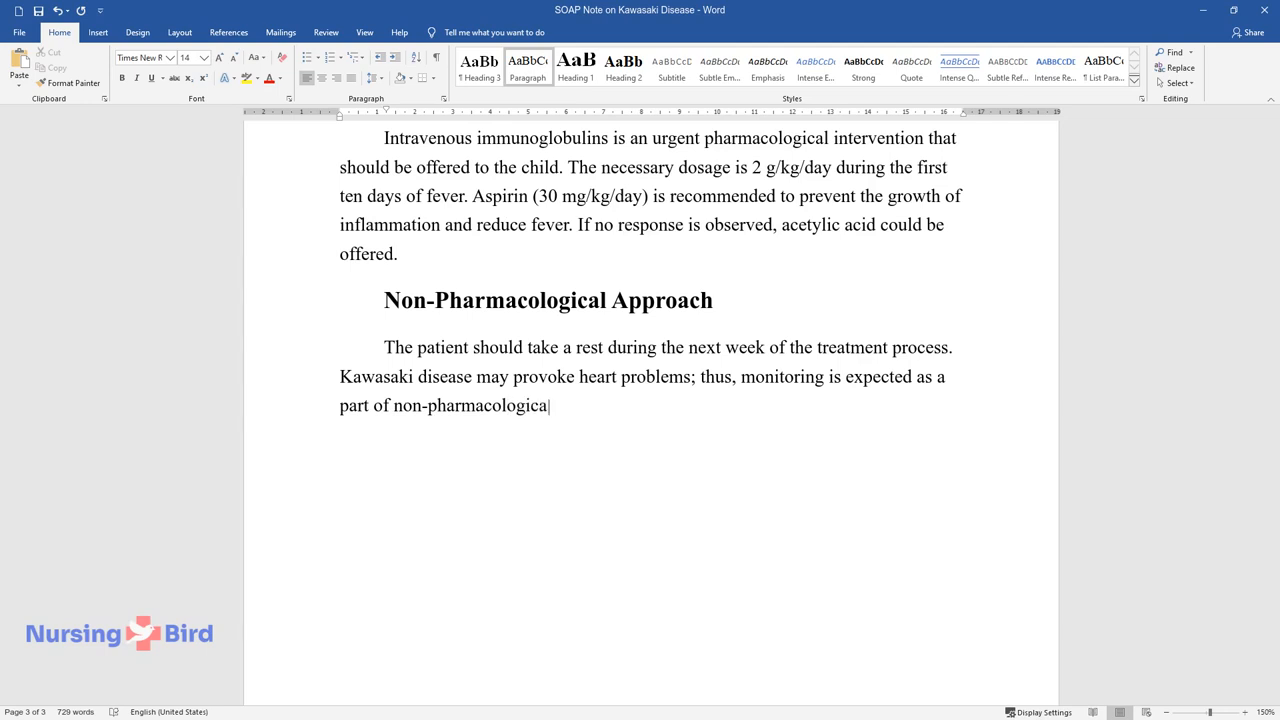
pyautogui.write('interventions. Percutaneous interventions ar')
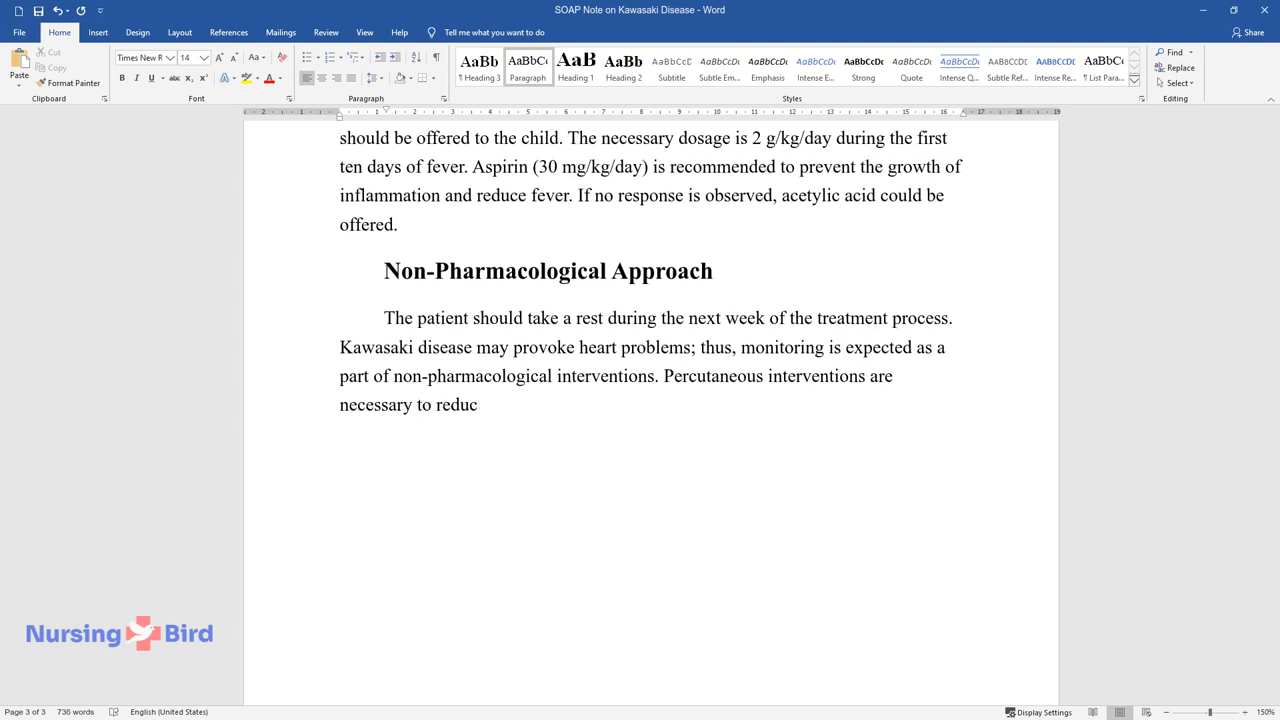
pyautogui.write('e and control the development of')
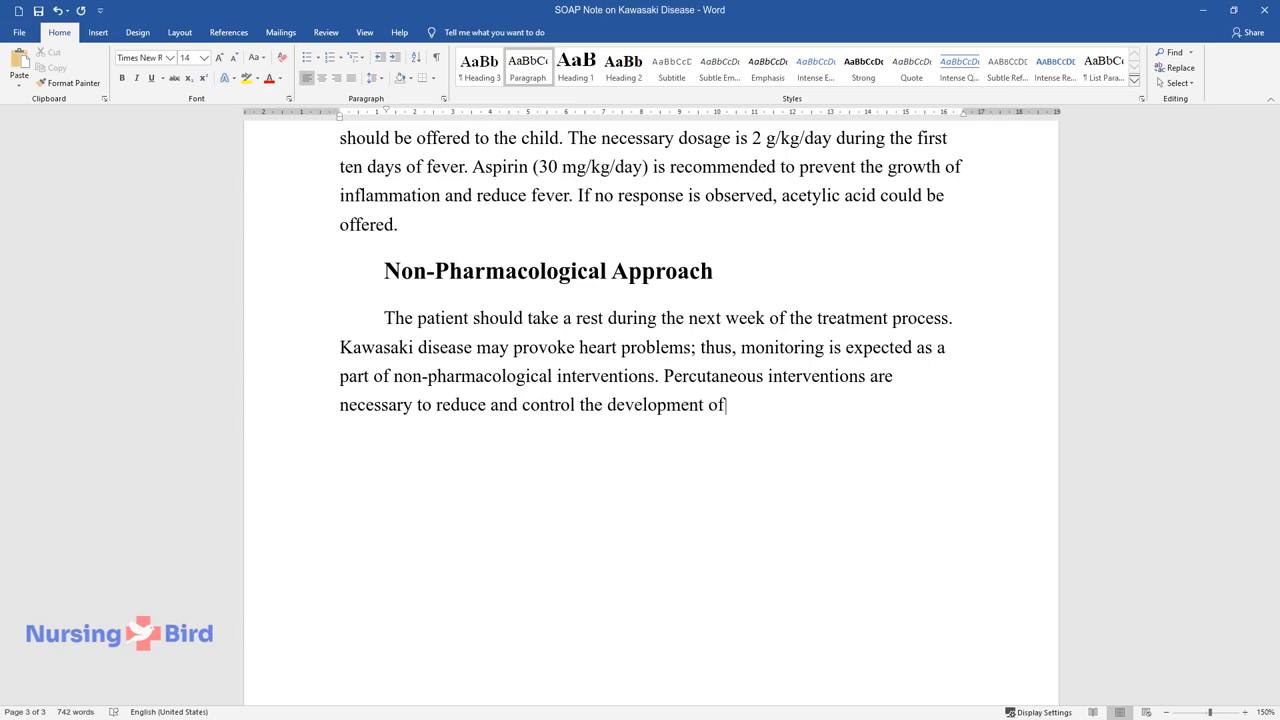
pyautogui.write('rash-related problems.')
pyautogui.write('Follow-up')
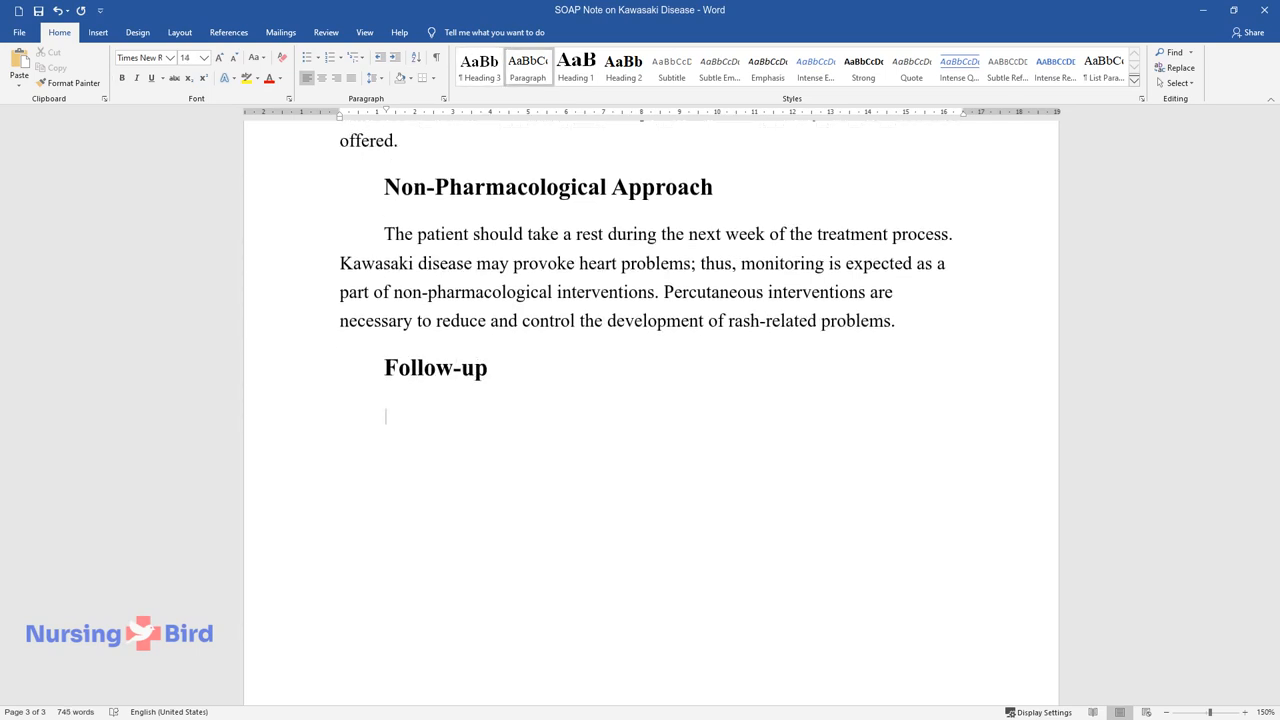
# - Write the Follow-up paragraph on check-ins for heart changes and immune complications
pyautogui.write('After the patient is t')
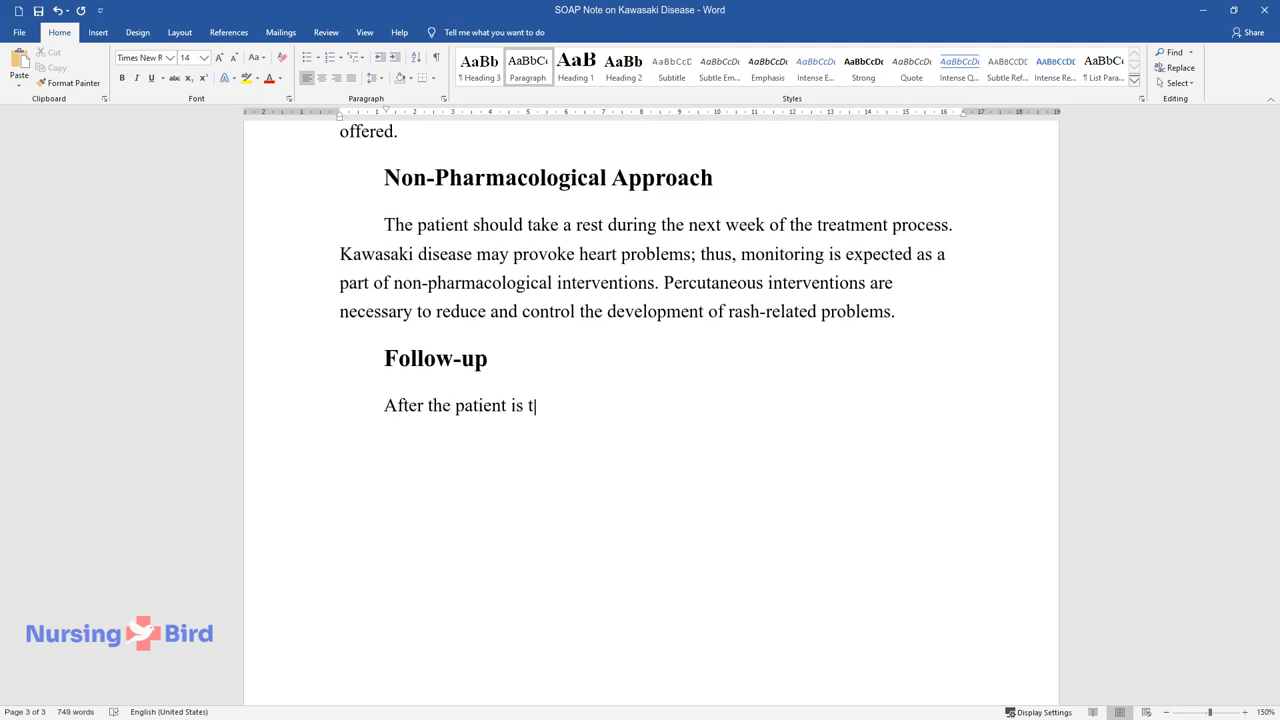
pyautogui.write('reated, it is expected to appoint the next check-in in 2')
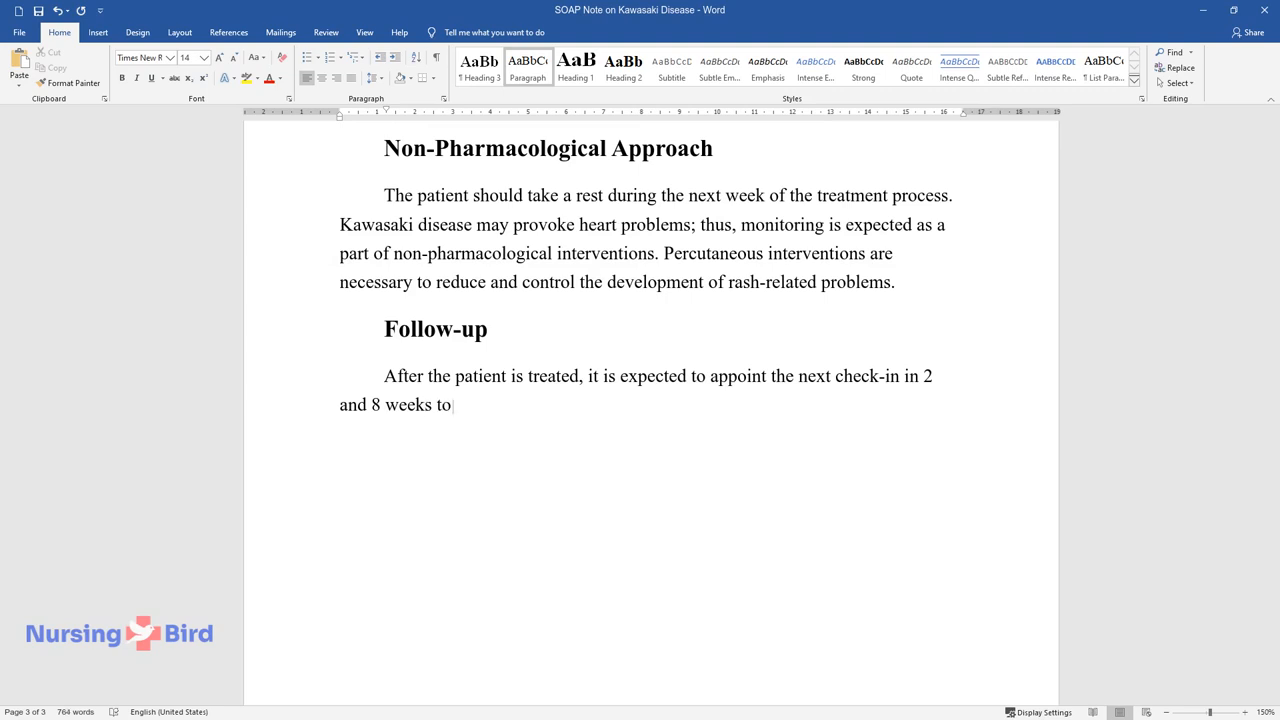
pyautogui.write('observe if there are any heart cha')
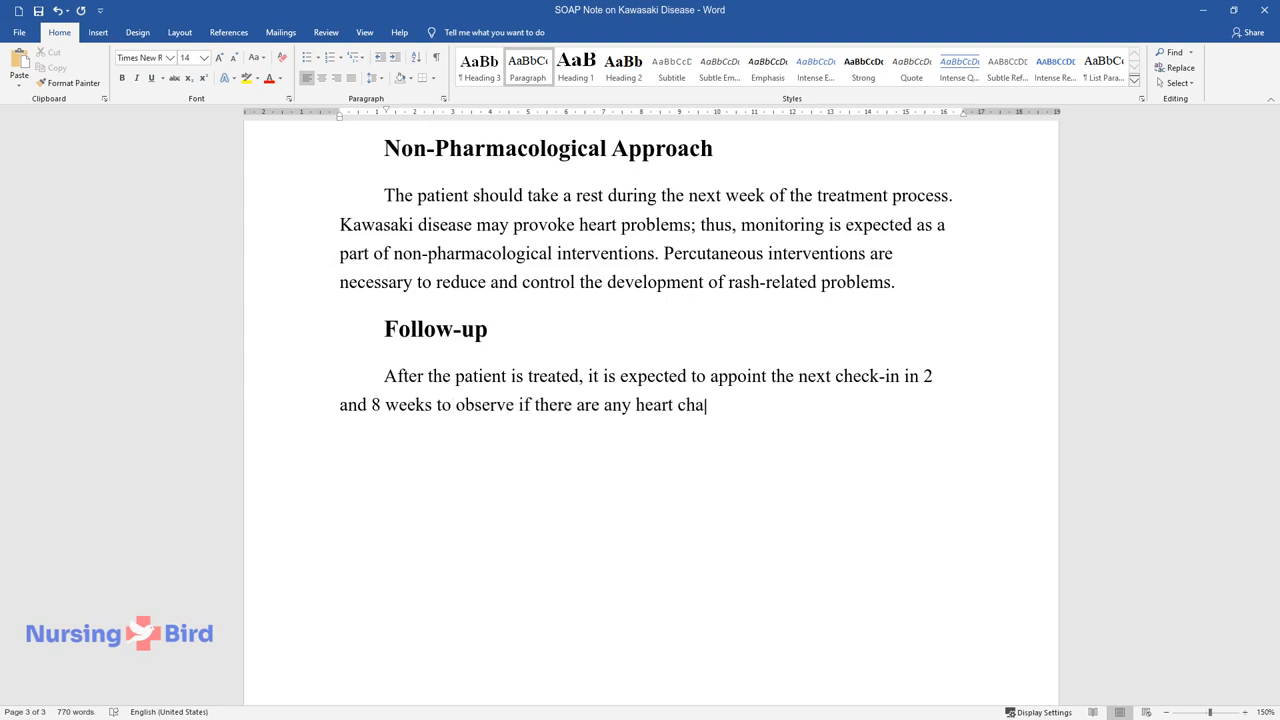
pyautogui.write('nges or other immune complications.')
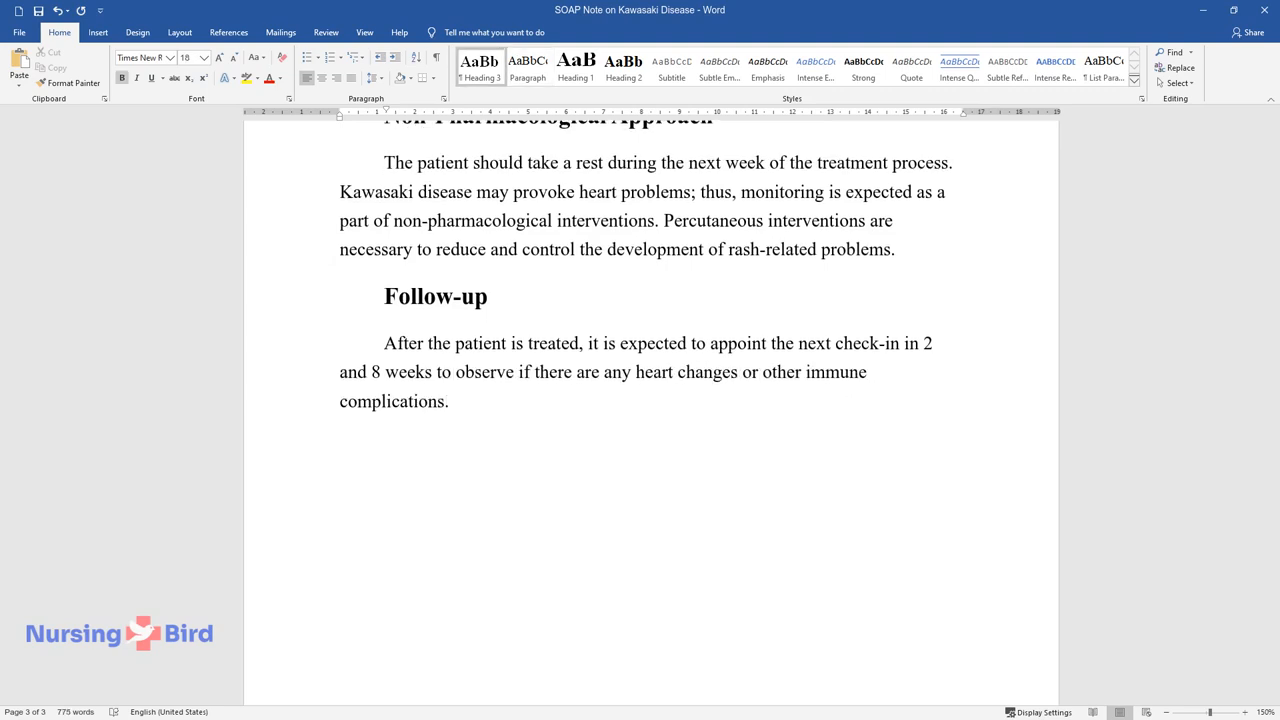
pyautogui.write('Patient Education and Health Promotion')
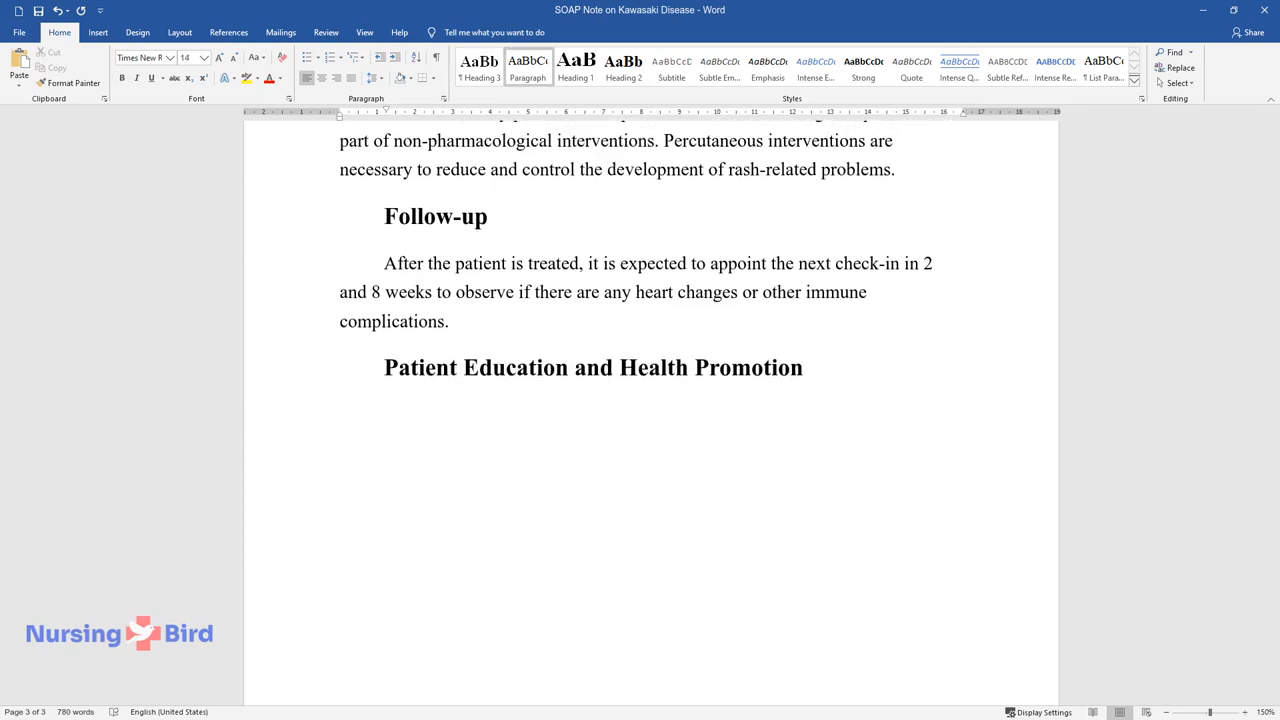
# - Explain talking with parents, checking for new rashes, and self-care like hygiene and healthy eating
pyautogui.write("The patient's education is fundamental during and after t")
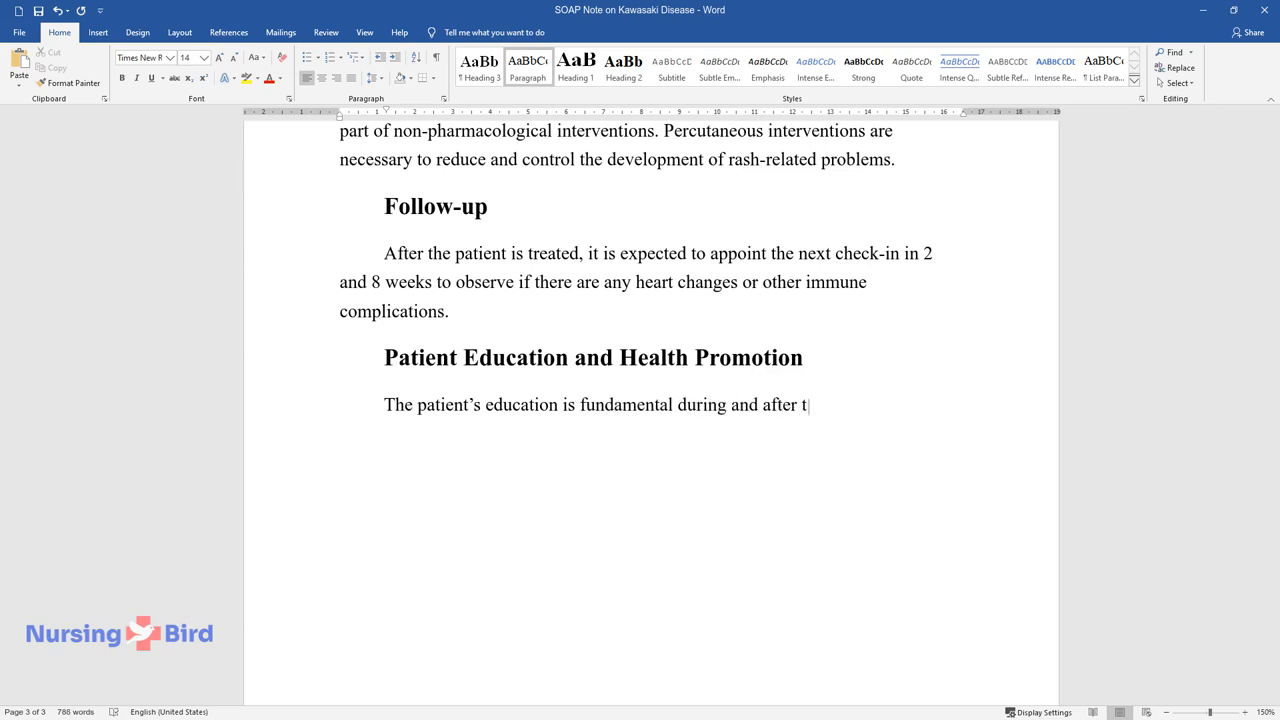
pyautogui.write('he treatment process. Regarding the young age of the patient, a nurse')
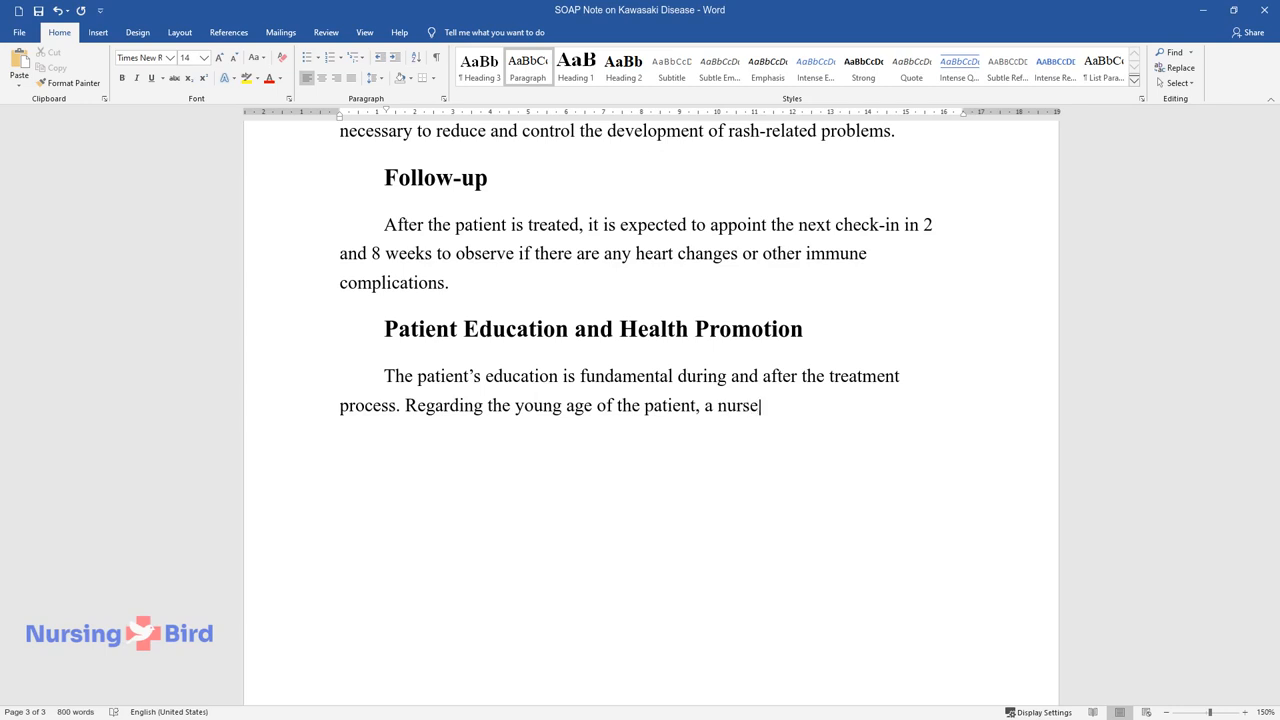
pyautogui.write('has to communicate with her paren')
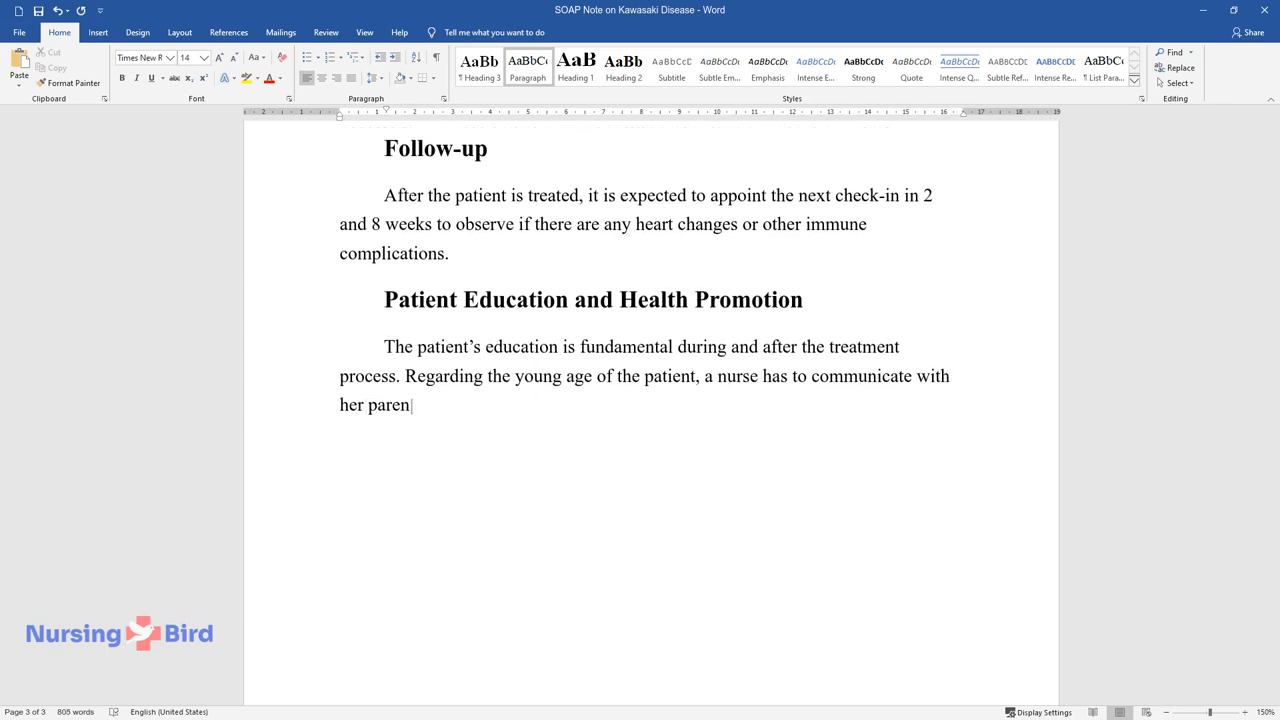
pyautogui.write('ts and explain the importance of ch')
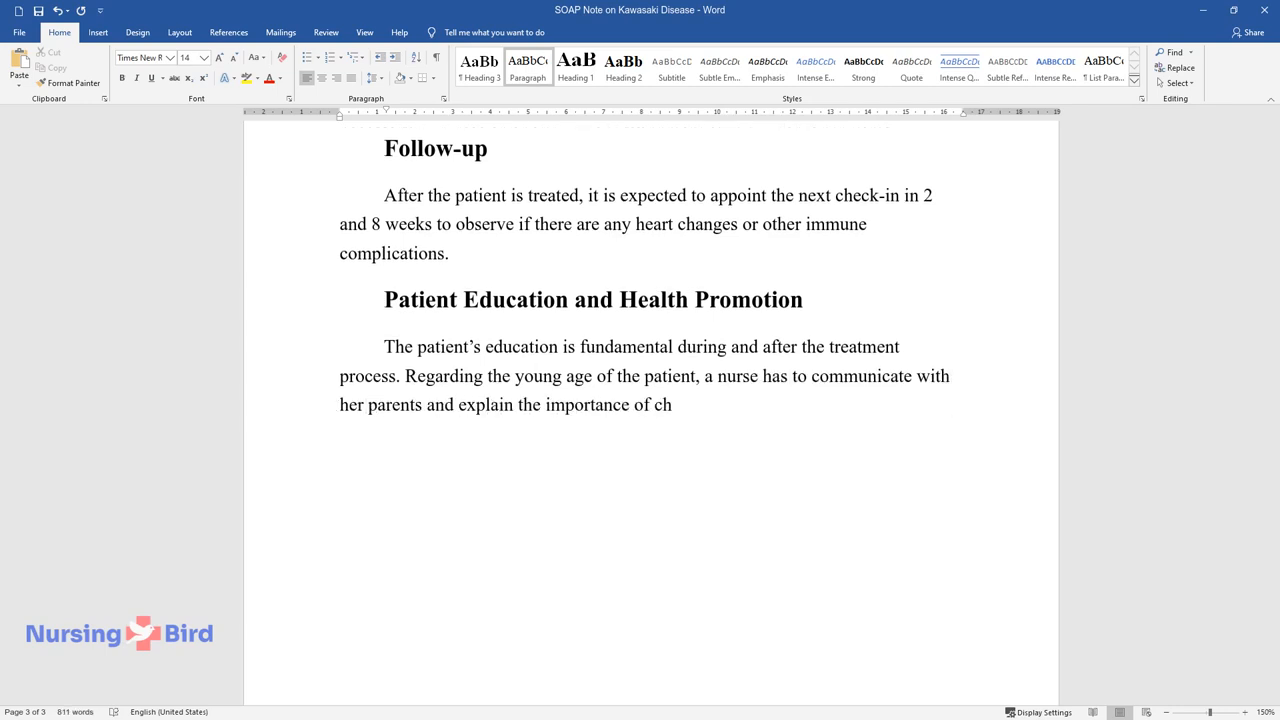
pyautogui.write('ecking her body for the possible d')
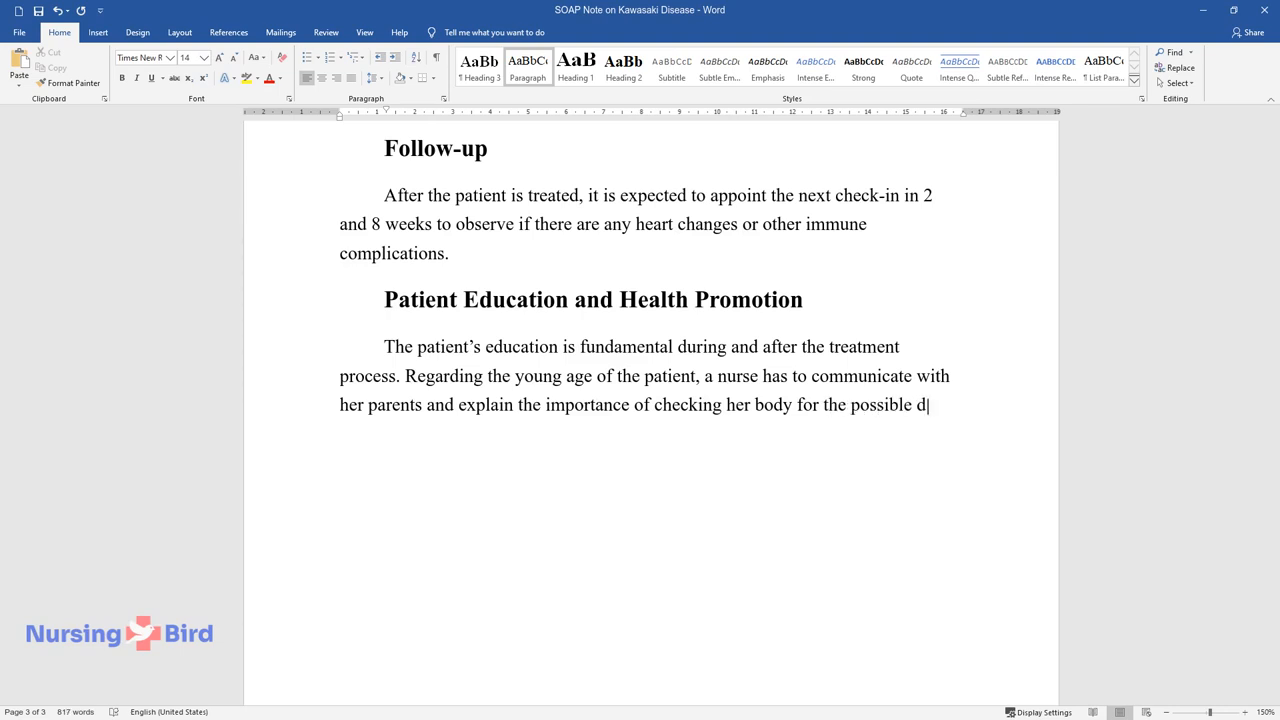
pyautogui.write('evelopment of new rashes. Self-care')
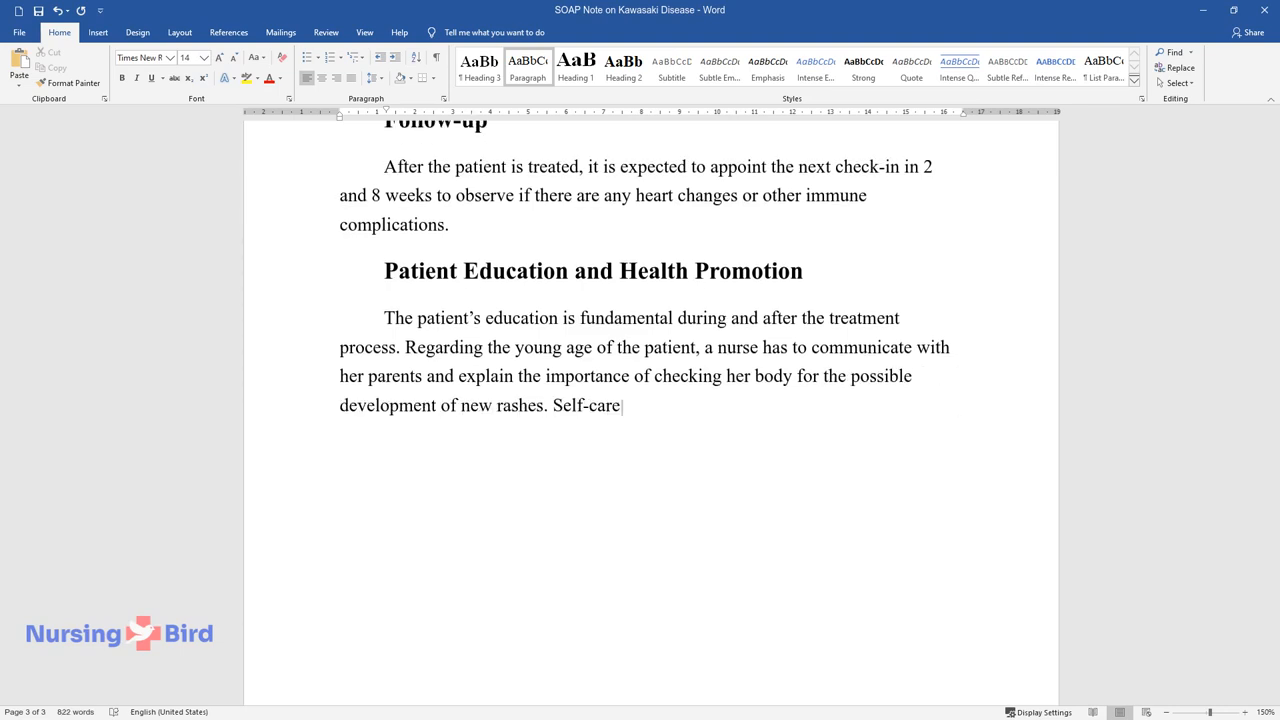
pyautogui.write('strategies like hand hygiene, hea')
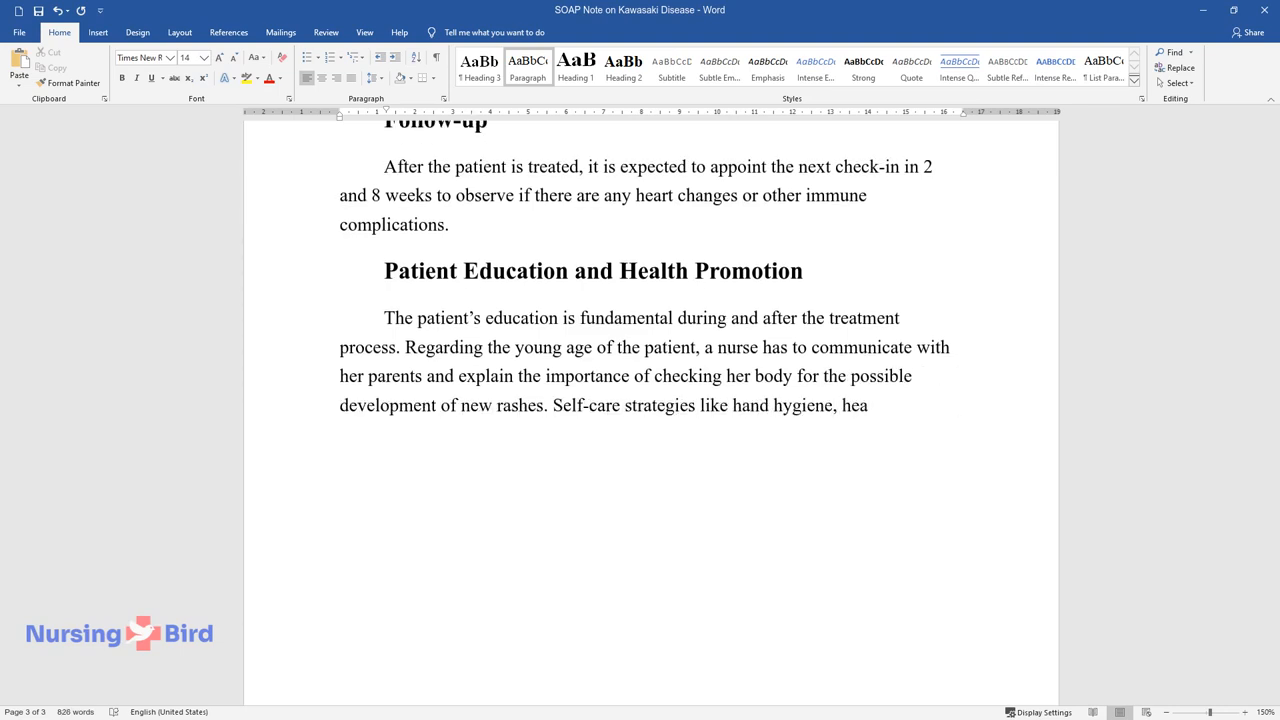
pyautogui.write('lthy eating, and physical activiti')
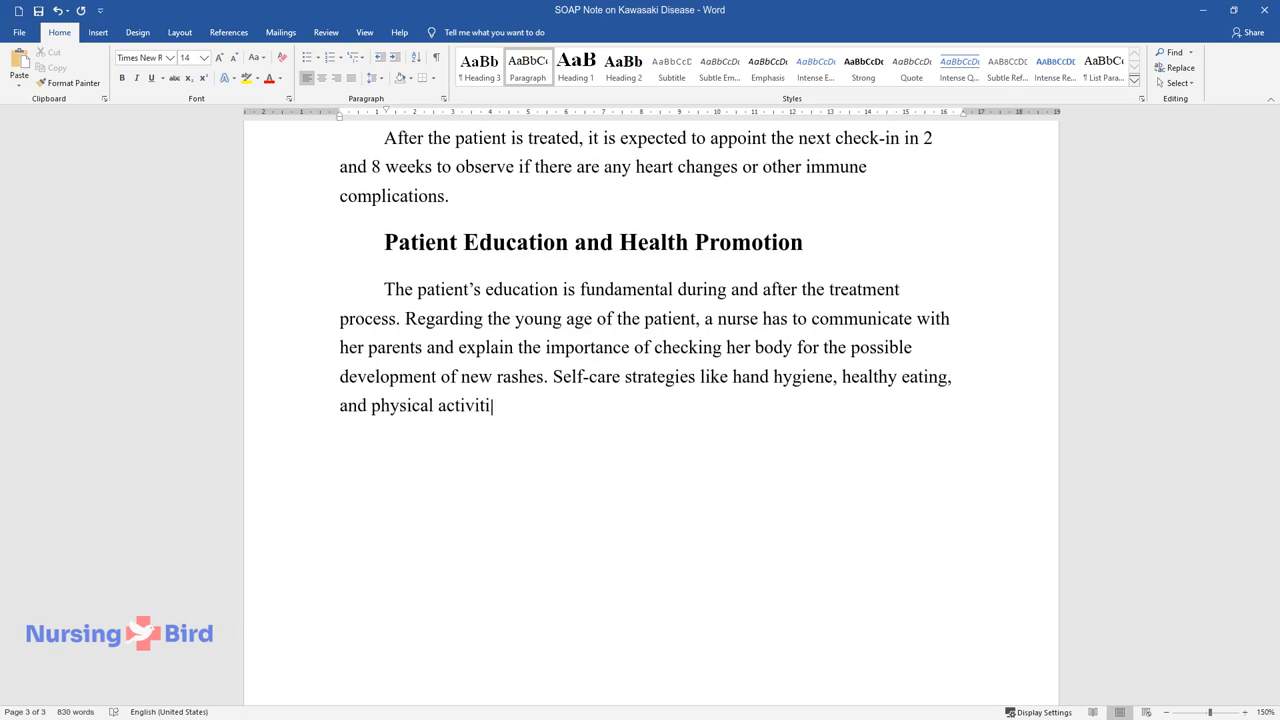
pyautogui.write('es with time should be mentioned.')
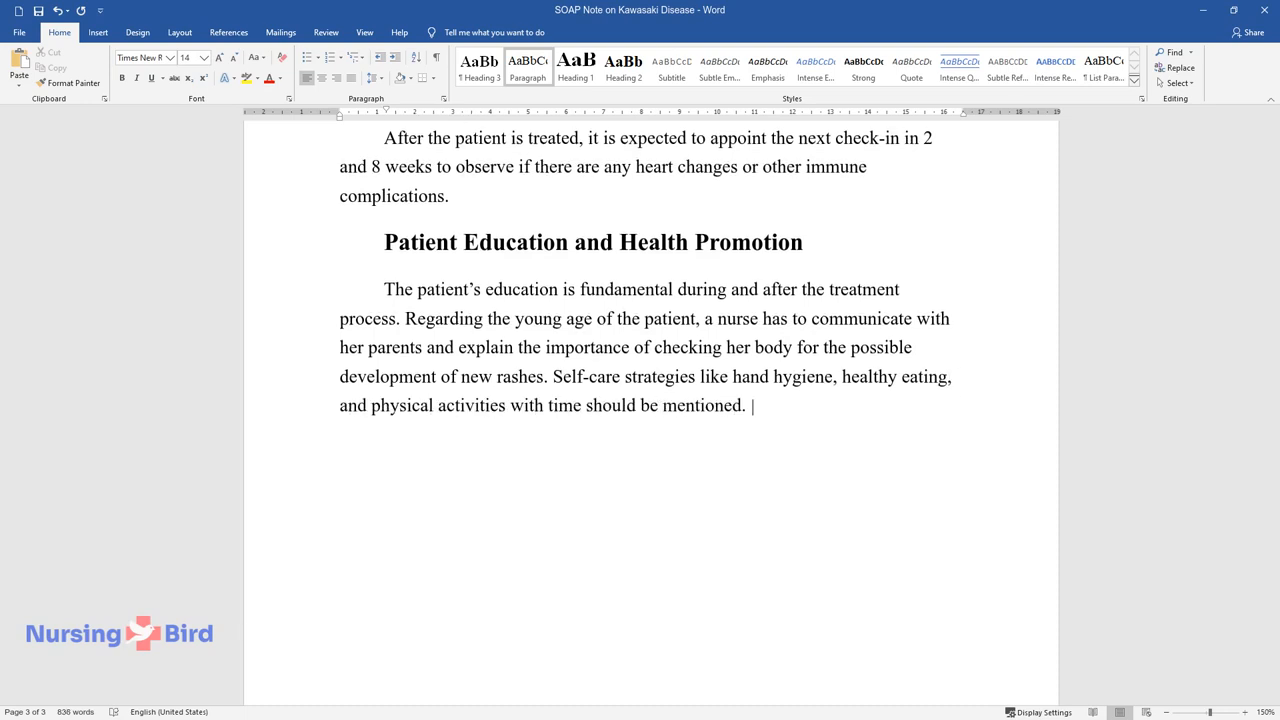
# - Add guidance on vascular health, walking programs and diets under parental and nursing supervision
pyautogui.write('Kawasaki disease challenges blood ve')
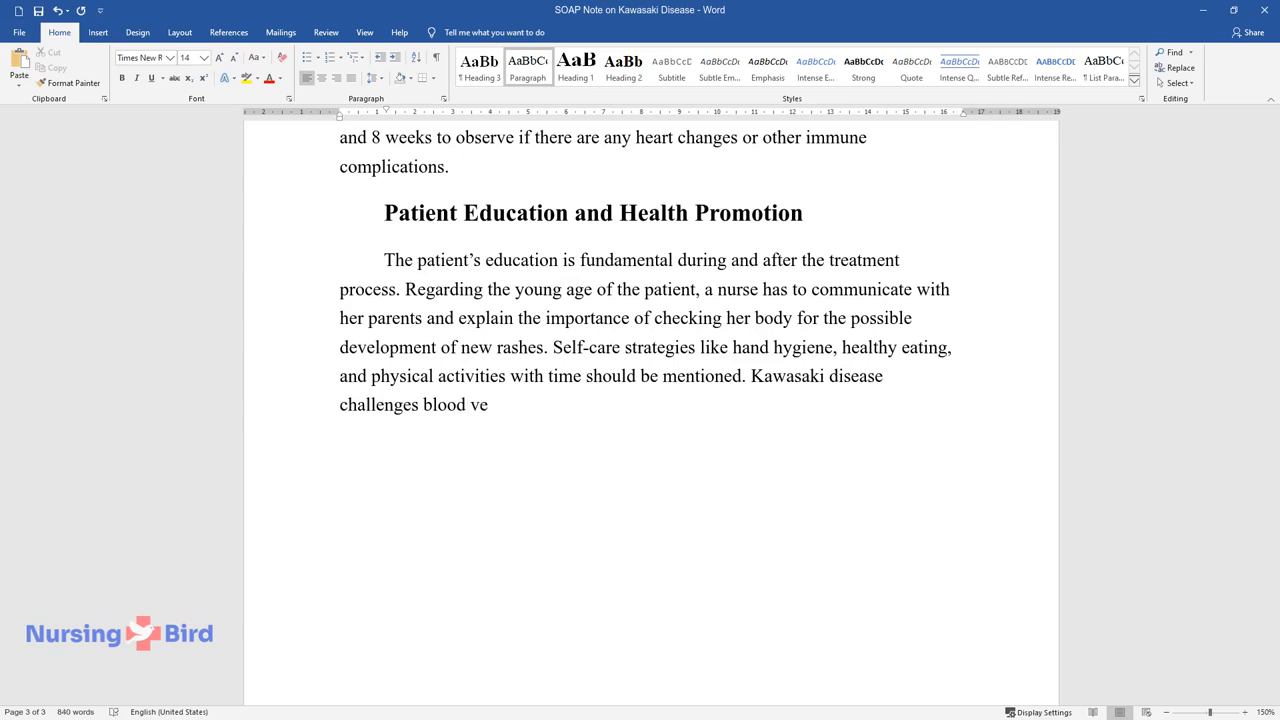
pyautogui.write('ssels significantly, and it is exp')
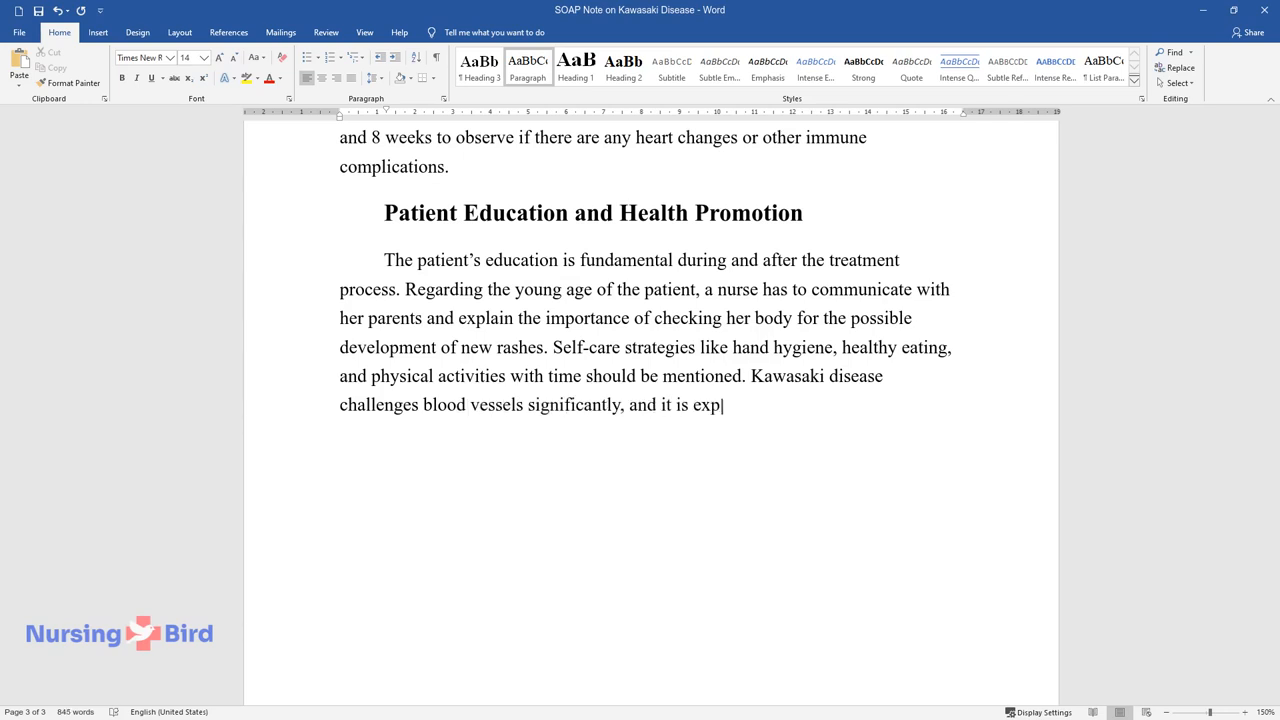
pyautogui.write('ected to understand how to improve')
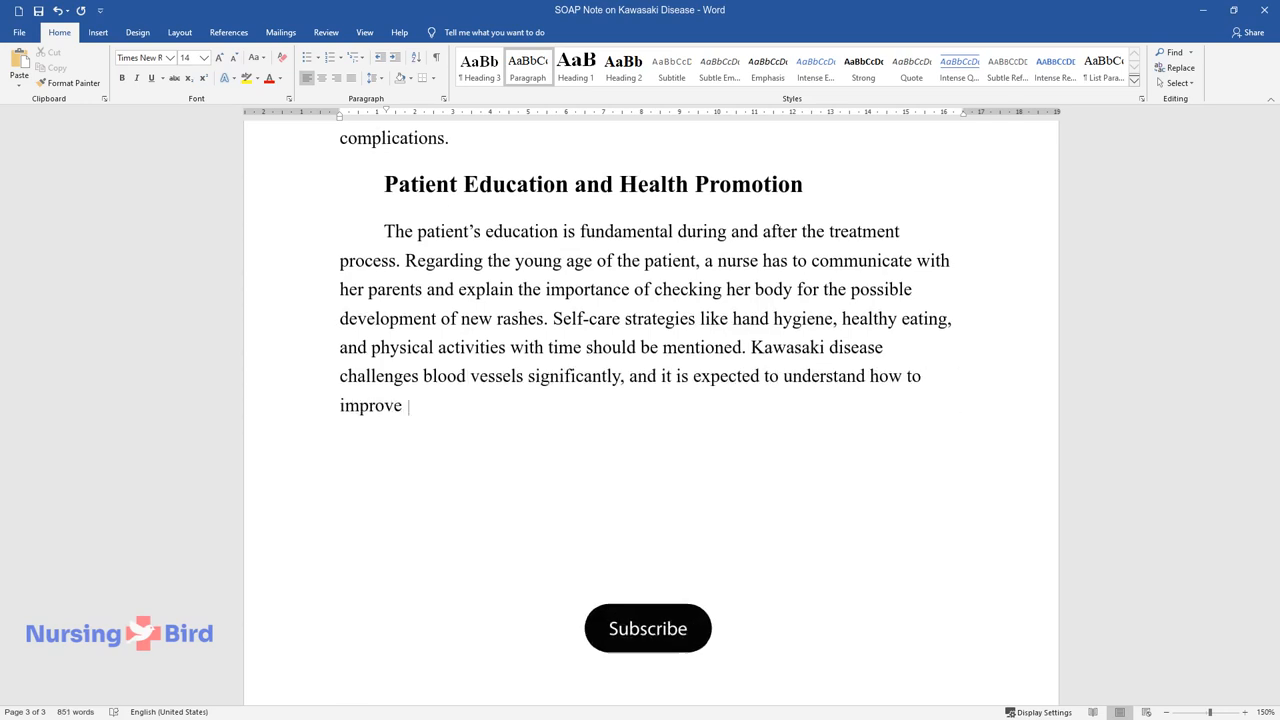
pyautogui.write('the vascular health of a child. Wa')
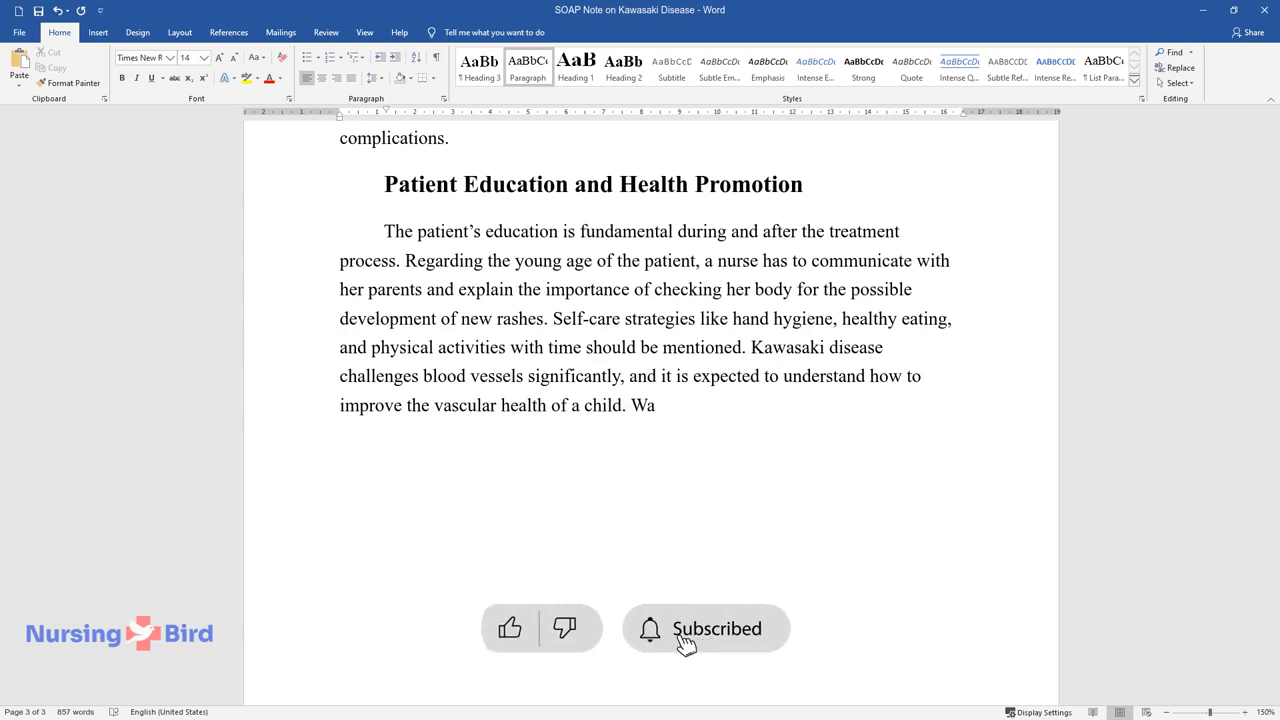
pyautogui.write('lking programs and cholesterol-ric')
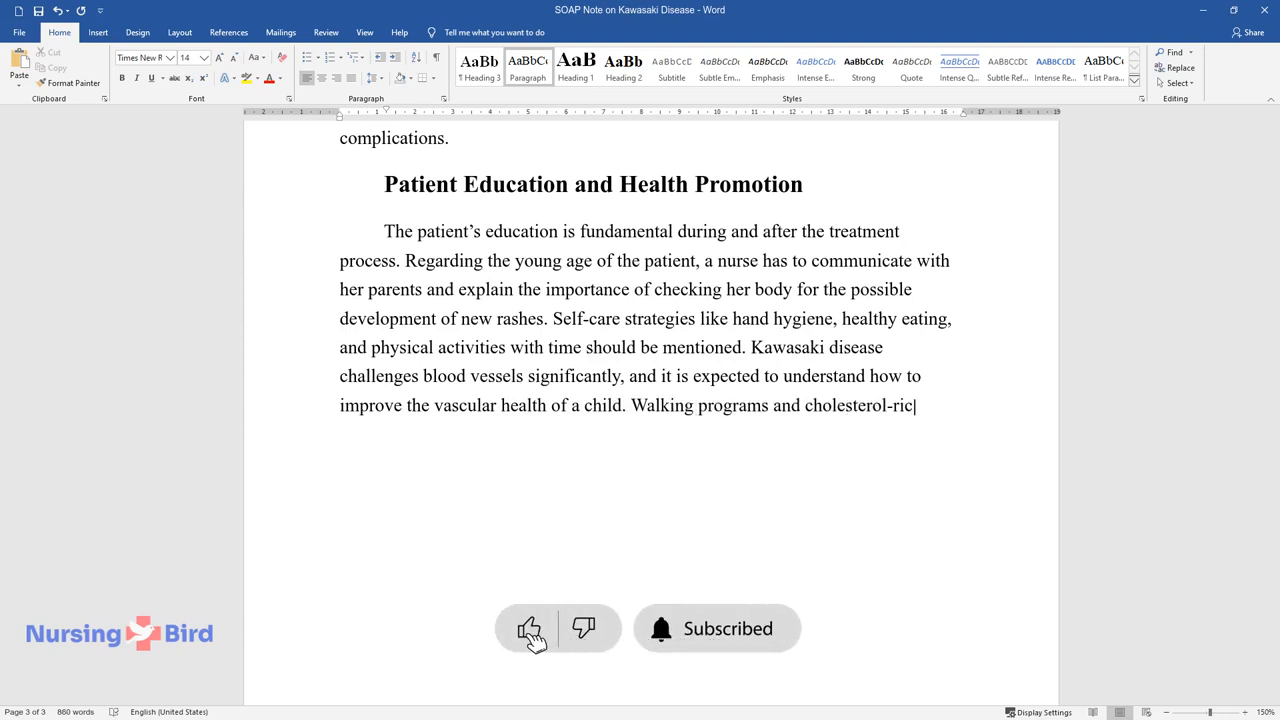
pyautogui.write('h diets are necessary for a child u')
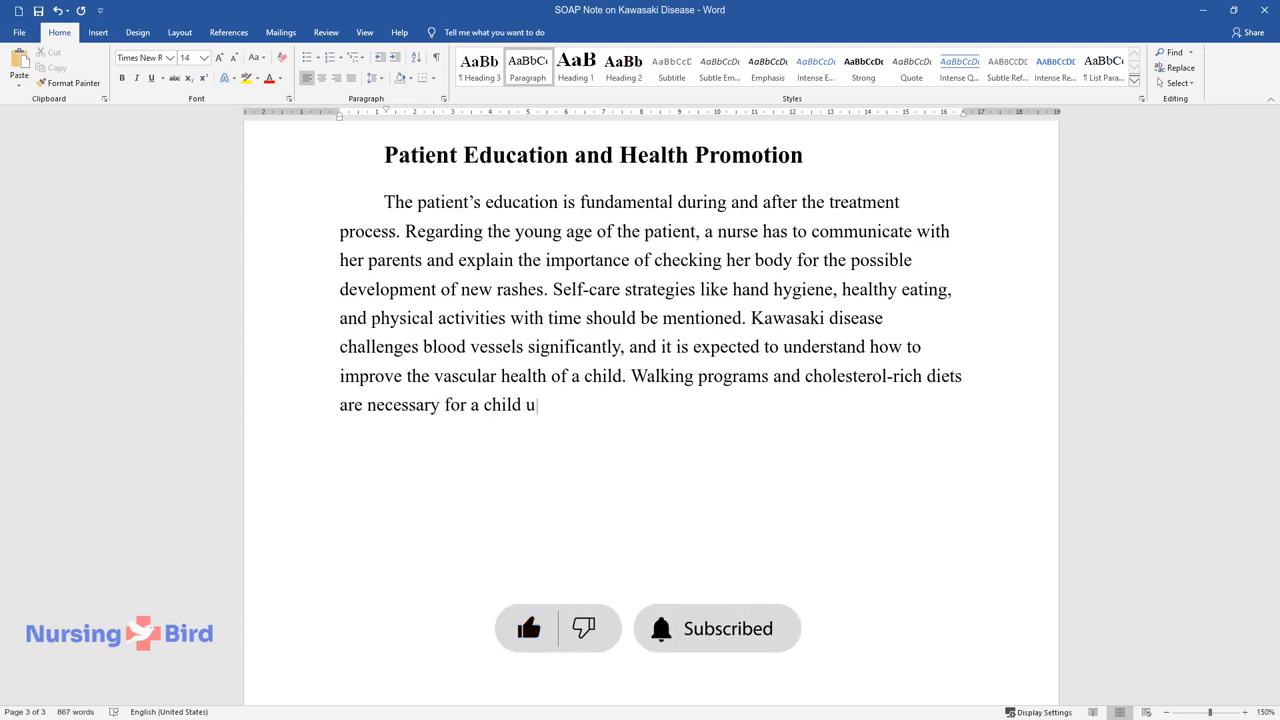
pyautogui.write('nder regular parental and nursing')
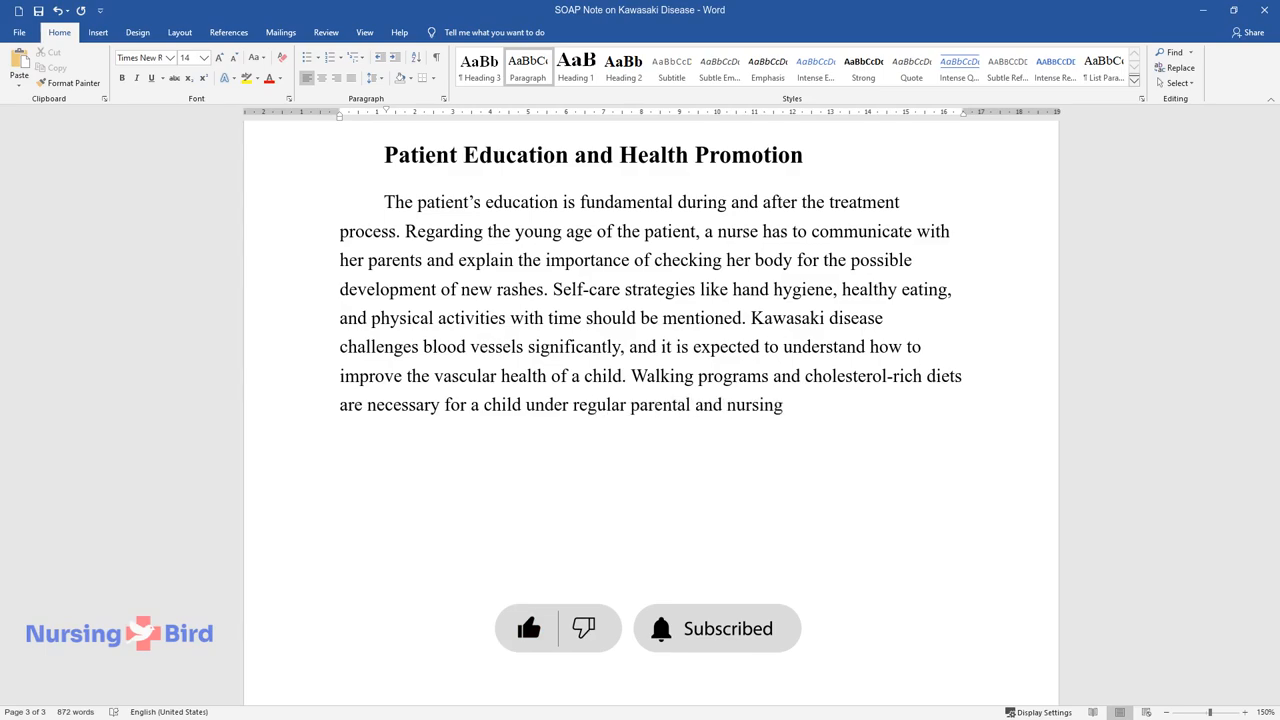